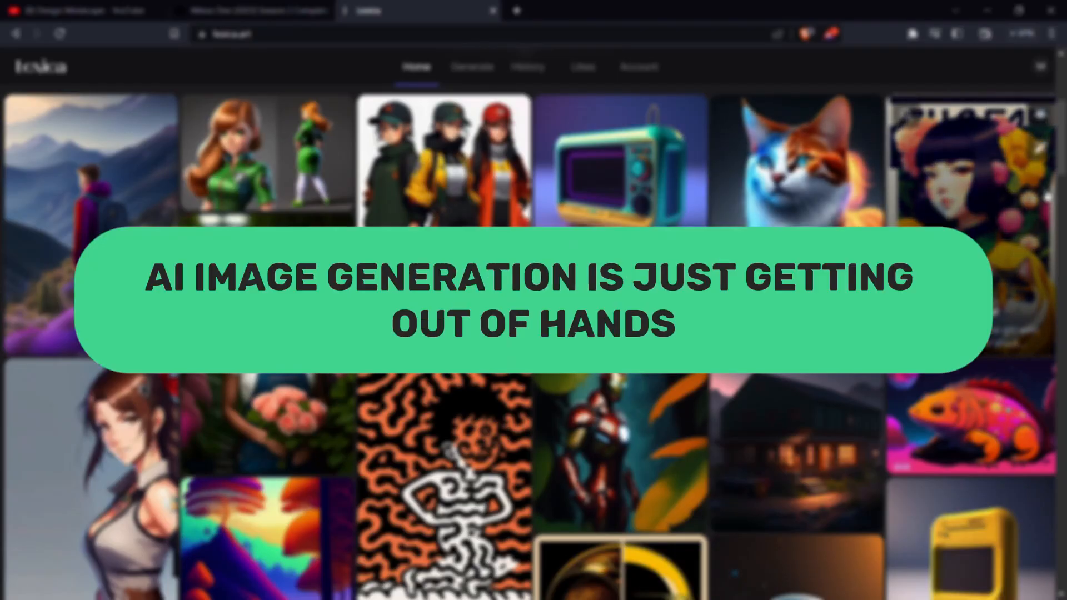
Step: Scroll down through the leonardo.ai game-assets landing page, then back up toward the top
{"action": "scroll", "scroll_direction": "down", "scroll_amount": 3}
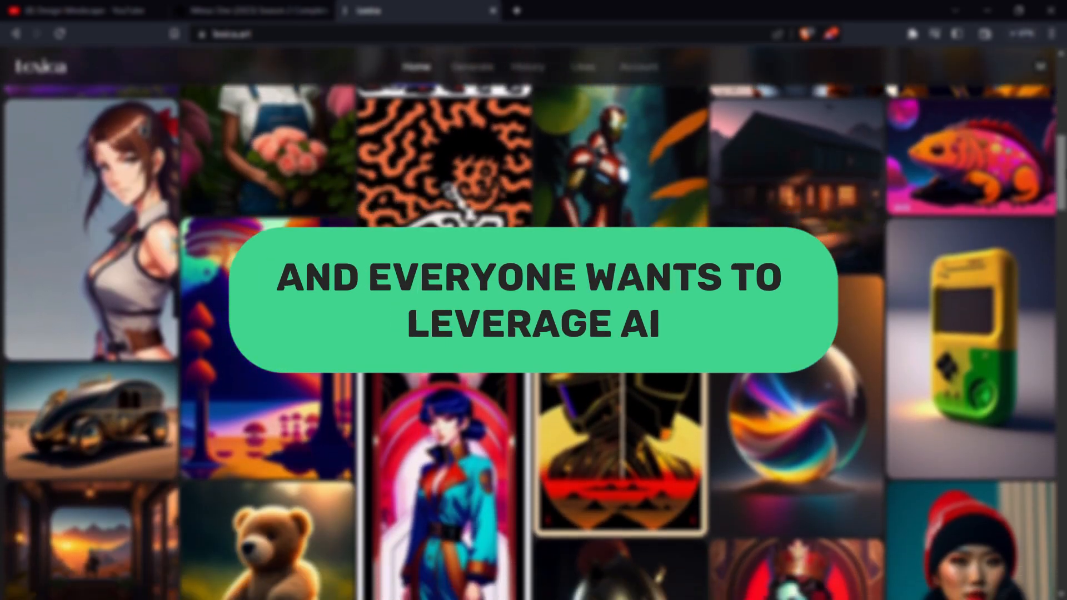
{"action": "scroll", "scroll_direction": "down", "scroll_amount": 3}
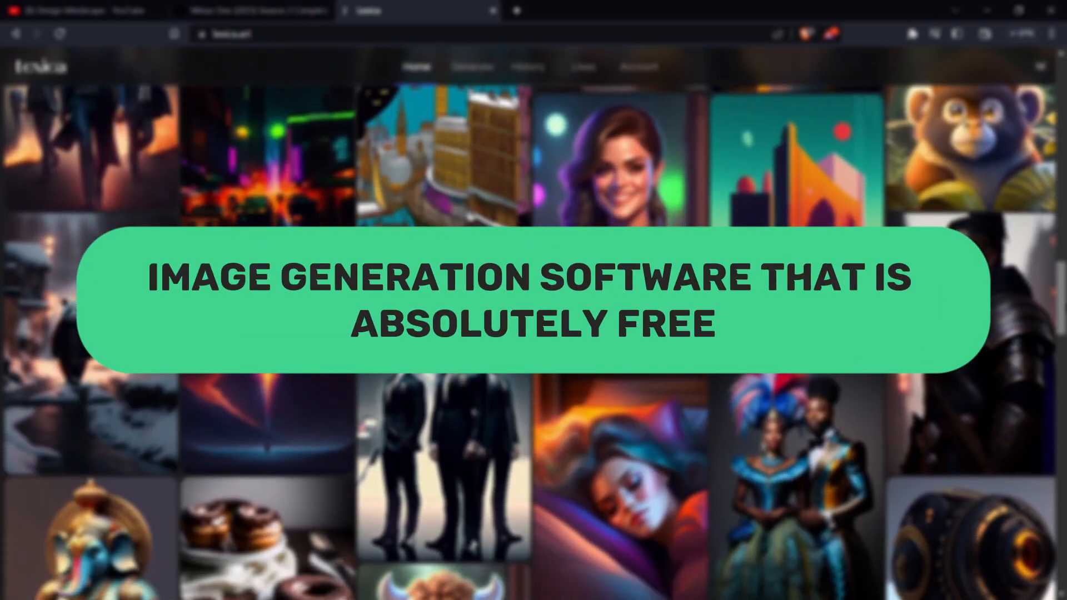
{"action": "scroll", "scroll_direction": "down", "scroll_amount": 3}
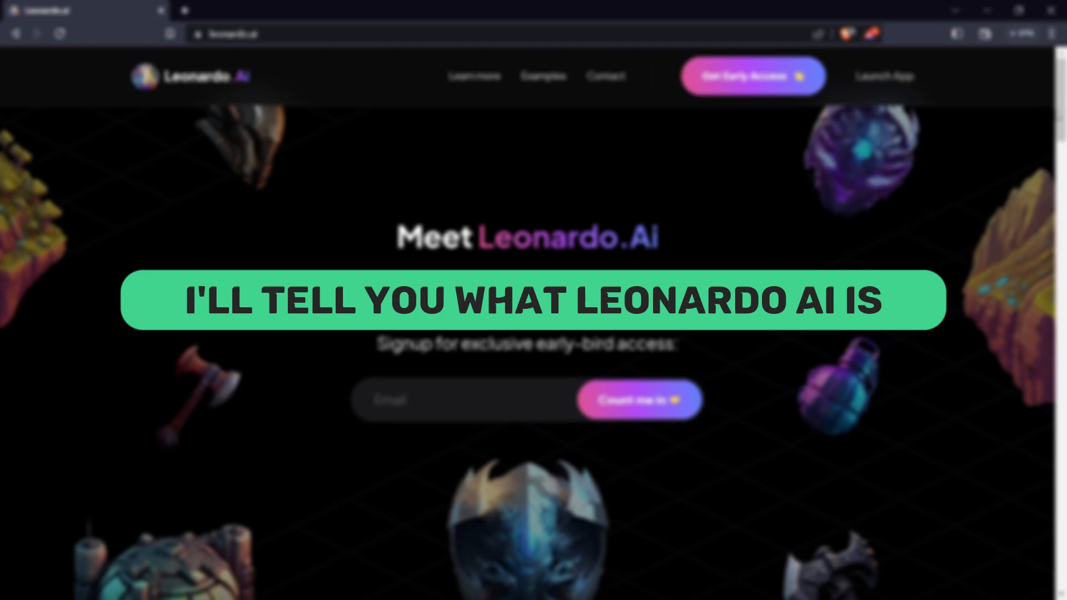
{"action": "scroll", "scroll_direction": "down", "scroll_amount": 3}
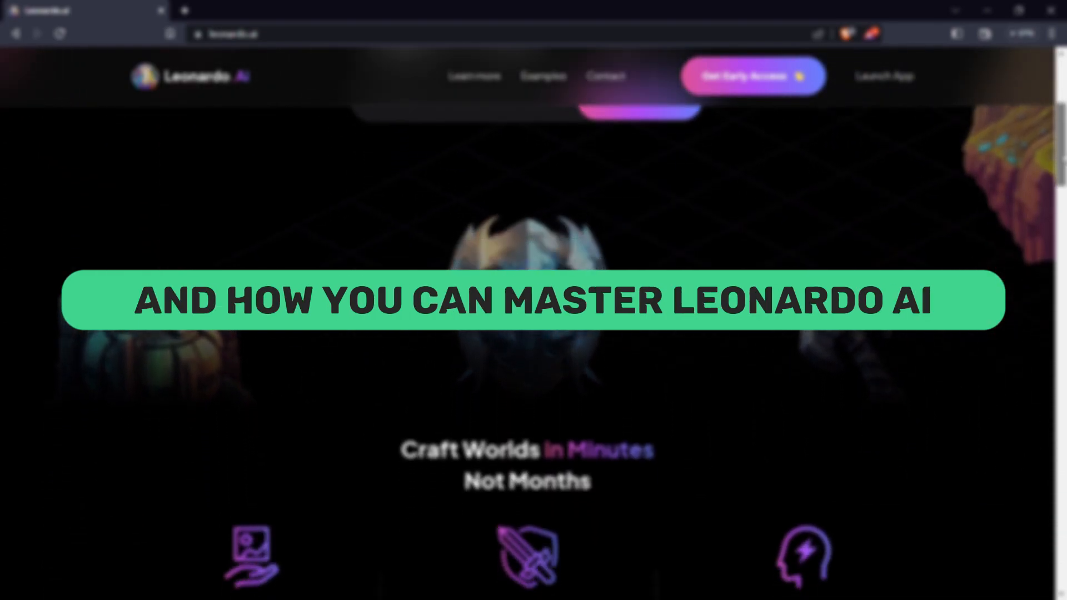
{"action": "scroll", "scroll_direction": "down", "scroll_amount": 3}
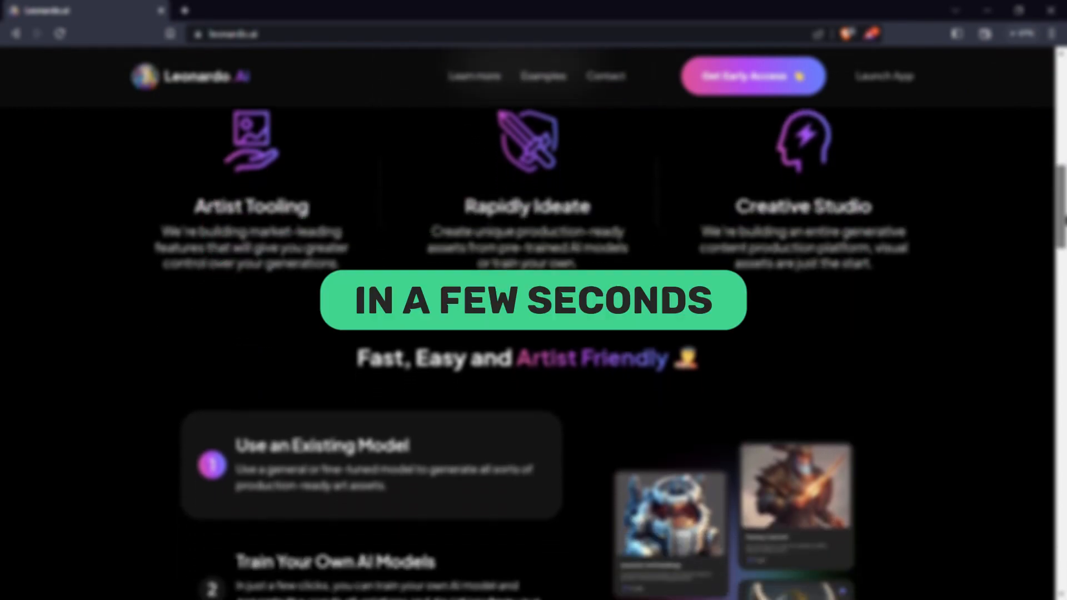
{"action": "scroll", "scroll_direction": "down", "scroll_amount": 3}
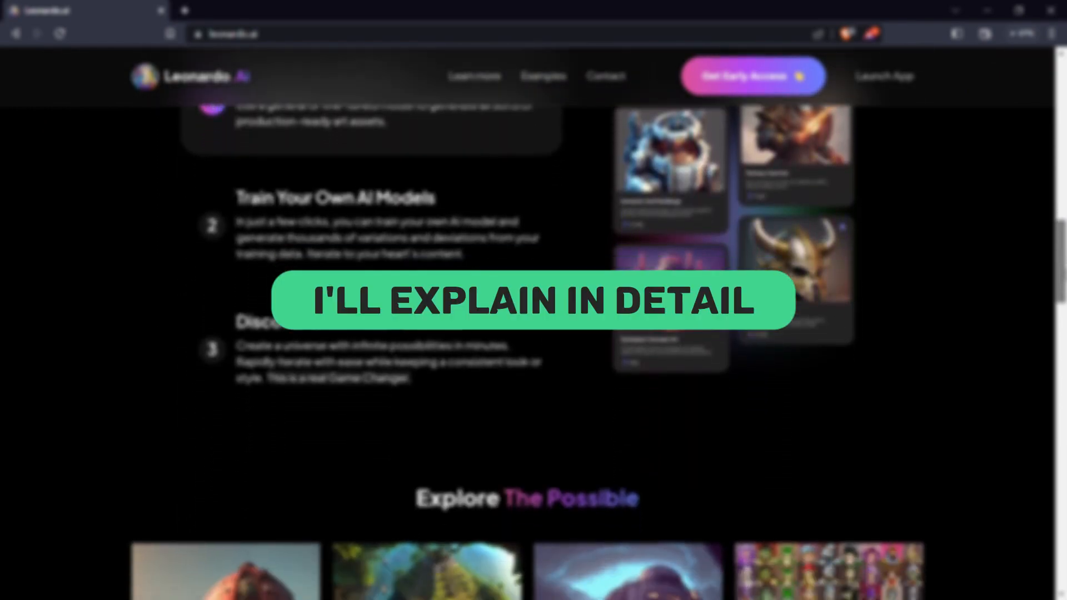
{"action": "scroll", "scroll_direction": "down", "scroll_amount": 3}
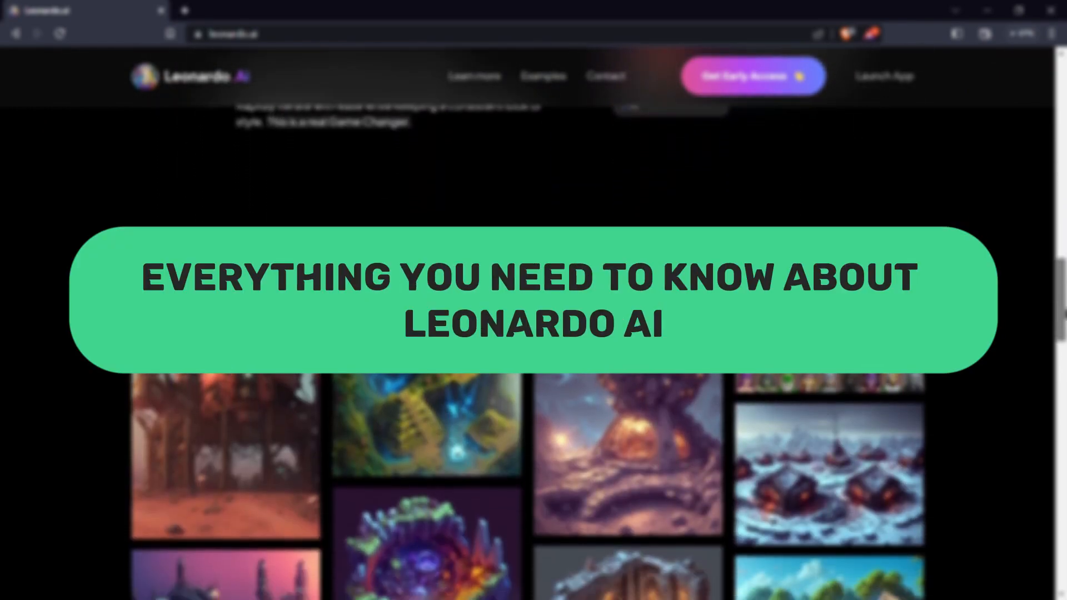
{"action": "scroll", "scroll_direction": "down", "scroll_amount": 3}
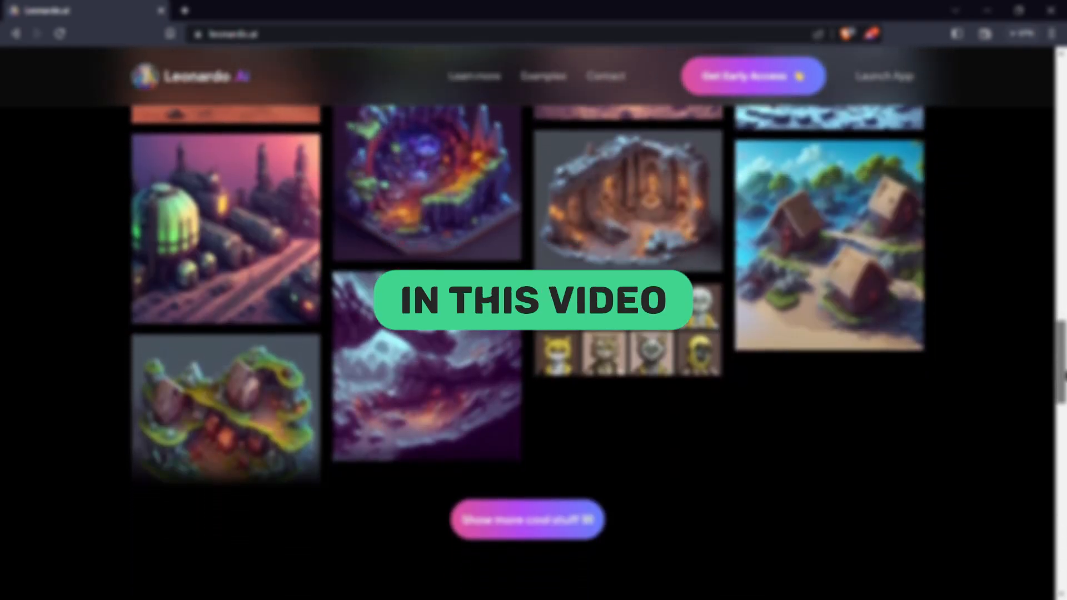
{"action": "scroll", "scroll_direction": "down", "scroll_amount": 3}
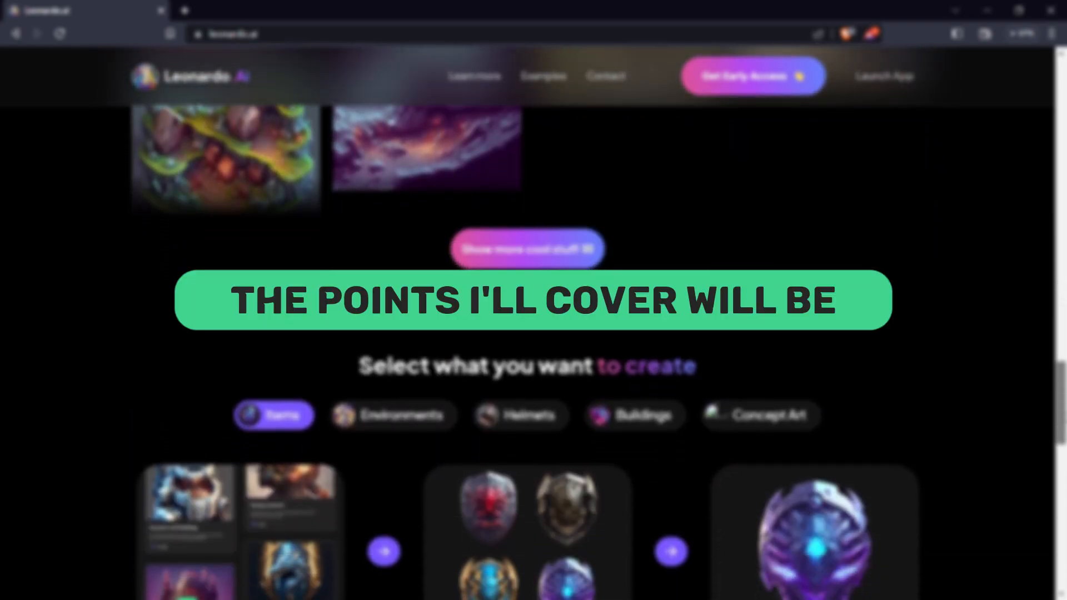
{"action": "scroll", "scroll_direction": "down", "scroll_amount": 3}
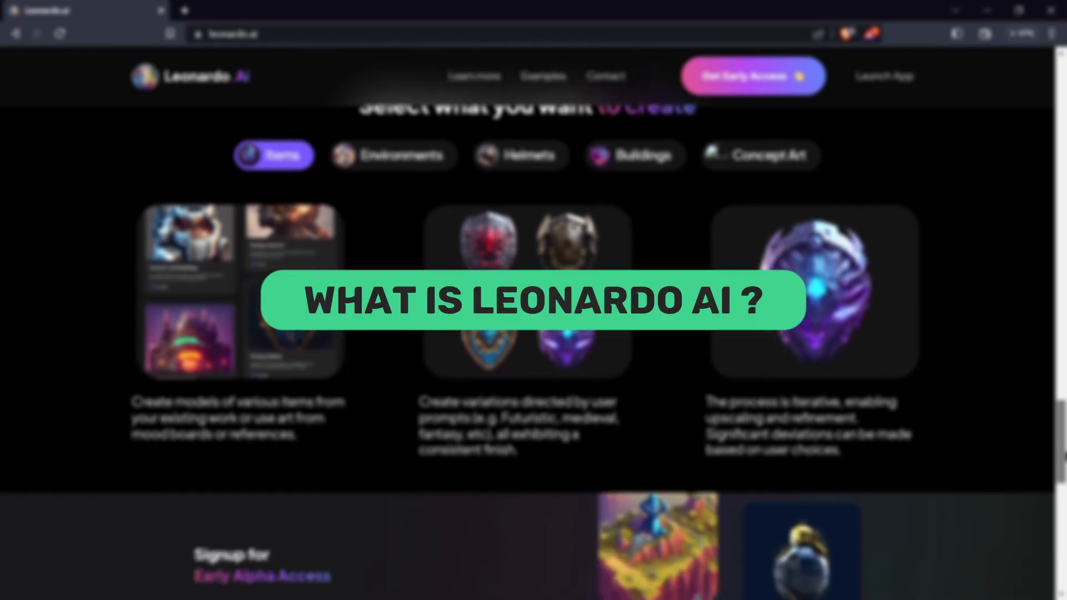
{"action": "scroll", "scroll_direction": "down", "scroll_amount": 3}
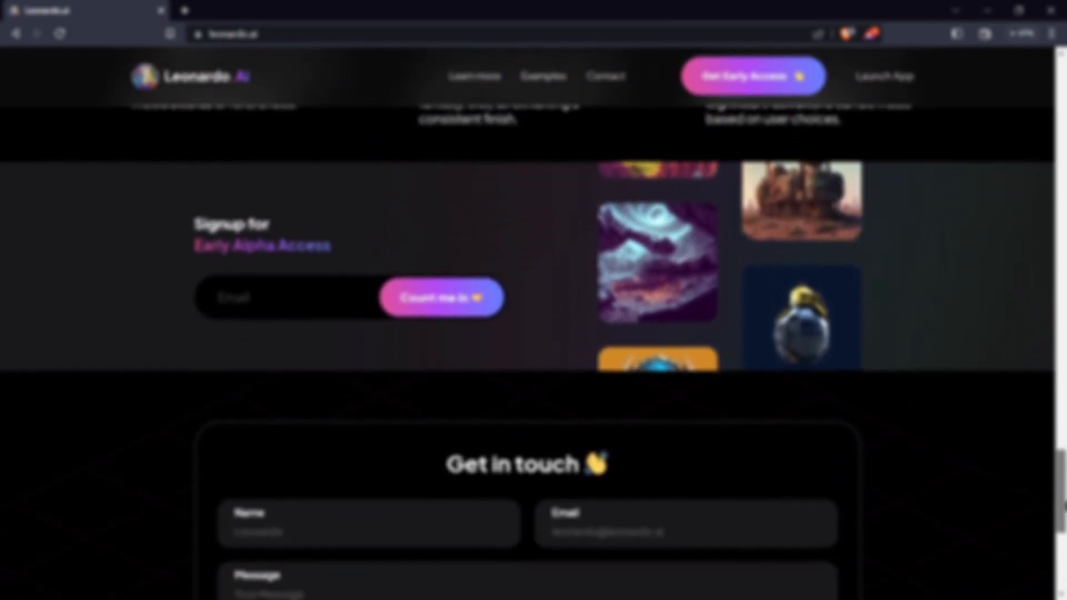
{"action": "scroll", "scroll_direction": "down", "scroll_amount": 3}
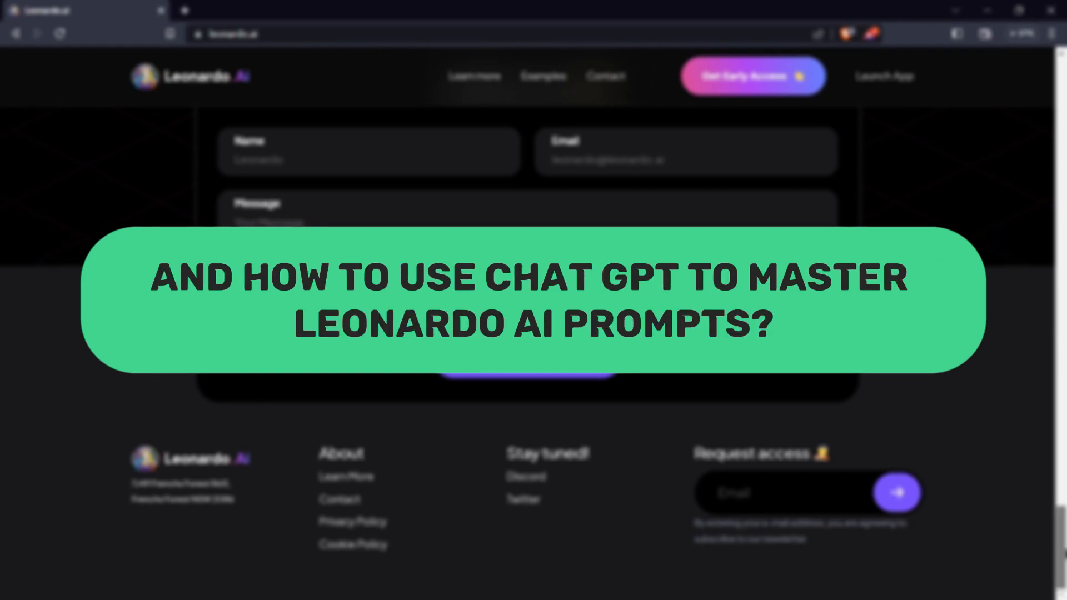
{"action": "scroll", "scroll_direction": "up", "scroll_amount": 3}
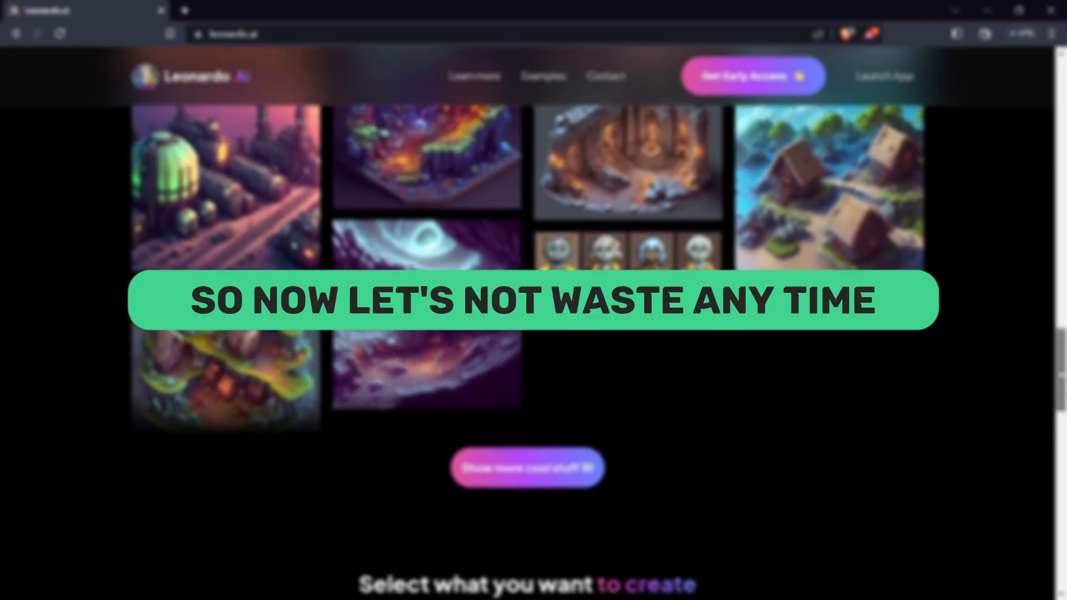
{"action": "scroll", "scroll_direction": "up", "scroll_amount": 3}
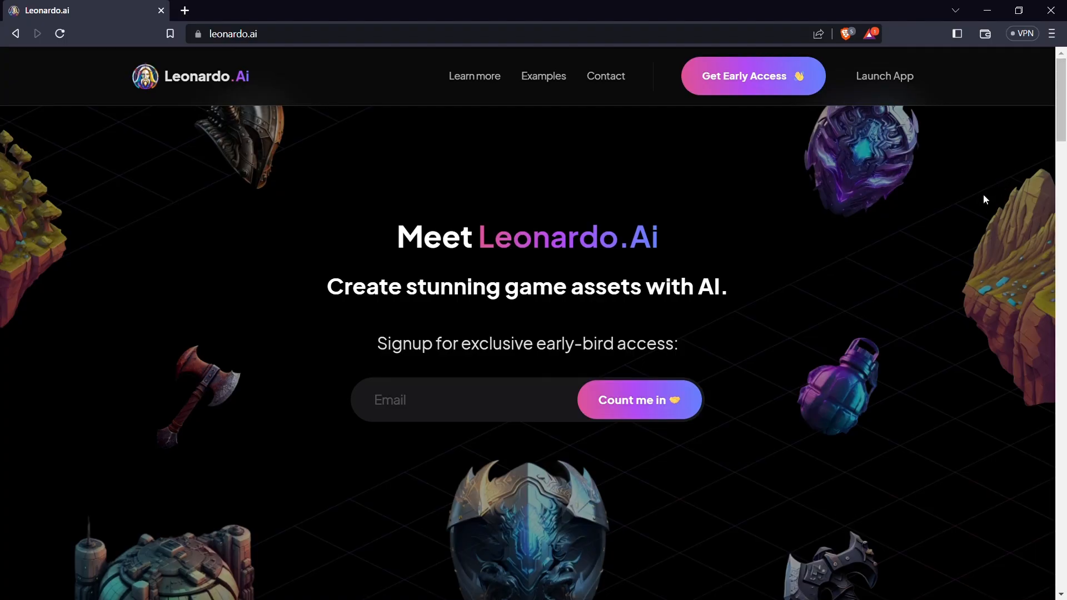
{"action": "mouse_move", "coordinate": [1058, 116]}
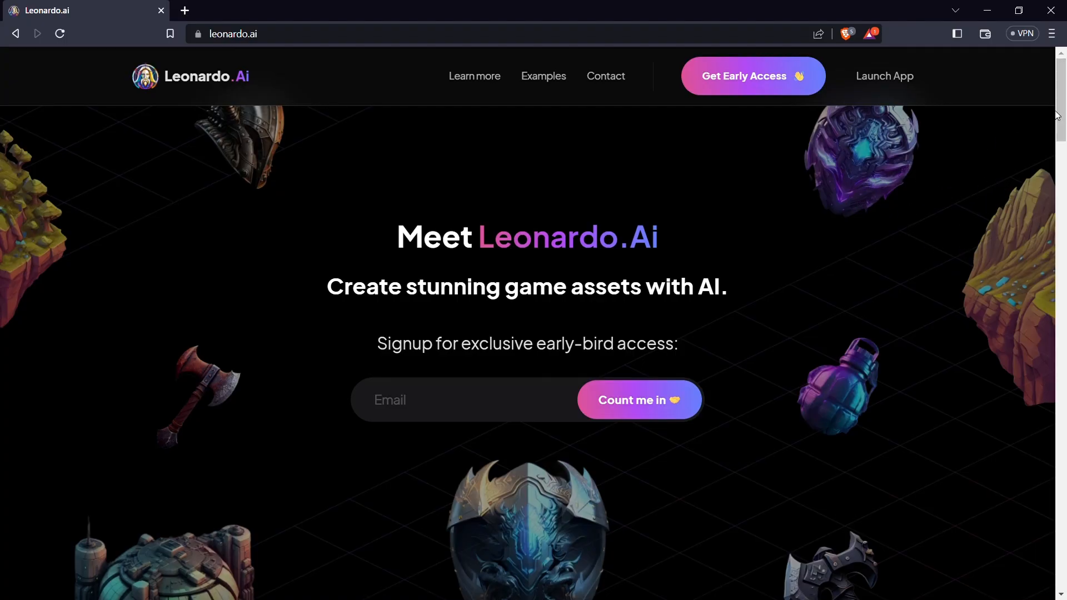
Step: Browse the homepage down to the footer and contact form, then return to the top
{"action": "scroll", "scroll_direction": "down", "scroll_amount": 3}
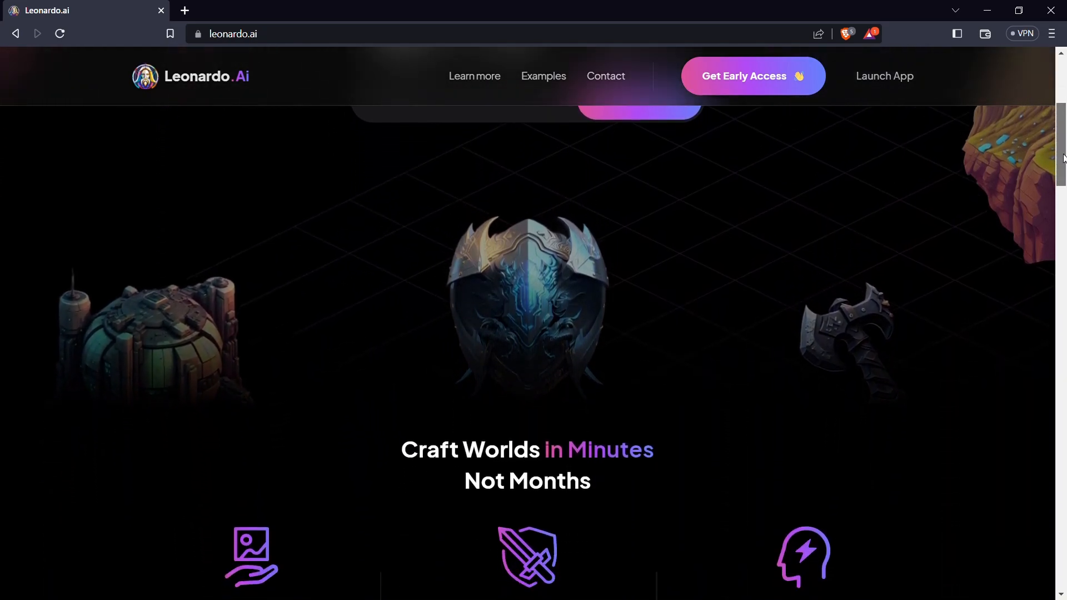
{"action": "scroll", "scroll_direction": "down", "scroll_amount": 3}
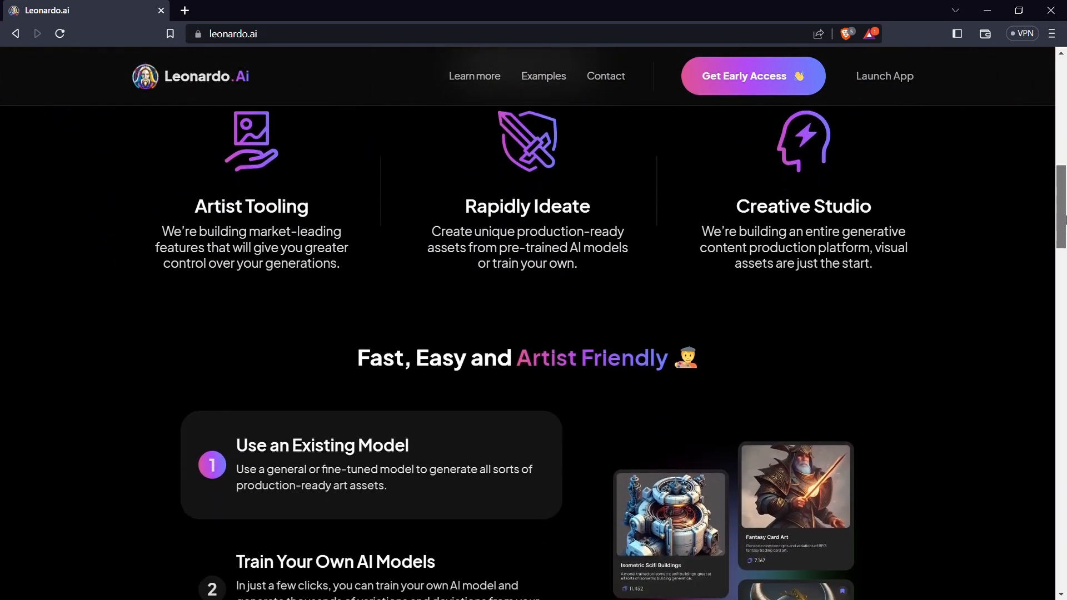
{"action": "scroll", "scroll_direction": "down", "scroll_amount": 3}
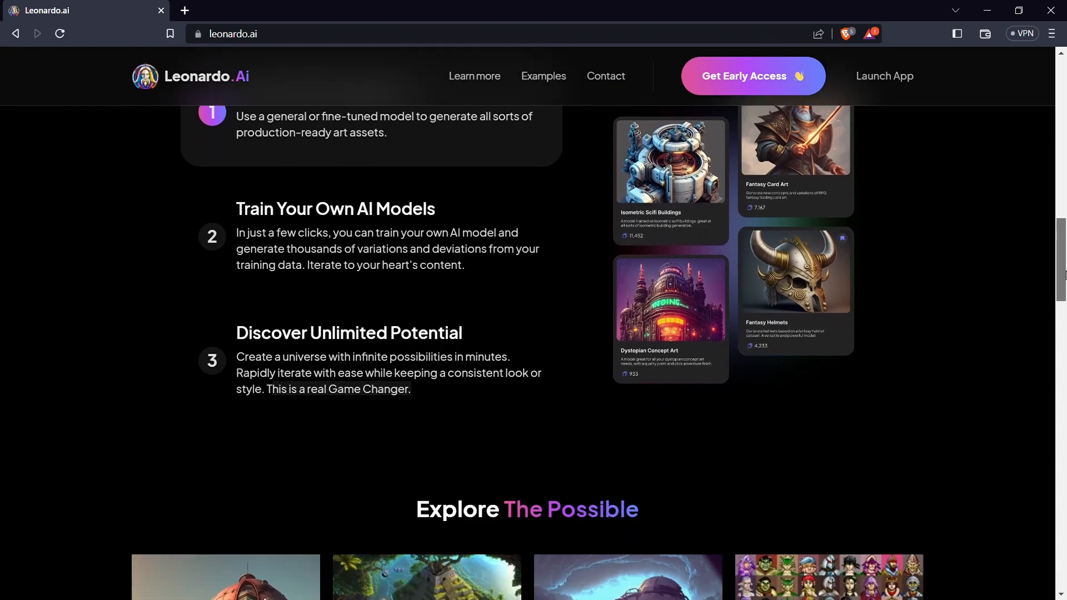
{"action": "scroll", "scroll_direction": "down", "scroll_amount": 3}
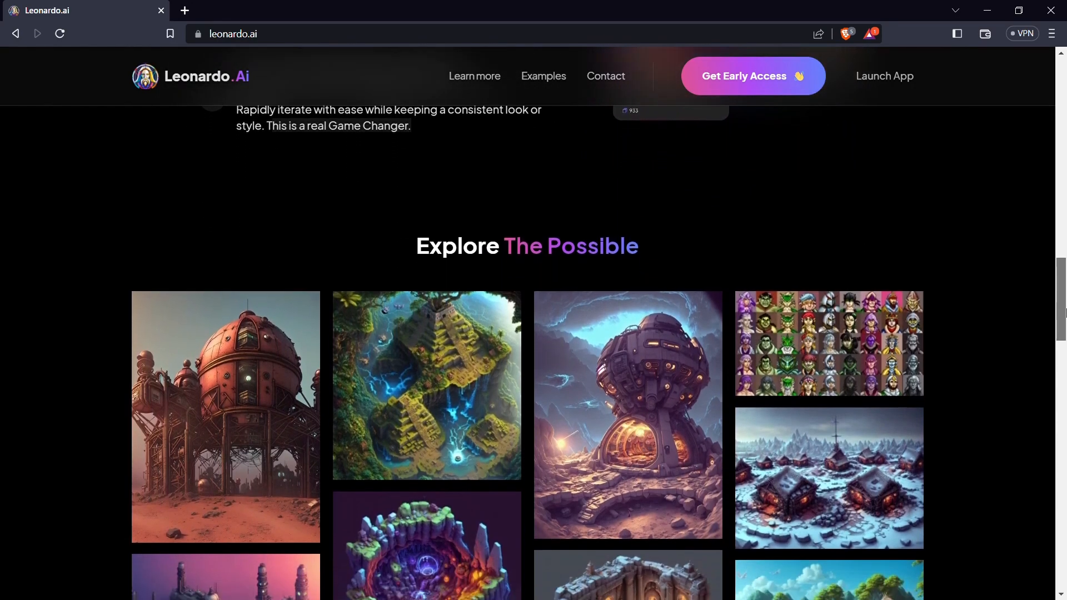
{"action": "scroll", "scroll_direction": "down", "scroll_amount": 3}
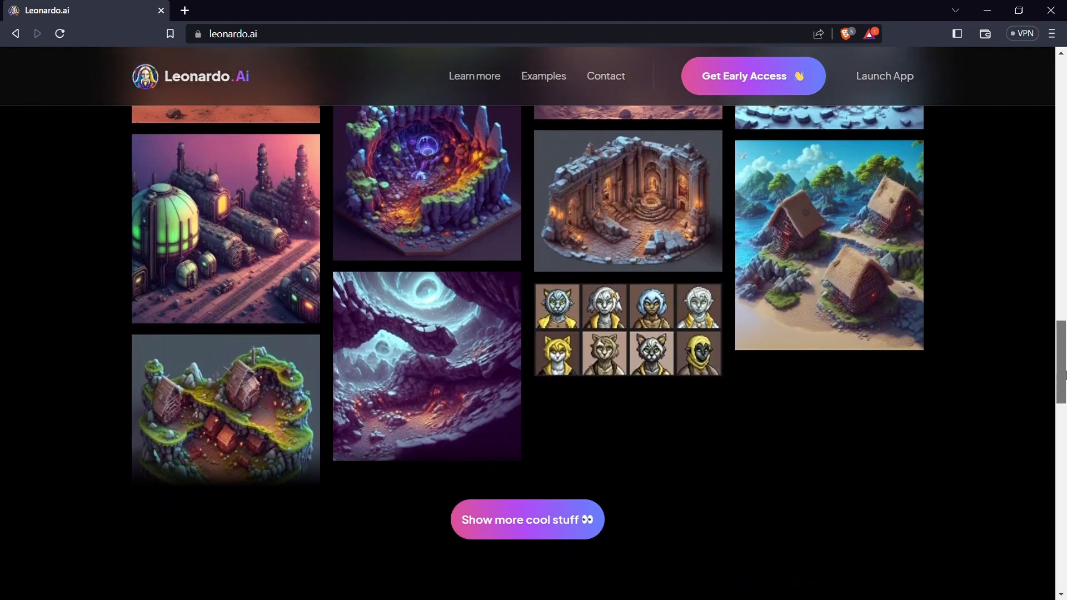
{"action": "scroll", "scroll_direction": "down", "scroll_amount": 3}
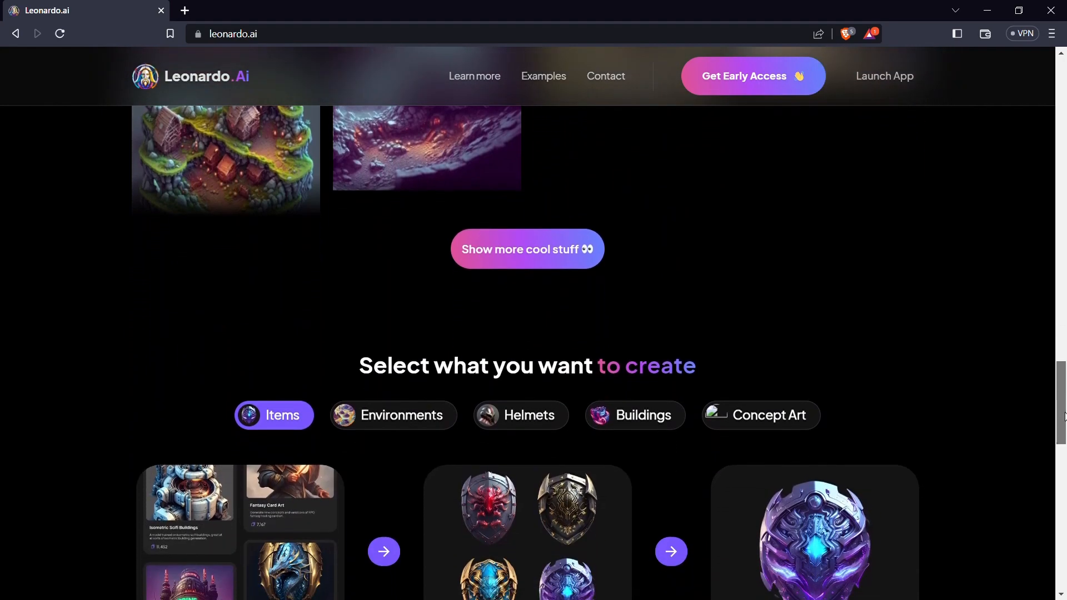
{"action": "scroll", "scroll_direction": "down", "scroll_amount": 3}
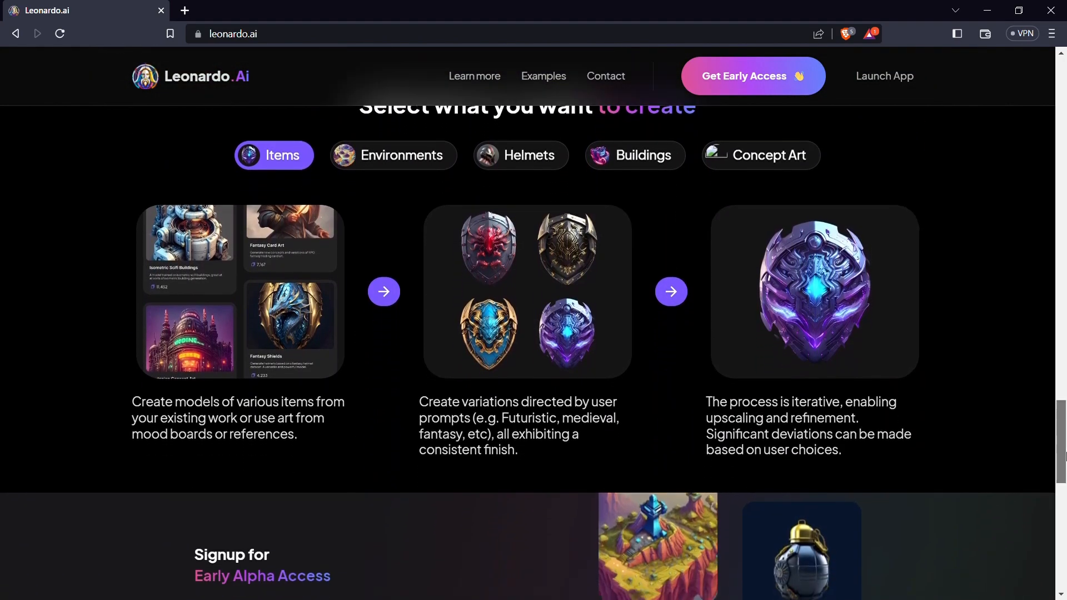
{"action": "scroll", "scroll_direction": "down", "scroll_amount": 3}
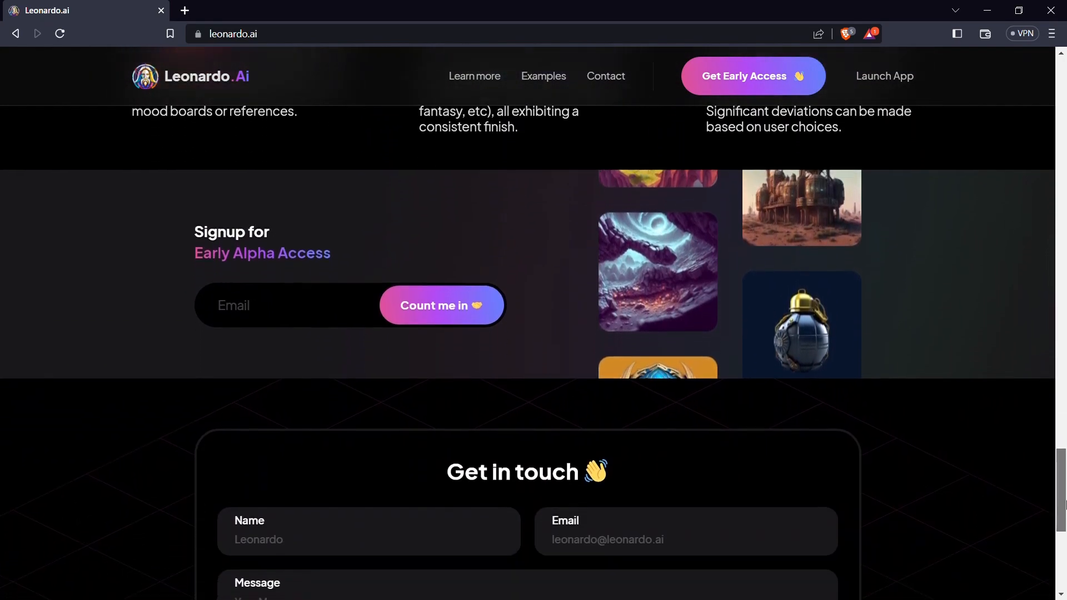
{"action": "scroll", "scroll_direction": "down", "scroll_amount": 3}
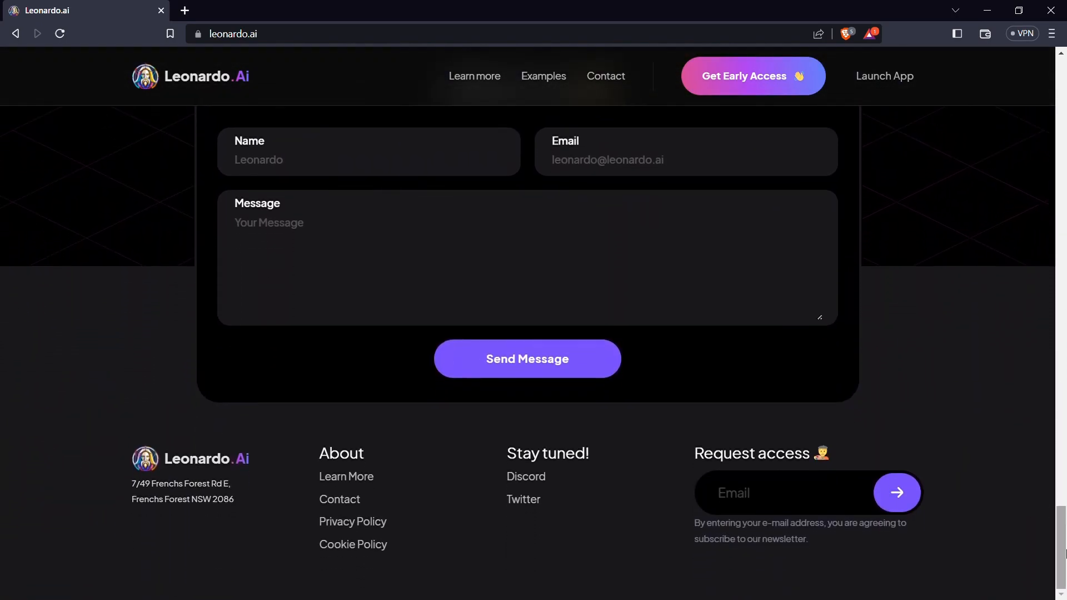
{"action": "scroll", "scroll_direction": "up", "scroll_amount": 3}
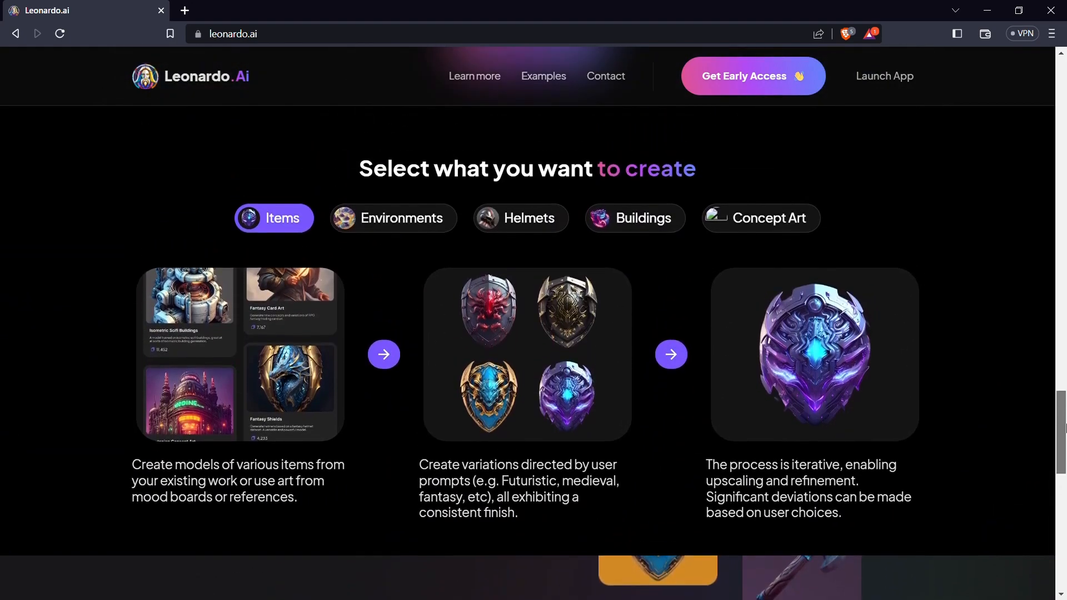
{"action": "scroll", "scroll_direction": "down", "scroll_amount": 3}
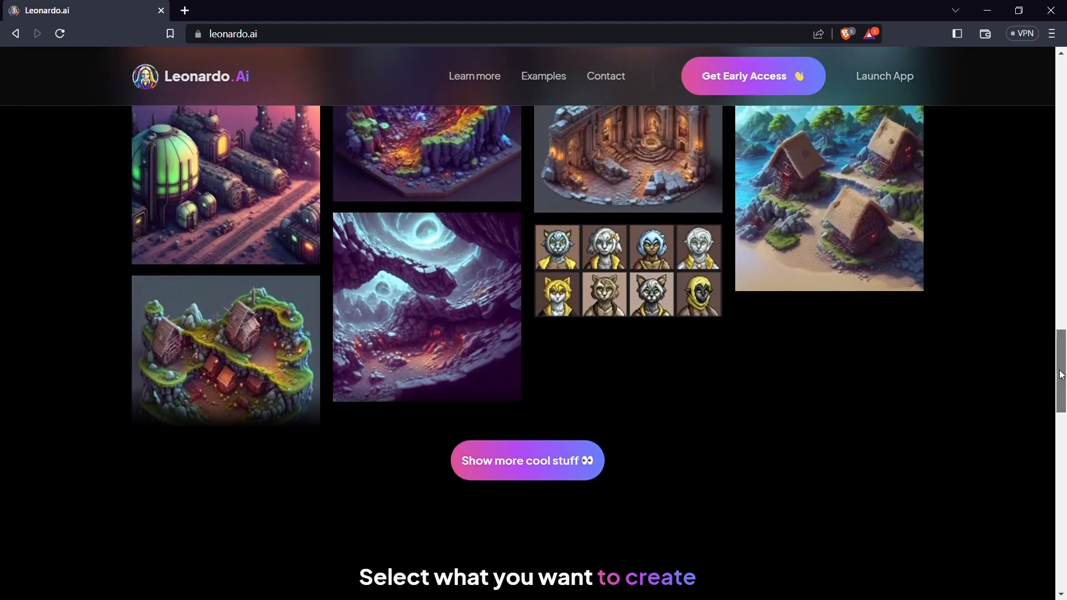
{"action": "scroll", "scroll_direction": "up", "scroll_amount": 3}
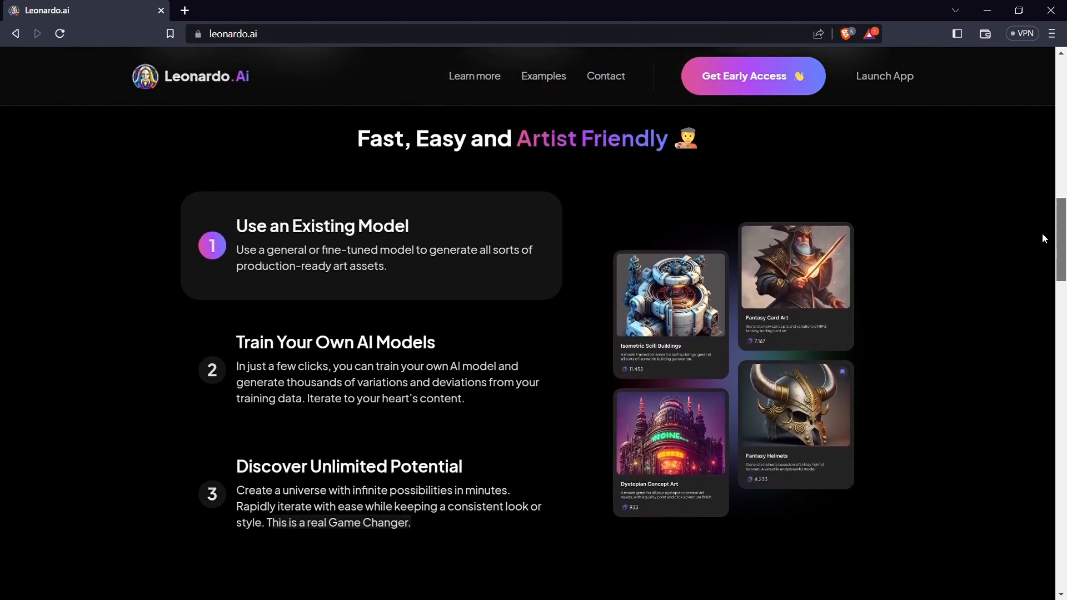
{"action": "scroll", "scroll_direction": "up", "scroll_amount": 3}
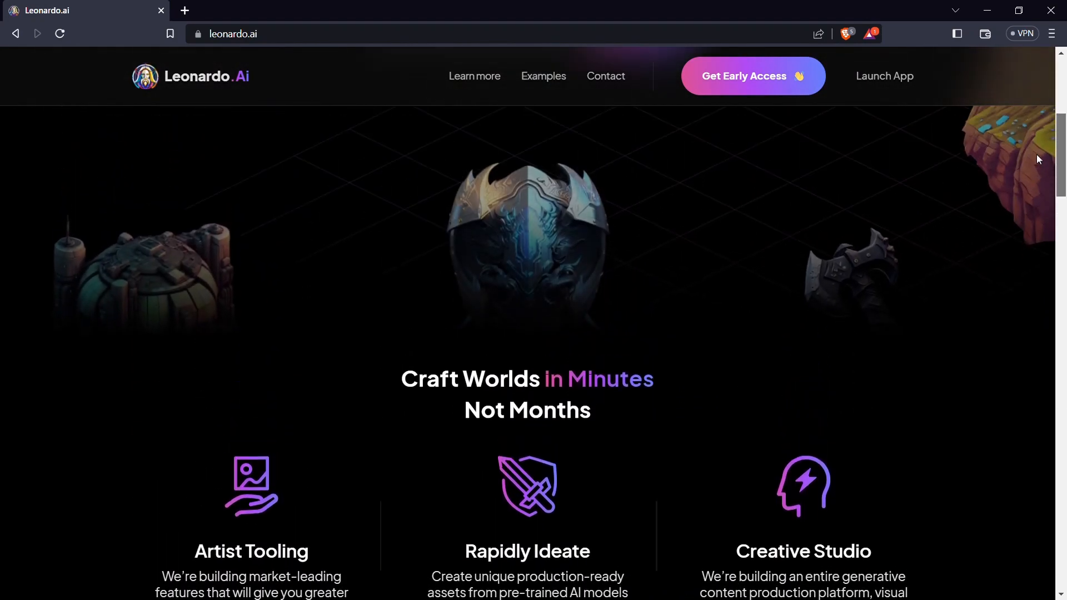
{"action": "scroll", "scroll_direction": "up", "scroll_amount": 3}
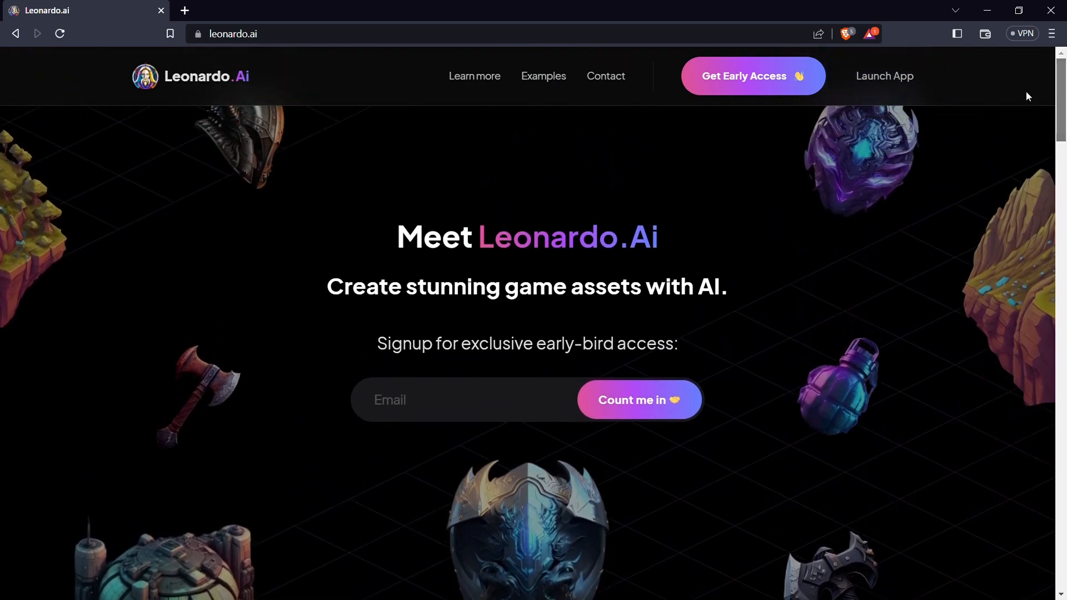
{"action": "mouse_move", "coordinate": [784, 222]}
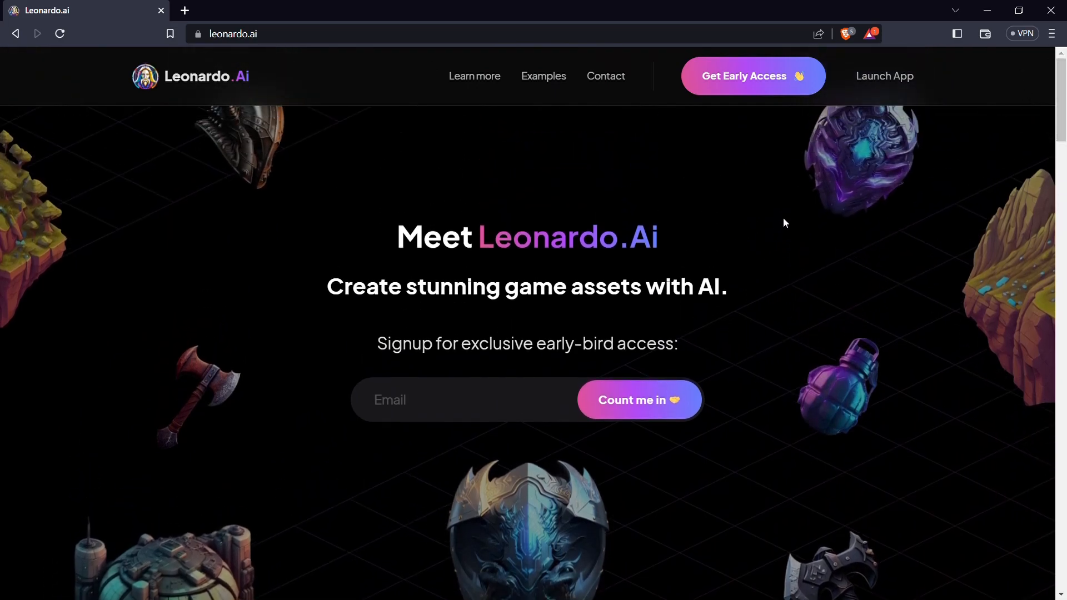
Step: Open the Get Early Access pop-up and enter placeholder text 'email here' in its Email field
{"action": "left_click", "coordinate": [752, 76]}
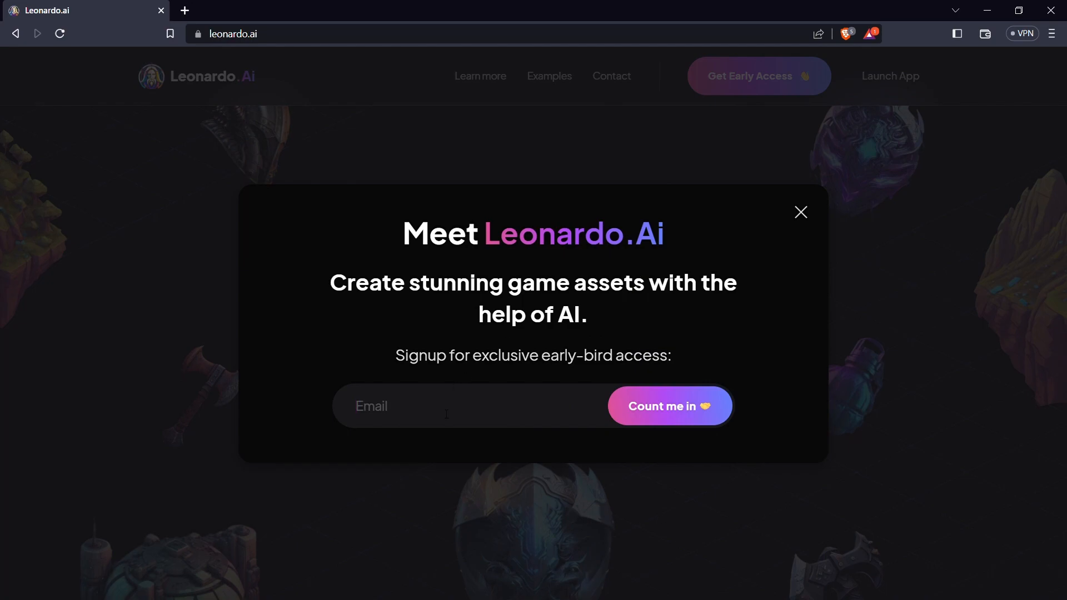
{"action": "mouse_move", "coordinate": [524, 423]}
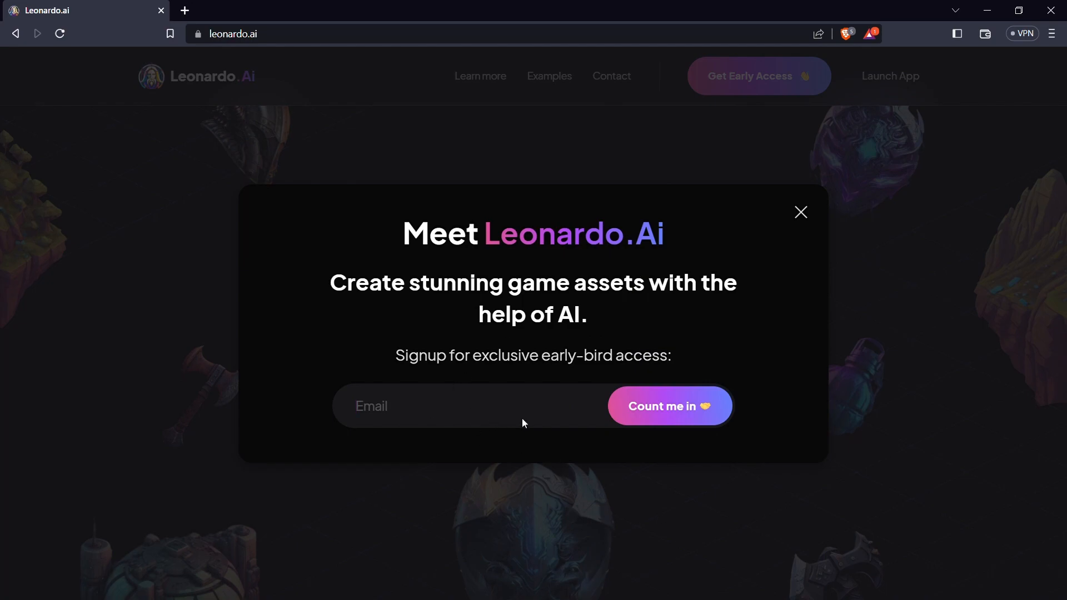
{"action": "left_click", "coordinate": [408, 407]}
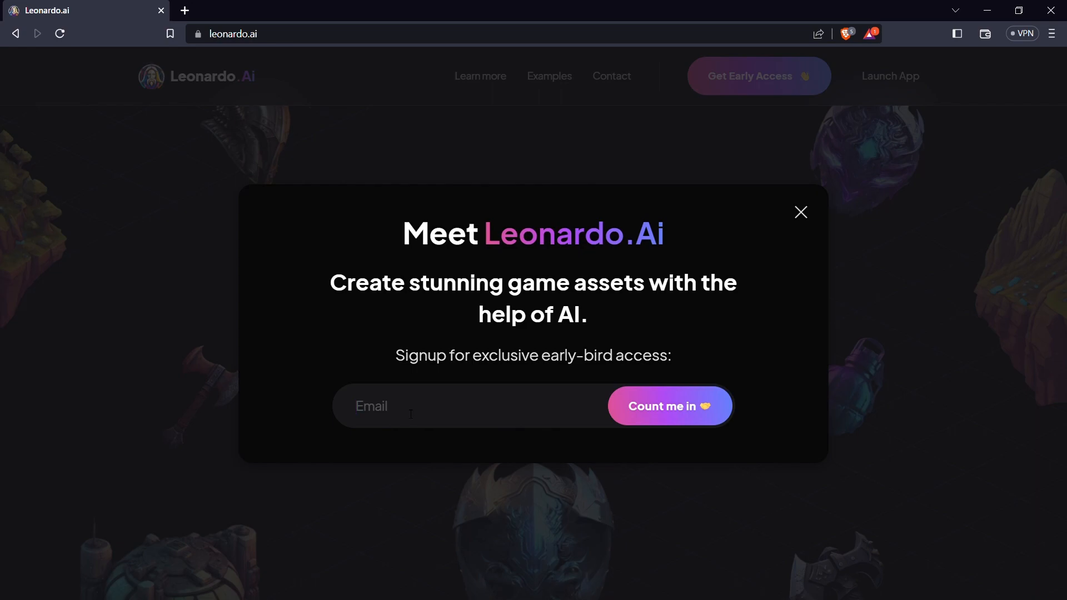
{"action": "type", "text": "email"}
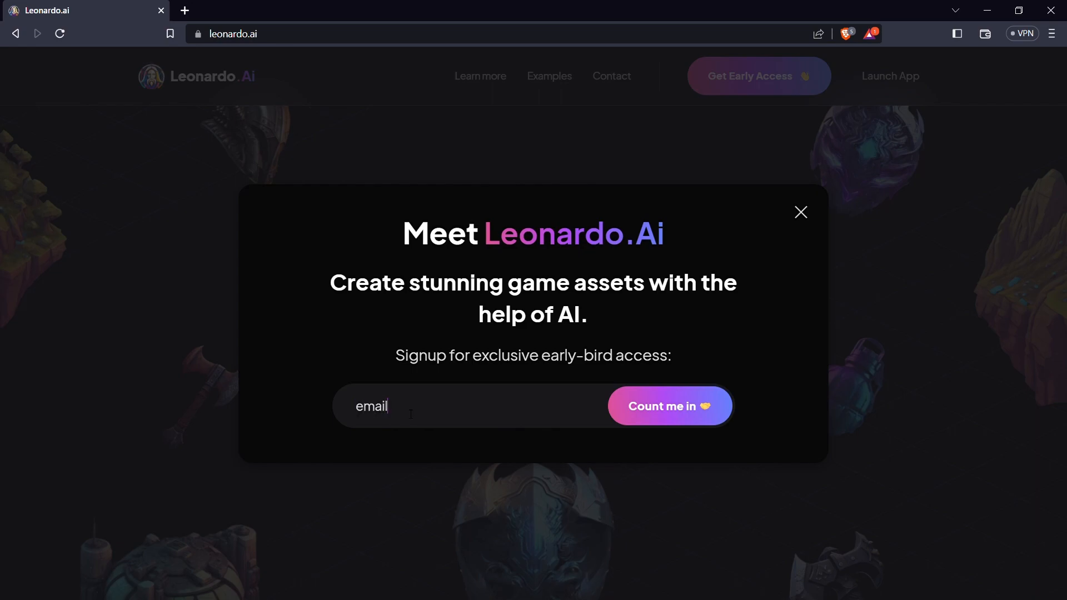
{"action": "type", "text": "here"}
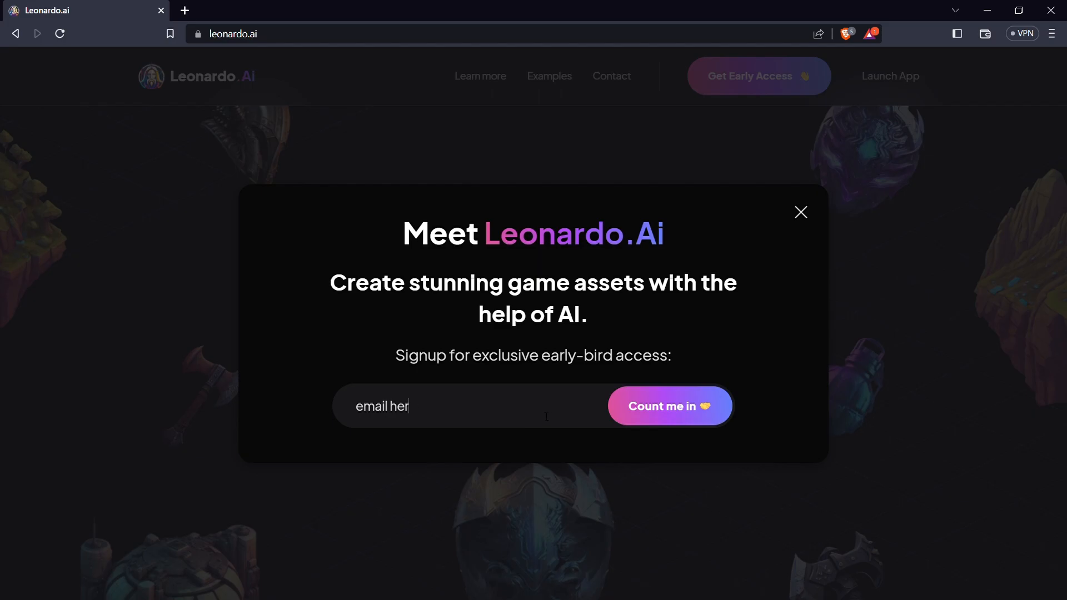
Step: Dismiss the sign-up pop-up, launch the app, and confirm being whitelisted
{"action": "left_click", "coordinate": [800, 212]}
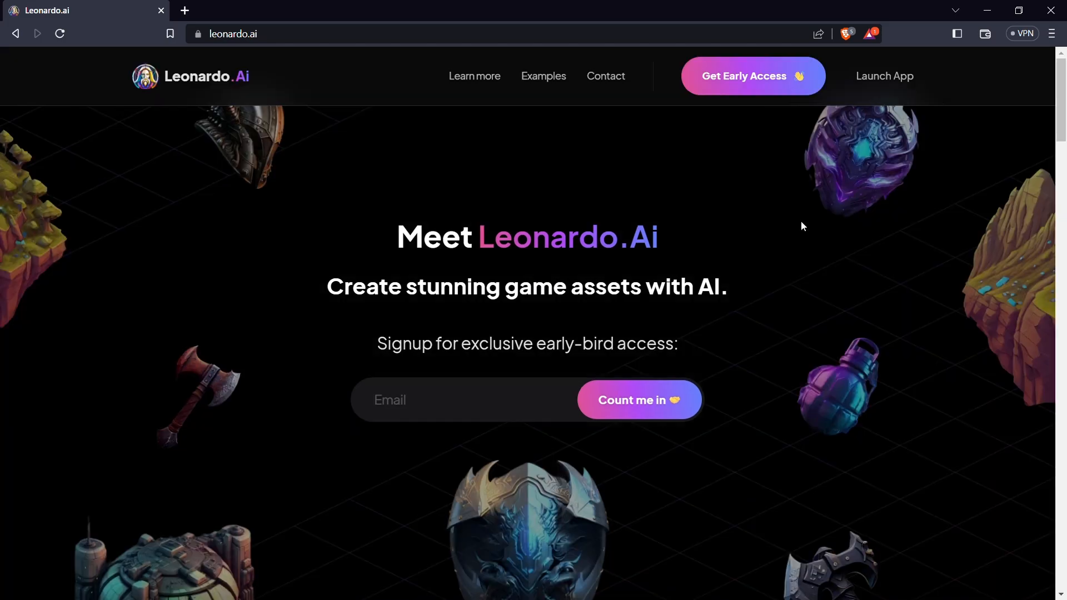
{"action": "mouse_move", "coordinate": [884, 76]}
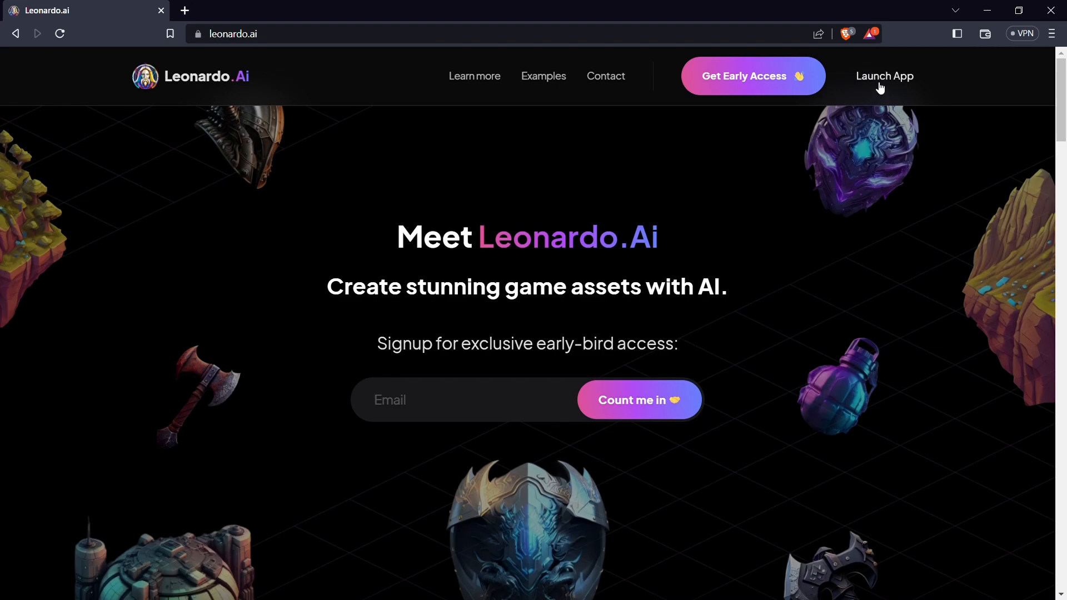
{"action": "left_click", "coordinate": [885, 76]}
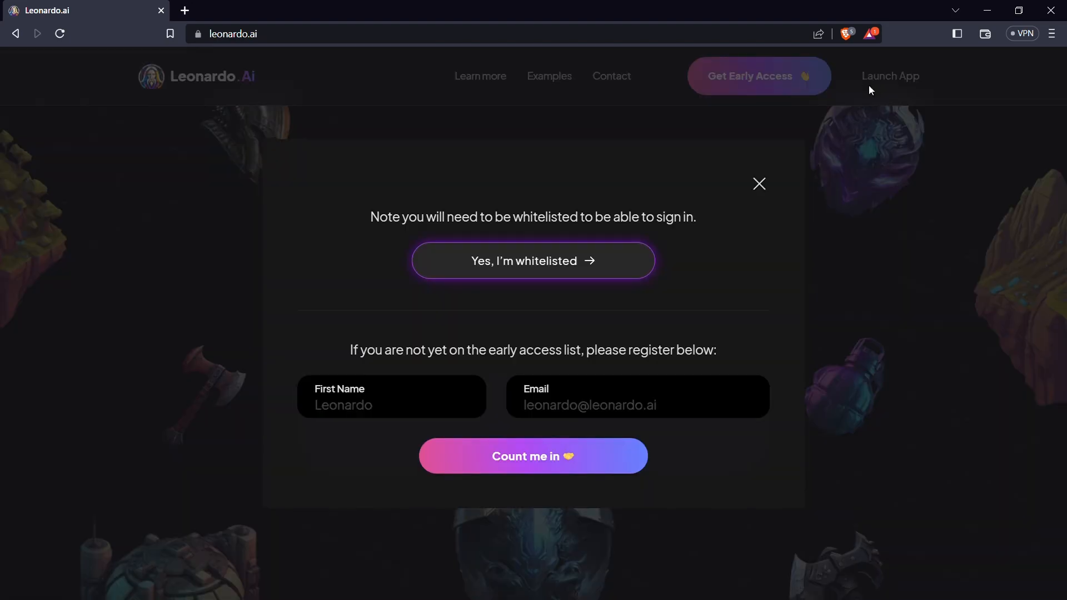
{"action": "mouse_move", "coordinate": [595, 292]}
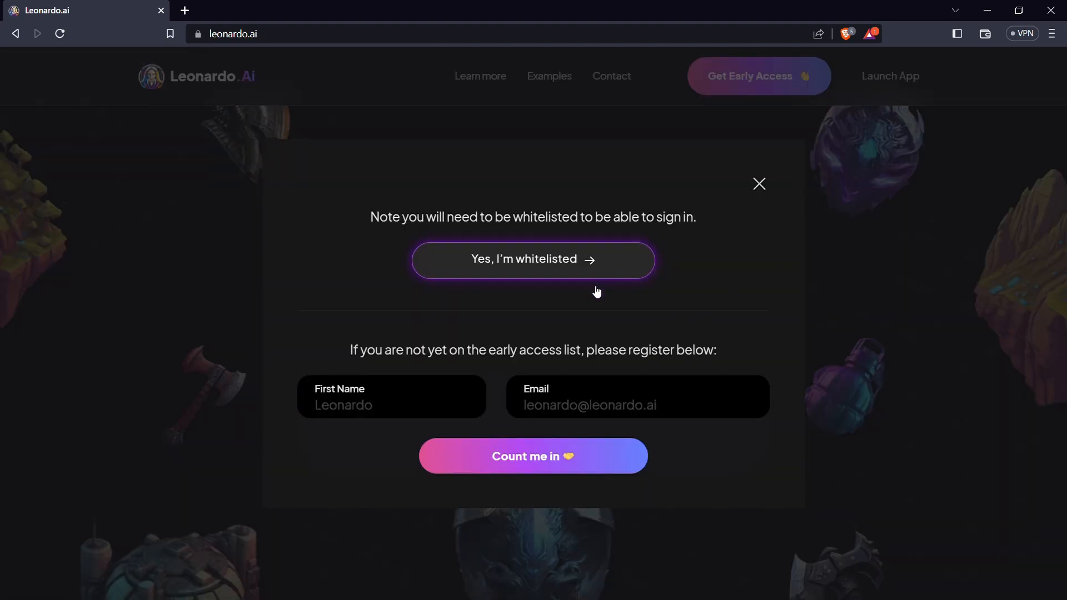
{"action": "mouse_move", "coordinate": [583, 267]}
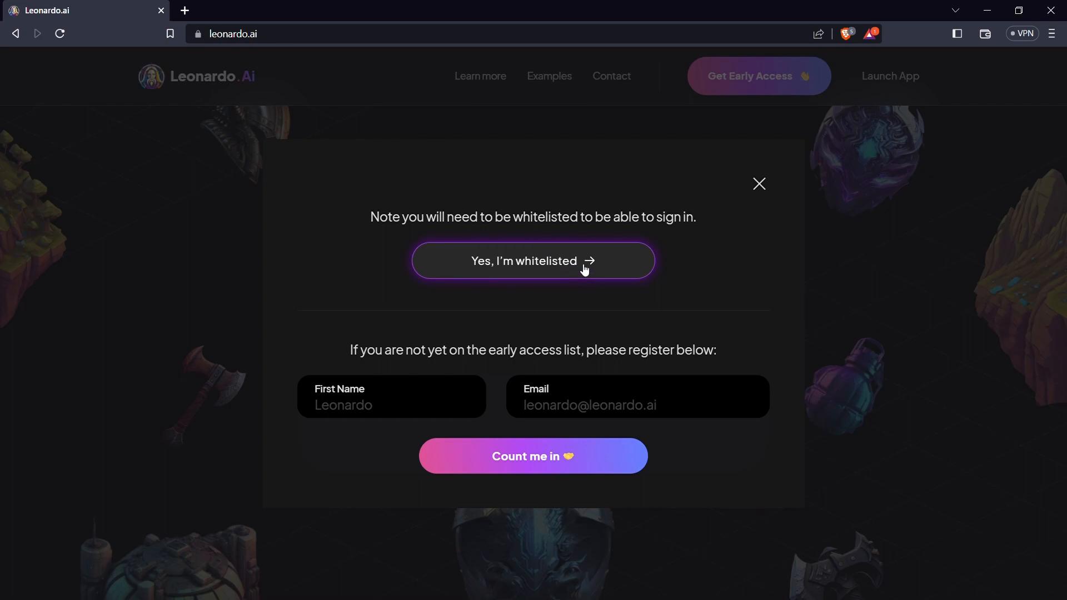
{"action": "left_click", "coordinate": [532, 261]}
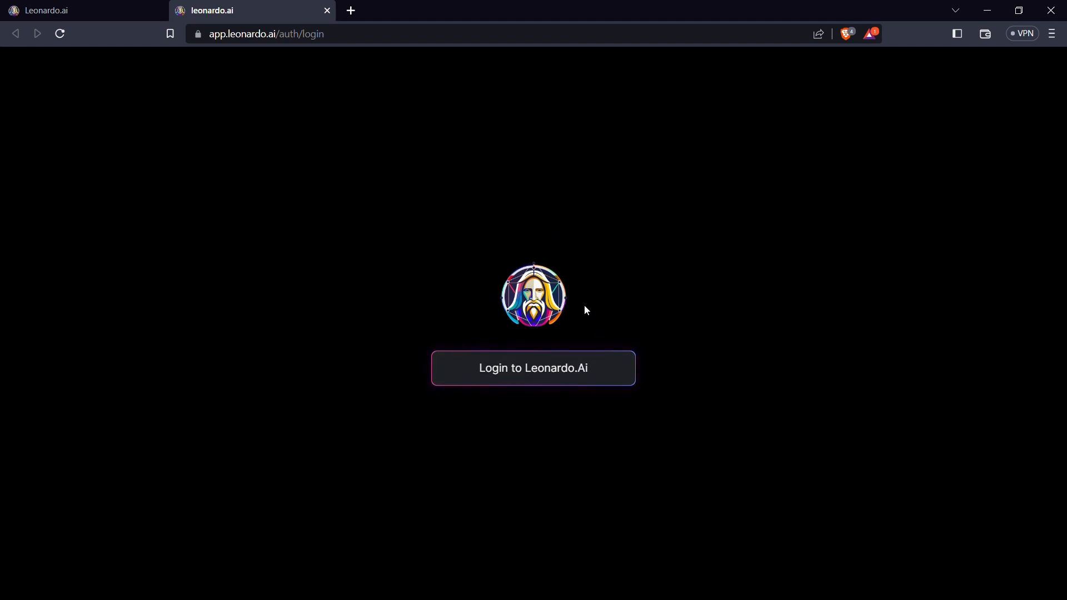
Step: Go from Login to Leonardo.Ai to the Signin page and sign in
{"action": "left_click", "coordinate": [533, 368]}
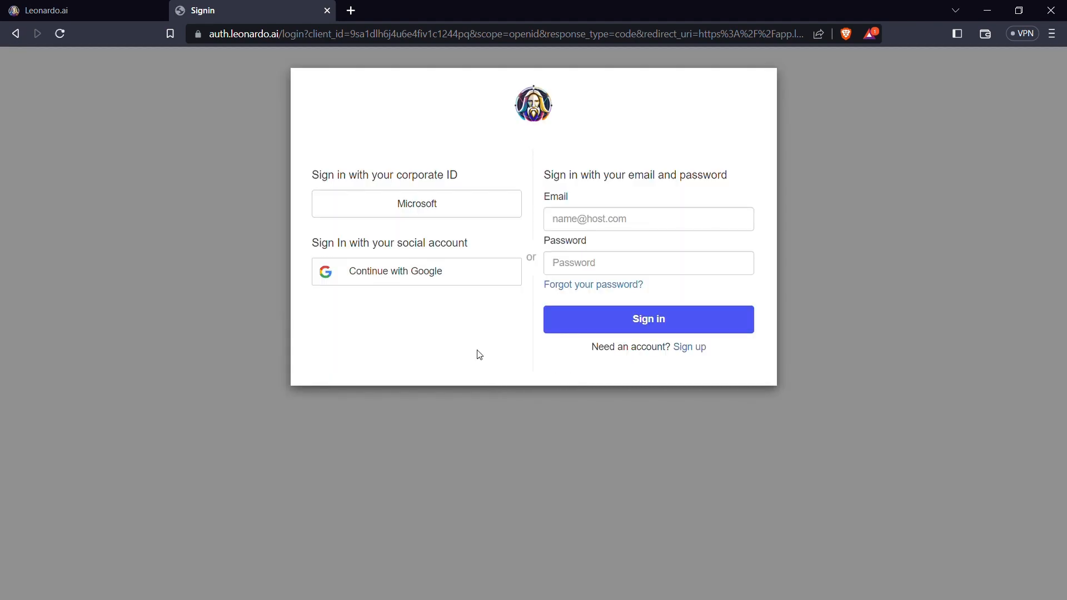
{"action": "mouse_move", "coordinate": [440, 345]}
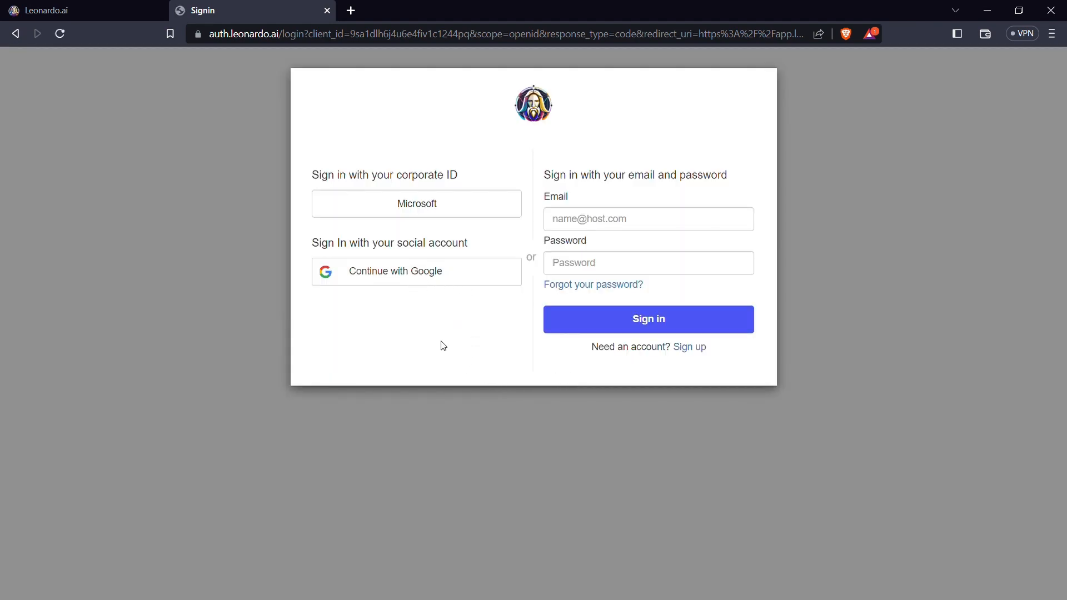
{"action": "mouse_move", "coordinate": [593, 234]}
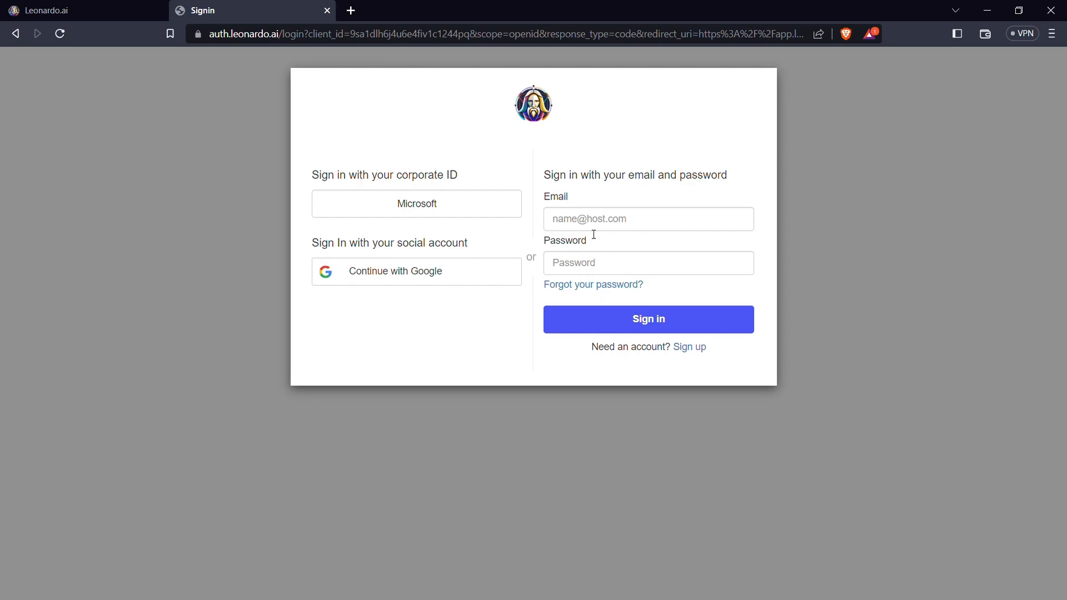
{"action": "mouse_move", "coordinate": [689, 347]}
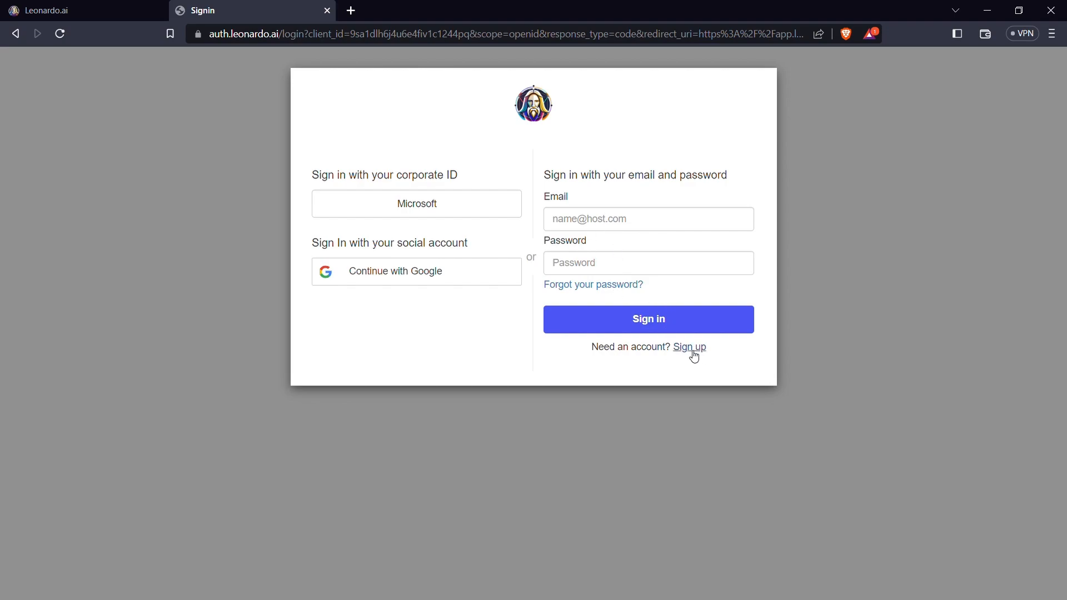
{"action": "mouse_move", "coordinate": [592, 284]}
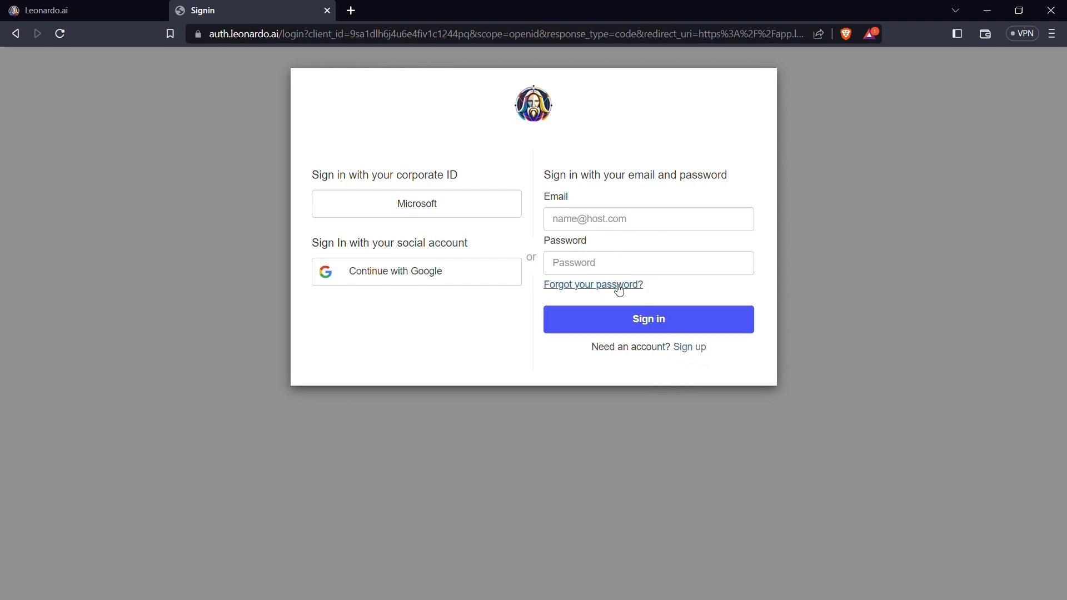
{"action": "mouse_move", "coordinate": [827, 188]}
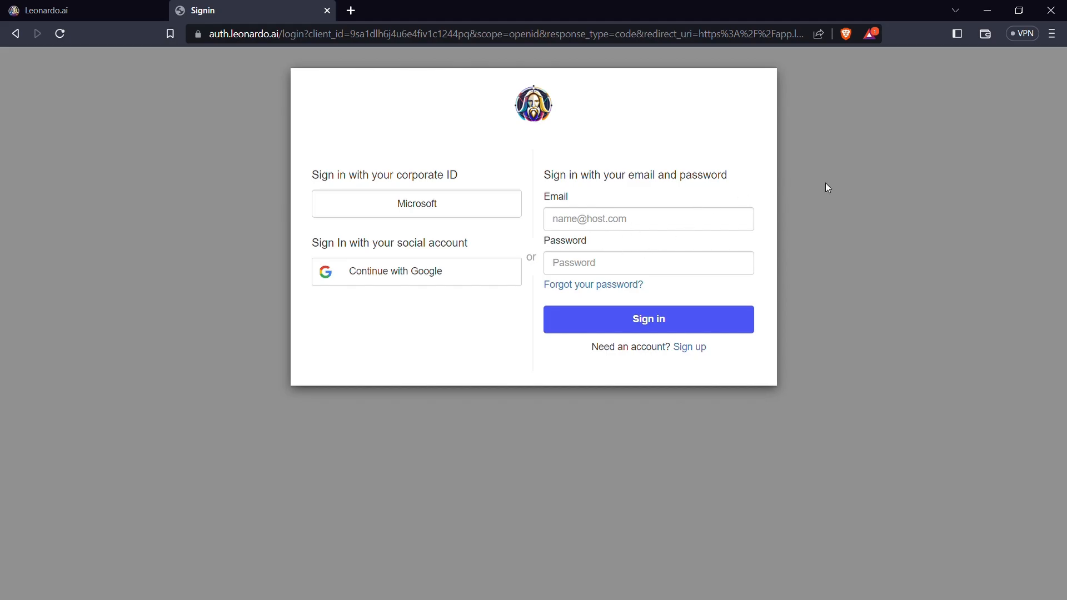
{"action": "mouse_move", "coordinate": [869, 196]}
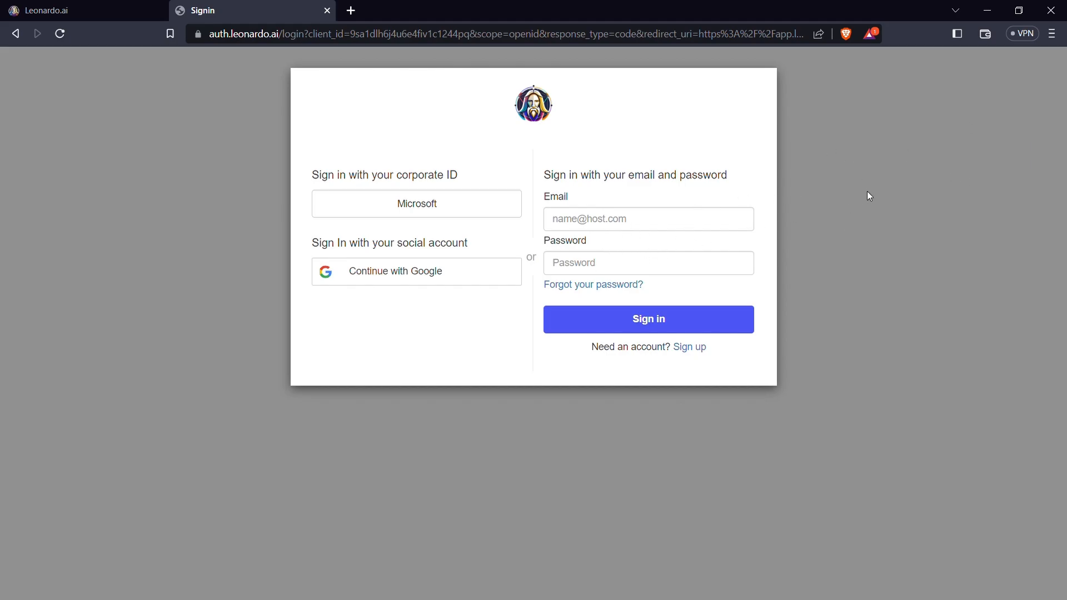
{"action": "left_click", "coordinate": [646, 319]}
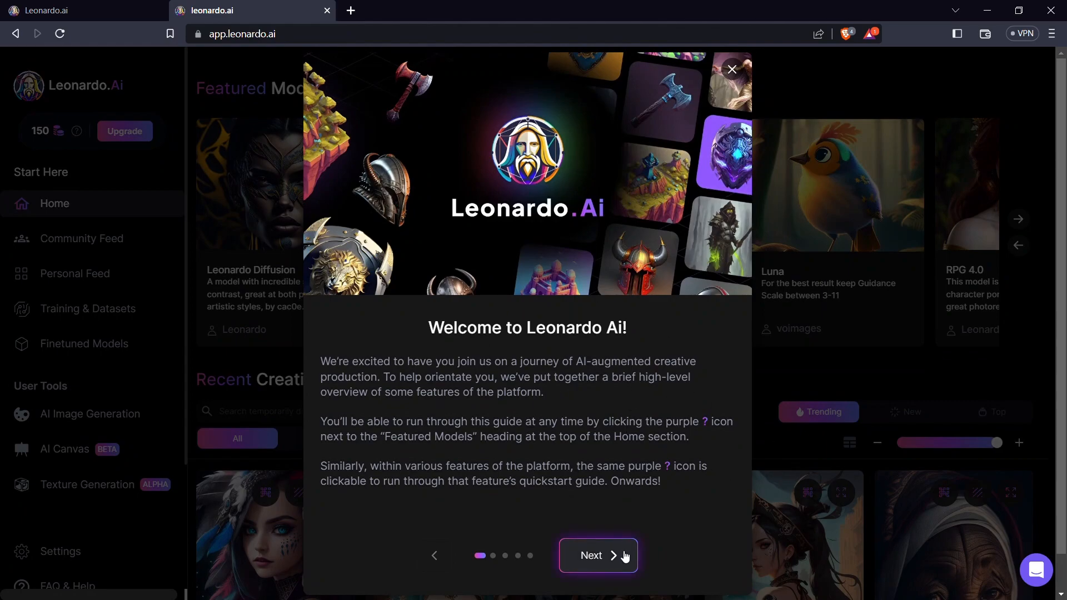
Step: Step through the Platform Overview, AI Image Generation, AI Canvas and Training guide pages, then finish
{"action": "left_click", "coordinate": [597, 555]}
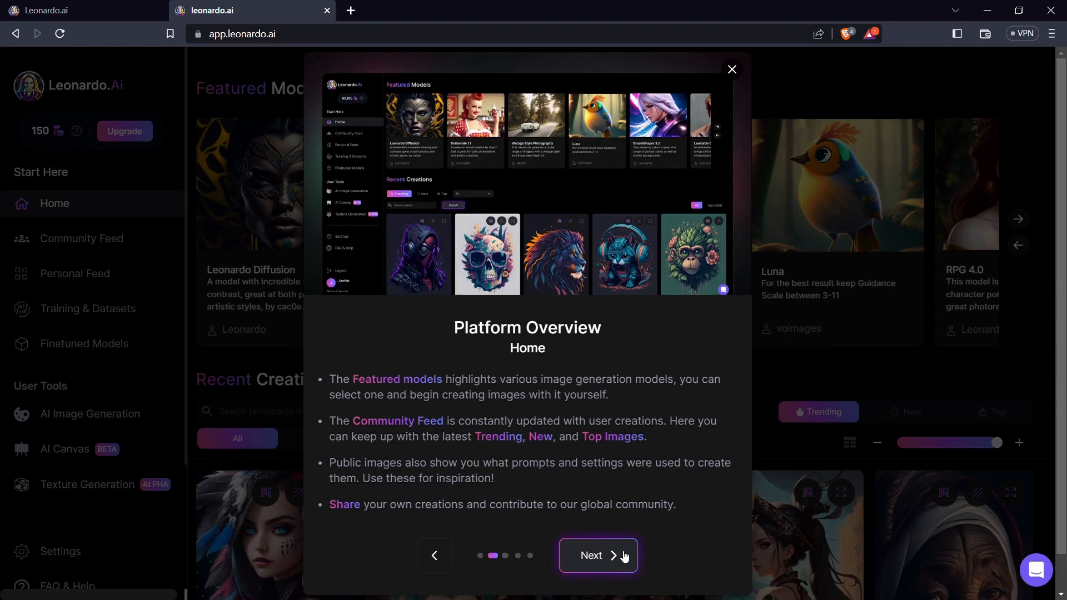
{"action": "left_click", "coordinate": [597, 555]}
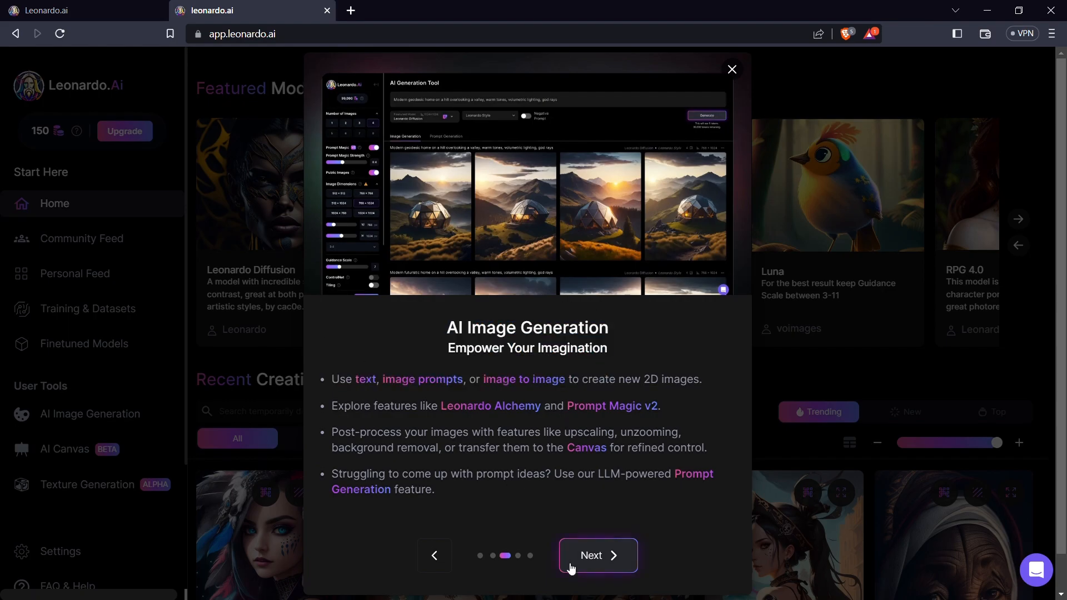
{"action": "left_click", "coordinate": [597, 555]}
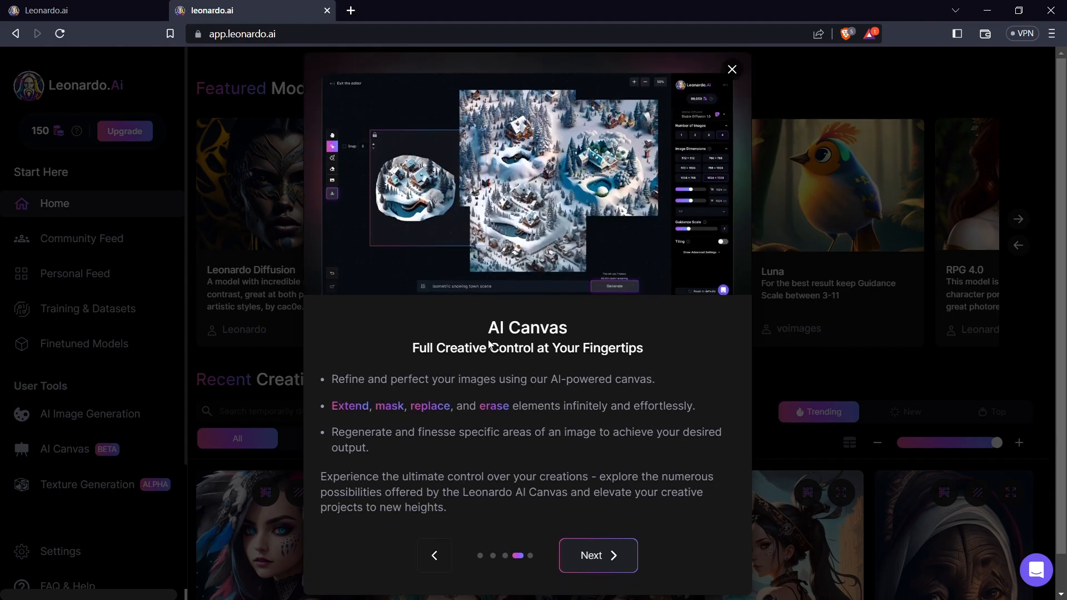
{"action": "mouse_move", "coordinate": [489, 346]}
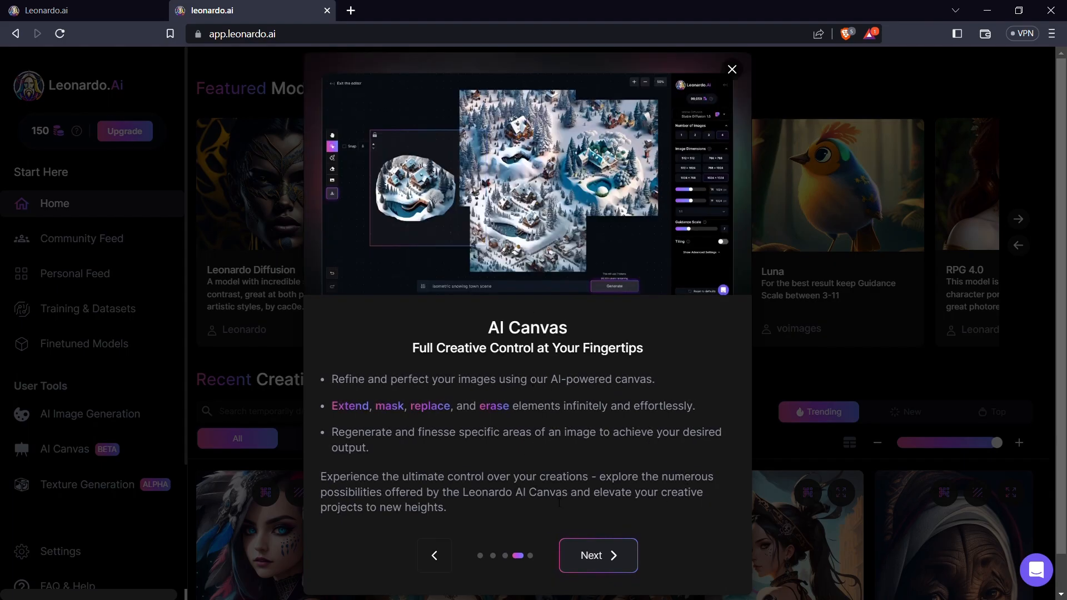
{"action": "left_click", "coordinate": [596, 554]}
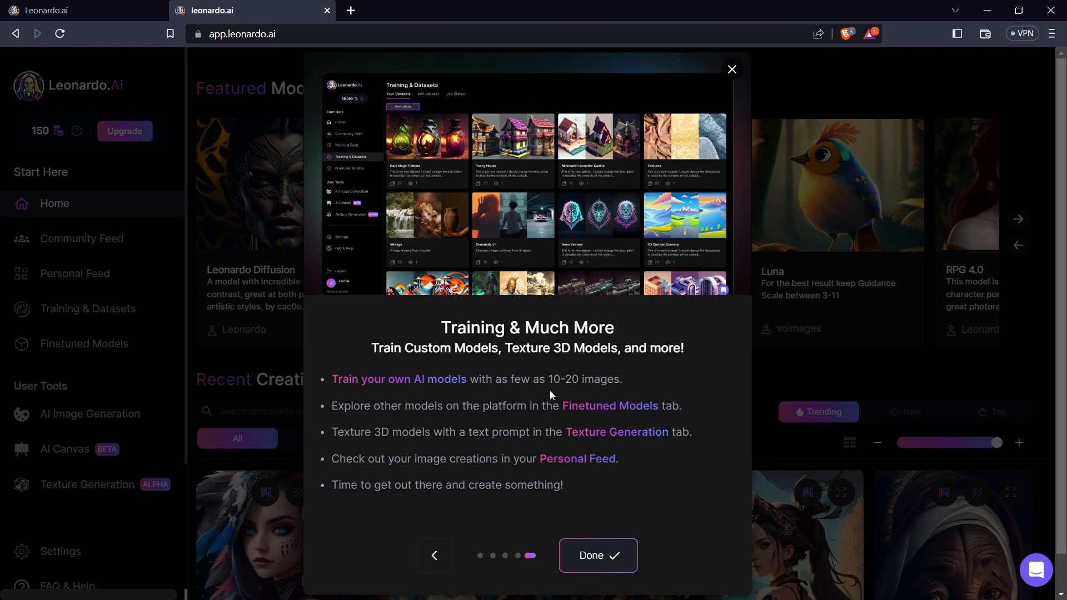
{"action": "mouse_move", "coordinate": [531, 522]}
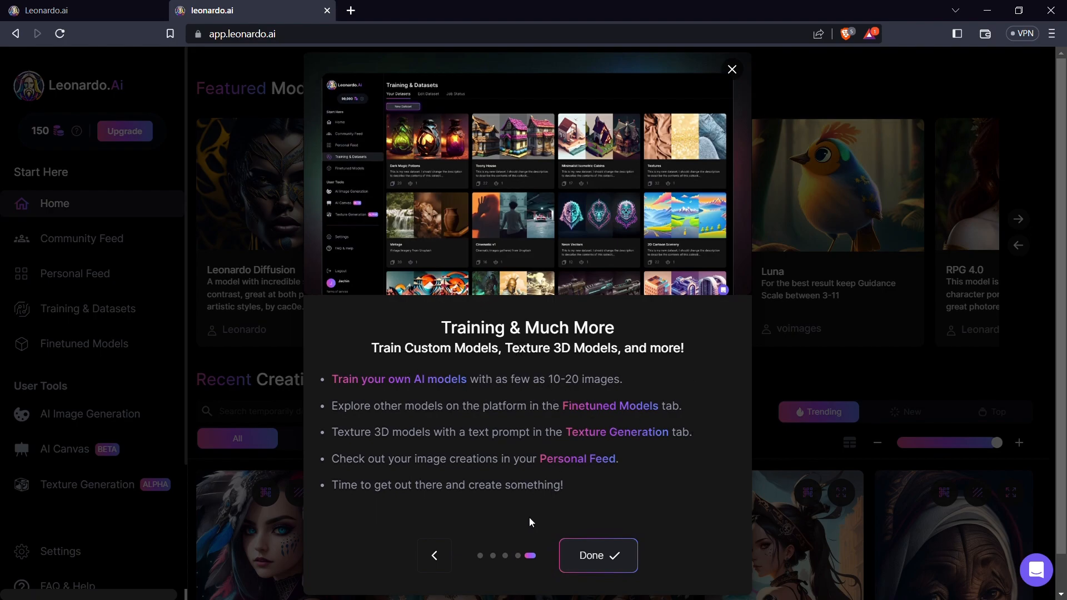
{"action": "left_click", "coordinate": [597, 555]}
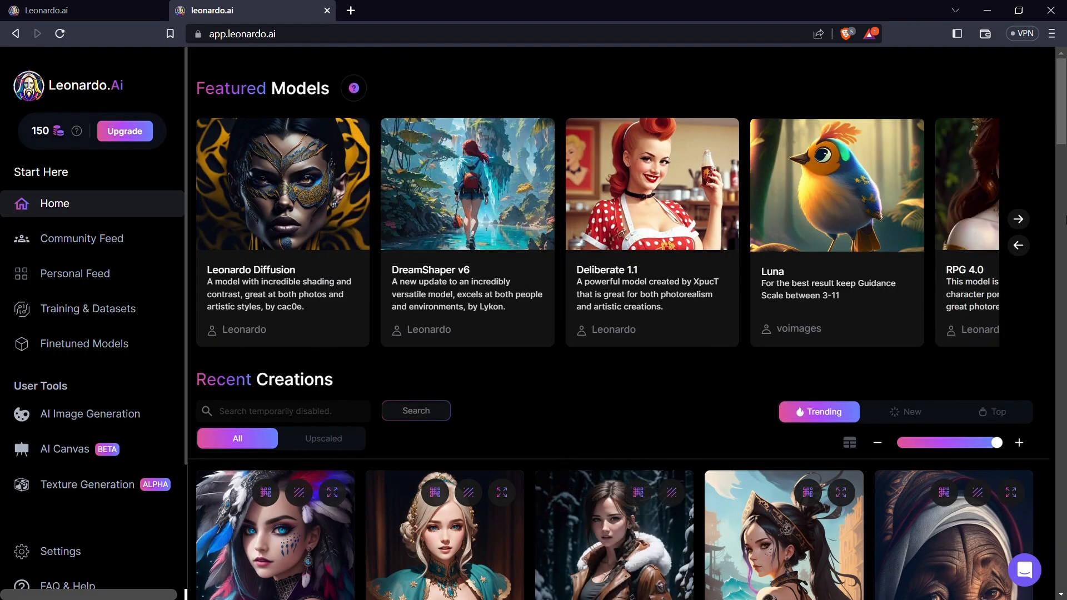
Step: Advance the Featured Models carousel six times to reach Vintage Style Photography and Leonardo Creative
{"action": "left_click", "coordinate": [1018, 219]}
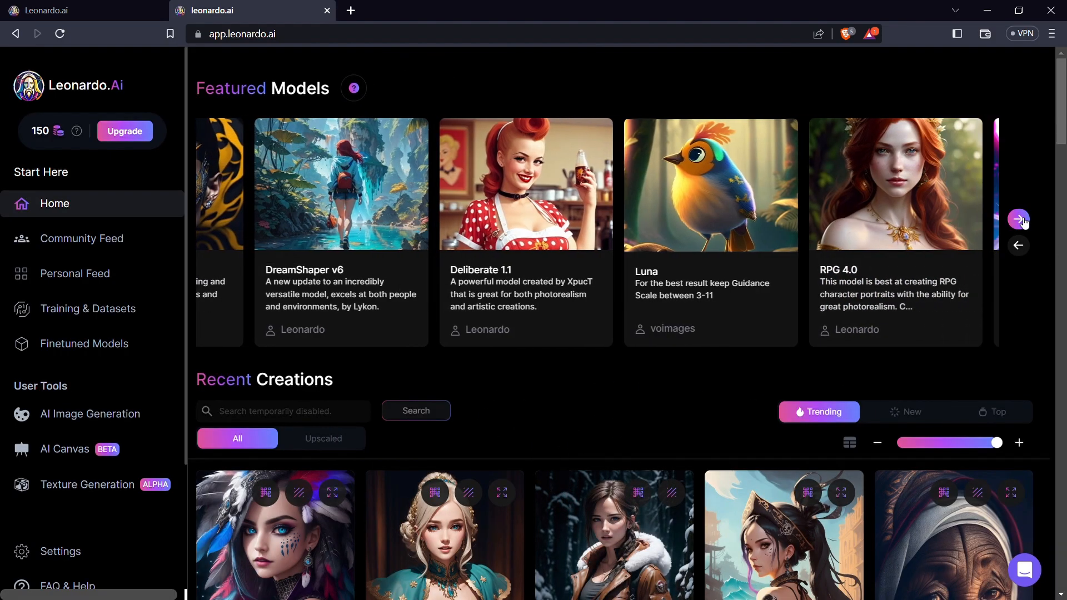
{"action": "left_click", "coordinate": [1018, 219]}
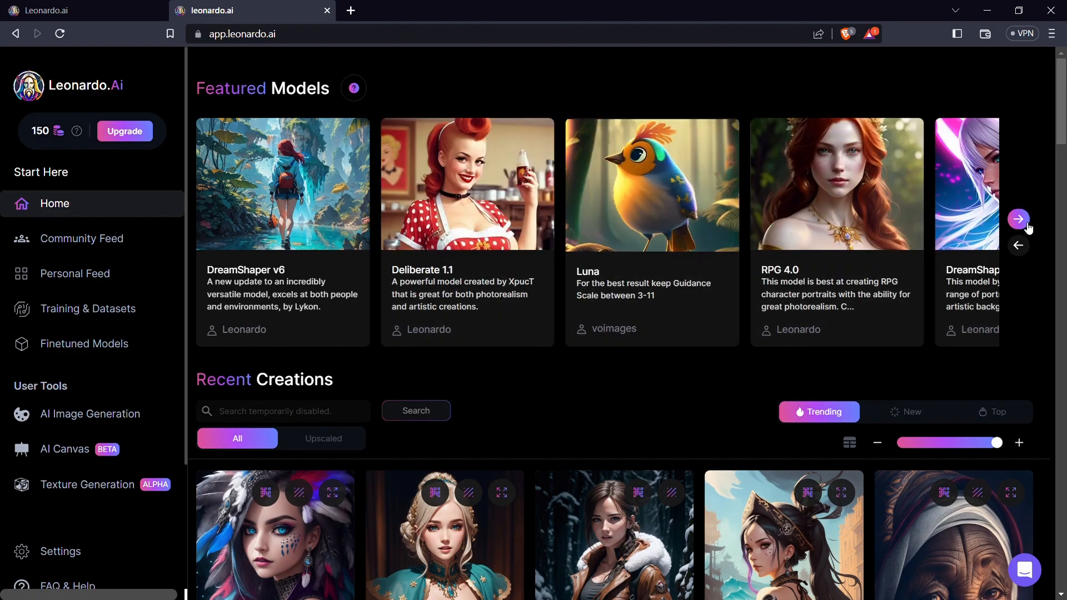
{"action": "left_click", "coordinate": [1018, 219]}
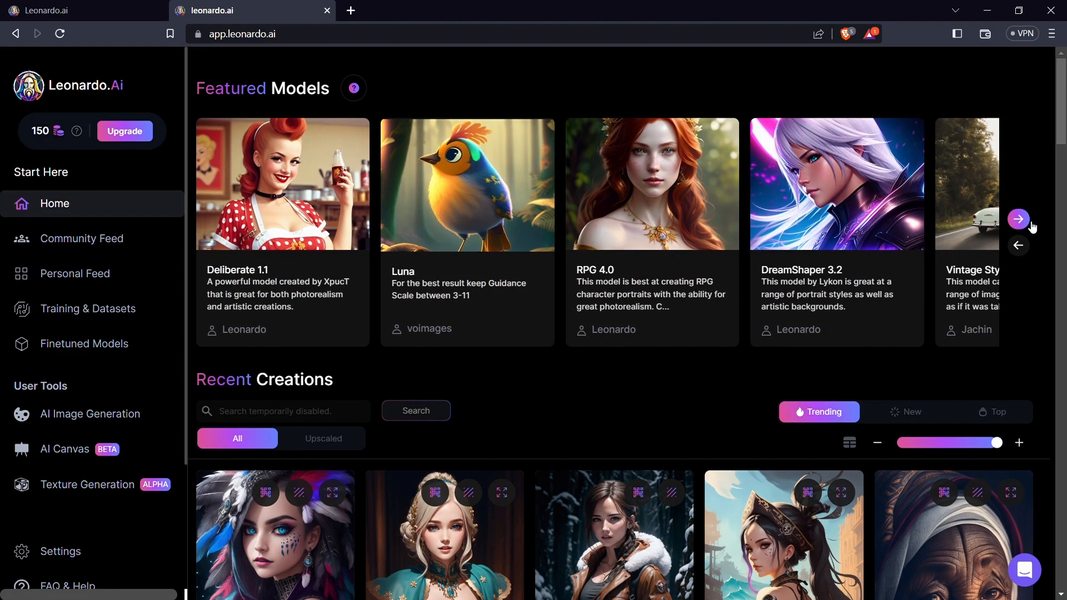
{"action": "left_click", "coordinate": [1018, 219]}
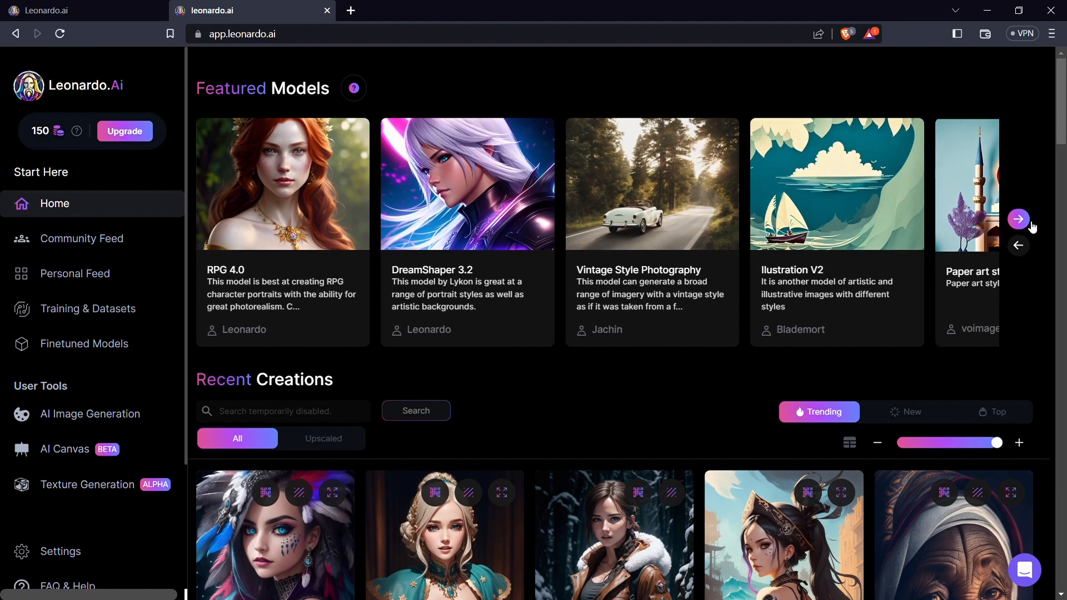
{"action": "left_click", "coordinate": [1018, 219]}
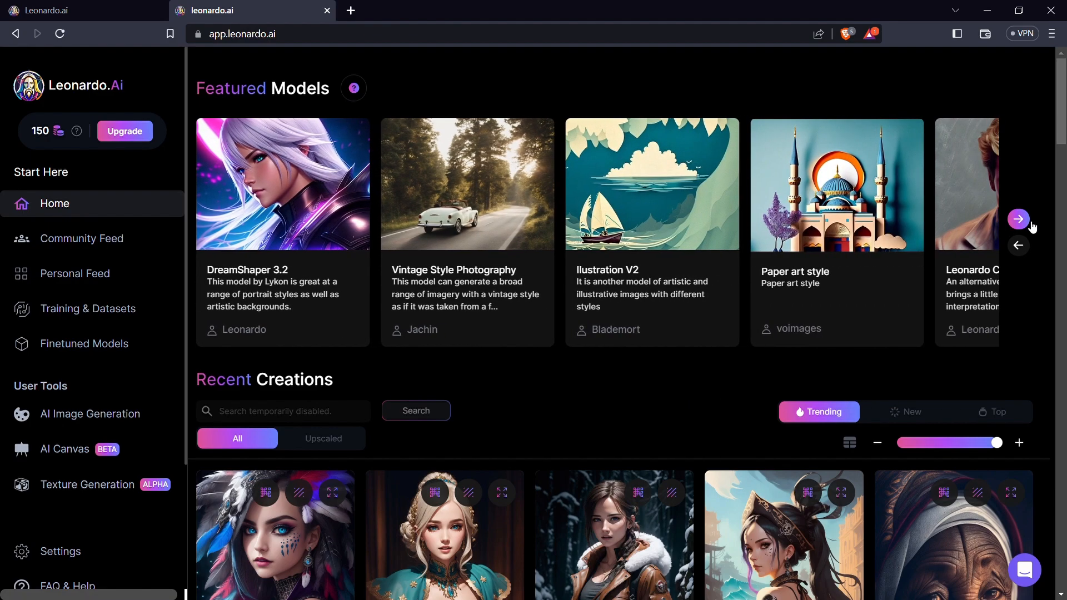
{"action": "left_click", "coordinate": [1019, 219]}
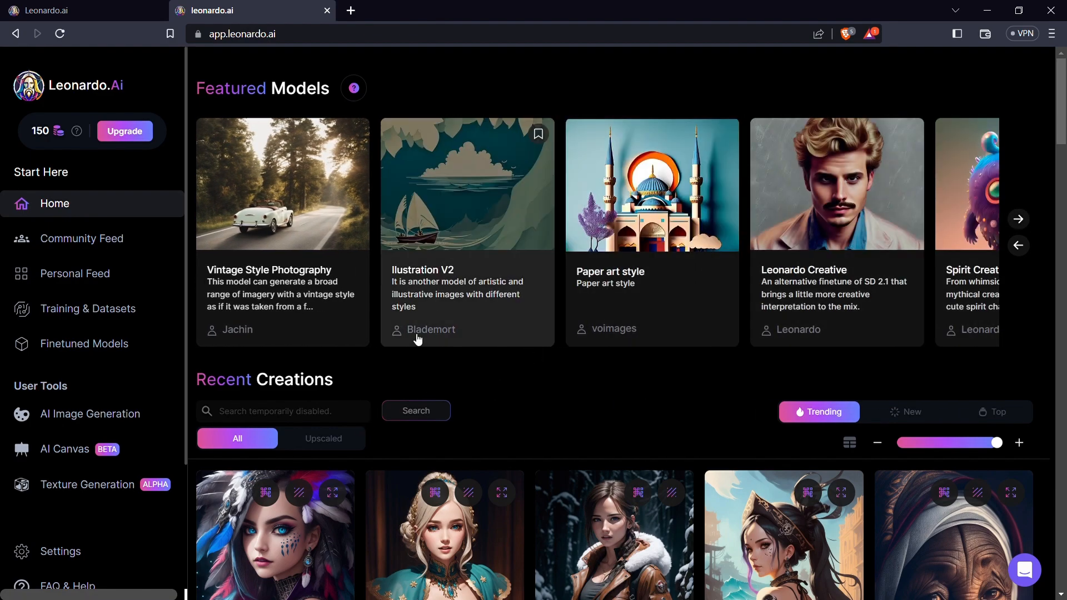
{"action": "mouse_move", "coordinate": [797, 416]}
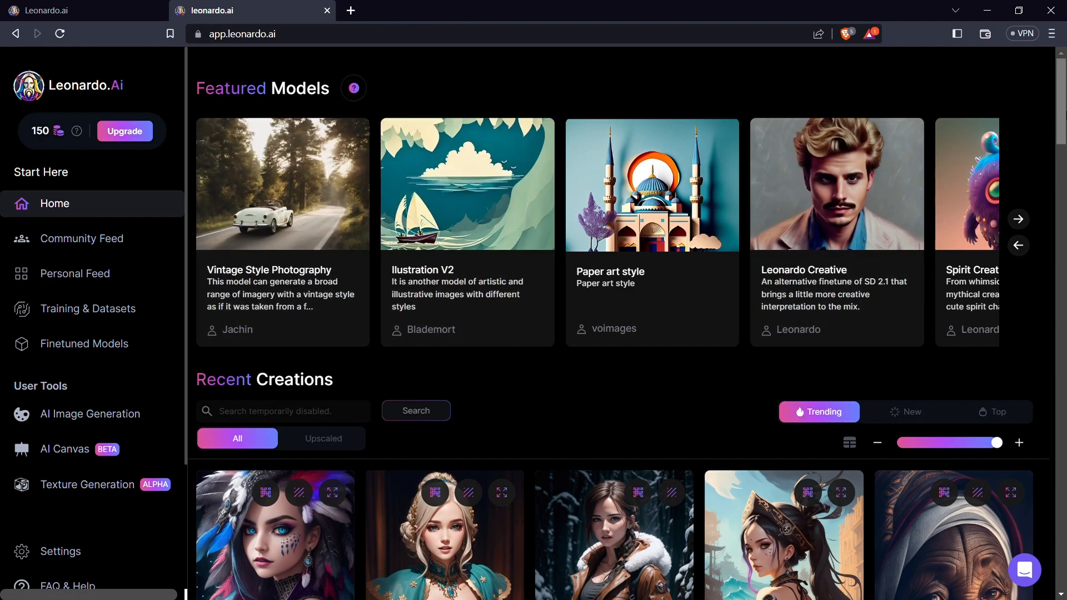
Step: Scroll the Recent Creations grid and open the 'Worms eye camera view of a full view portrait' image
{"action": "scroll", "scroll_direction": "down", "scroll_amount": 3}
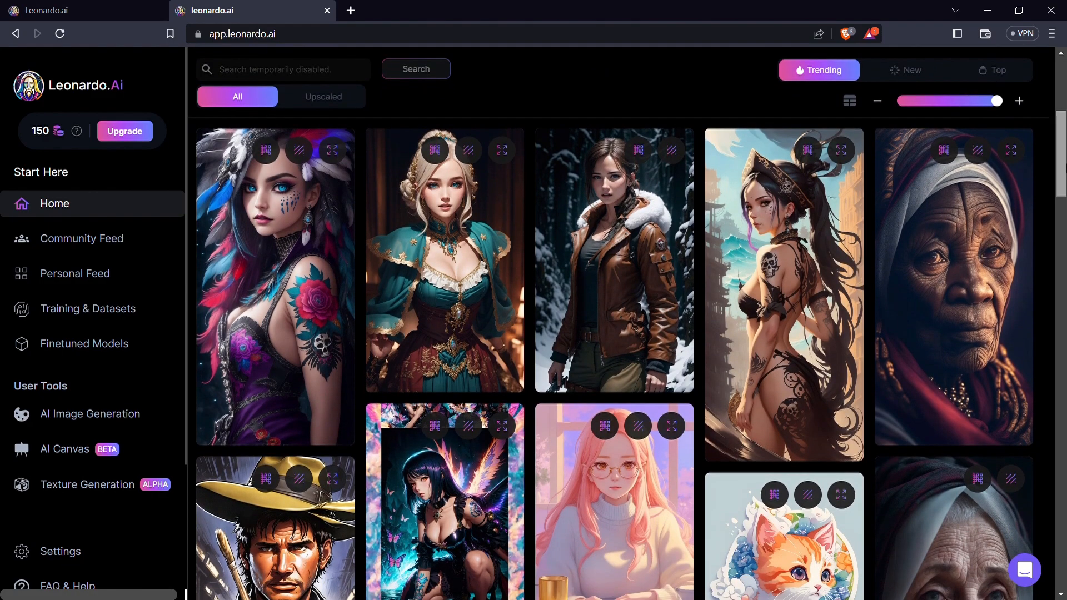
{"action": "scroll", "scroll_direction": "down", "scroll_amount": 3}
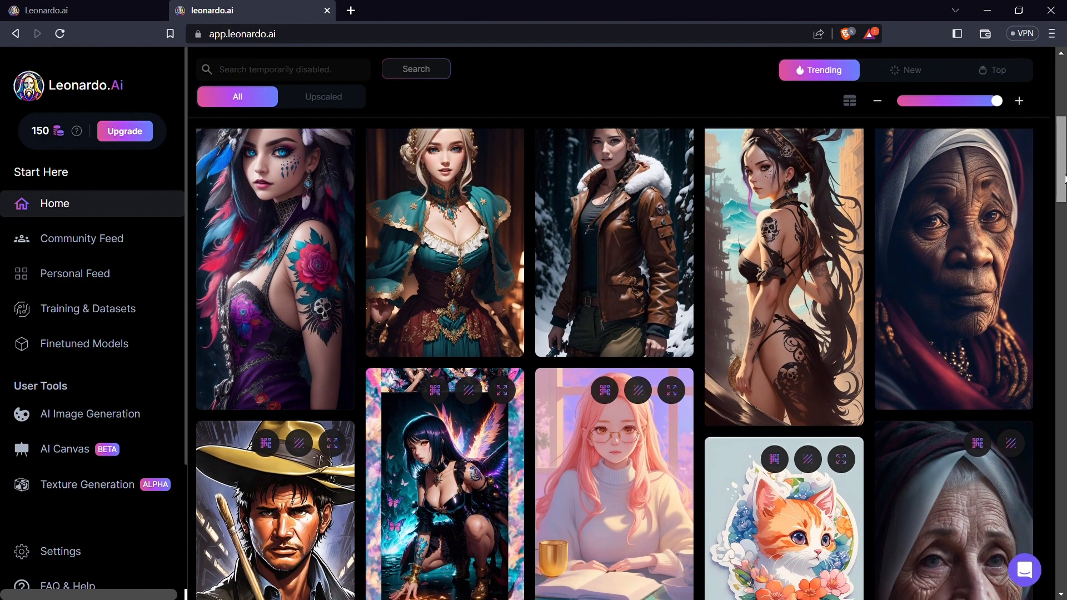
{"action": "scroll", "scroll_direction": "down", "scroll_amount": 3}
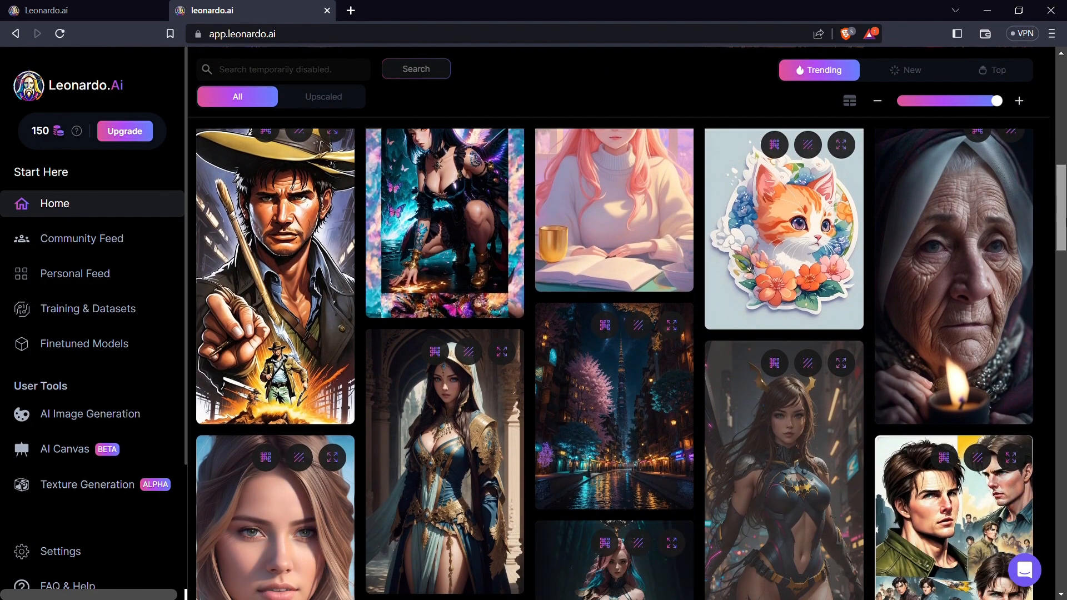
{"action": "scroll", "scroll_direction": "down", "scroll_amount": 3}
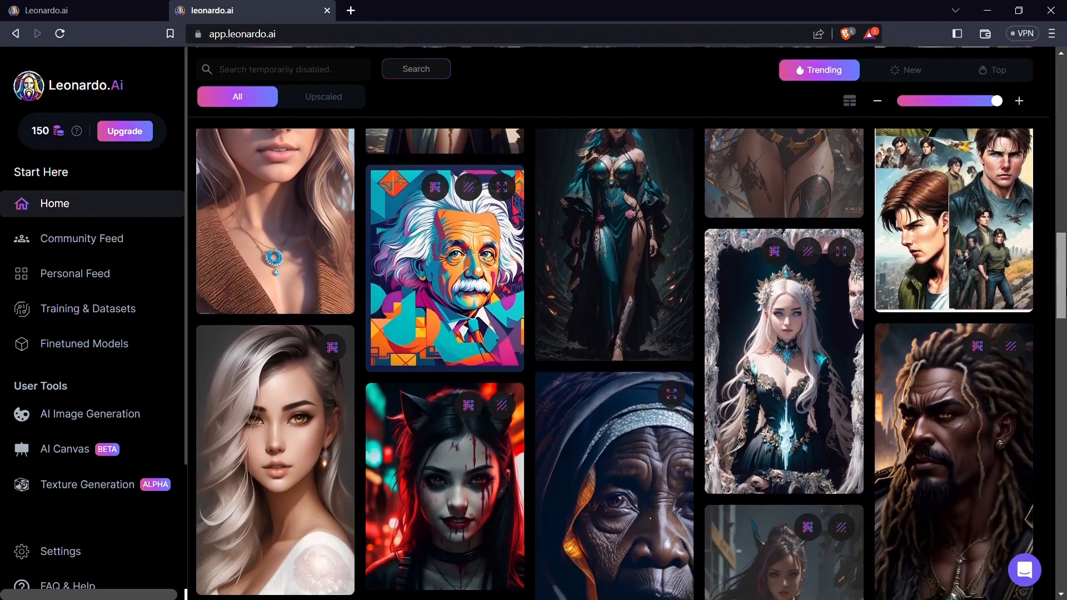
{"action": "scroll", "scroll_direction": "down", "scroll_amount": 3}
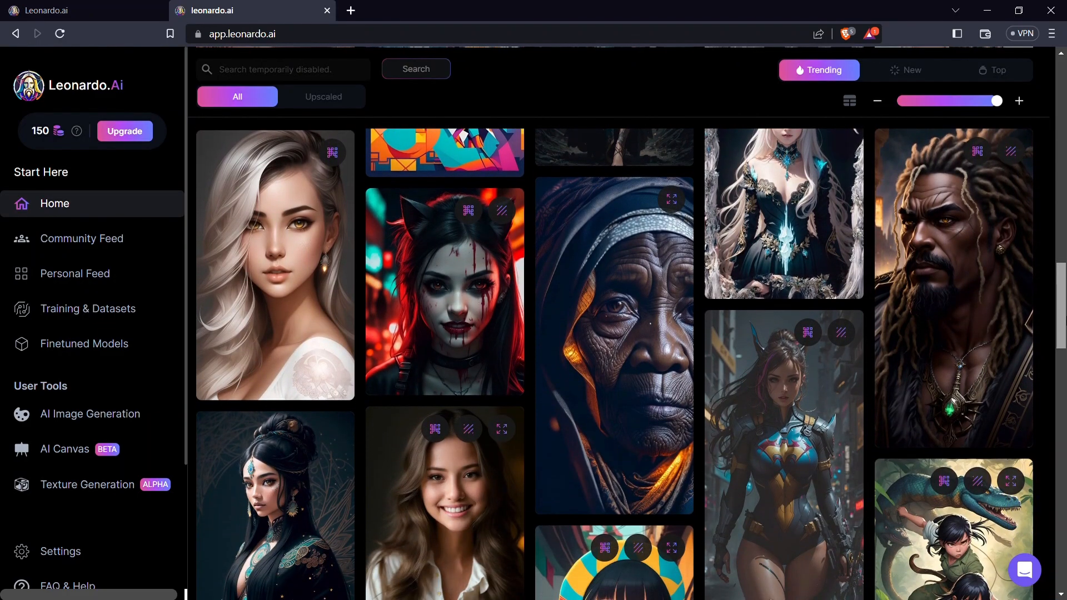
{"action": "scroll", "scroll_direction": "down", "scroll_amount": 3}
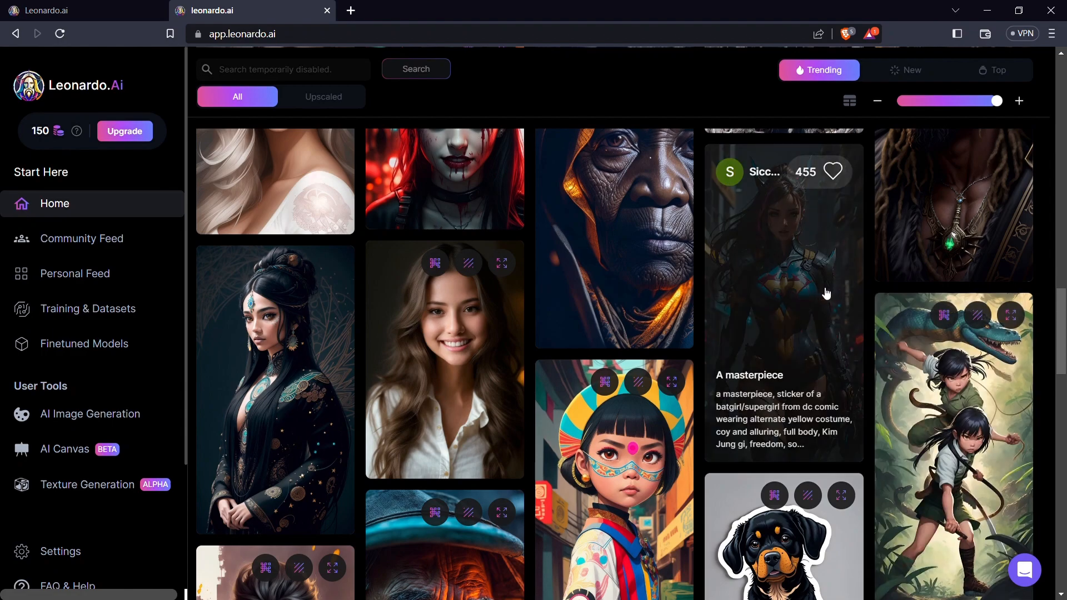
{"action": "mouse_move", "coordinate": [599, 401]}
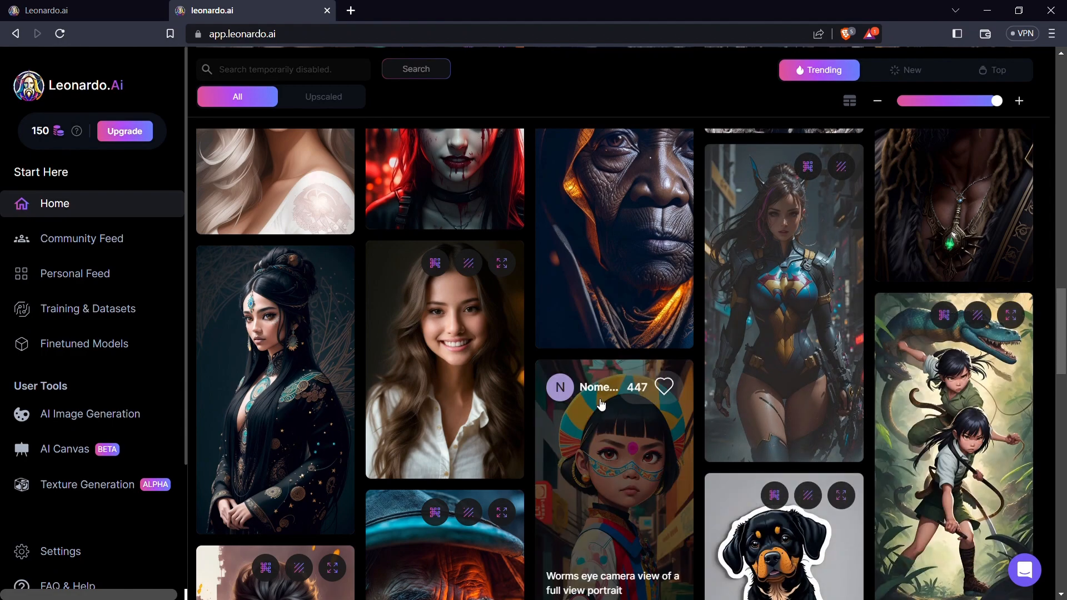
{"action": "left_click", "coordinate": [613, 470]}
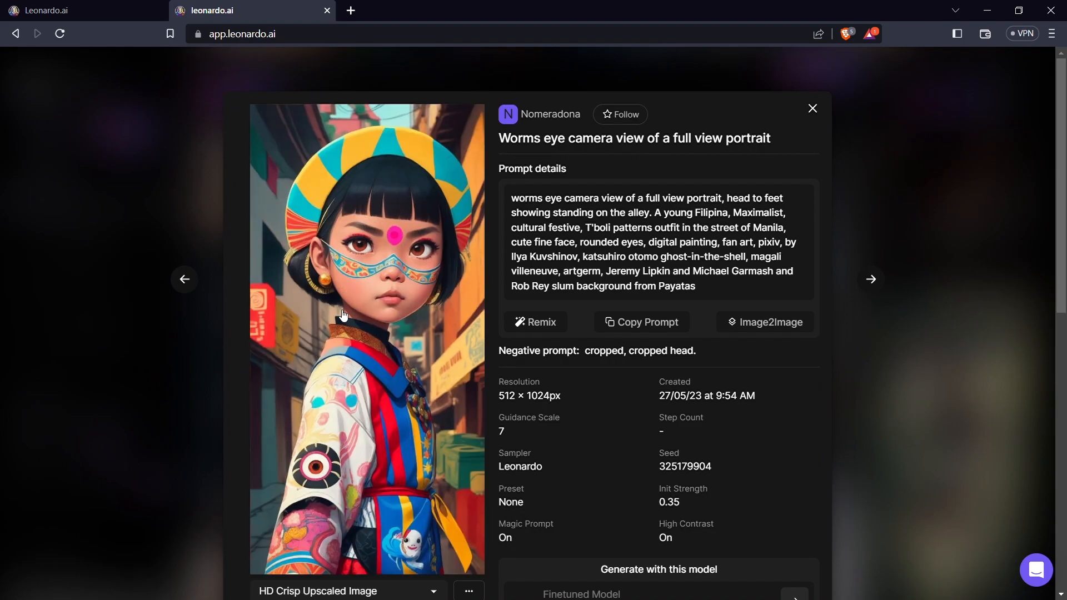
{"action": "mouse_move", "coordinate": [390, 355]}
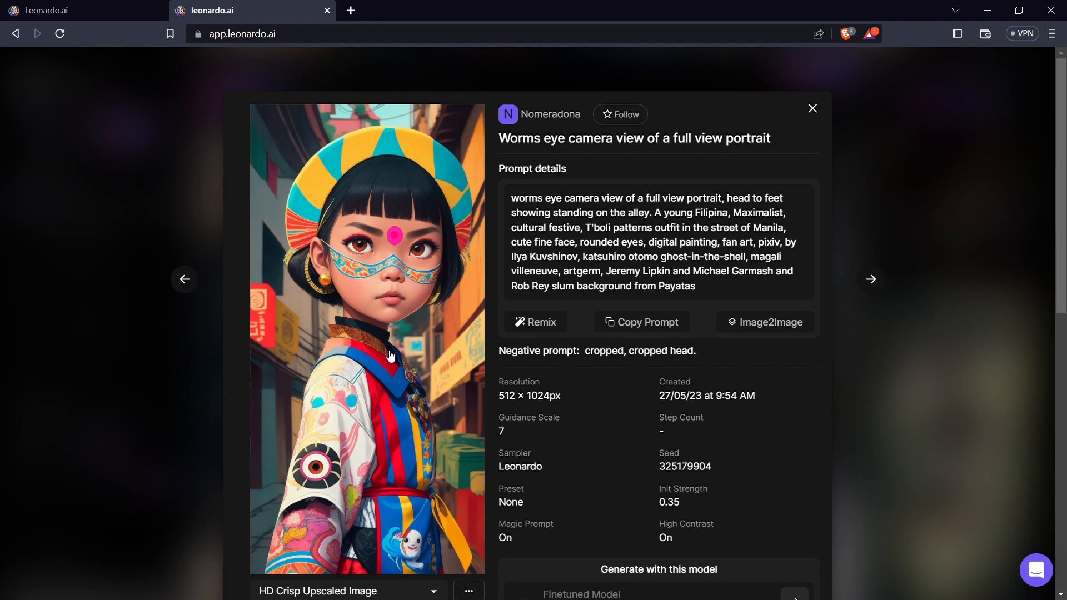
{"action": "mouse_move", "coordinate": [695, 236]}
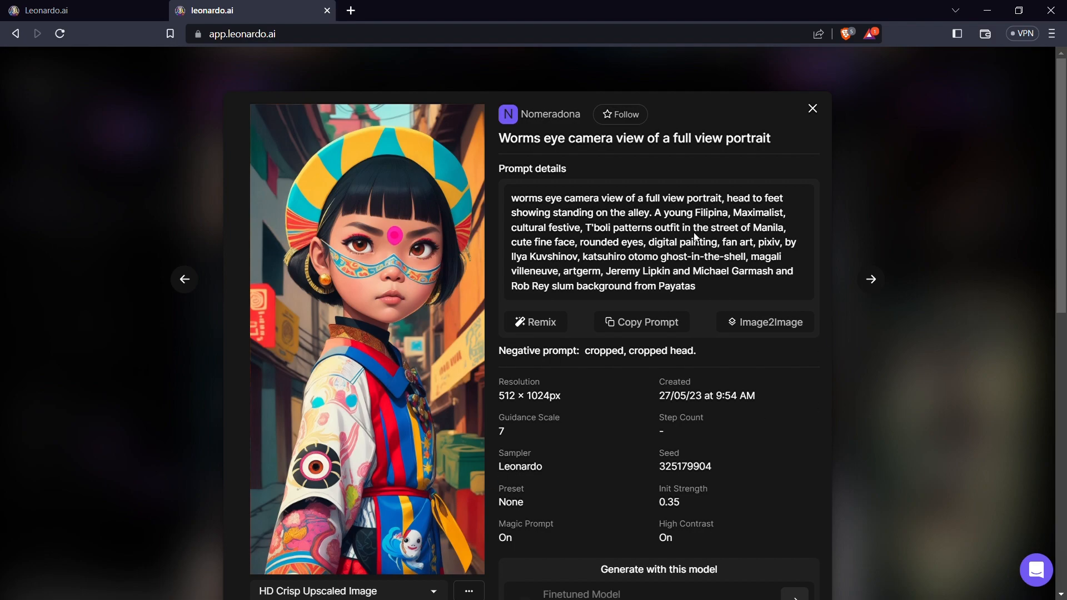
{"action": "mouse_move", "coordinate": [512, 201]}
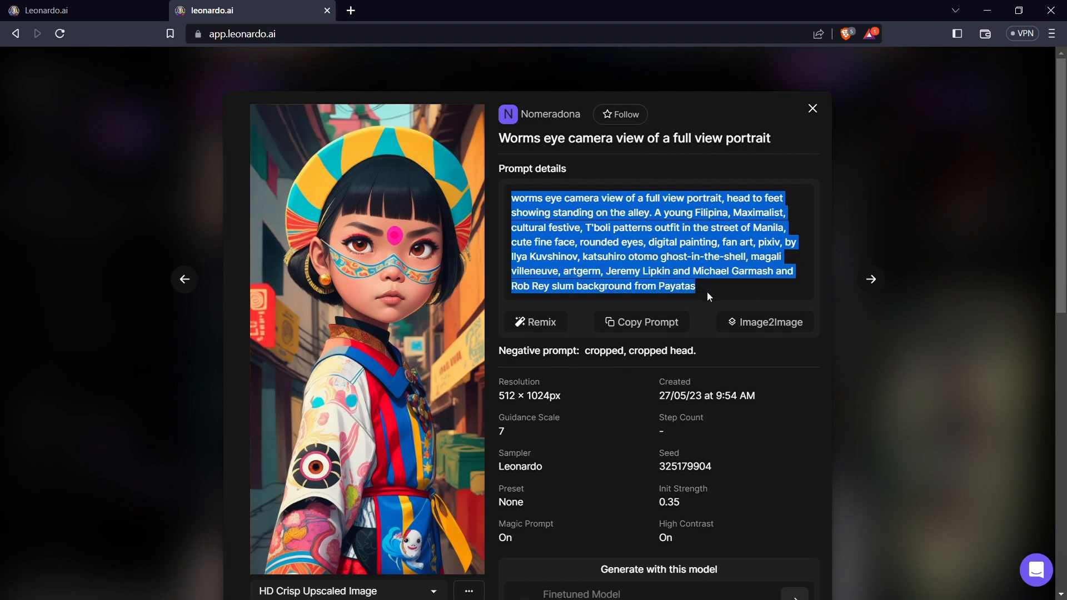
Step: Select and read the portrait's prompt text, then close the image detail modal
{"action": "left_click", "coordinate": [707, 296]}
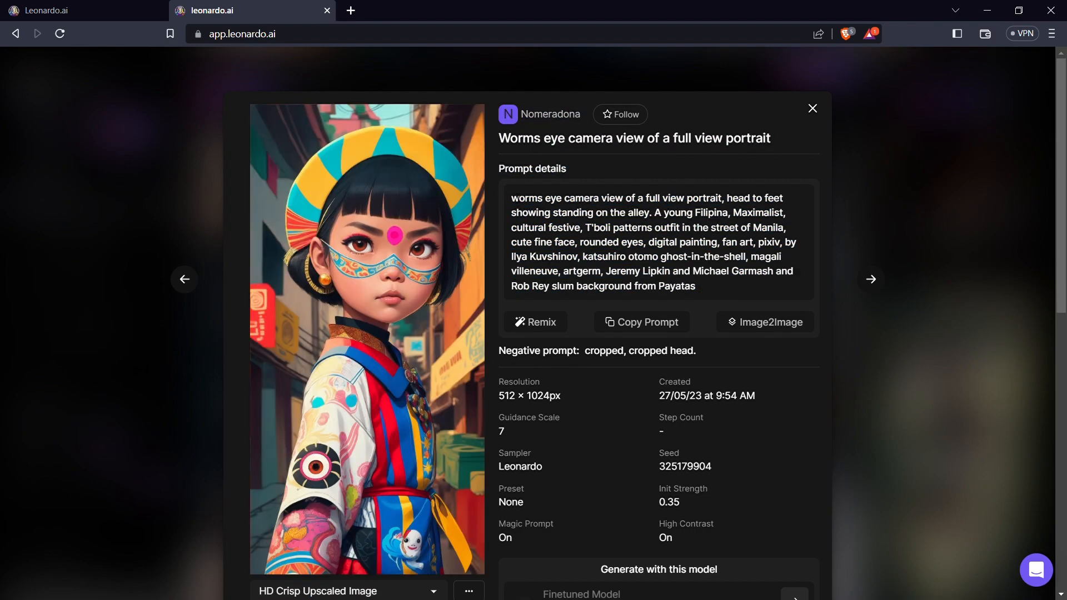
{"action": "double_click", "coordinate": [529, 395]}
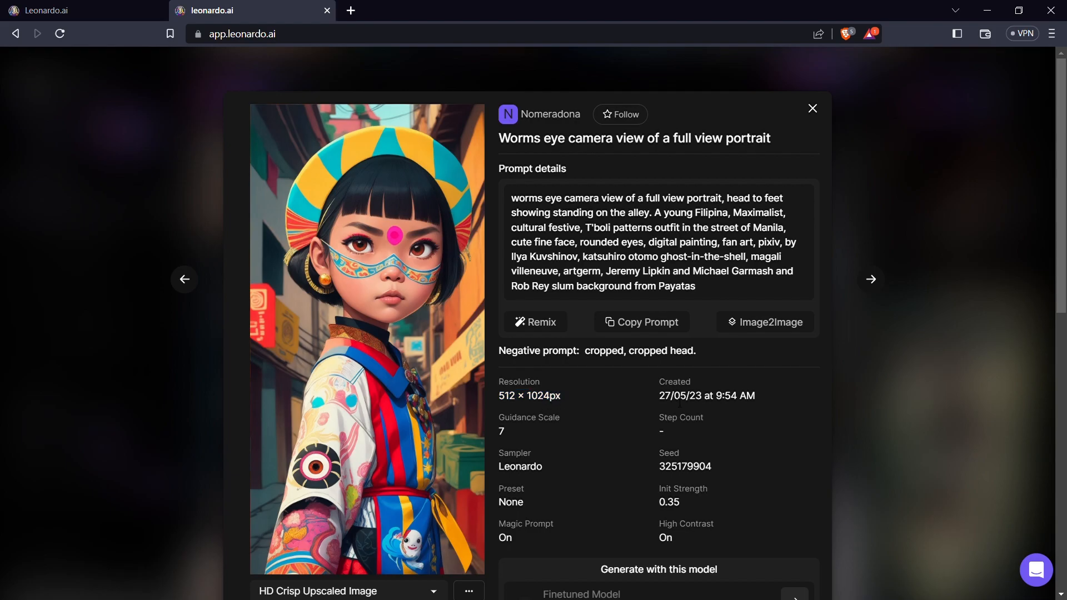
{"action": "left_click", "coordinate": [811, 108]}
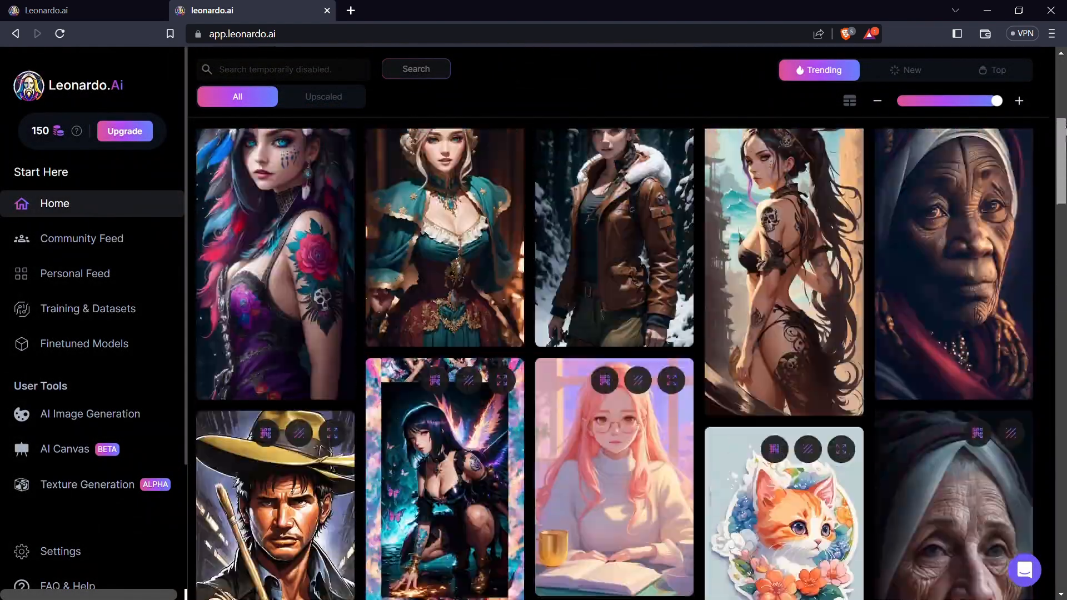
Step: Scroll to the top, stop at Community Feed, then switch to Personal Feed
{"action": "scroll", "scroll_direction": "up", "scroll_amount": 3}
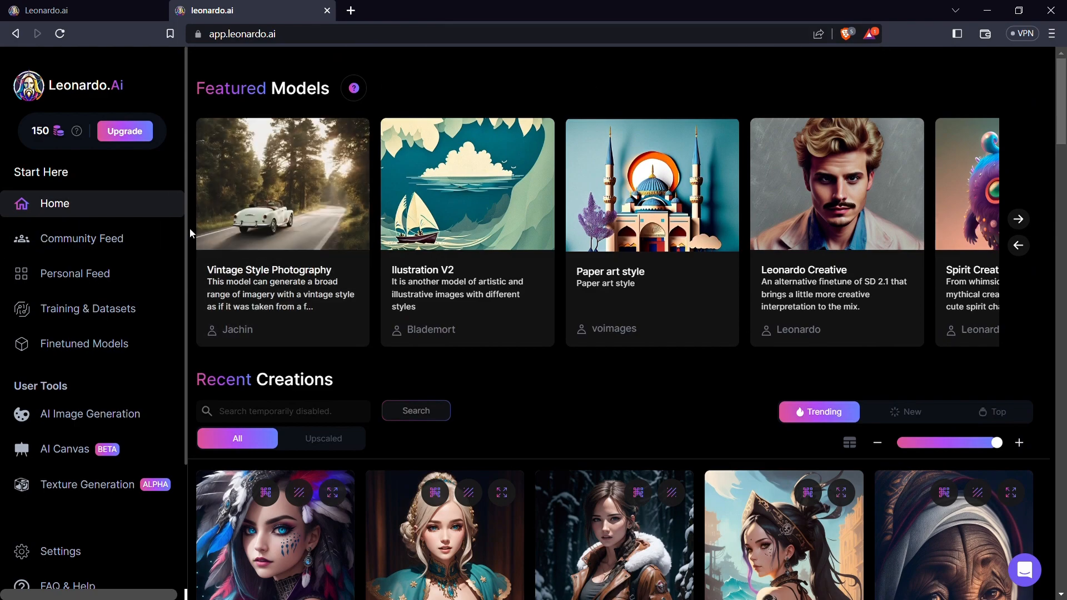
{"action": "mouse_move", "coordinate": [91, 238]}
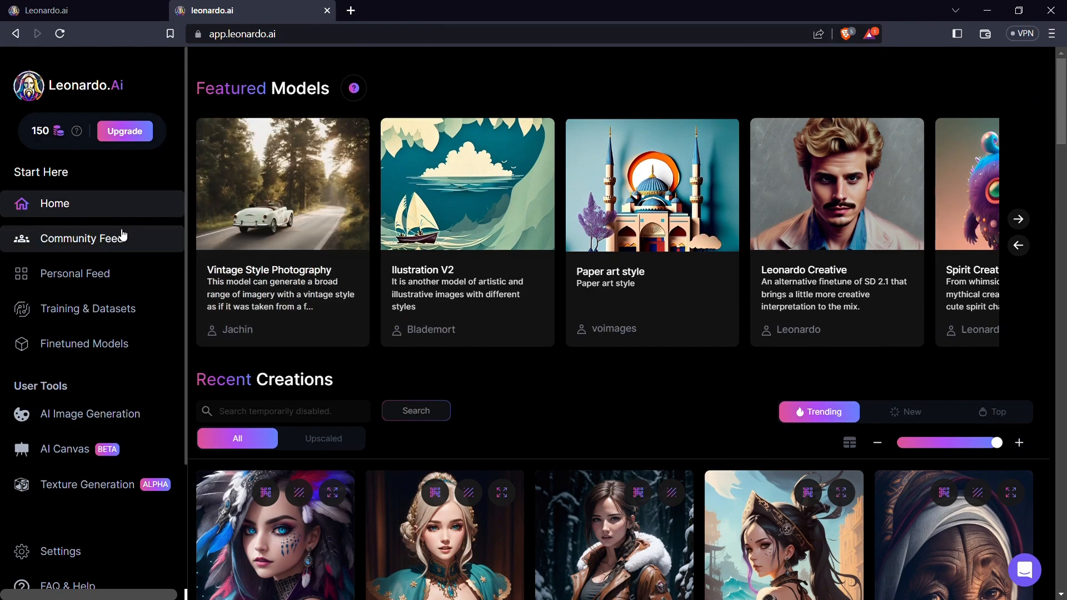
{"action": "mouse_move", "coordinate": [125, 242]}
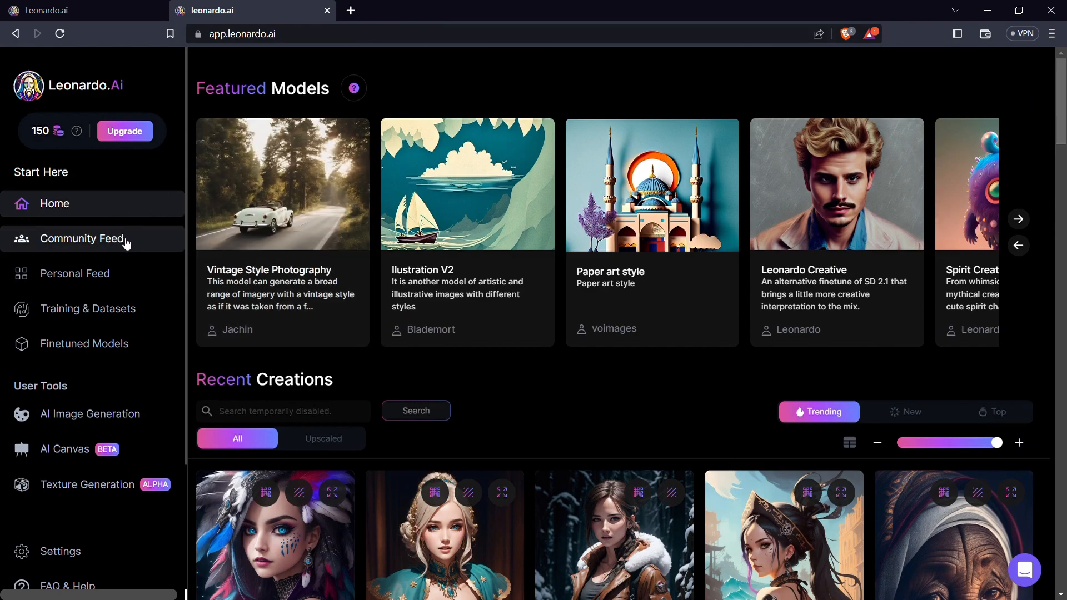
{"action": "left_click", "coordinate": [82, 238]}
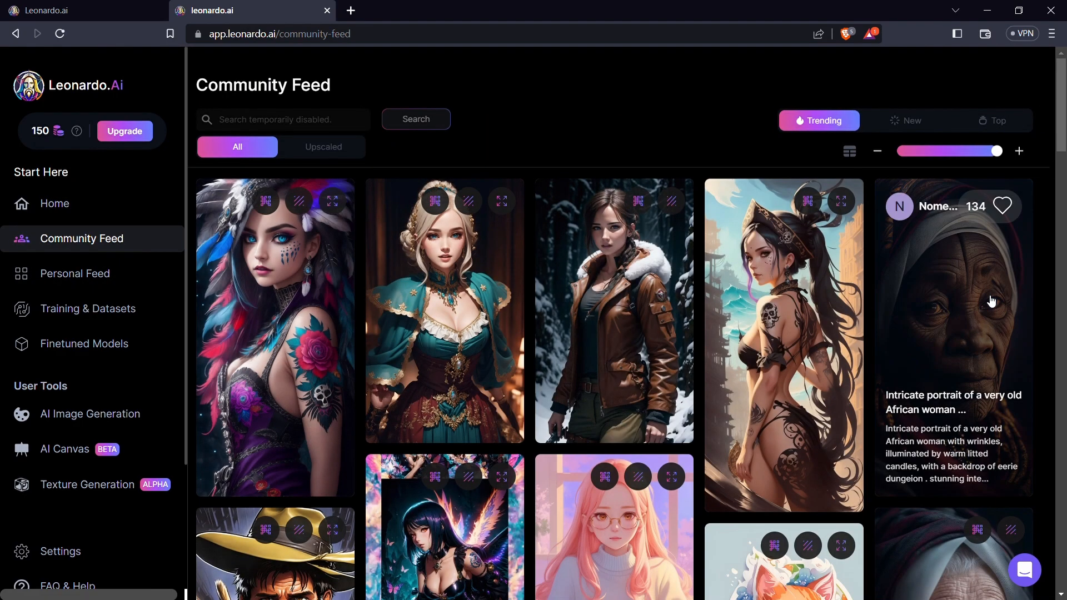
{"action": "left_click", "coordinate": [75, 273]}
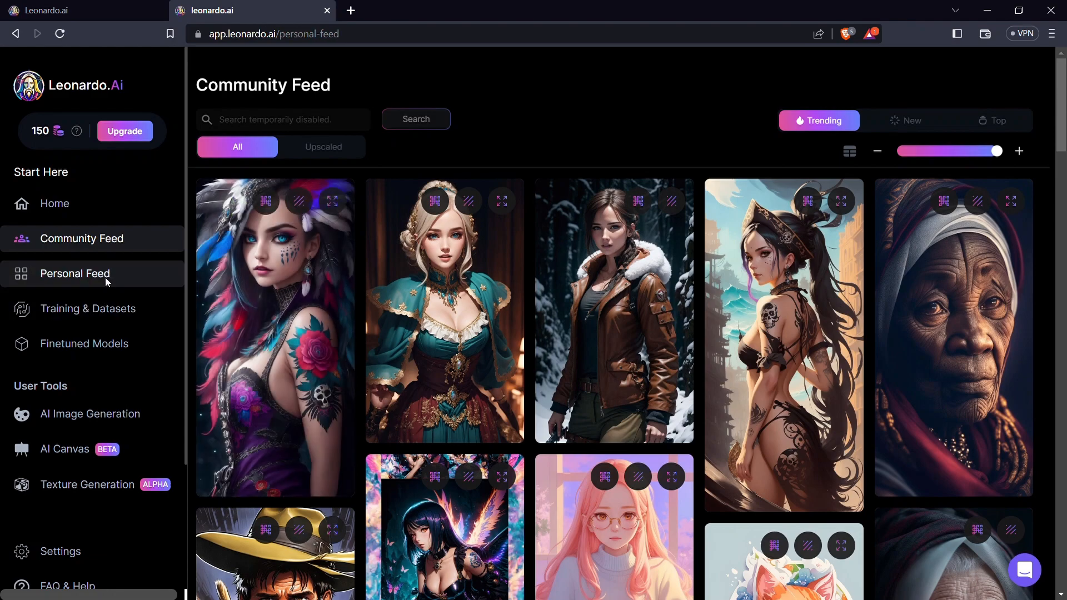
{"action": "left_click", "coordinate": [75, 274]}
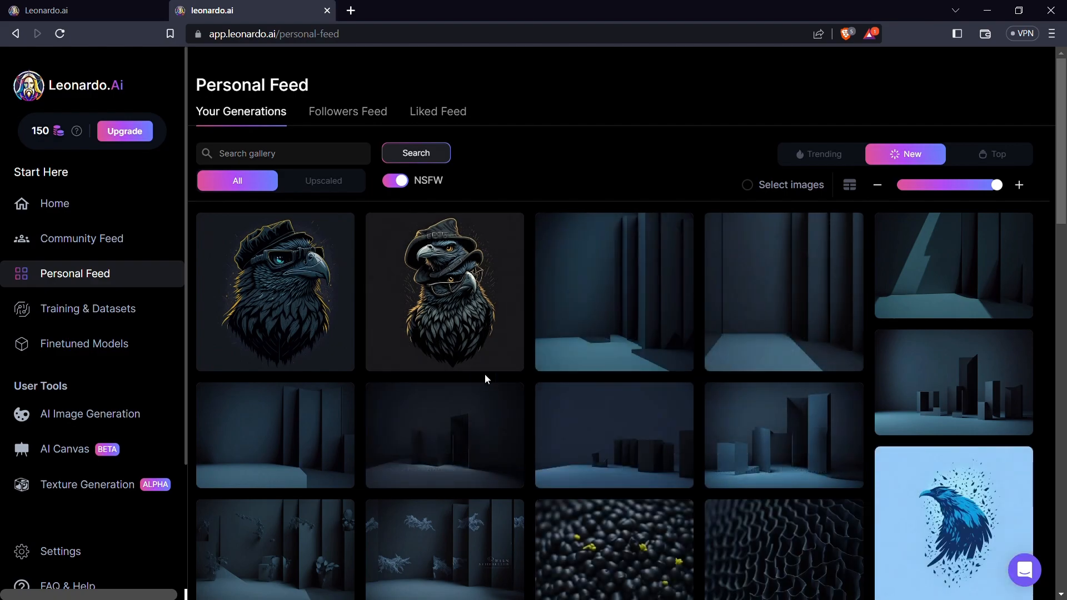
Step: View the empty Training & Datasets page, then move on to Finetuned Models
{"action": "left_click", "coordinate": [87, 309]}
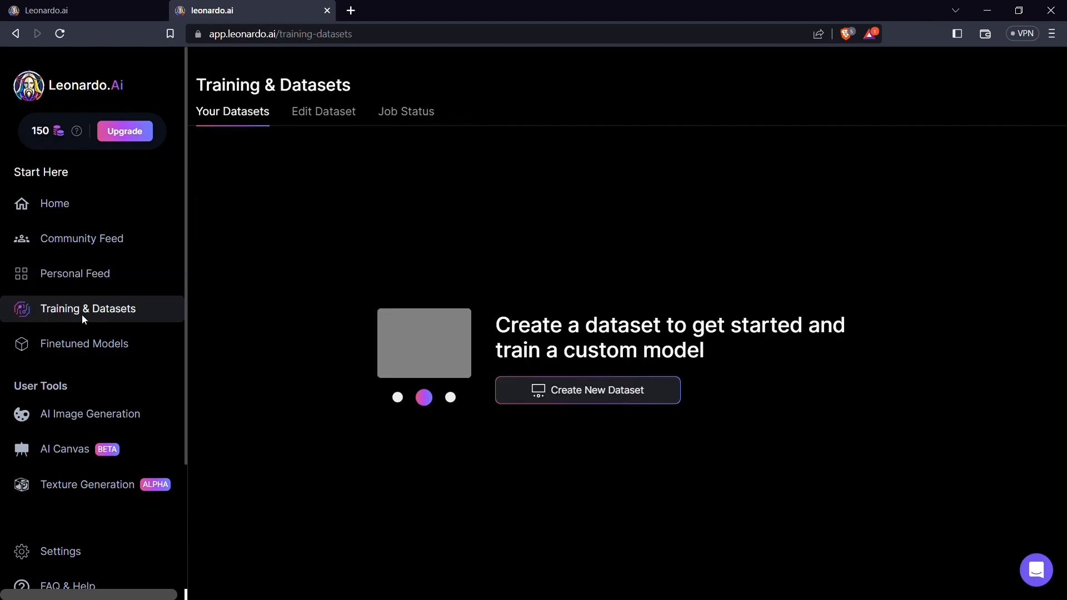
{"action": "mouse_move", "coordinate": [130, 336]}
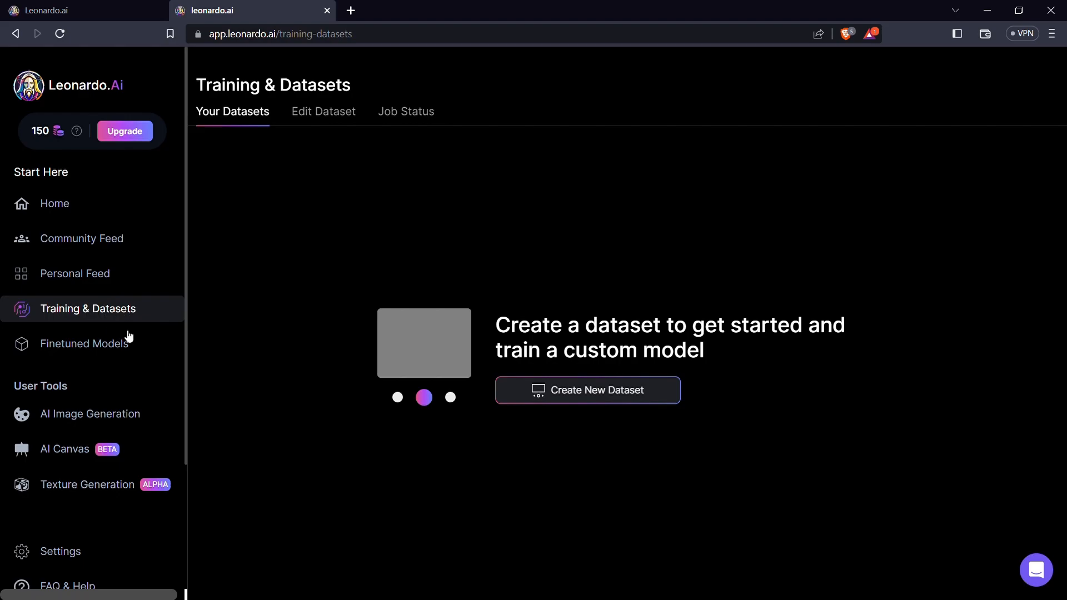
{"action": "mouse_move", "coordinate": [108, 321]}
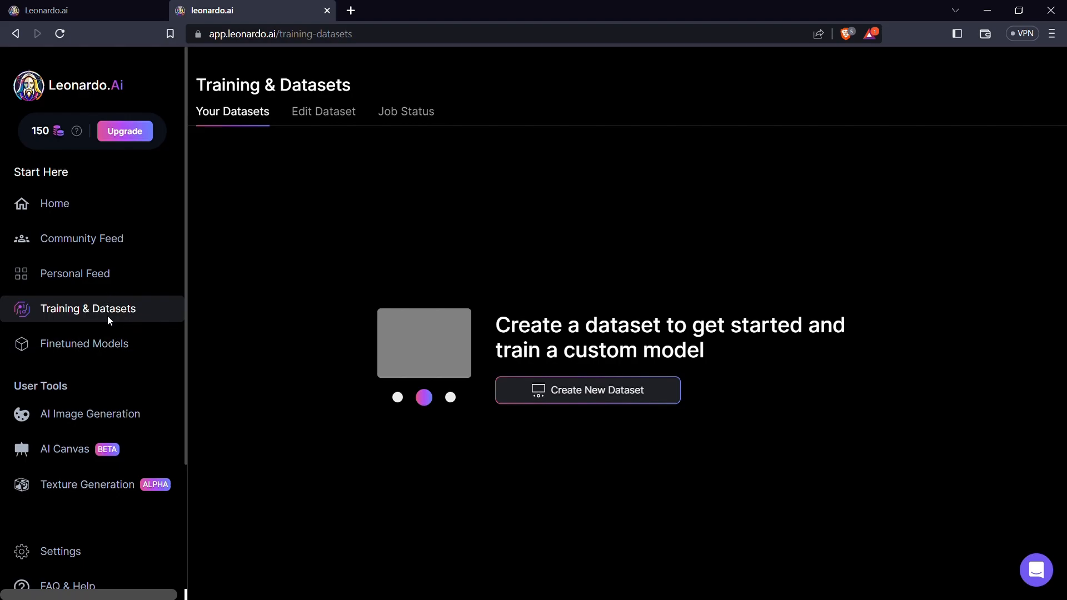
{"action": "left_click", "coordinate": [84, 344]}
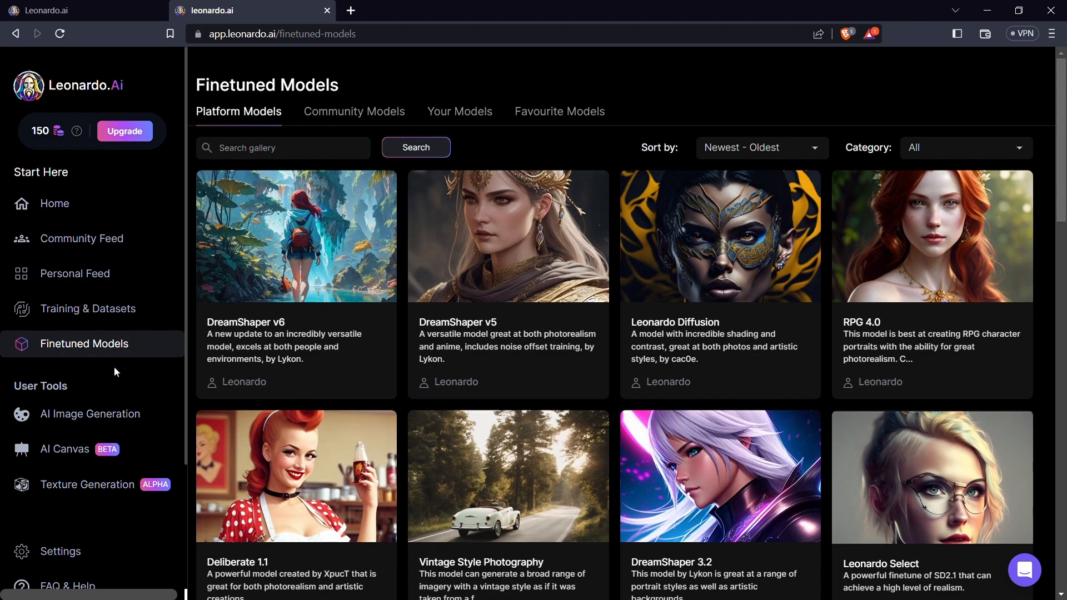
{"action": "mouse_move", "coordinate": [103, 355]}
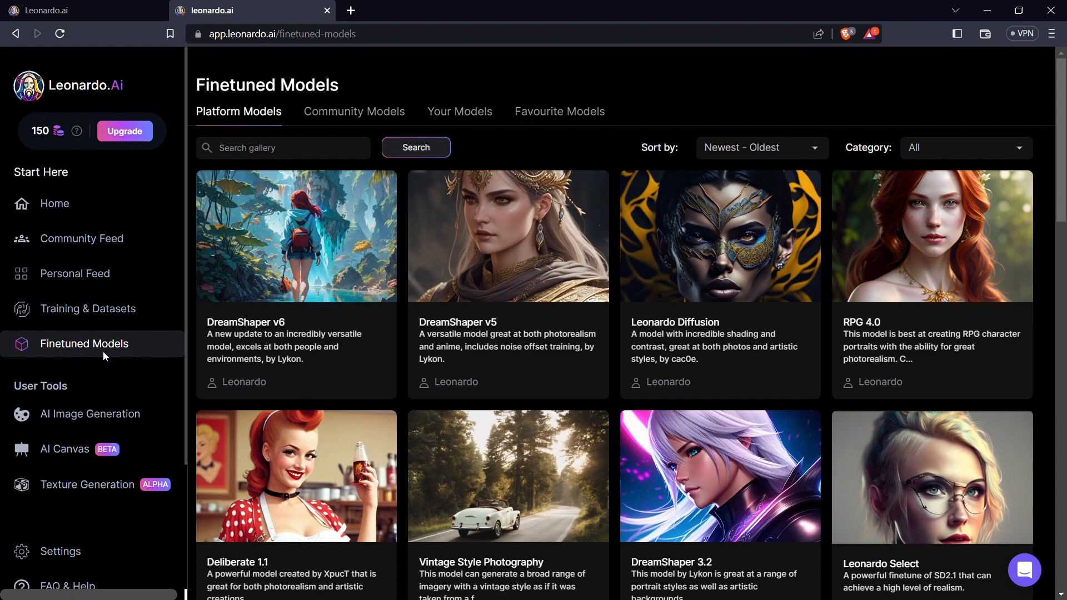
{"action": "mouse_move", "coordinate": [353, 112]}
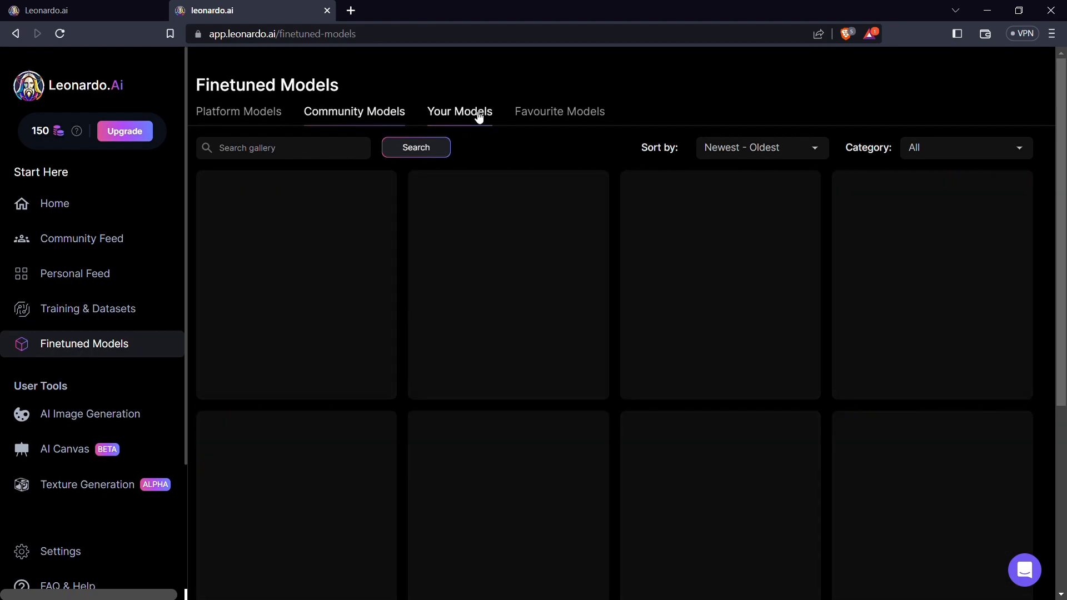
{"action": "left_click", "coordinate": [354, 112]}
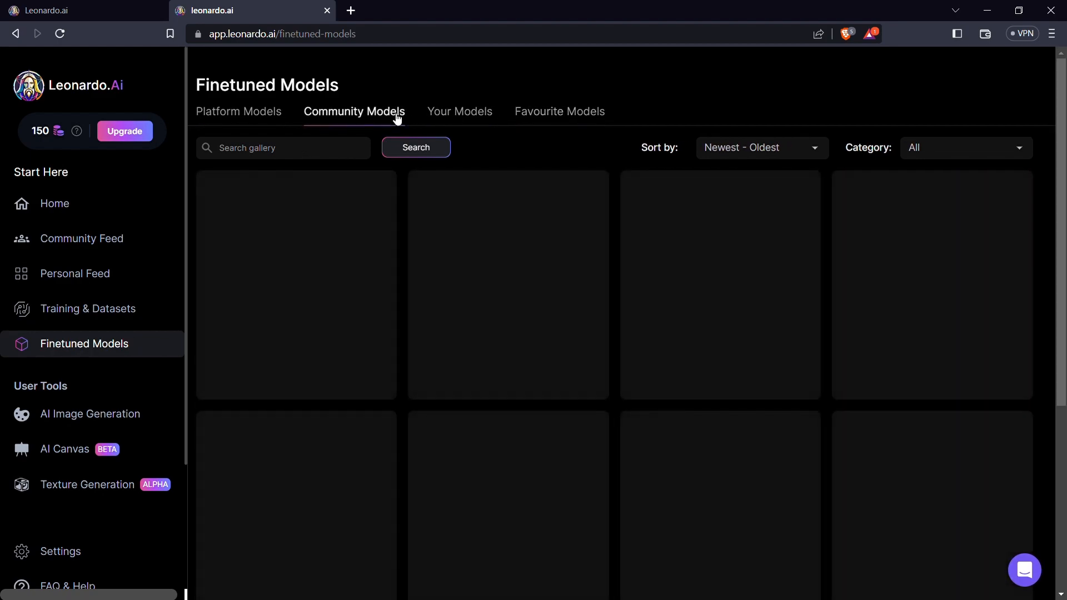
{"action": "left_click", "coordinate": [238, 111]}
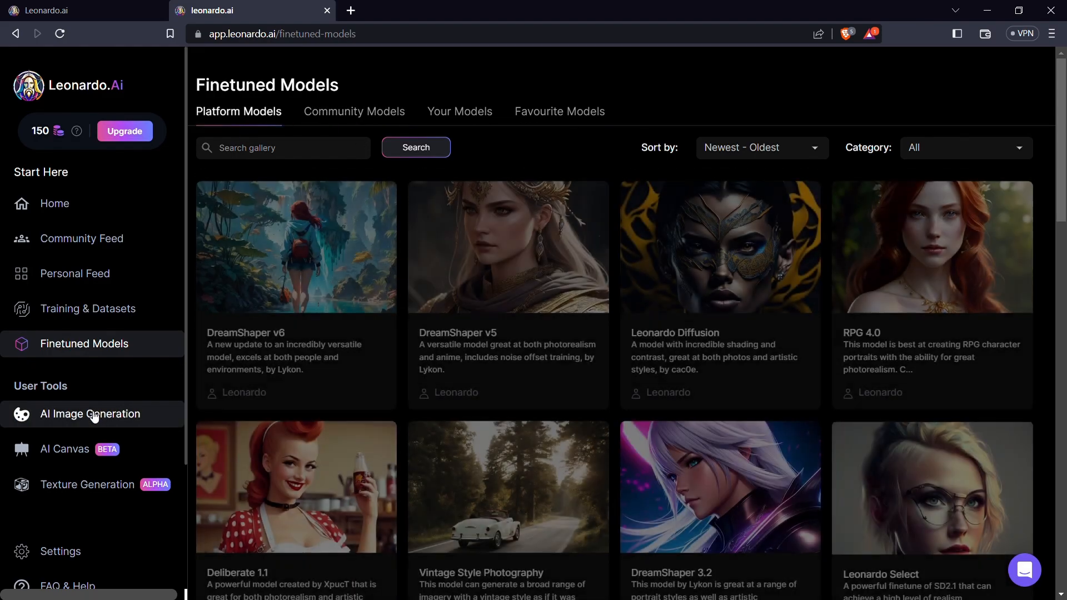
{"action": "scroll", "scroll_direction": "up", "scroll_amount": 3}
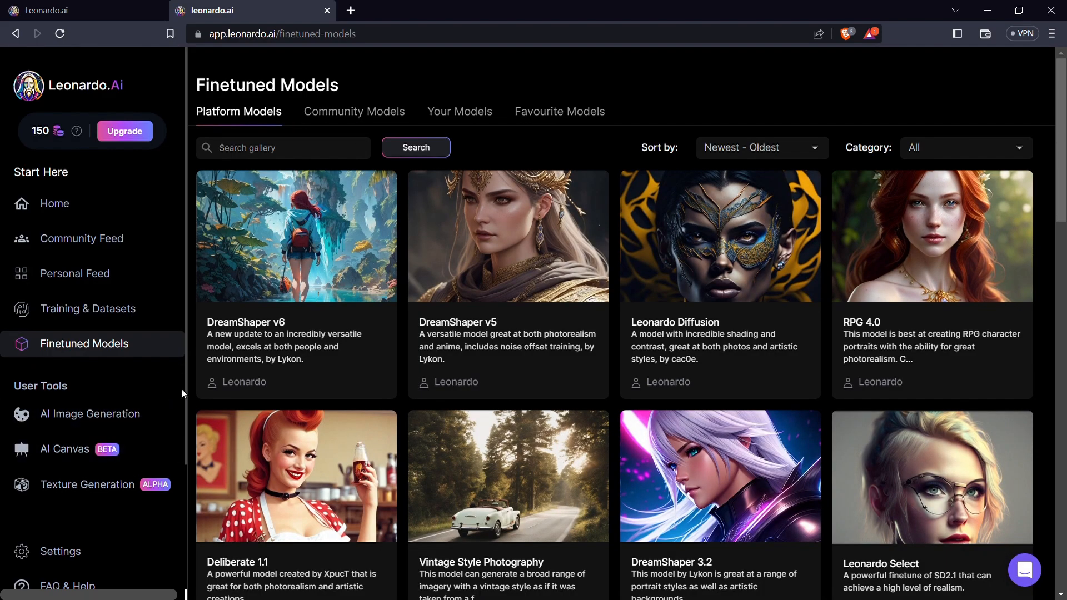
{"action": "scroll", "scroll_direction": "down", "scroll_amount": 3}
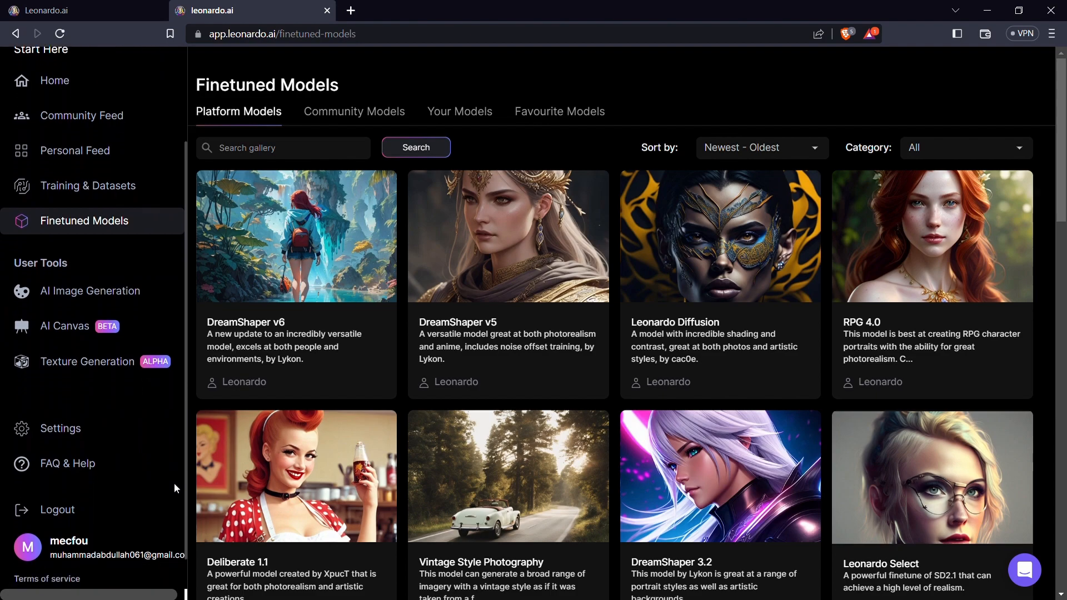
{"action": "mouse_move", "coordinate": [91, 290]}
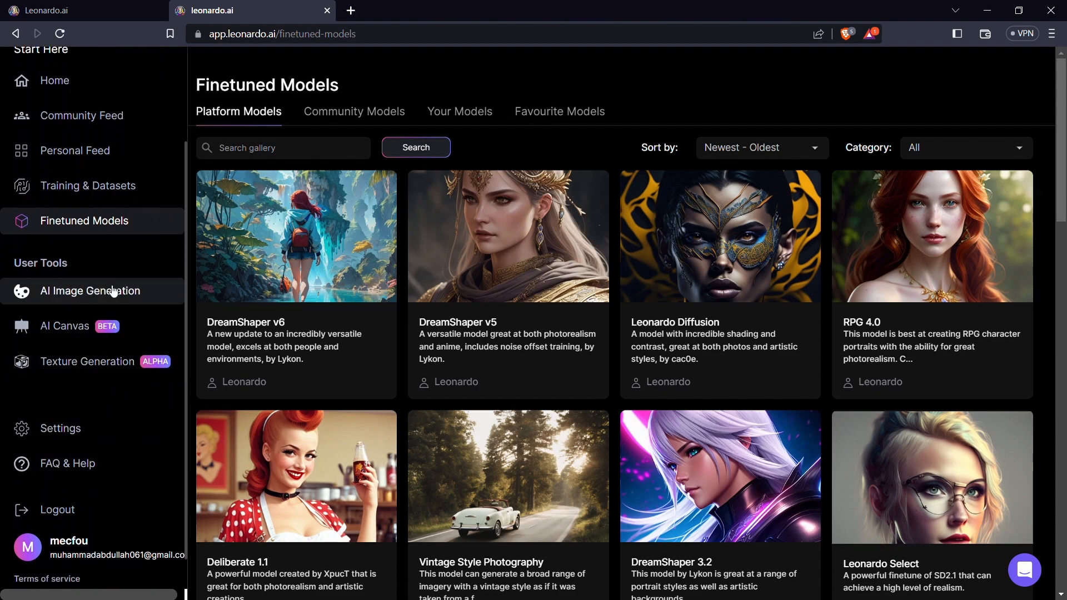
Step: Open AI Image Generation and step through its intro tour, from Prompt Magic v2 to Alchemy, to Done
{"action": "left_click", "coordinate": [91, 291]}
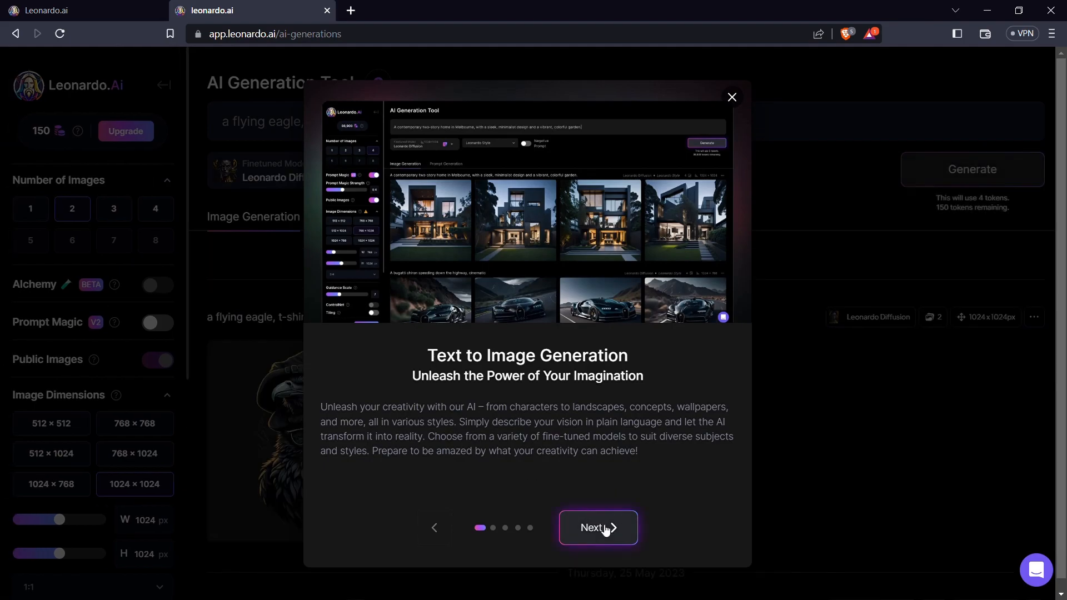
{"action": "left_click", "coordinate": [597, 528]}
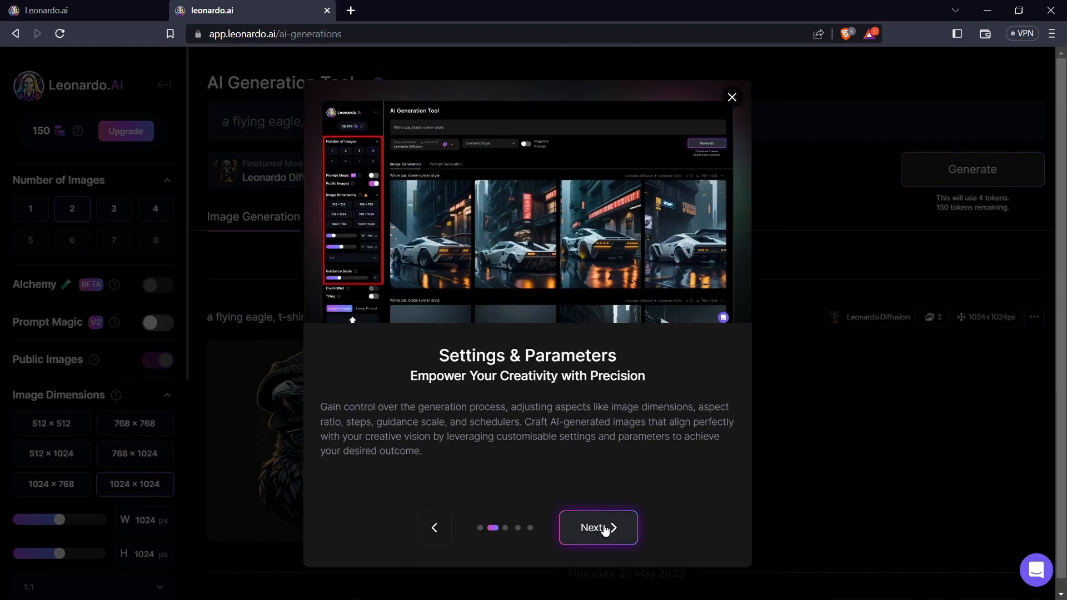
{"action": "left_click", "coordinate": [597, 527]}
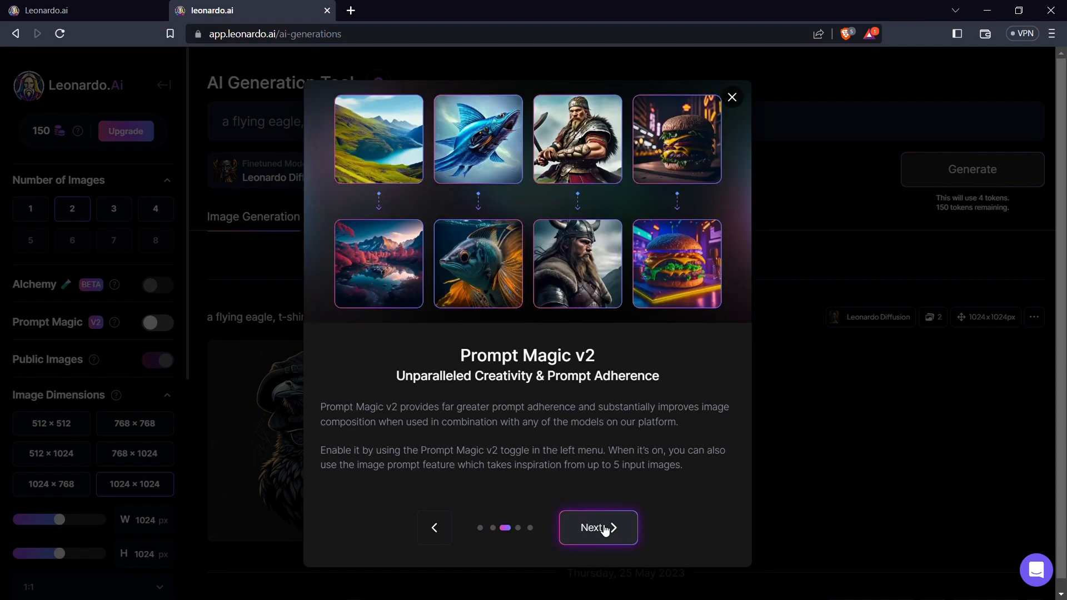
{"action": "left_click", "coordinate": [598, 527]}
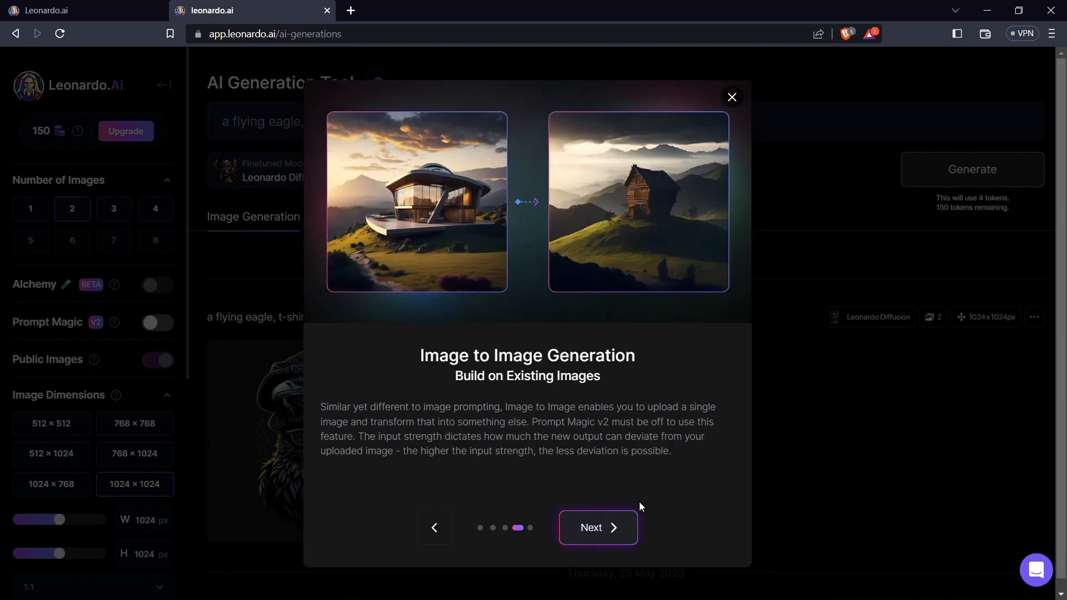
{"action": "left_click", "coordinate": [597, 527]}
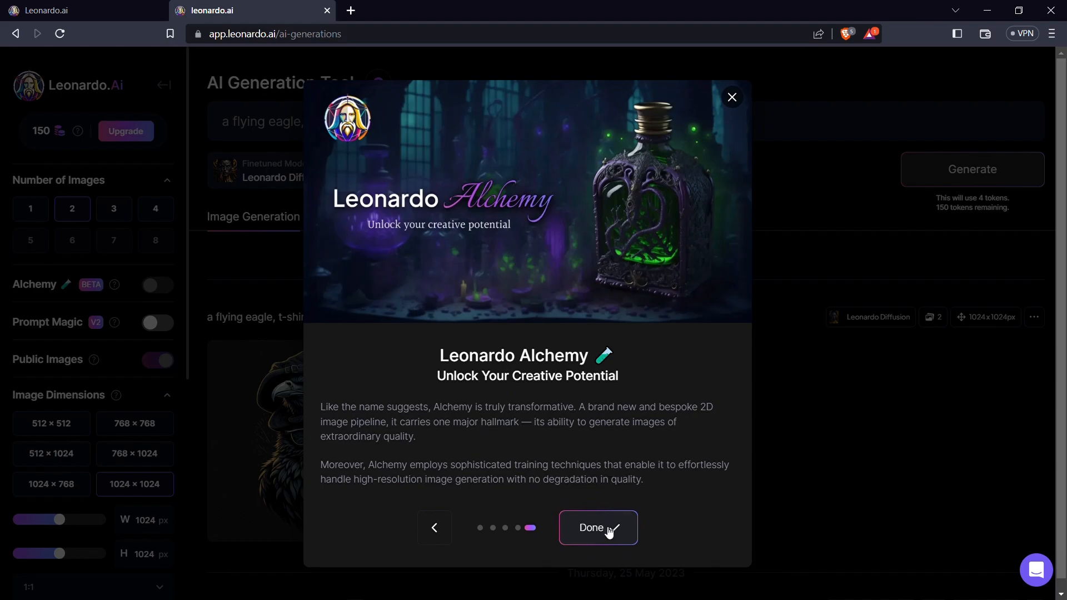
{"action": "left_click", "coordinate": [597, 527]}
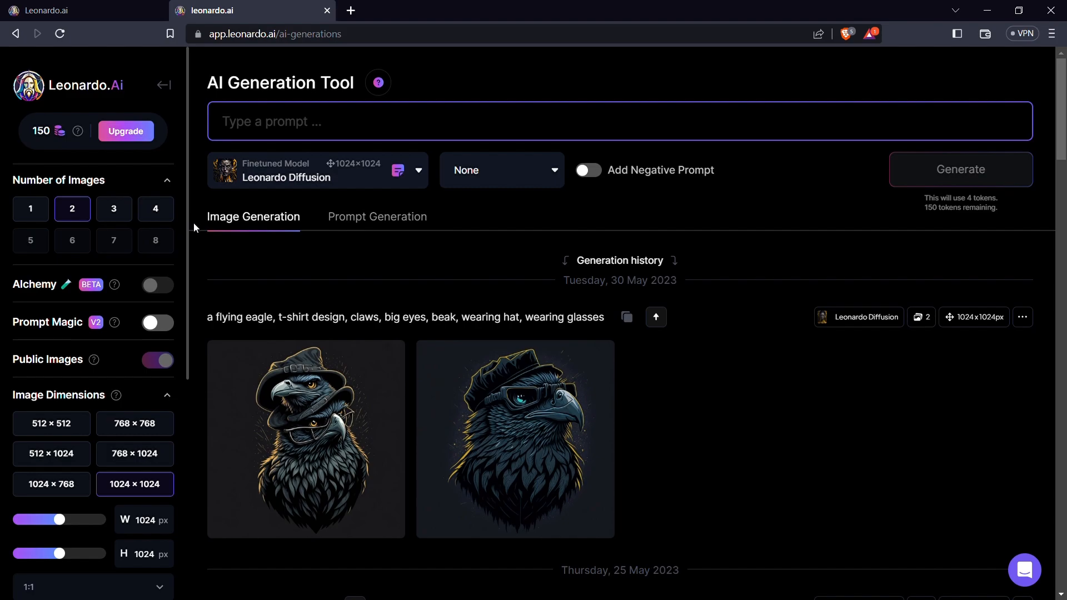
{"action": "scroll", "scroll_direction": "down", "scroll_amount": 3}
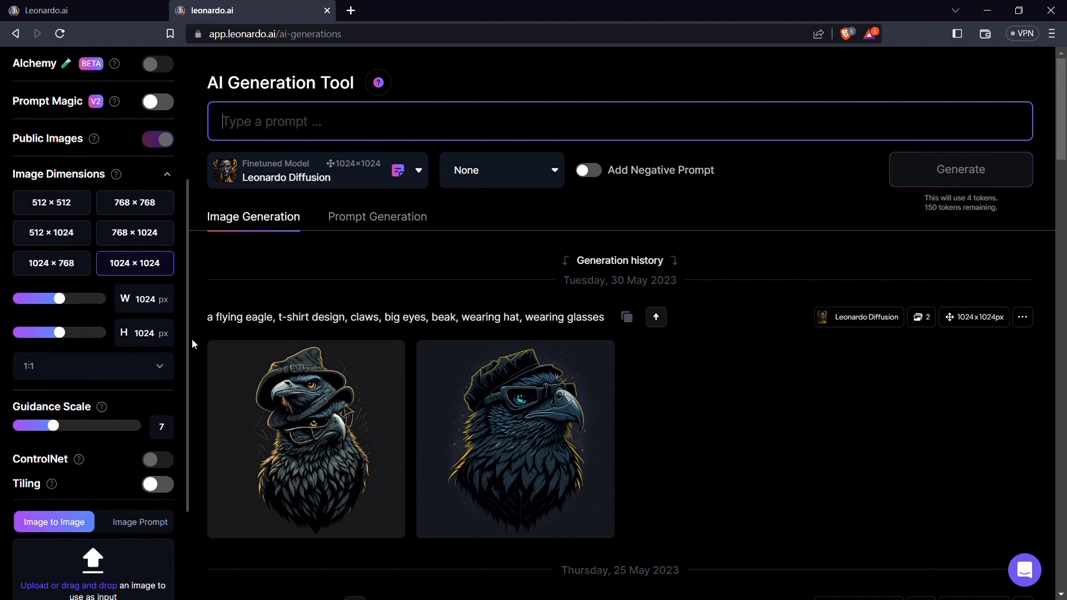
{"action": "scroll", "scroll_direction": "down", "scroll_amount": 3}
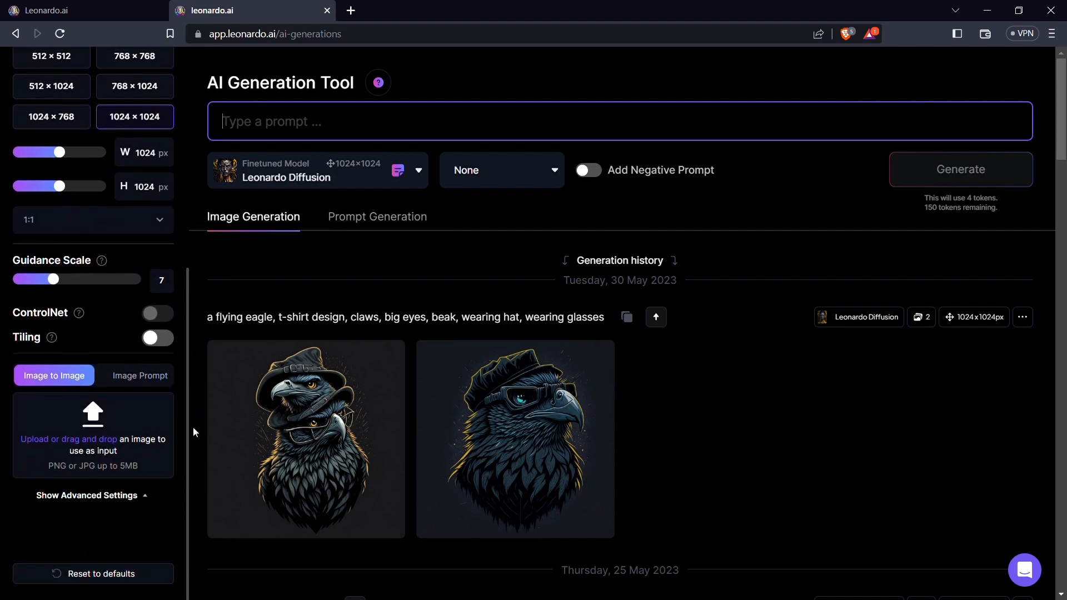
{"action": "scroll", "scroll_direction": "up", "scroll_amount": 3}
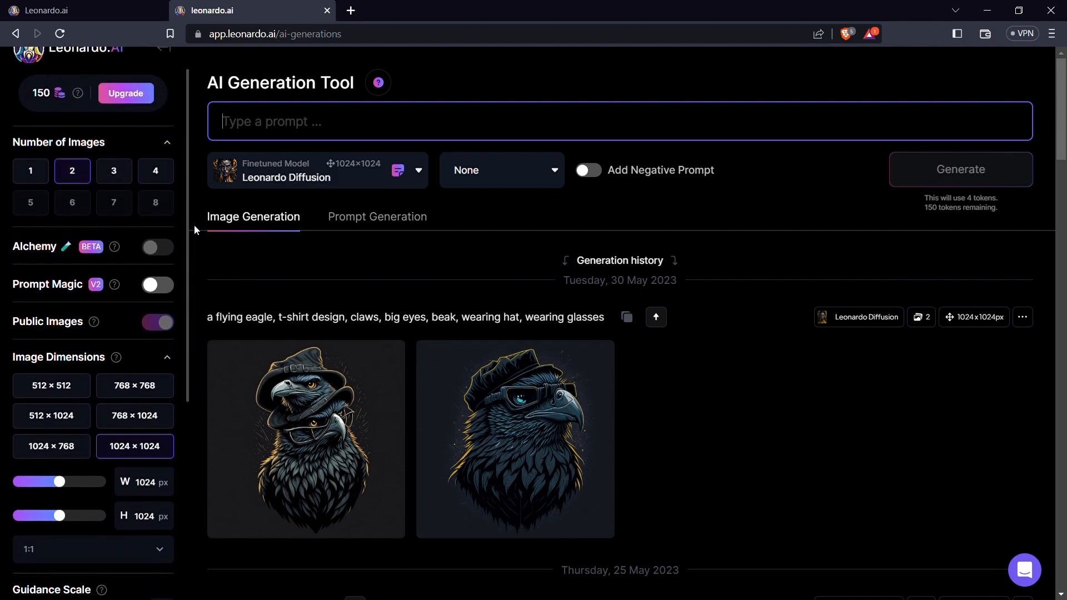
{"action": "scroll", "scroll_direction": "down", "scroll_amount": 3}
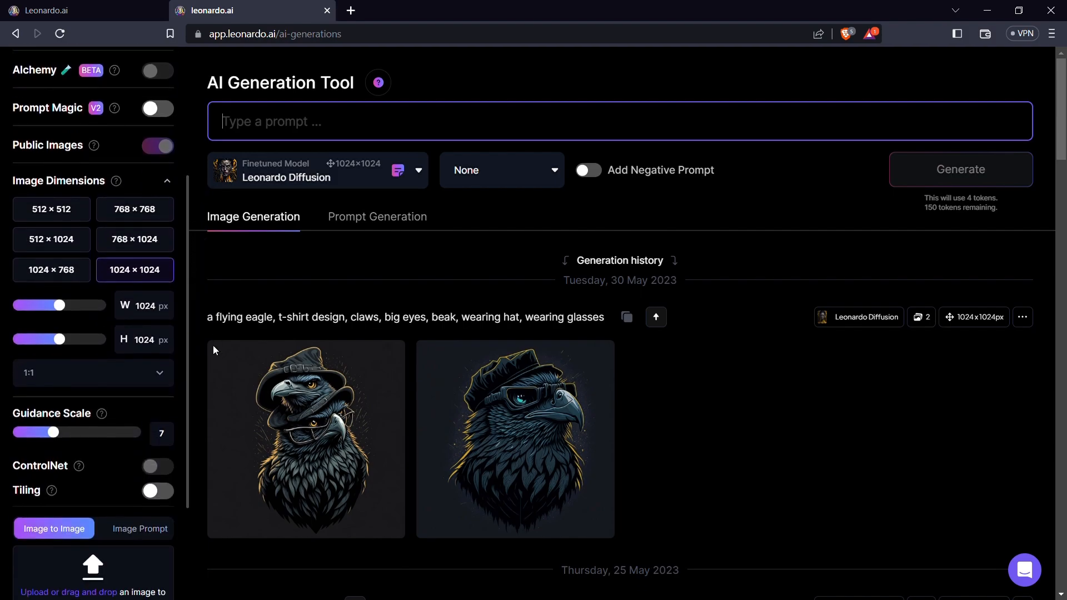
{"action": "scroll", "scroll_direction": "up", "scroll_amount": 3}
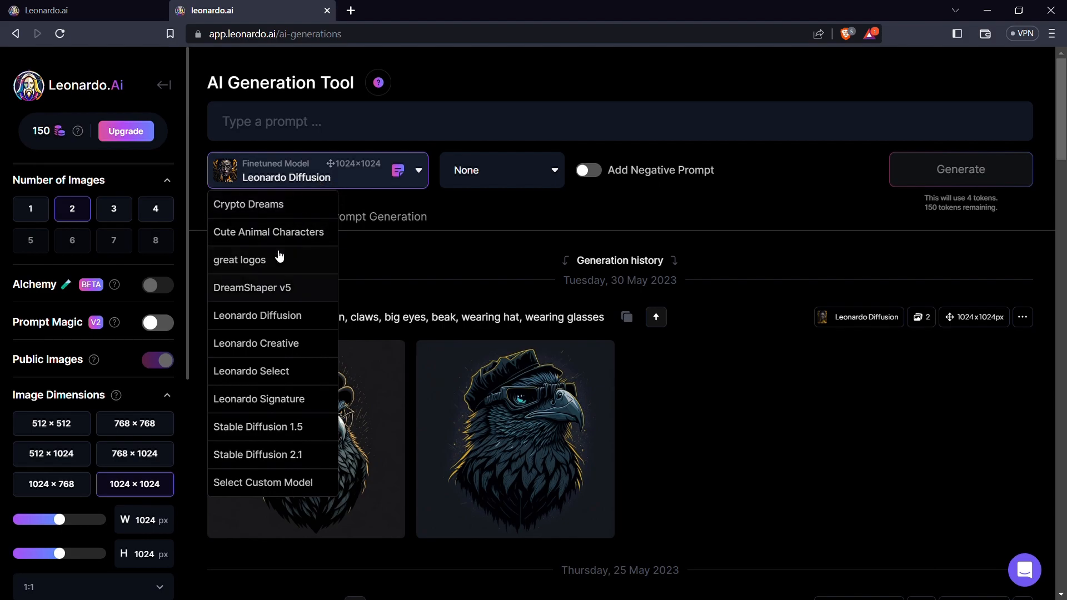
{"action": "left_click", "coordinate": [263, 482]}
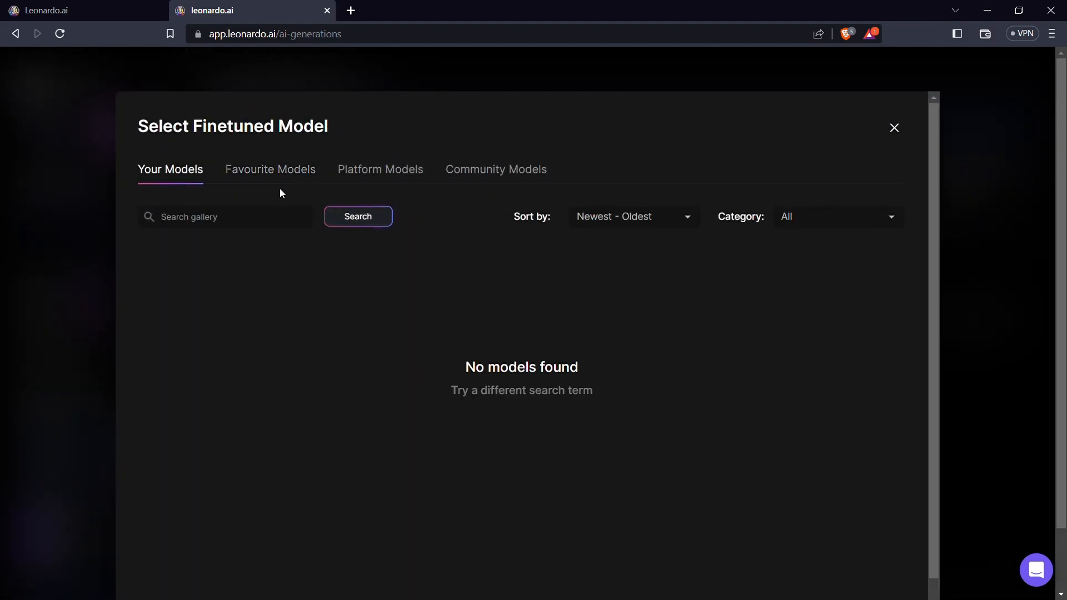
{"action": "left_click", "coordinate": [269, 168]}
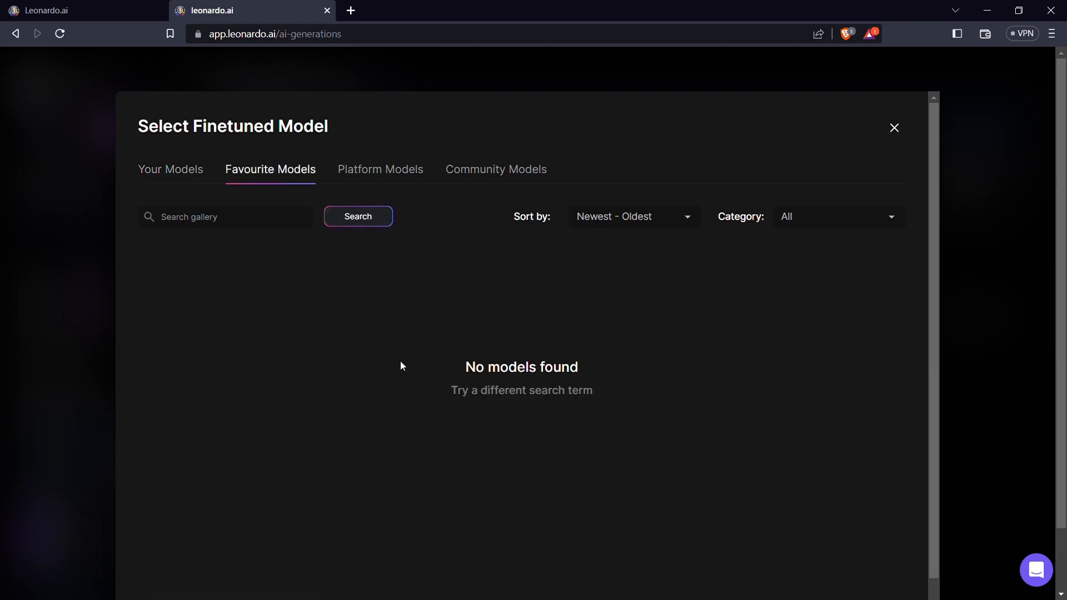
{"action": "left_click", "coordinate": [379, 169]}
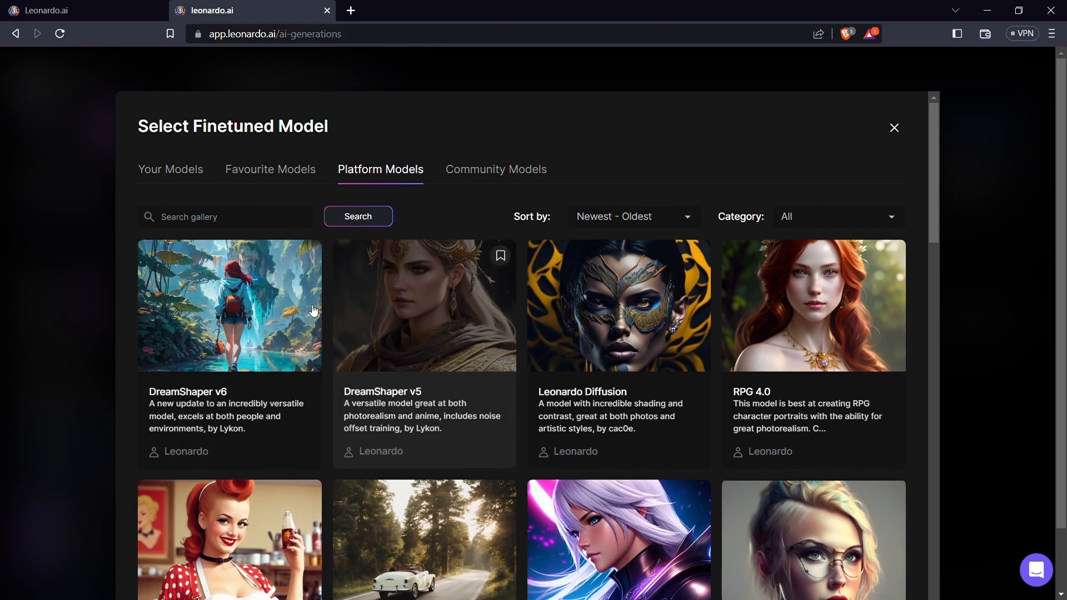
{"action": "left_click", "coordinate": [495, 169]}
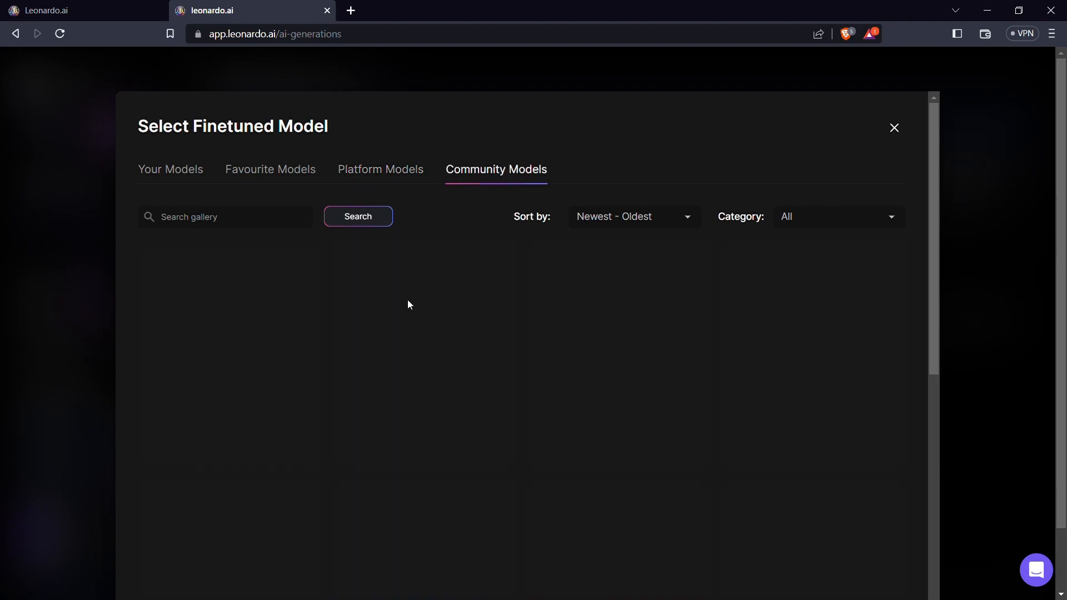
{"action": "left_click", "coordinate": [357, 217]}
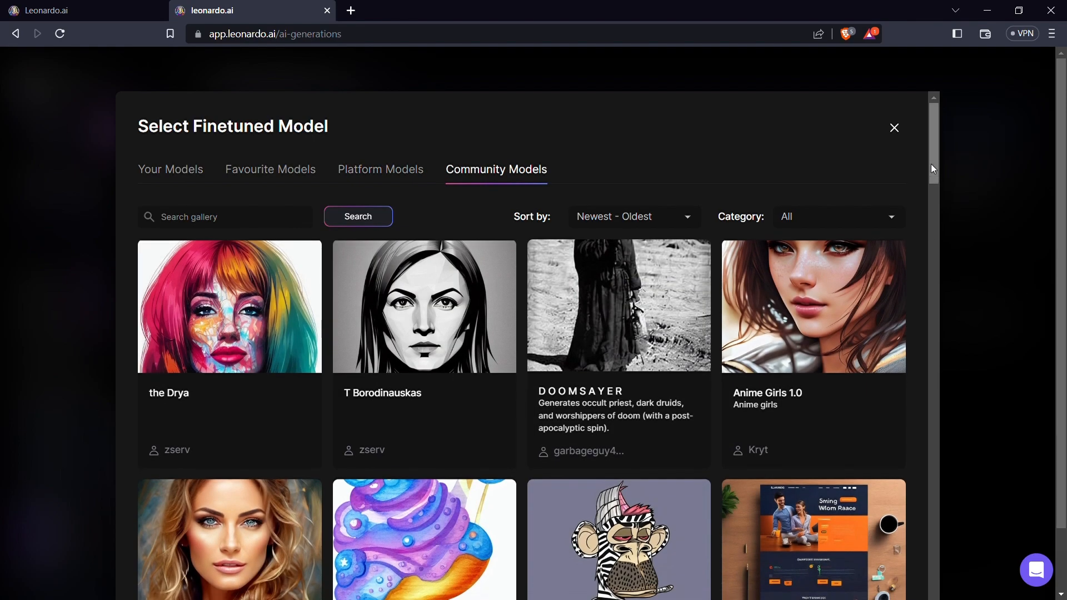
{"action": "scroll", "scroll_direction": "down", "scroll_amount": 3}
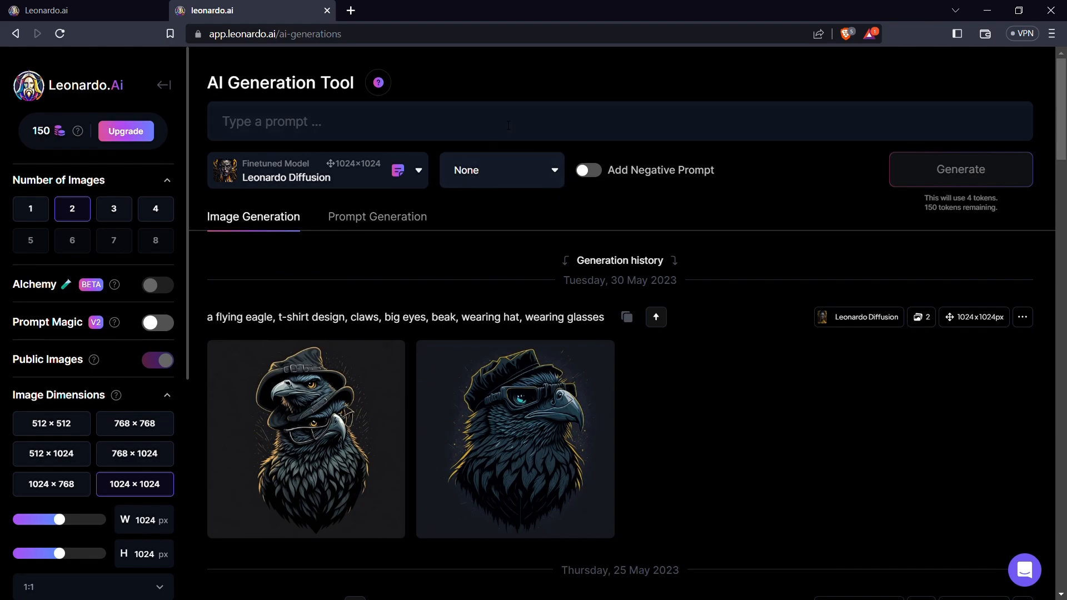
Step: Choose Leonardo Style from the style presets and switch on Add Negative Prompt
{"action": "left_click", "coordinate": [500, 170]}
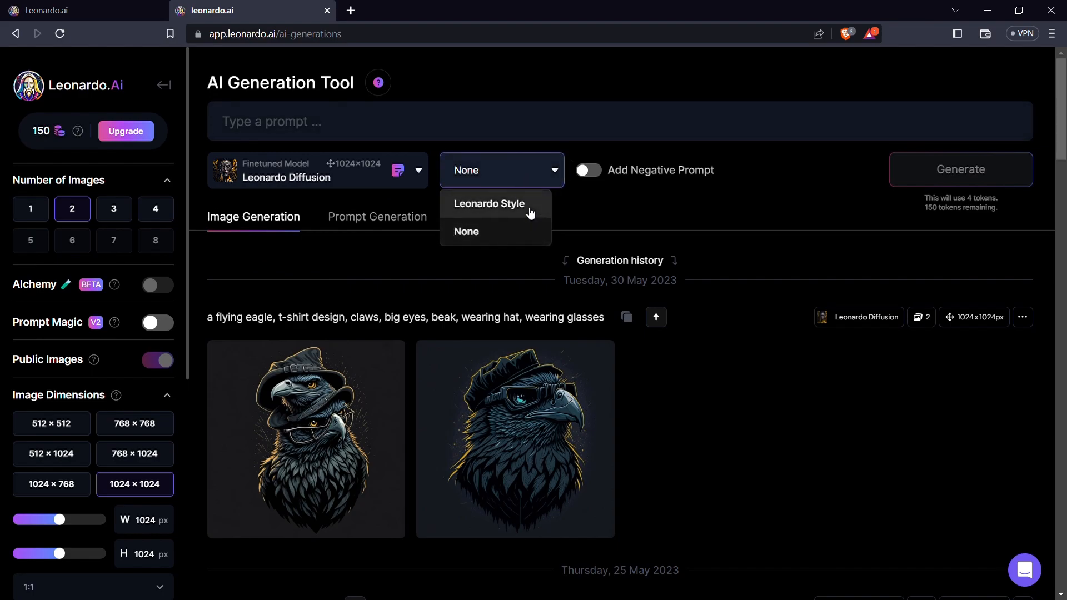
{"action": "left_click", "coordinate": [488, 203]}
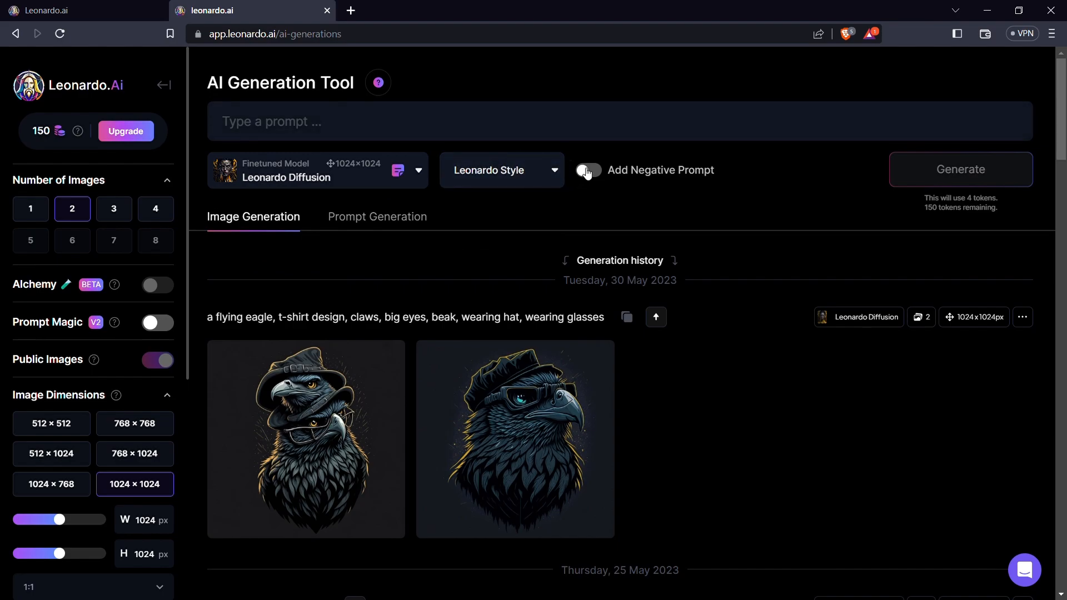
{"action": "left_click", "coordinate": [587, 170]}
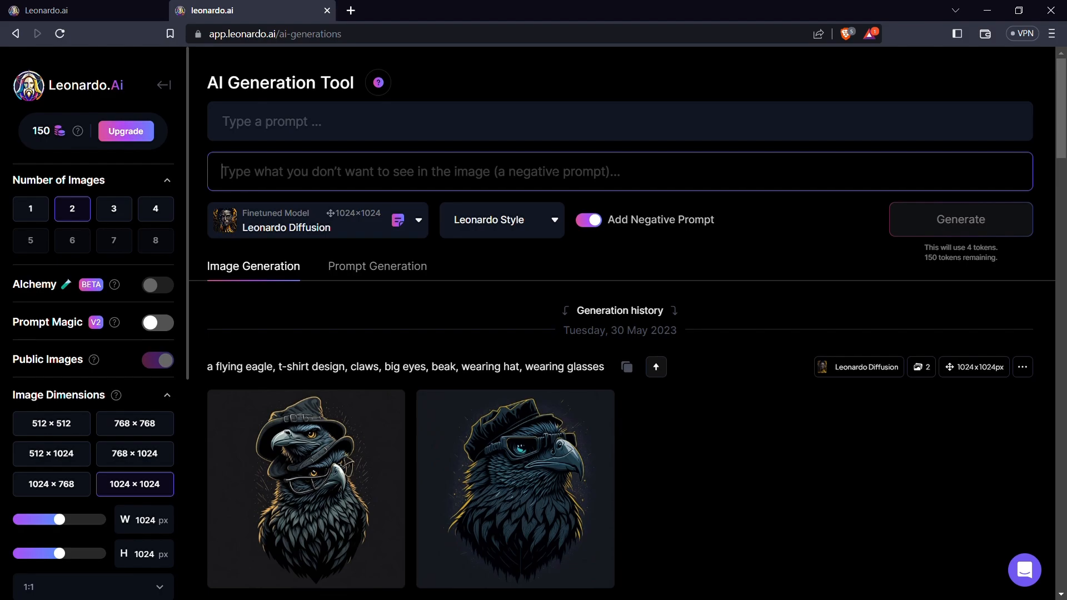
{"action": "mouse_move", "coordinate": [579, 246]}
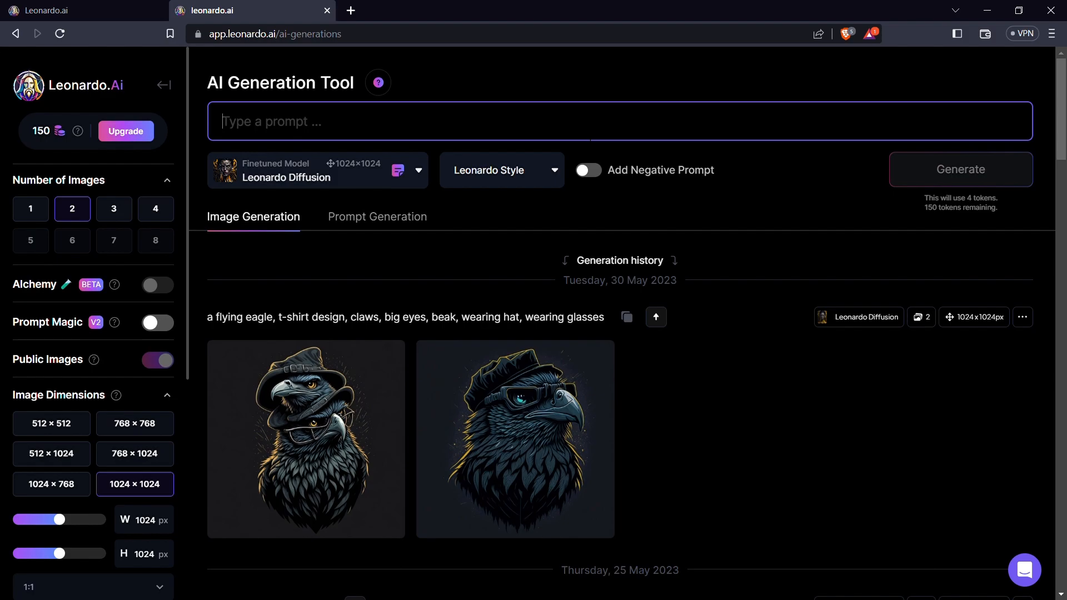
Step: Enter 'a modern house living room design, 4k, wall art, sofa, tv screen, modern window,' as the prompt
{"action": "type", "text": "a moder"}
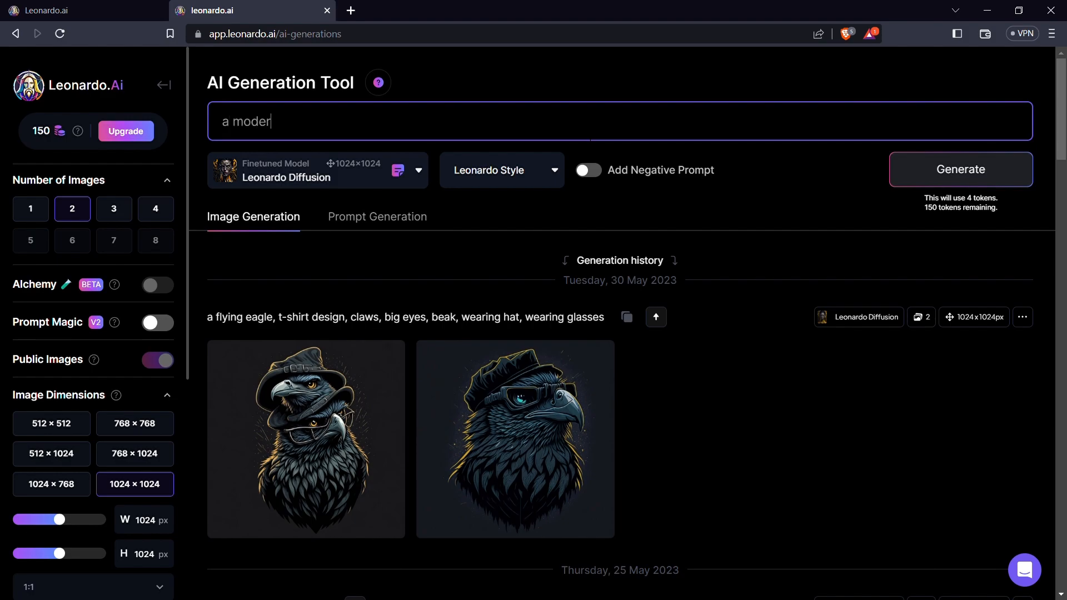
{"action": "type", "text": "n hous"}
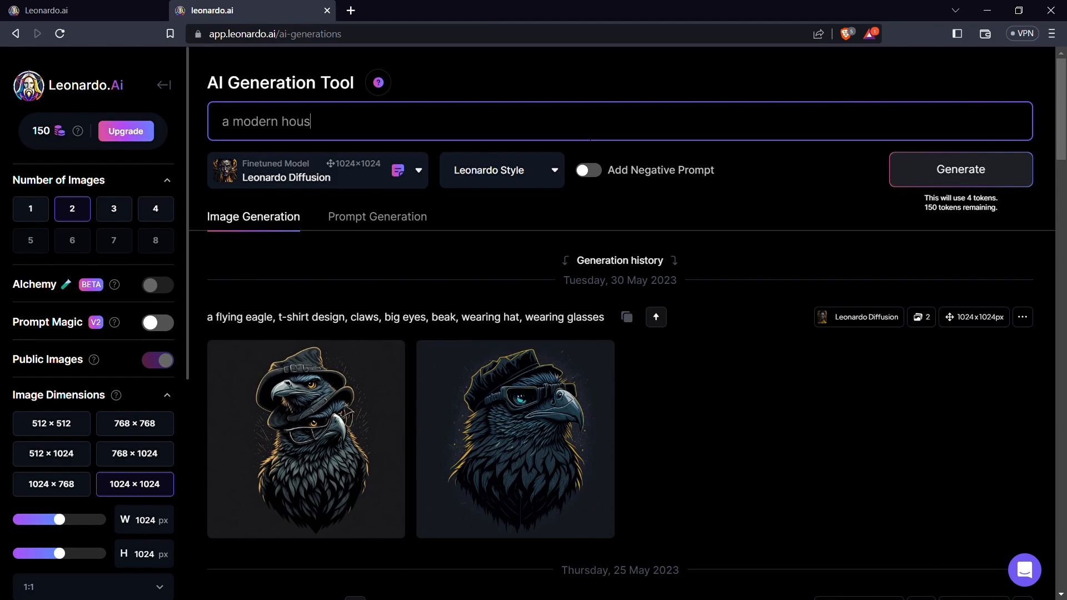
{"action": "type", "text": "e liv"}
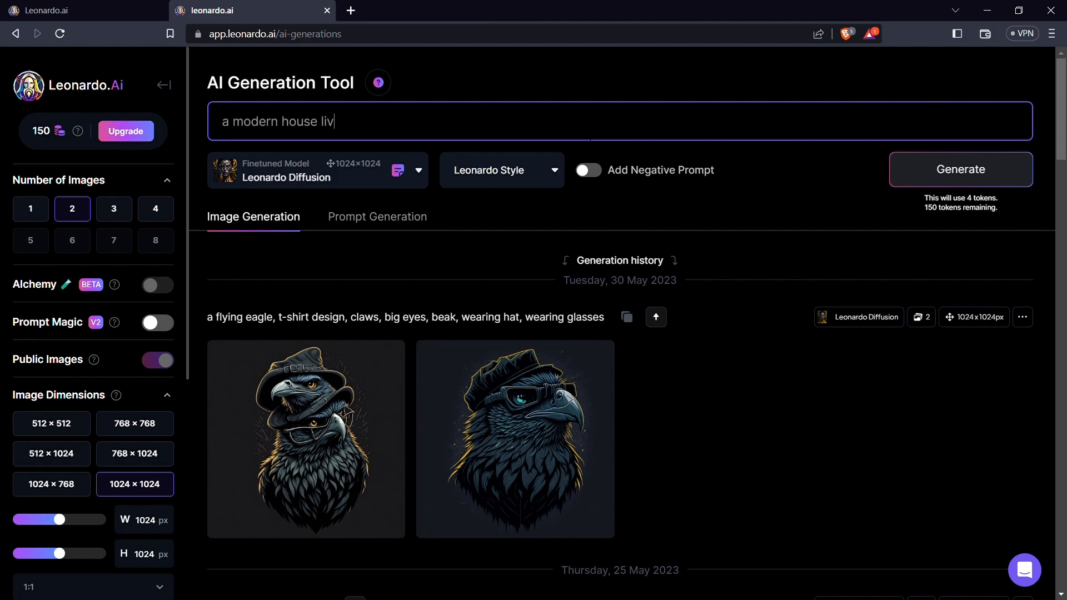
{"action": "type", "text": "ingr"}
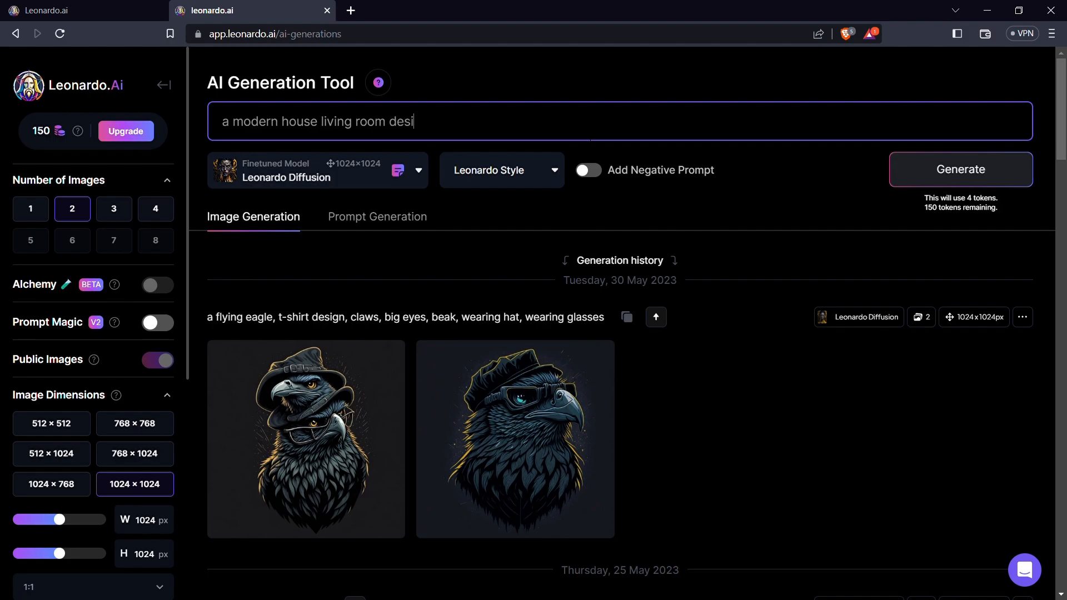
{"action": "type", "text": "gn,"}
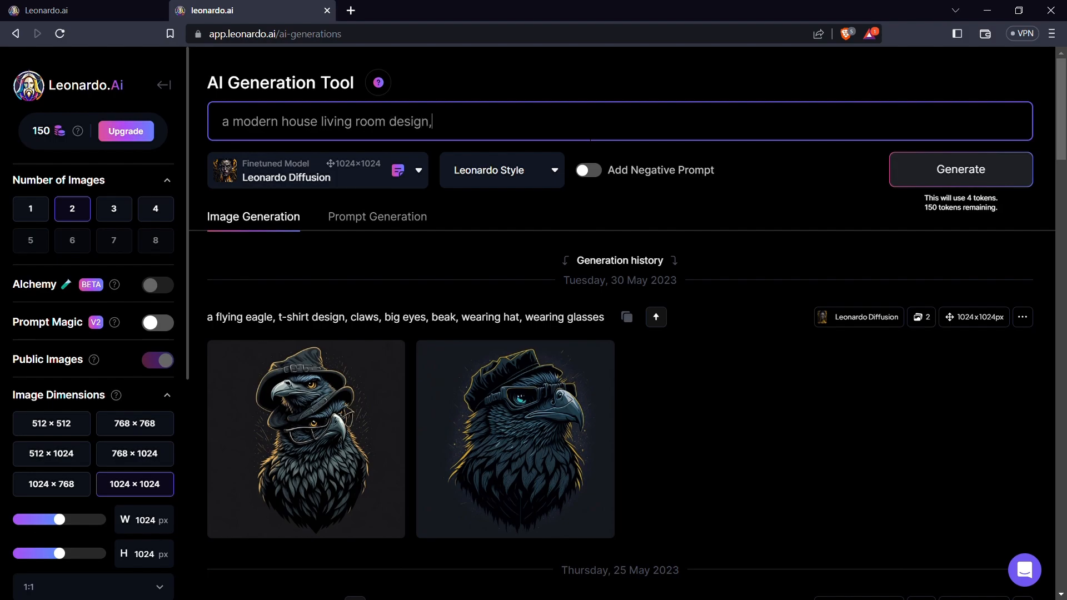
{"action": "type", "text": "4k"}
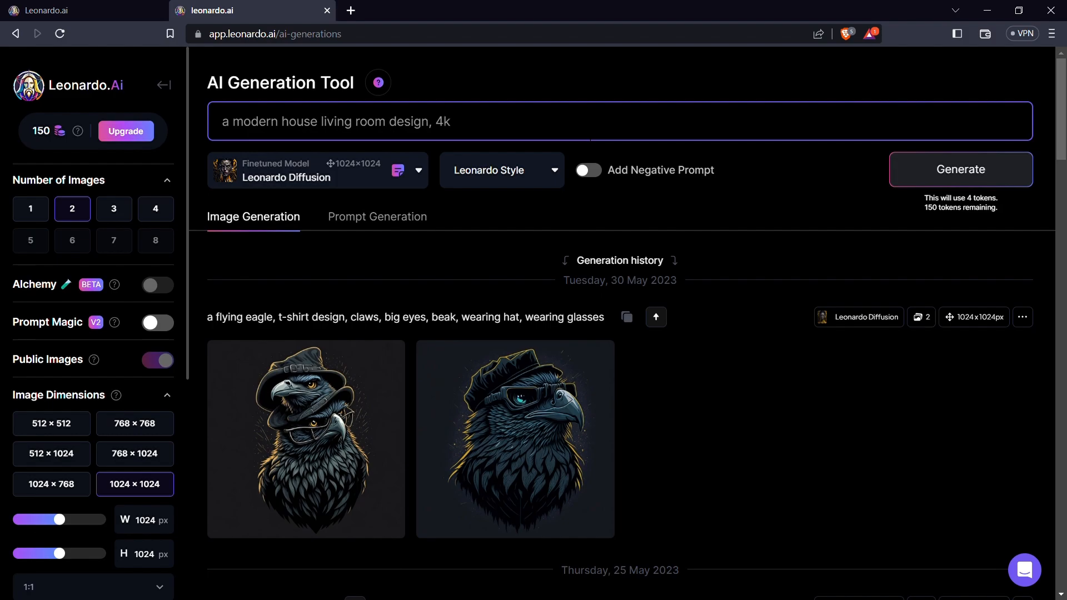
{"action": "type", "text": ","}
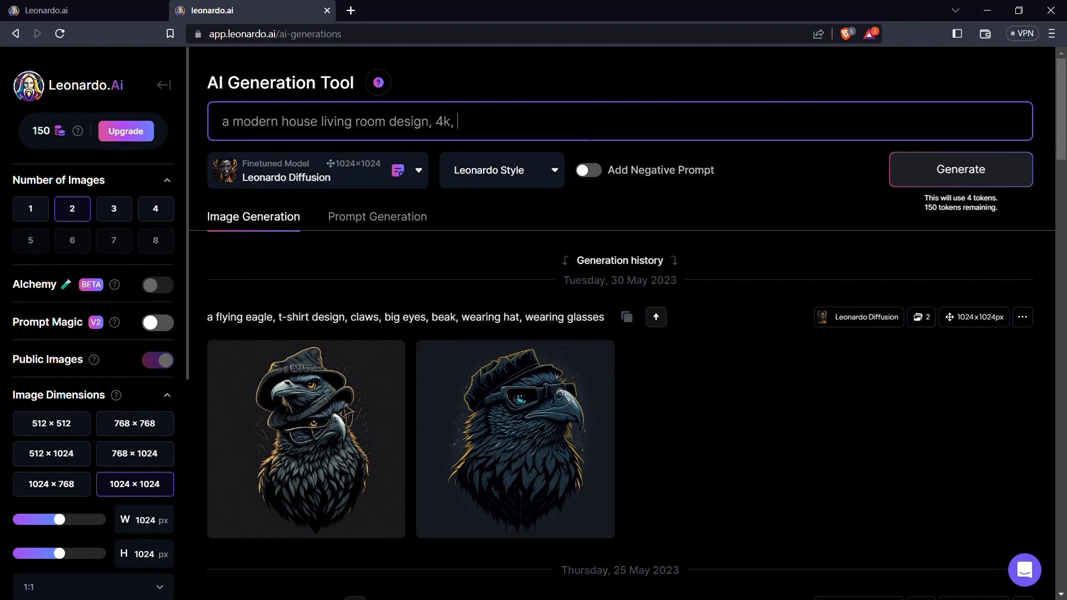
{"action": "type", "text": "w"}
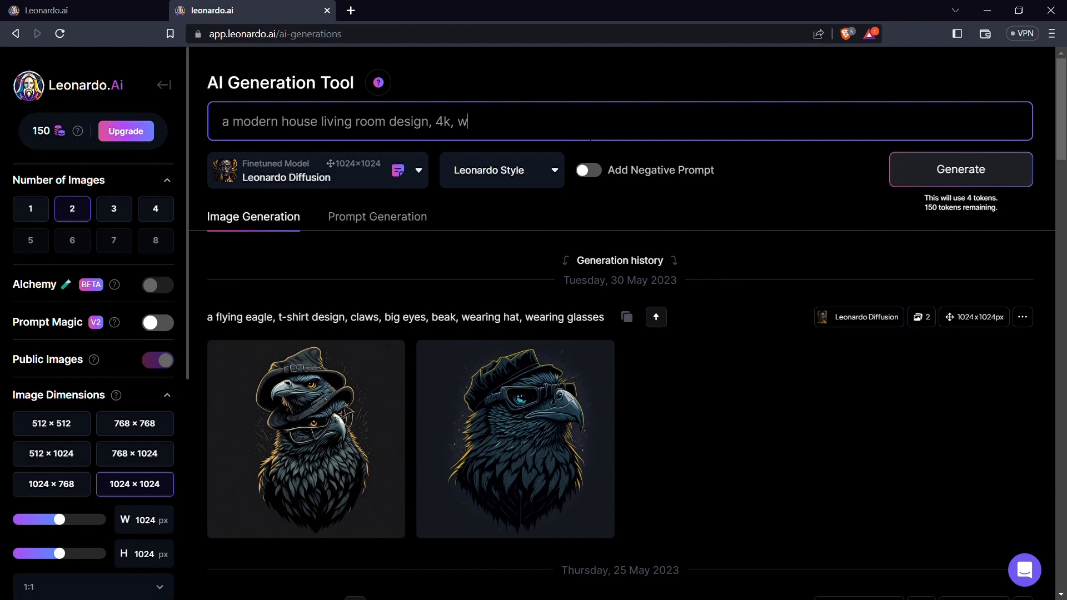
{"action": "type", "text": "ut"}
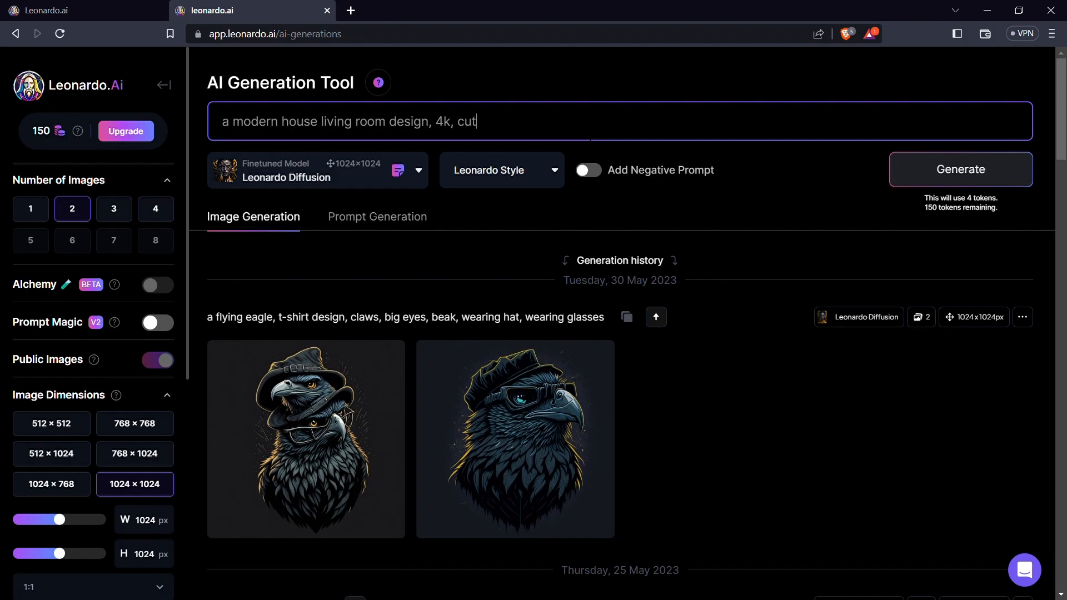
{"action": "key", "text": "Backspace"}
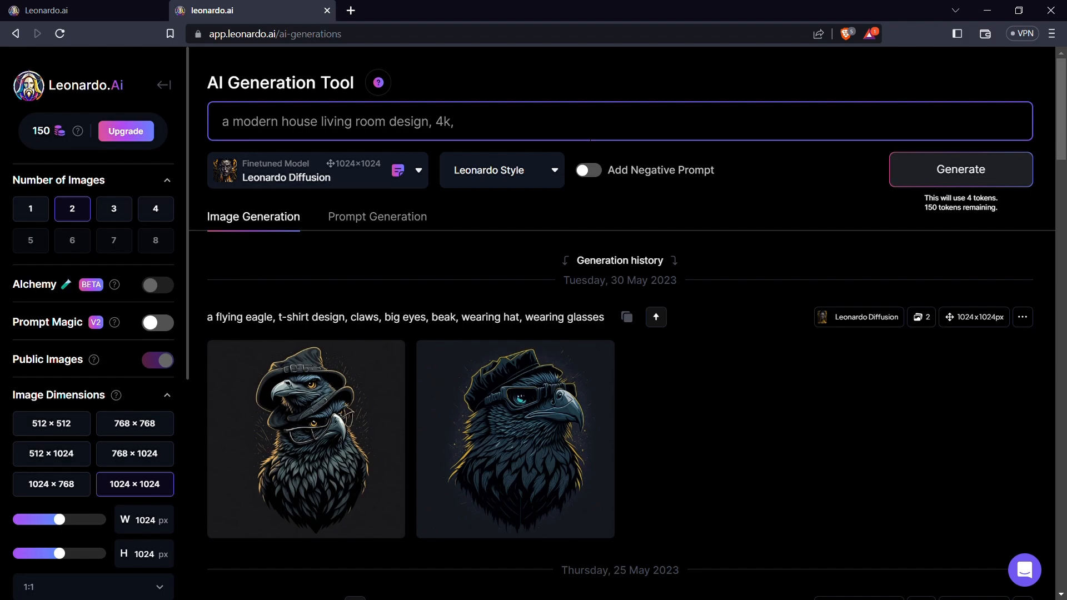
{"action": "type", "text": "wall"}
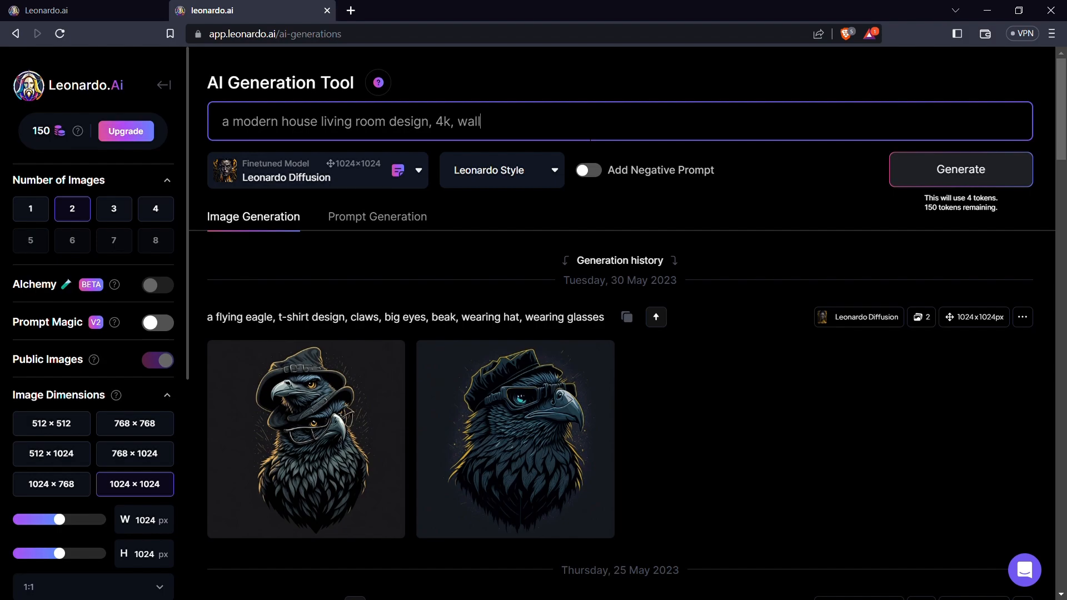
{"action": "type", "text": "art"}
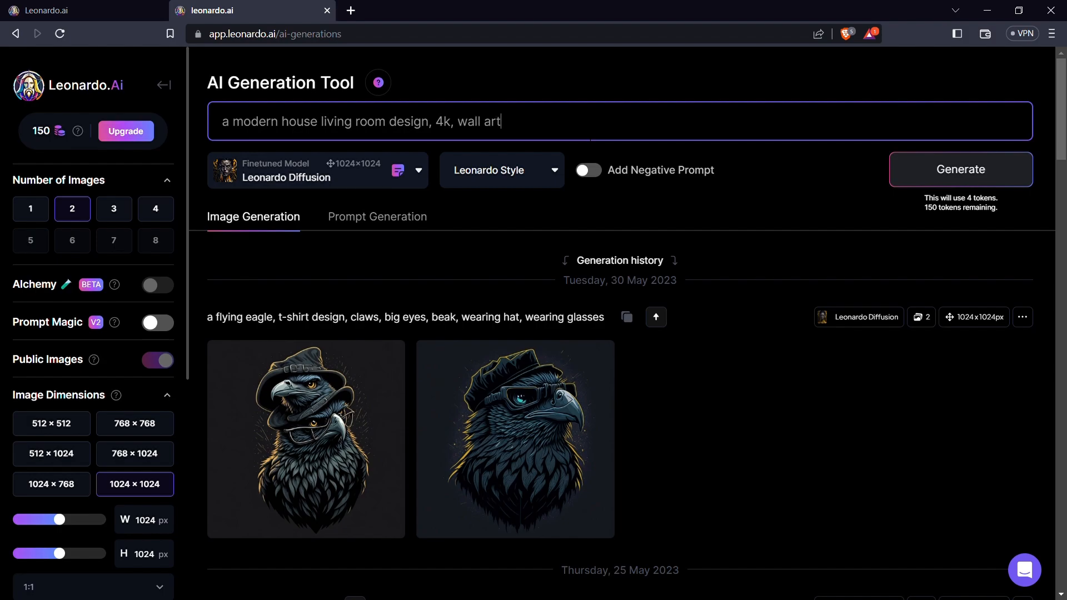
{"action": "type", "text": ","}
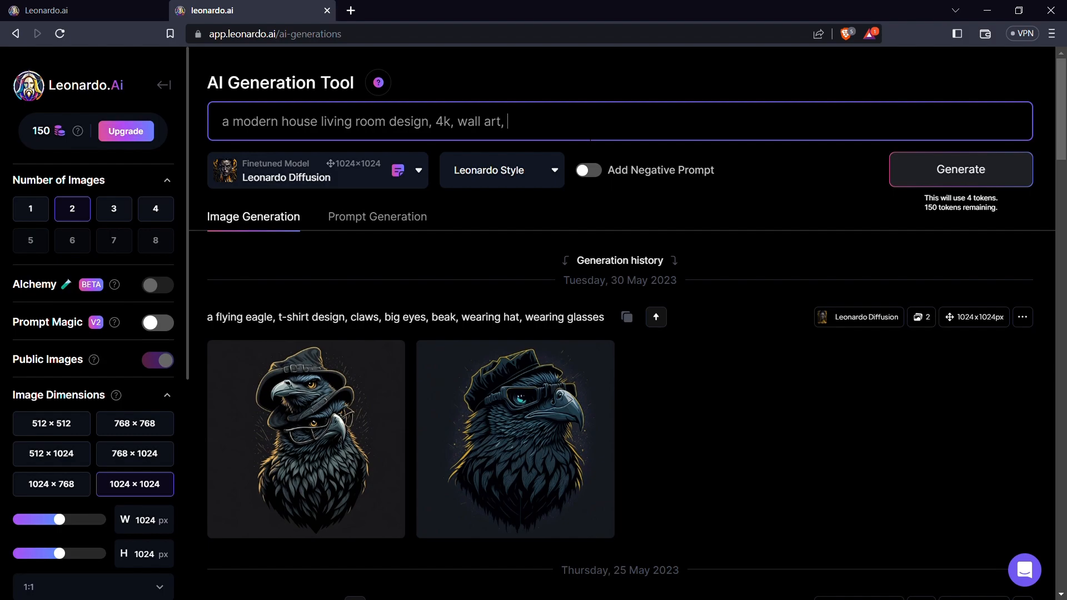
{"action": "type", "text": "sofa,"}
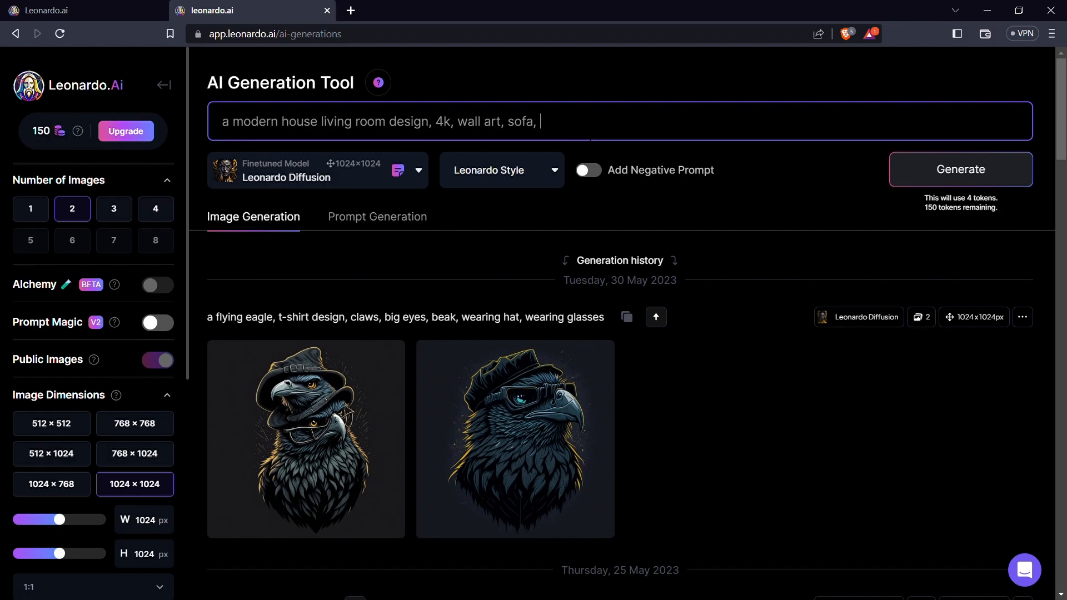
{"action": "type", "text": "tv"}
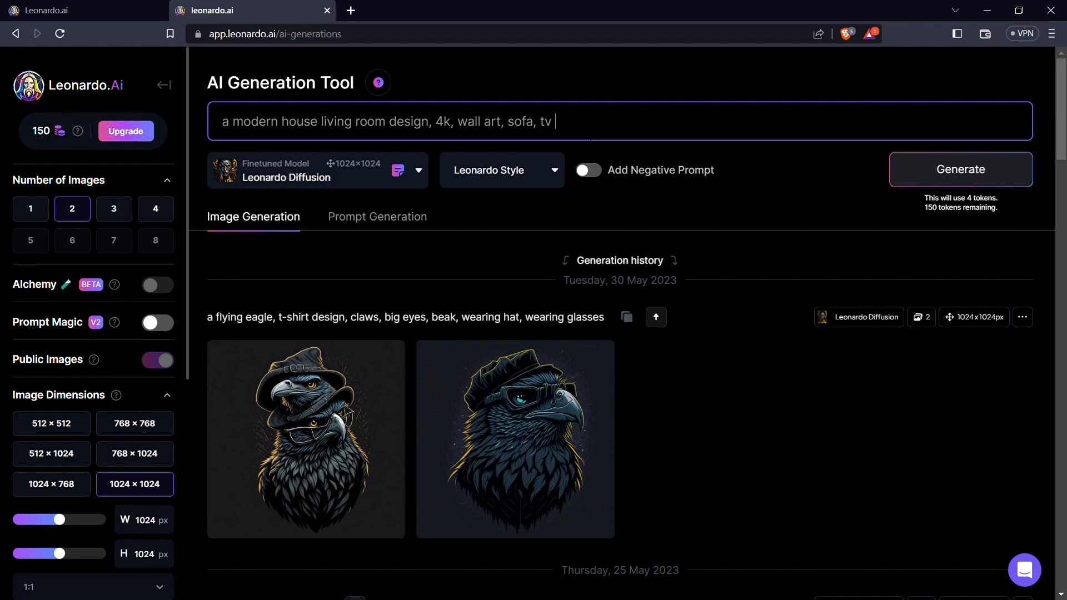
{"action": "type", "text": "scree"}
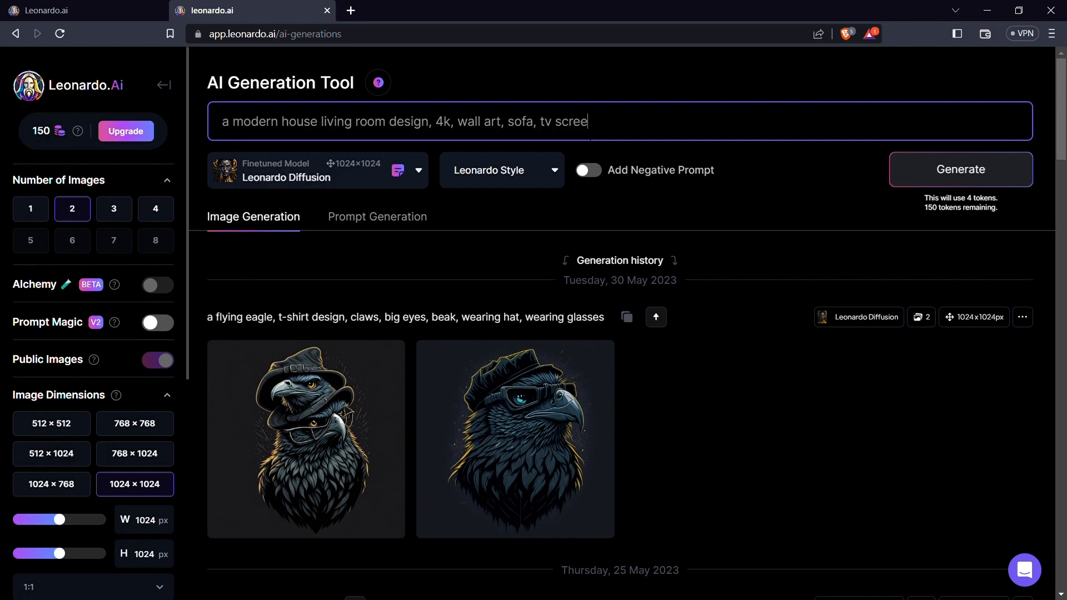
{"action": "type", "text": "n, m"}
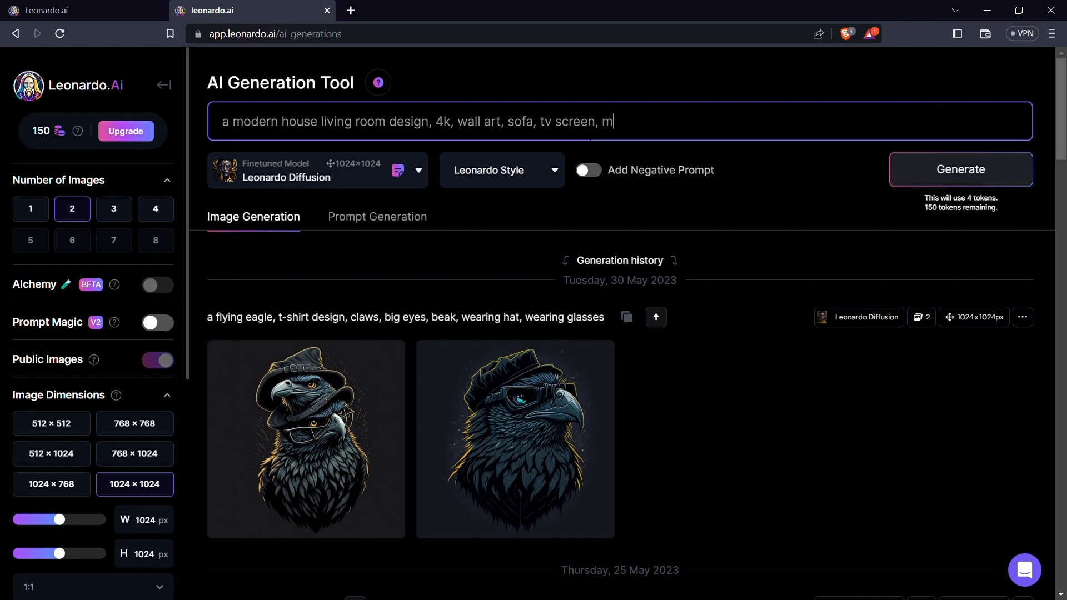
{"action": "type", "text": "odern wi"}
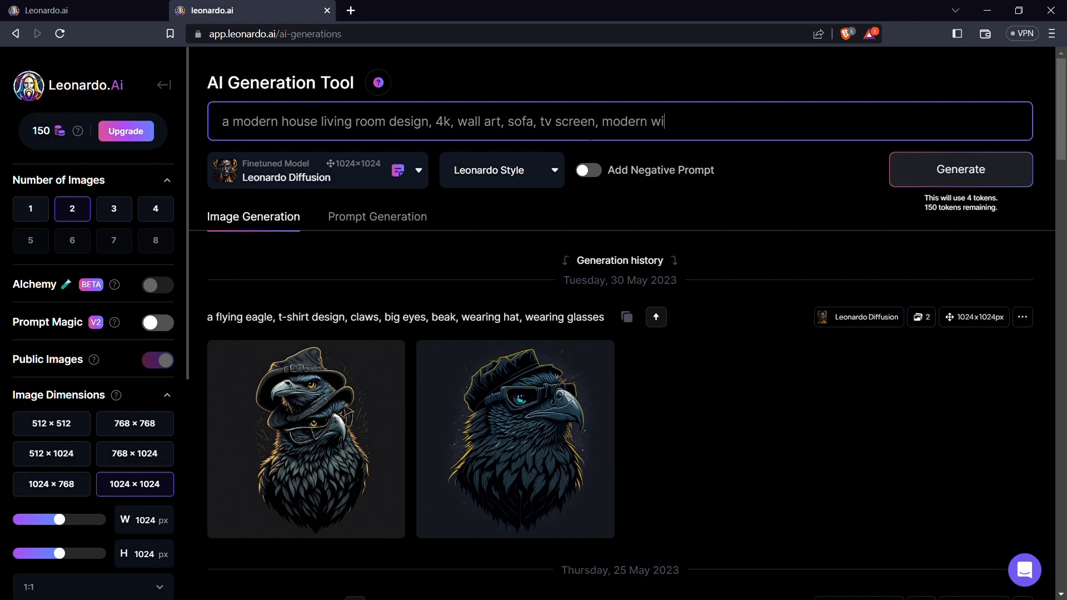
{"action": "type", "text": "ndow"}
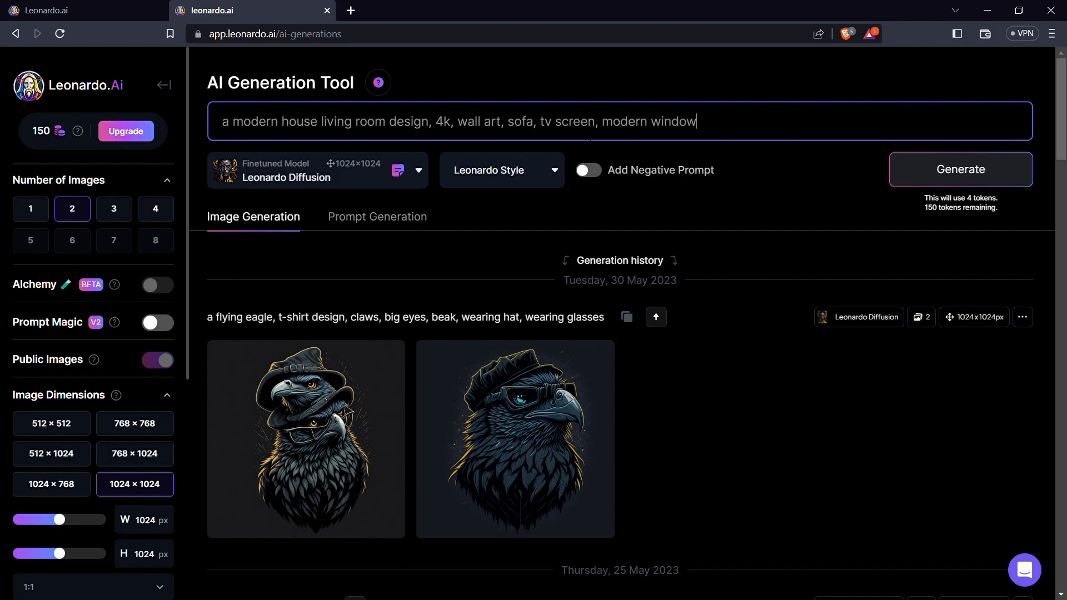
{"action": "type", "text": ", h"}
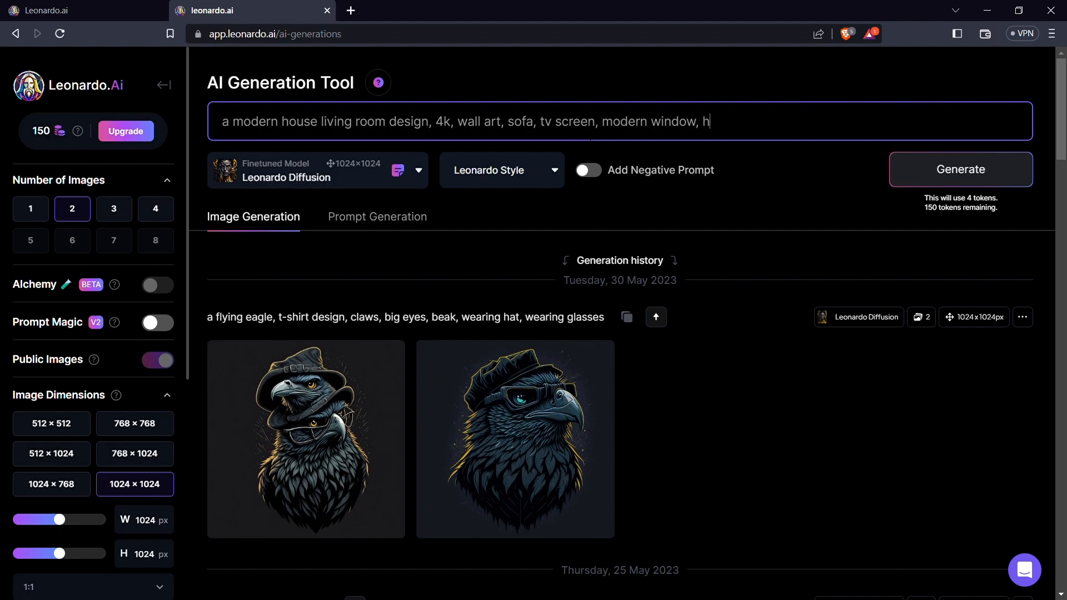
{"action": "key", "text": "backspace"}
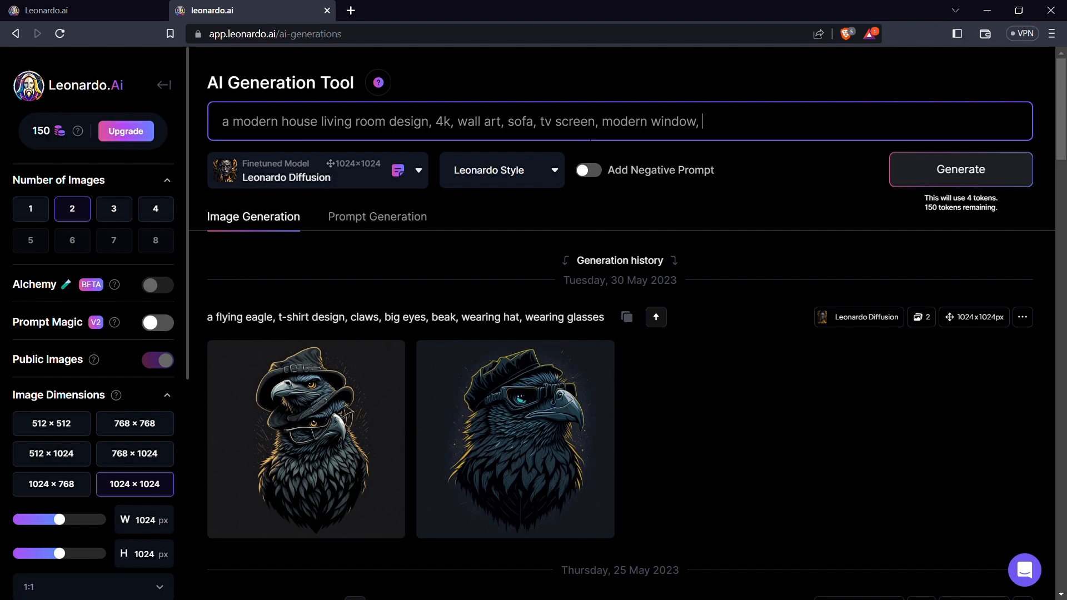
Step: Finish the living-room prompt with 'photorealistic'
{"action": "type", "text": "ph"}
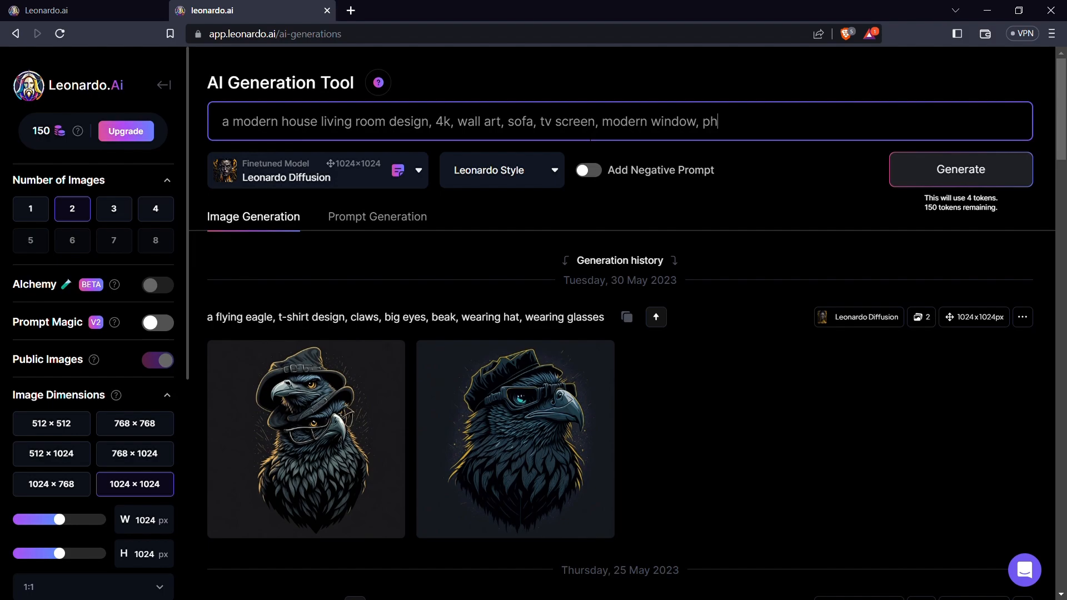
{"action": "type", "text": "oto"}
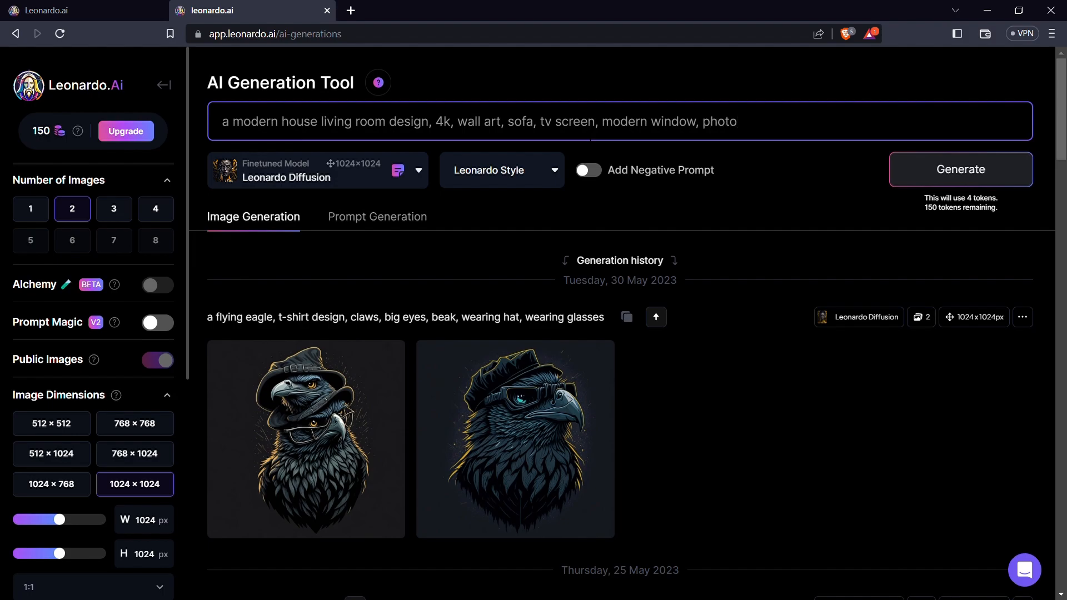
{"action": "type", "text": "realist"}
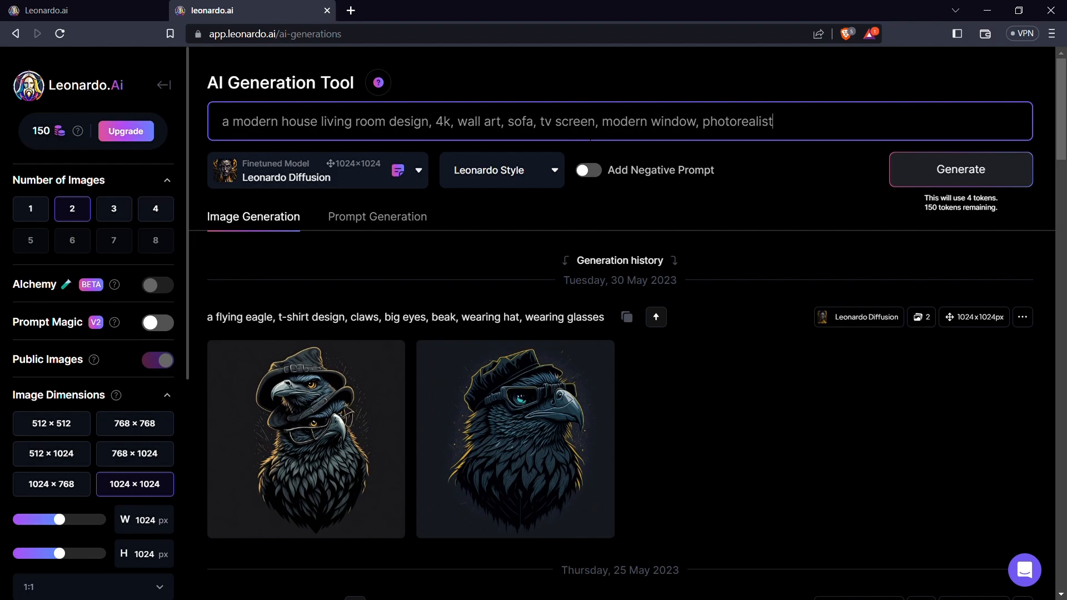
{"action": "type", "text": "ic"}
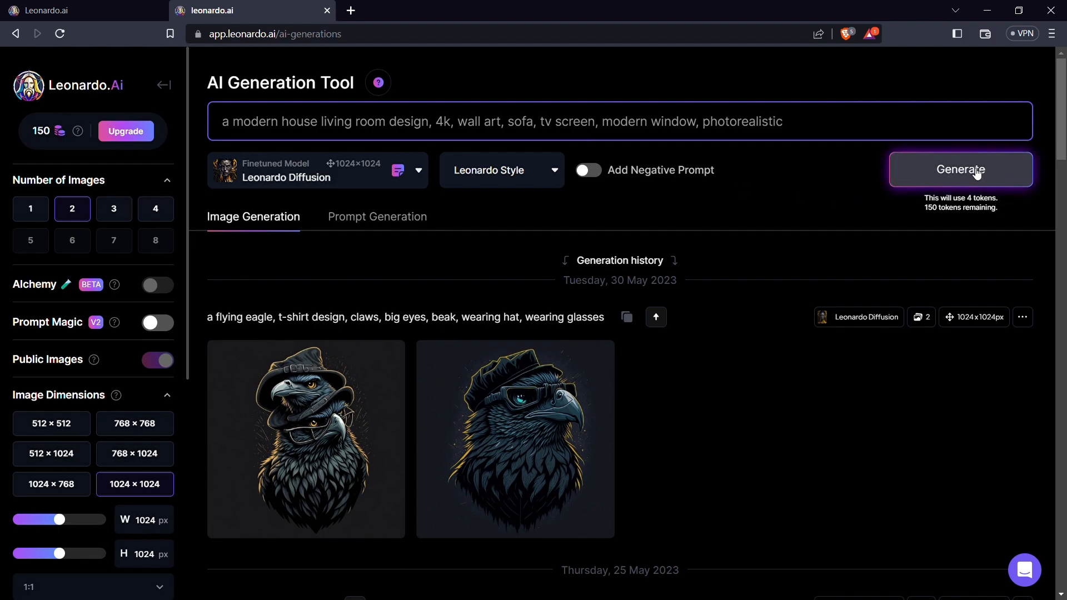
Step: Generate two living-room images and scroll down to see the results
{"action": "left_click", "coordinate": [960, 169]}
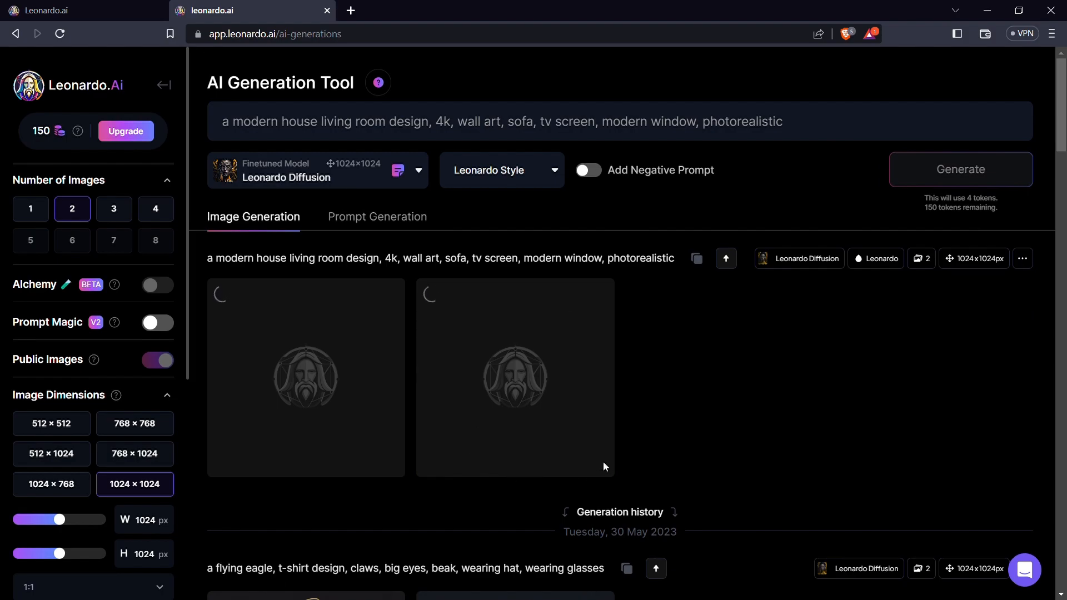
{"action": "left_click", "coordinate": [960, 170]}
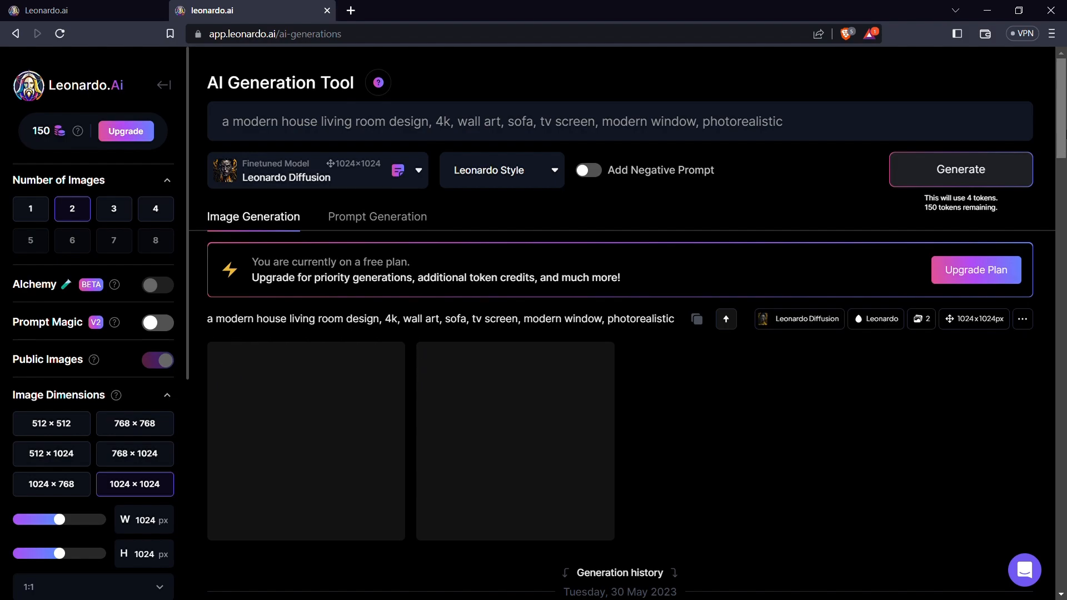
{"action": "scroll", "scroll_direction": "down", "scroll_amount": 3}
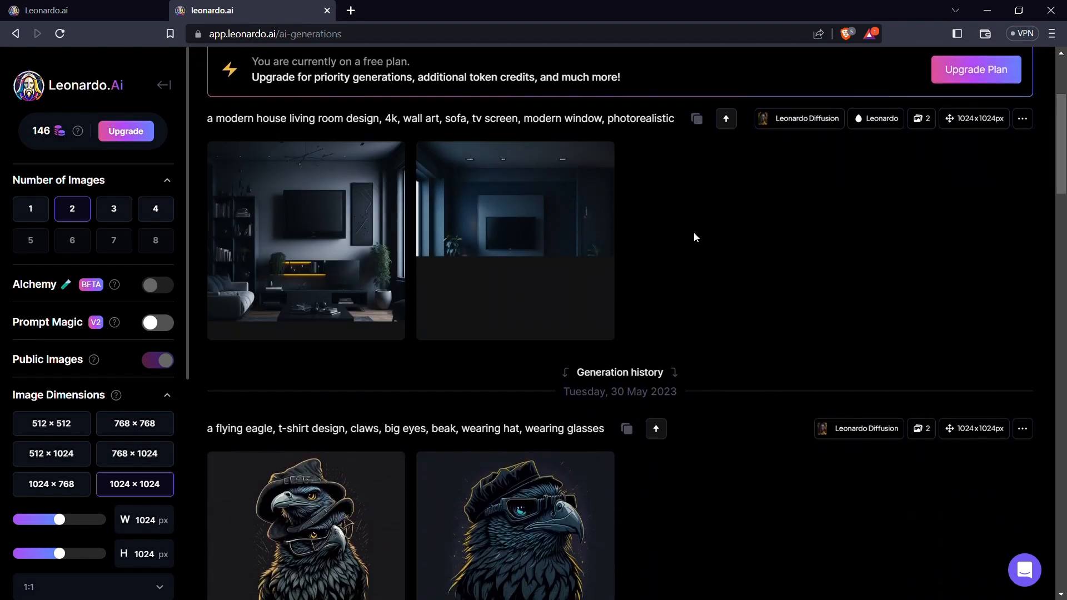
{"action": "mouse_move", "coordinate": [316, 228]}
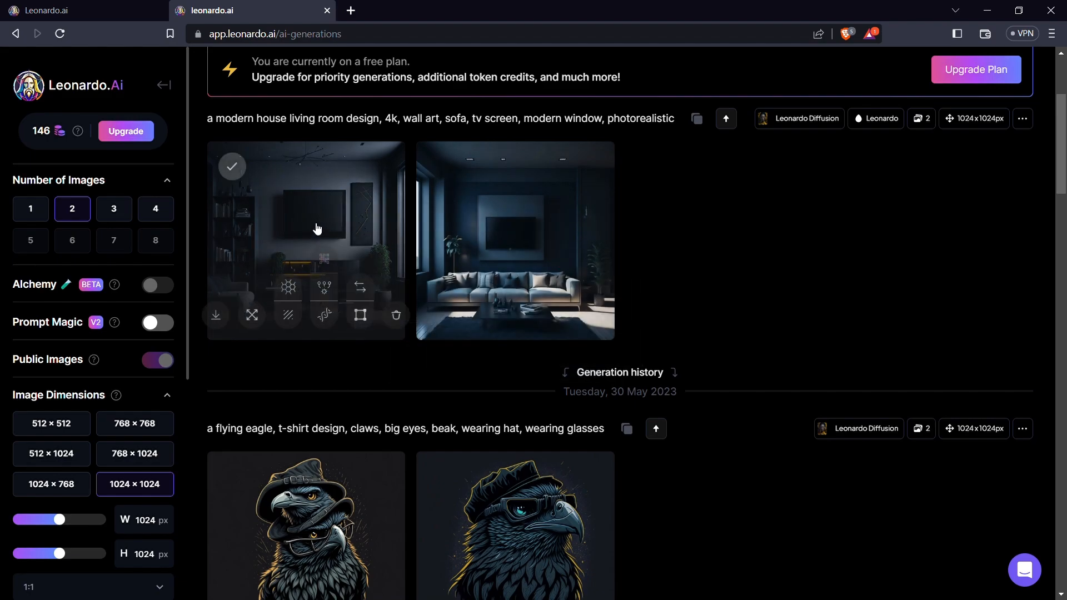
Step: Open the first lounge image full-screen and advance to the grey sofa room with wall TV
{"action": "left_click", "coordinate": [306, 240]}
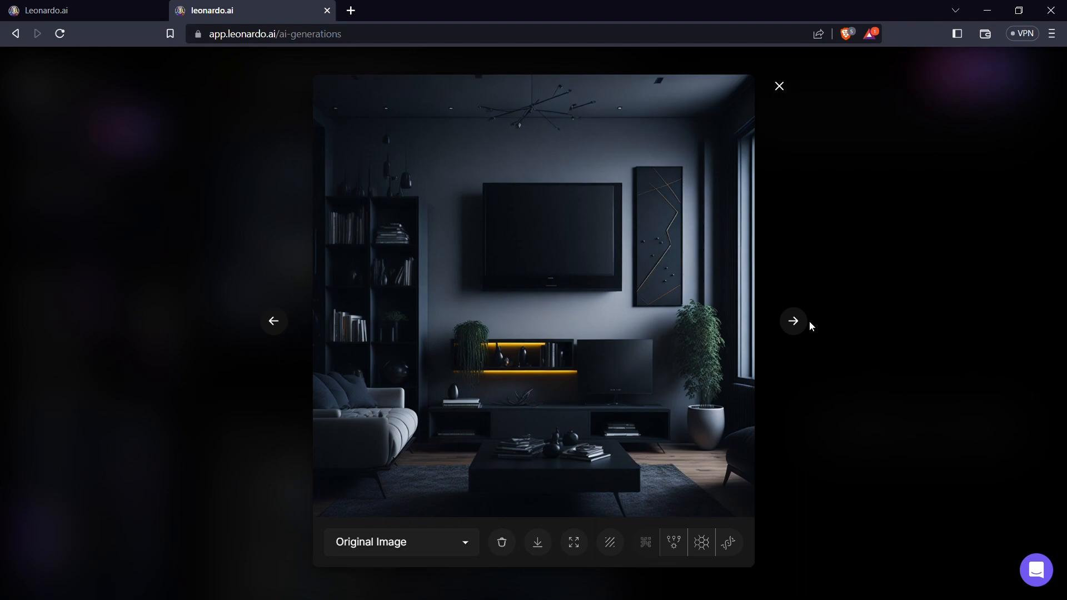
{"action": "left_click", "coordinate": [791, 320]}
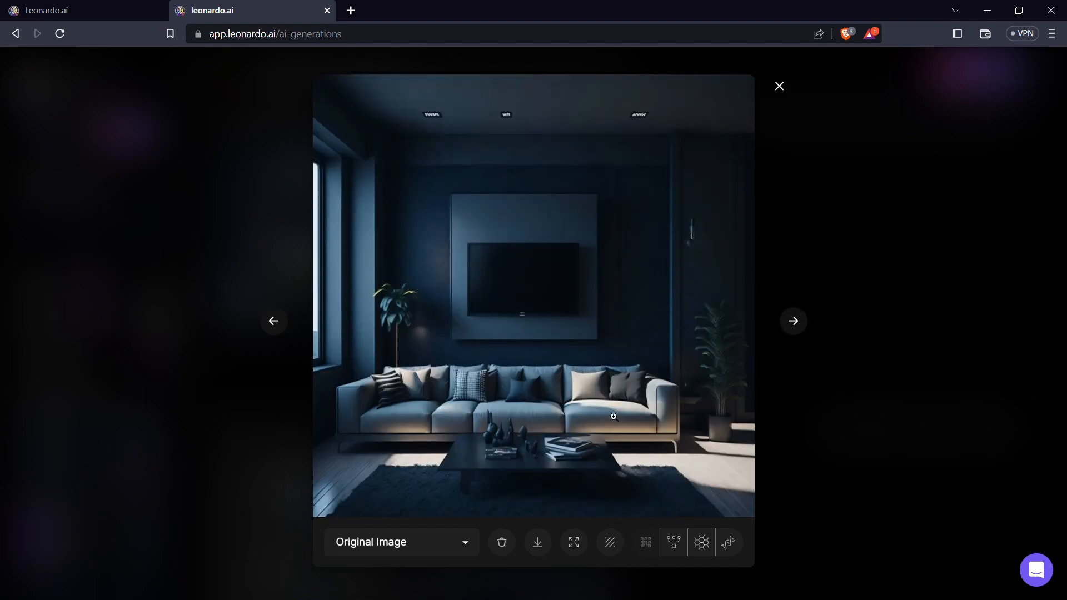
{"action": "mouse_move", "coordinate": [599, 443]}
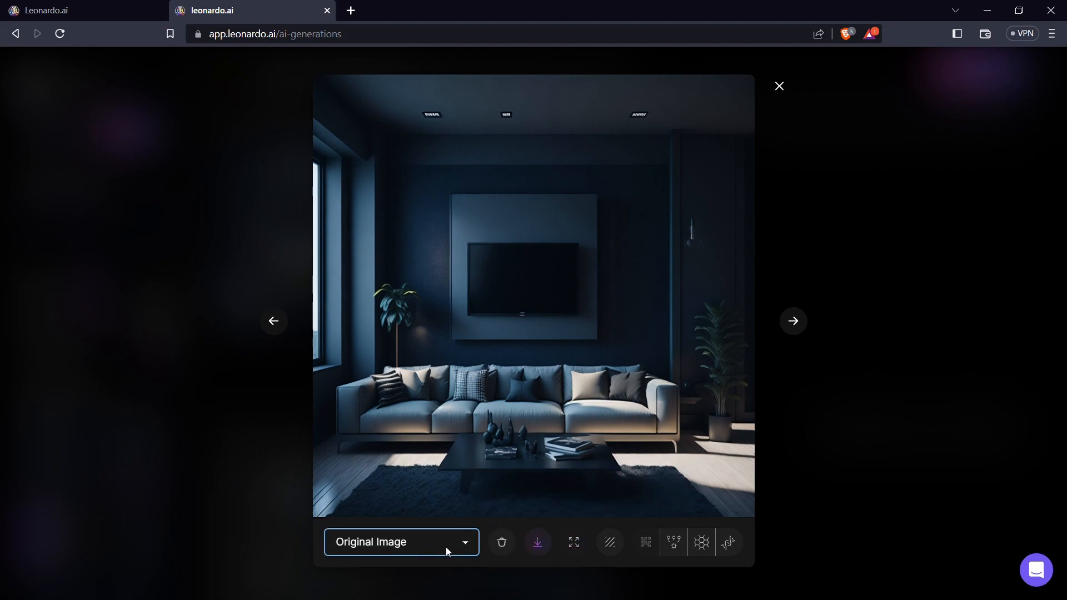
{"action": "mouse_move", "coordinate": [673, 542]}
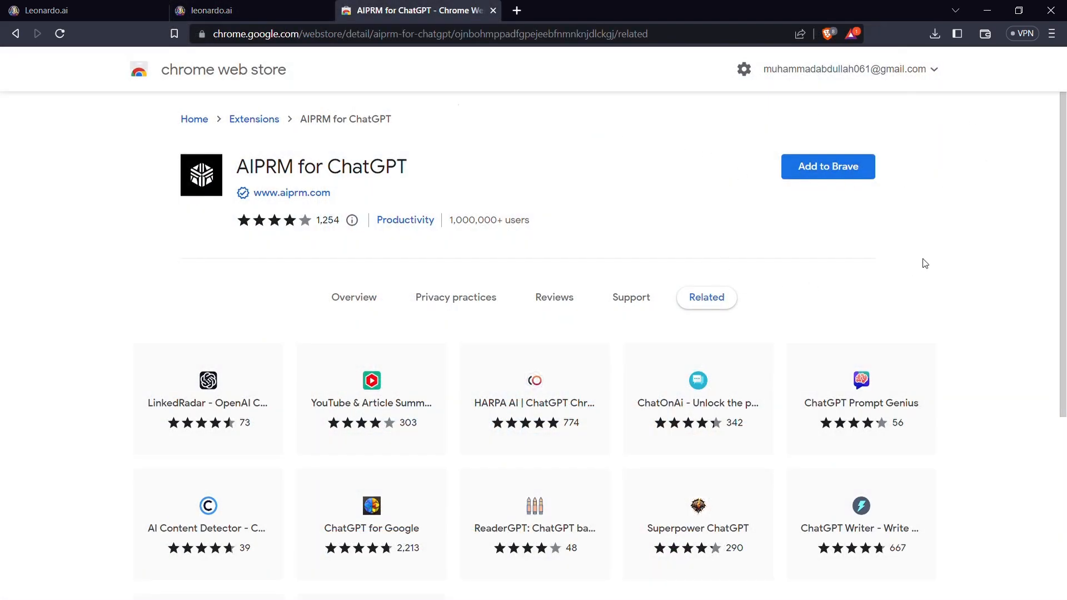
{"action": "mouse_move", "coordinate": [257, 172]}
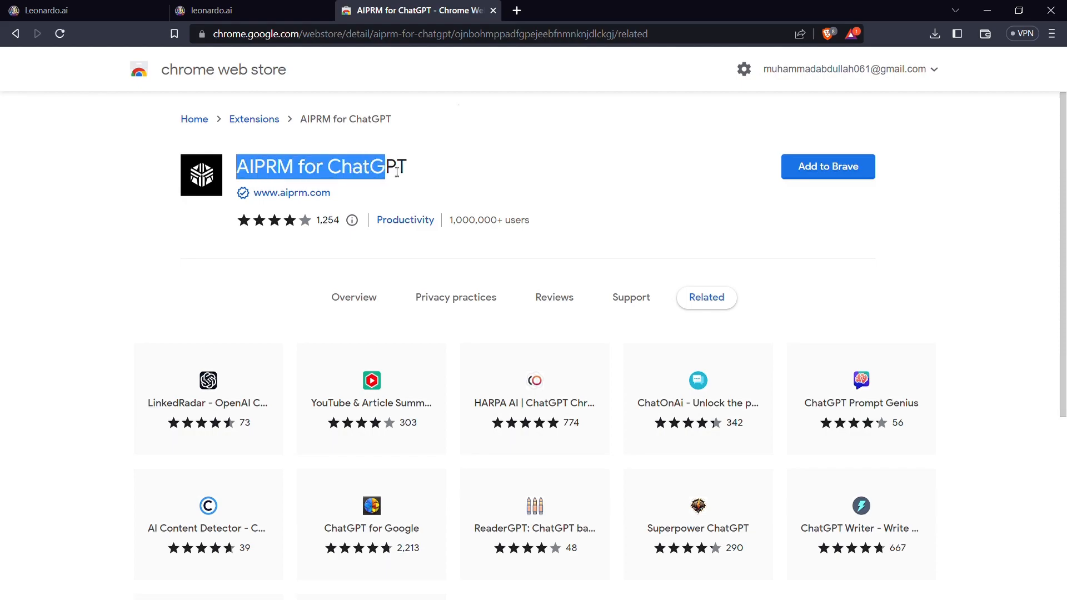
Step: Install AIPRM for ChatGPT from its Chrome Web Store page and confirm the extension
{"action": "left_click", "coordinate": [642, 193]}
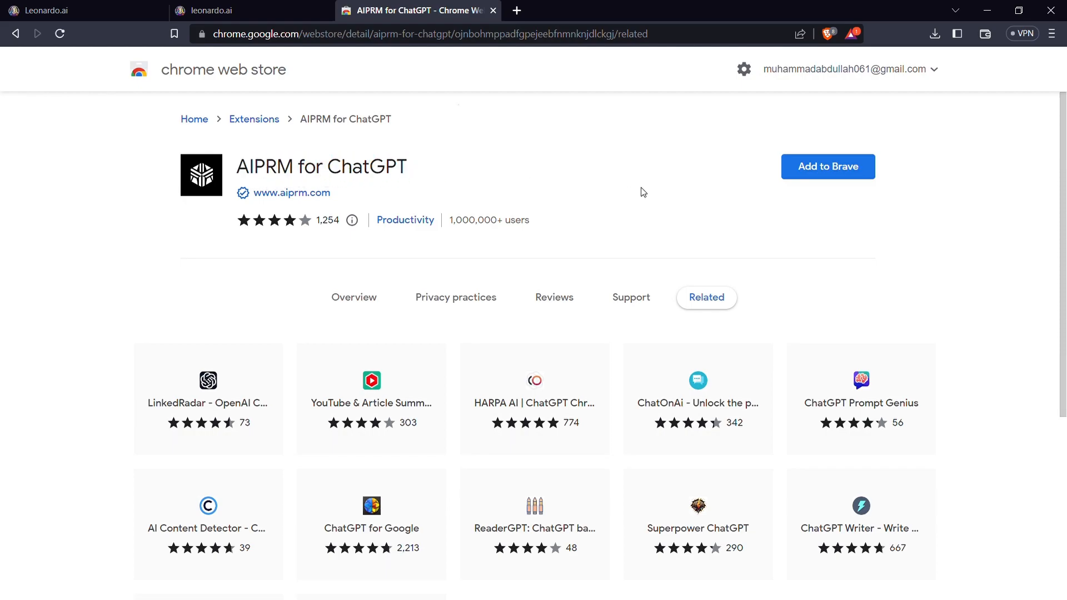
{"action": "mouse_move", "coordinate": [828, 166]}
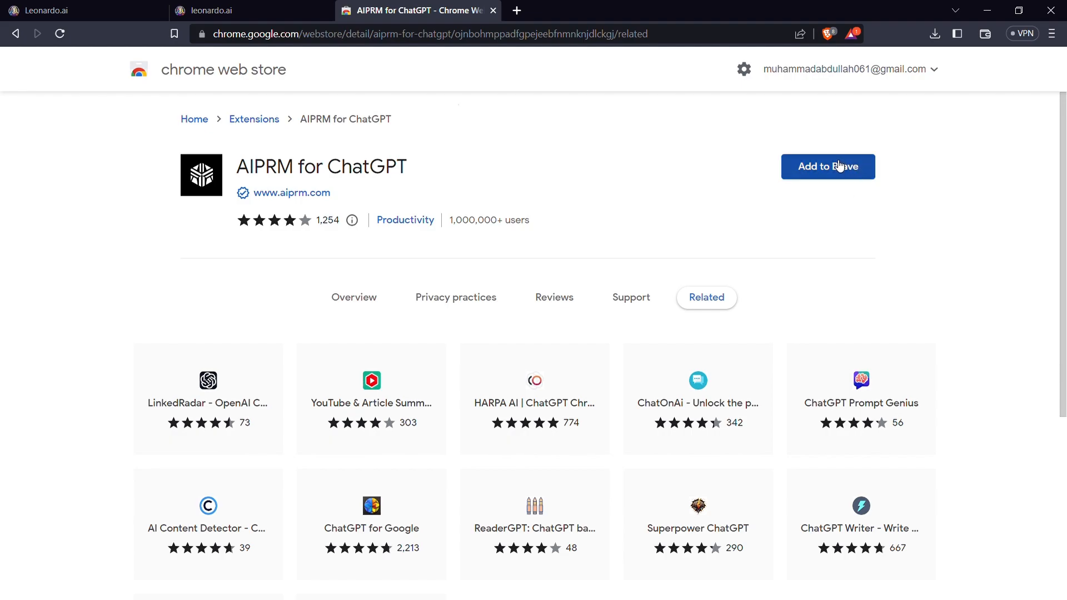
{"action": "left_click", "coordinate": [827, 167]}
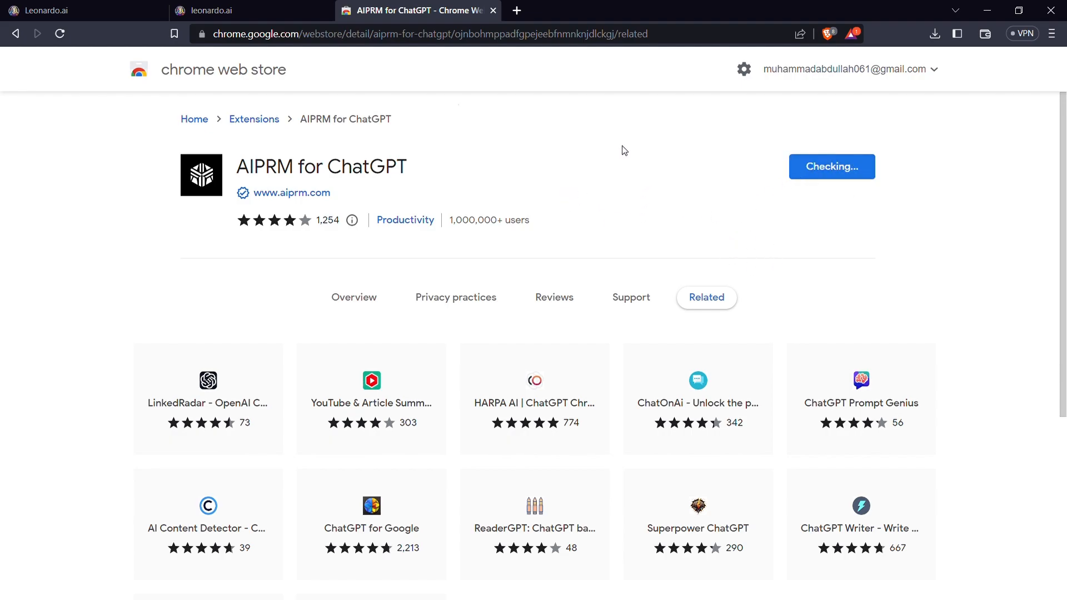
{"action": "mouse_move", "coordinate": [593, 137]}
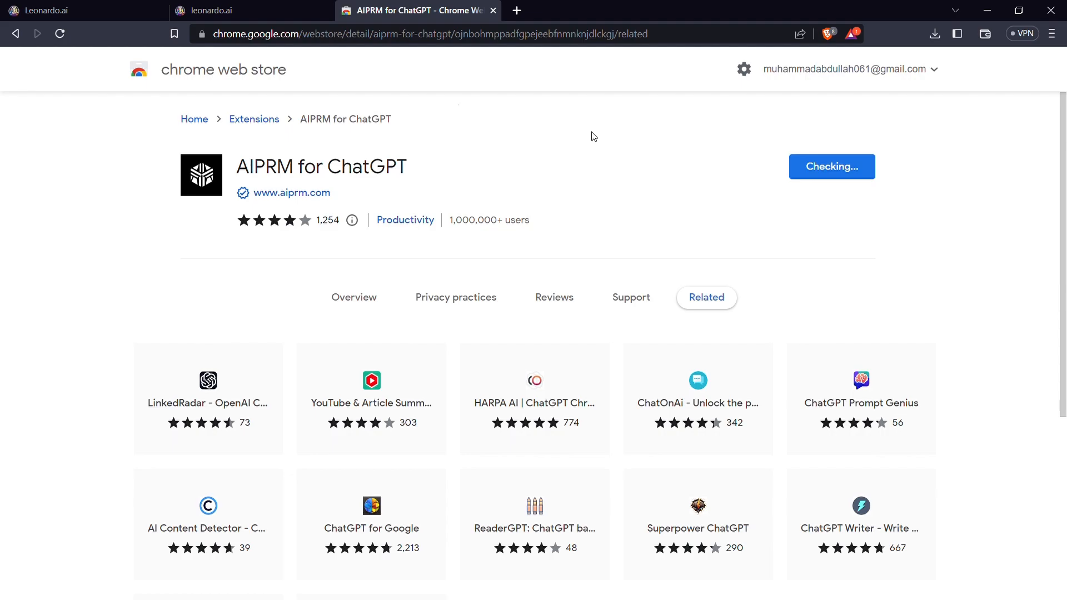
{"action": "left_click", "coordinate": [515, 10]}
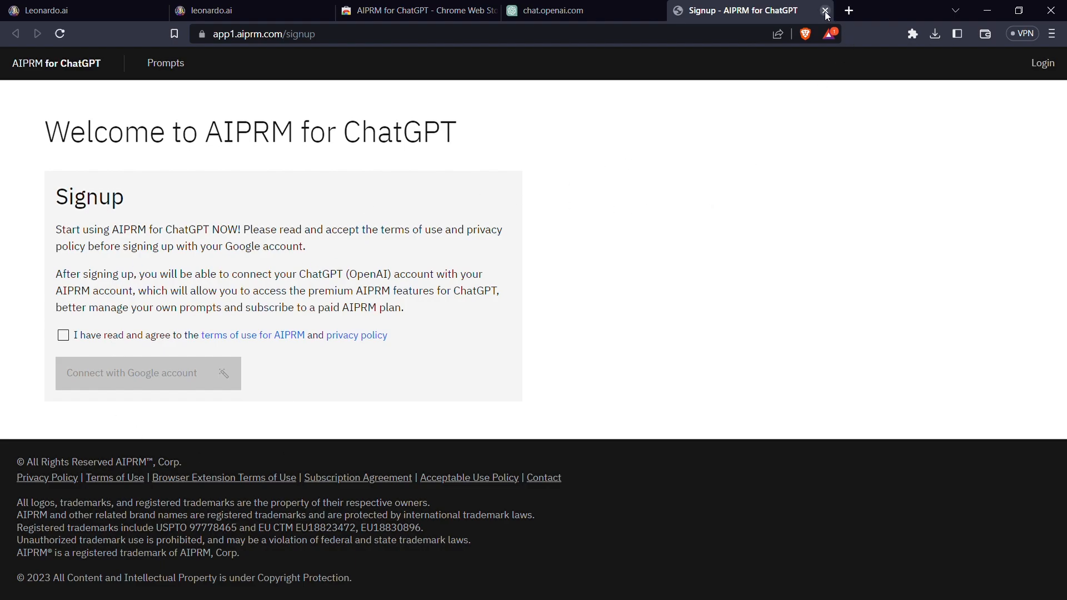
Step: Close the AIPRM signup tab and hide ChatGPT's chat history panel
{"action": "left_click", "coordinate": [824, 10]}
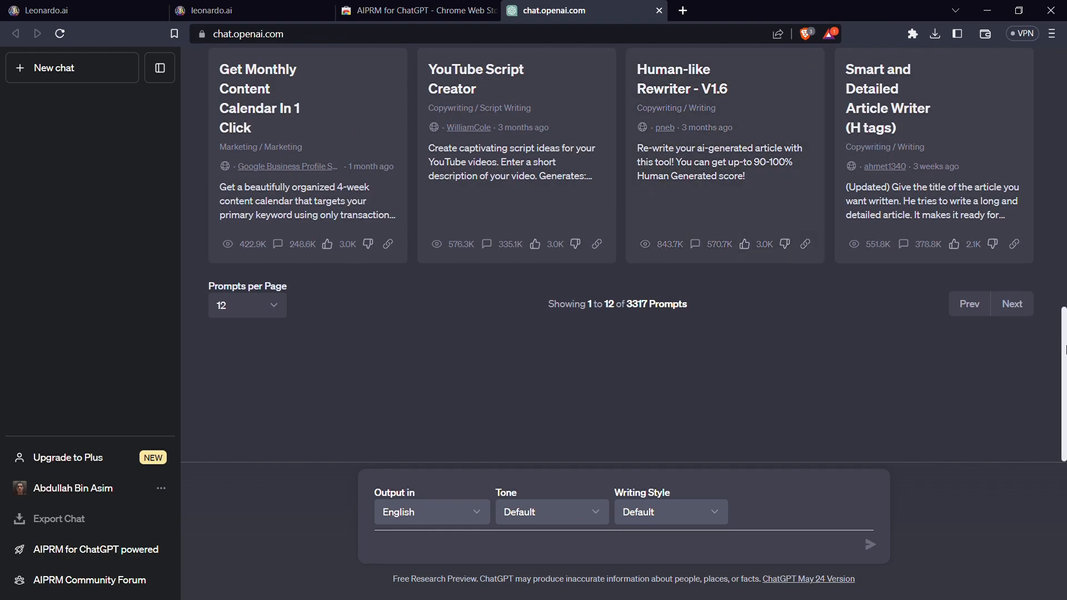
{"action": "scroll", "scroll_direction": "up", "scroll_amount": 3}
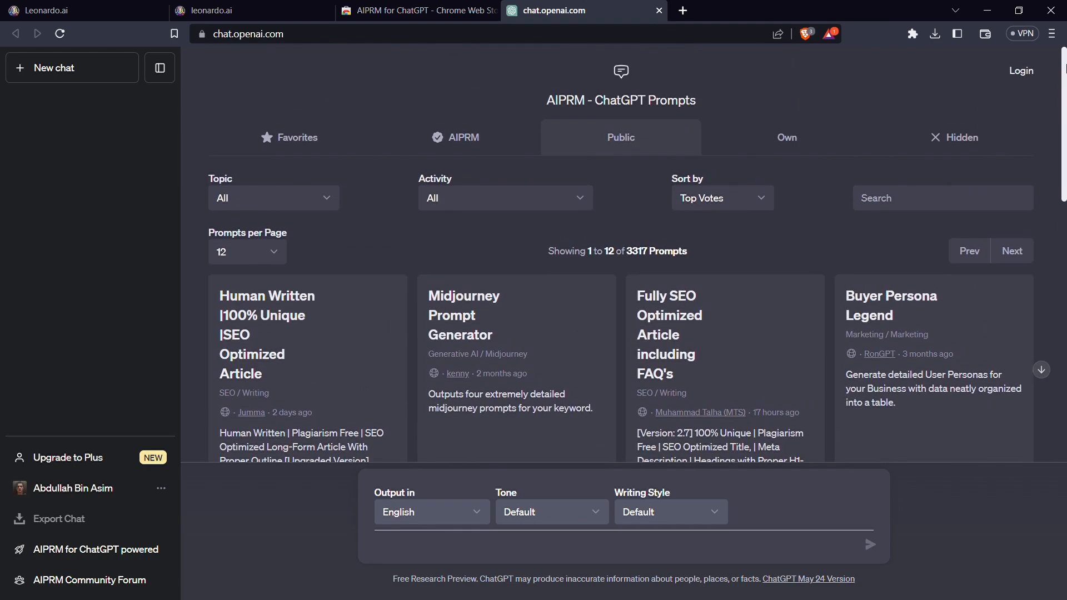
{"action": "left_click", "coordinate": [159, 68]}
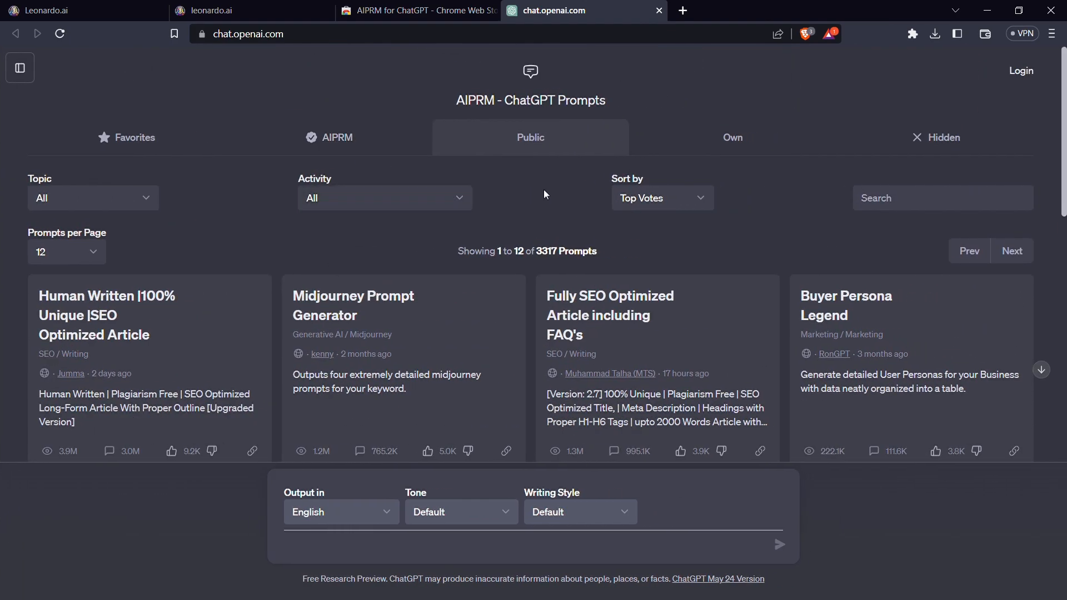
{"action": "mouse_move", "coordinate": [488, 266]}
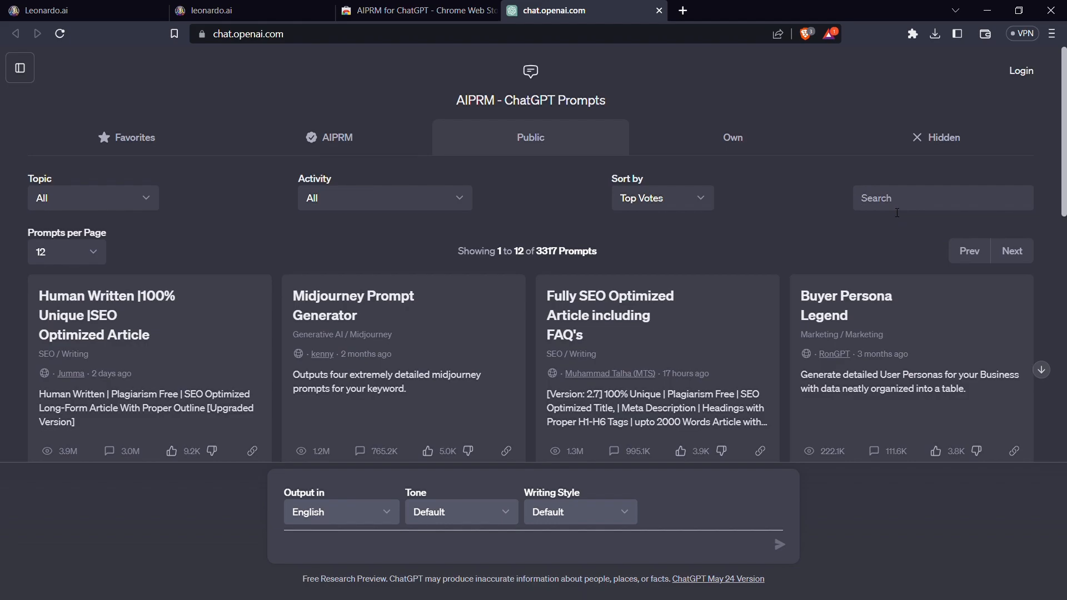
Step: Search the AIPRM prompt library for 'ai image'
{"action": "type", "text": "ai imag"}
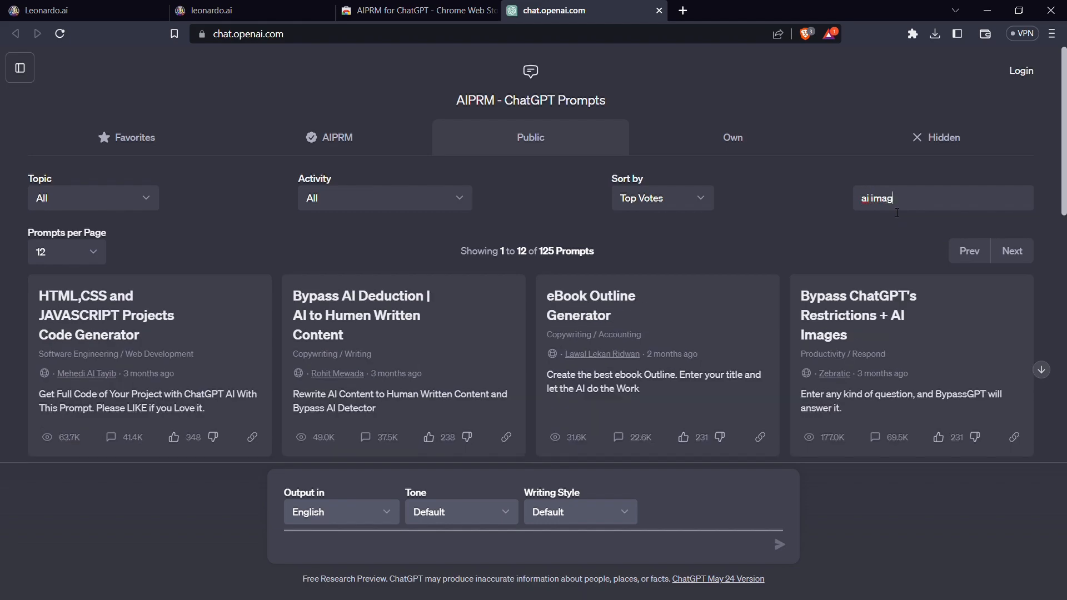
{"action": "type", "text": "e"}
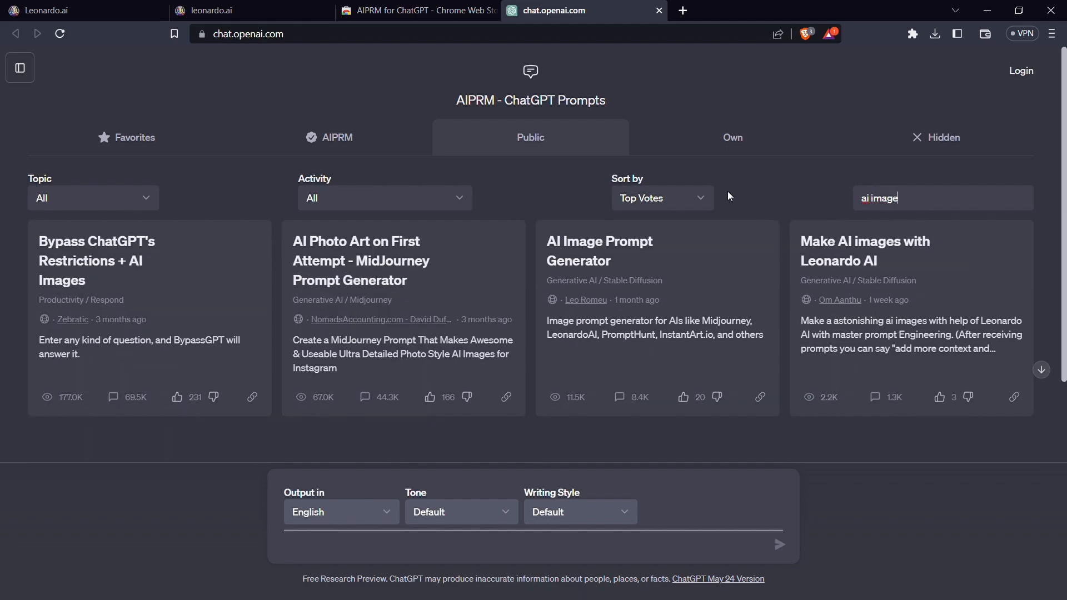
{"action": "type", "text": "ge"}
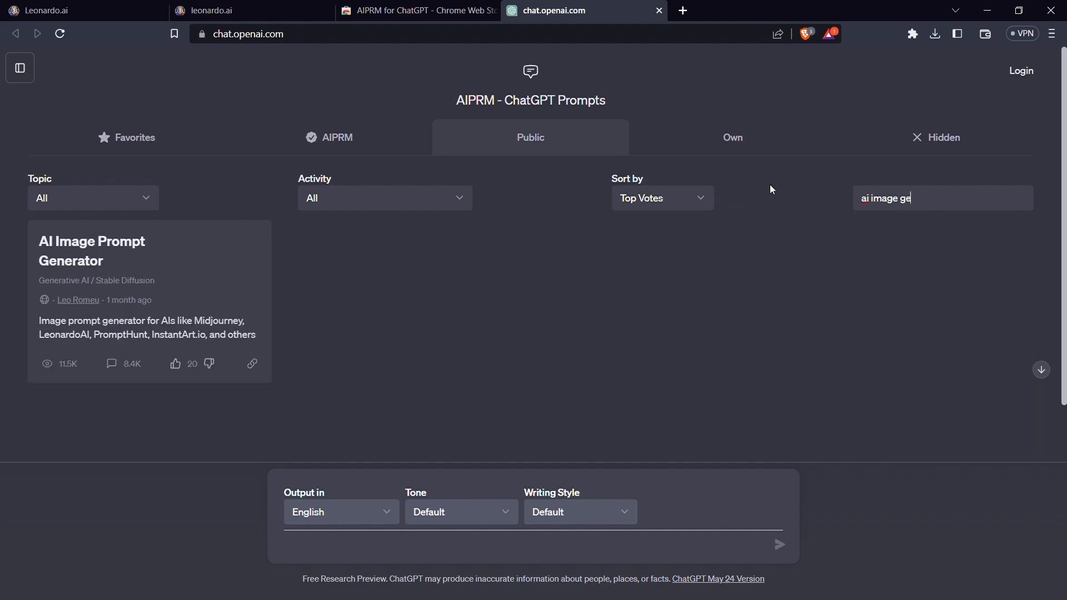
{"action": "key", "text": "Backspace"}
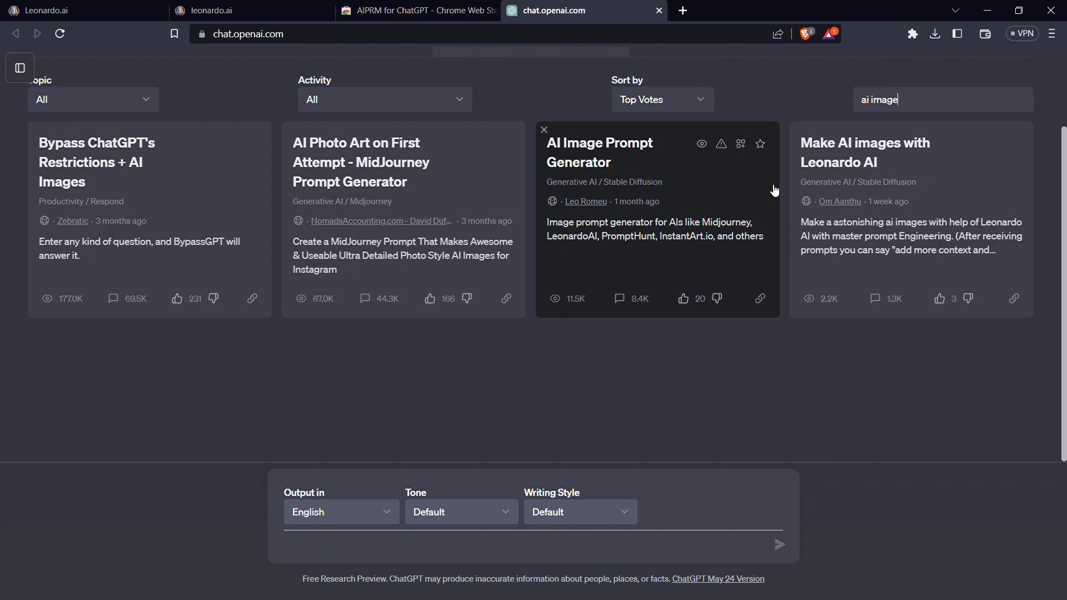
{"action": "mouse_move", "coordinate": [712, 210]}
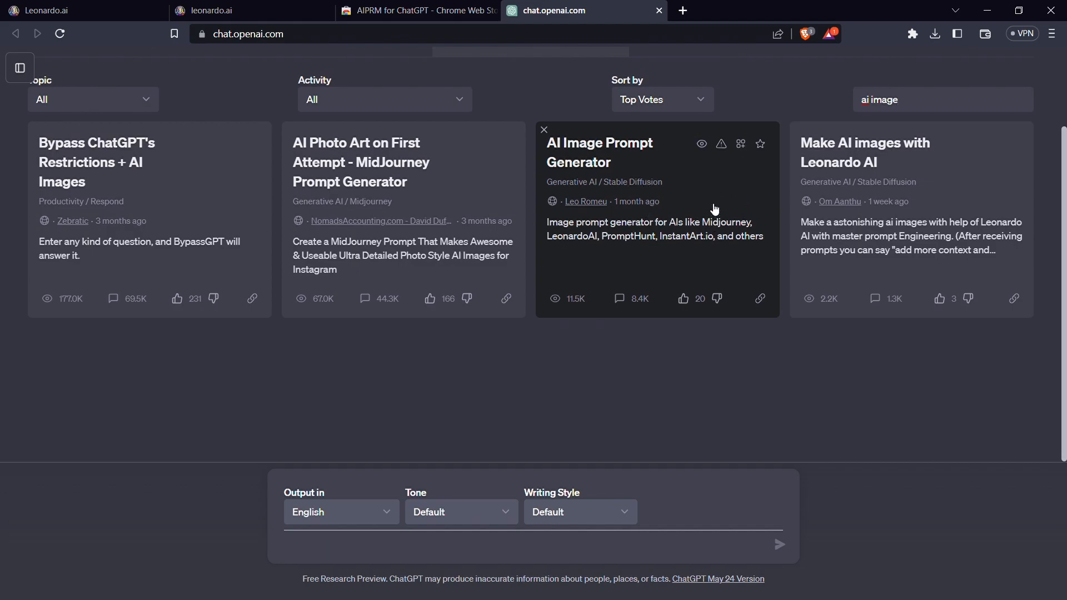
{"action": "mouse_move", "coordinate": [692, 184]}
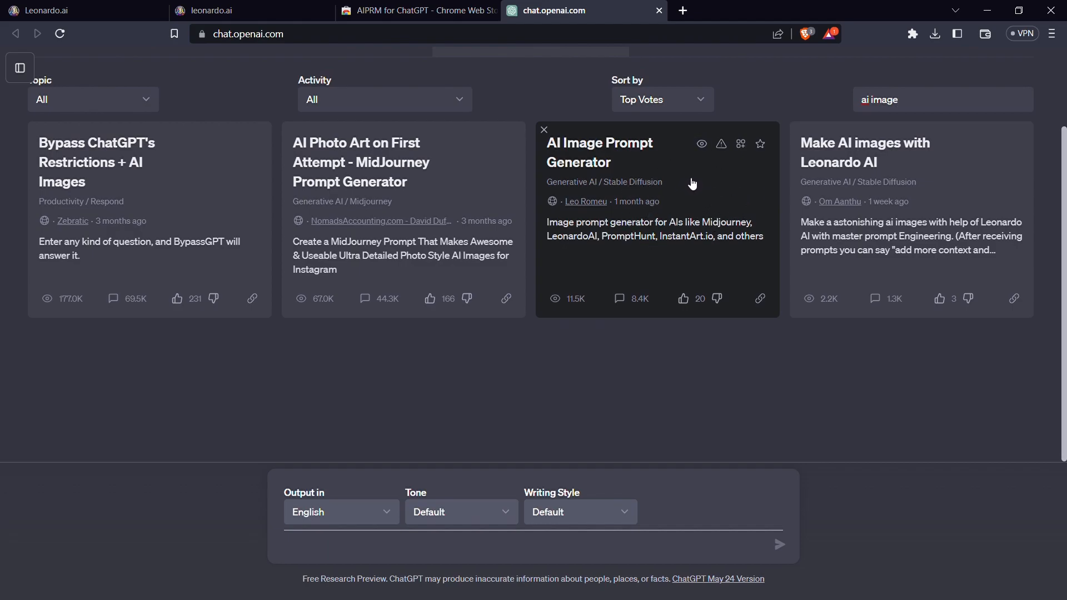
{"action": "mouse_move", "coordinate": [658, 189]}
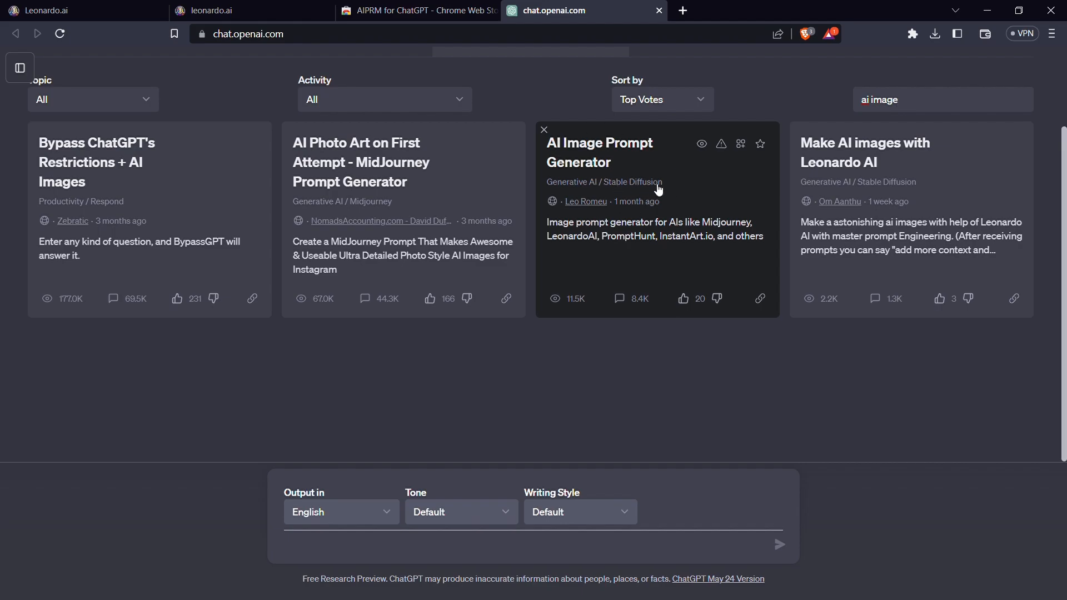
{"action": "mouse_move", "coordinate": [664, 168]}
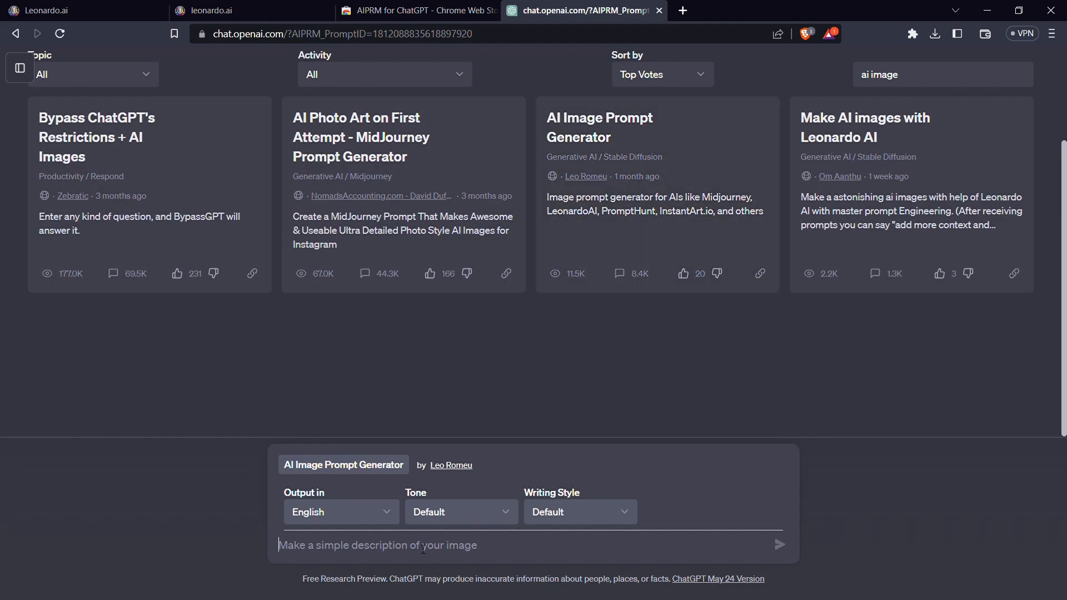
Step: Send 'a disney pixar character of a charming prince' to the AI Image Prompt Generator
{"action": "type", "text": "a"}
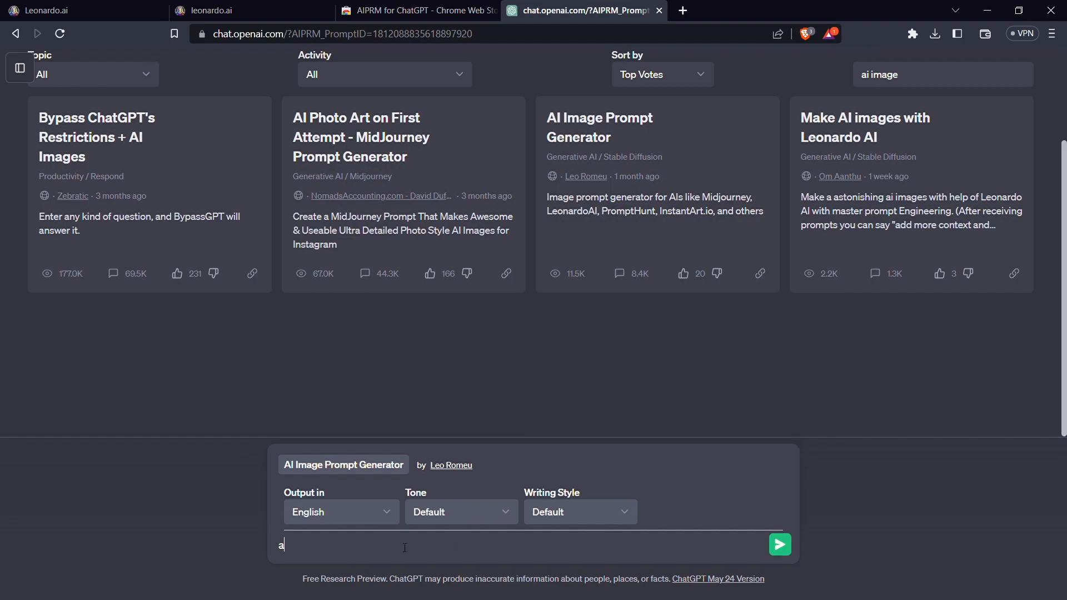
{"action": "type", "text": "disne"}
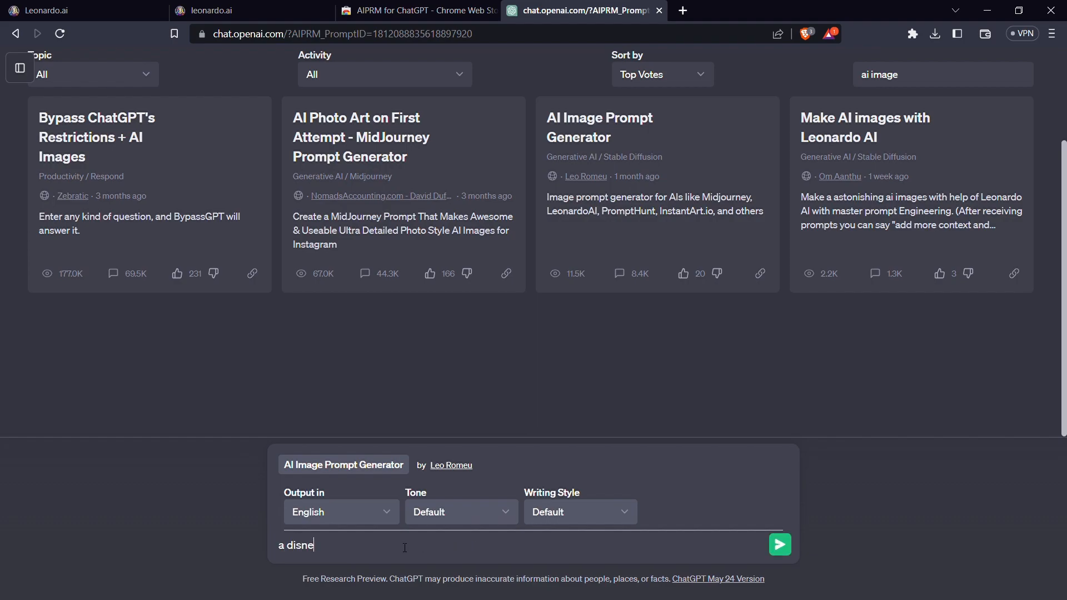
{"action": "type", "text": "y pi"}
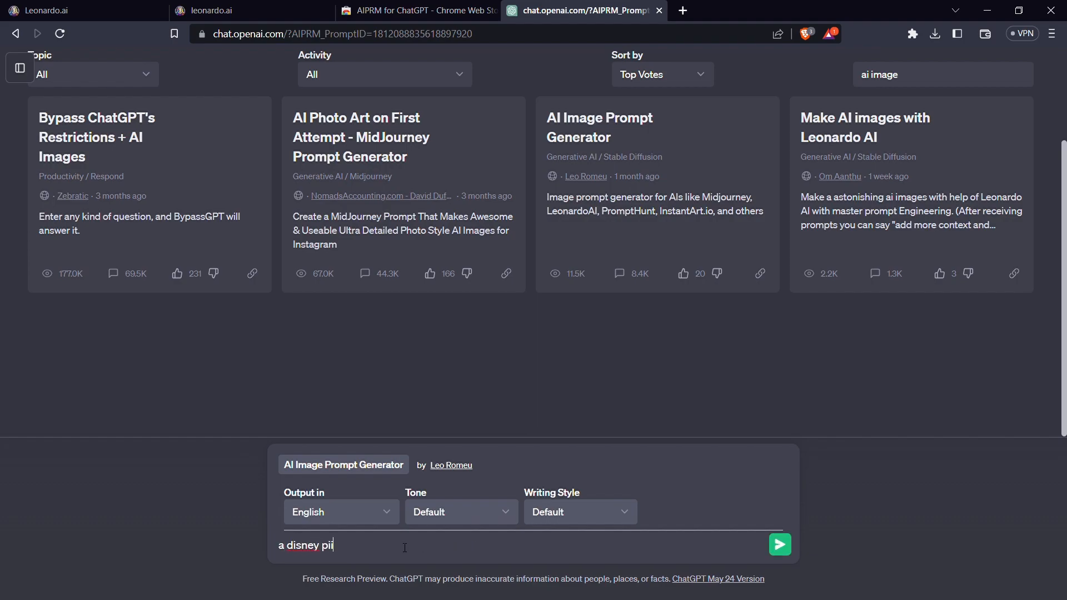
{"action": "type", "text": "xar"}
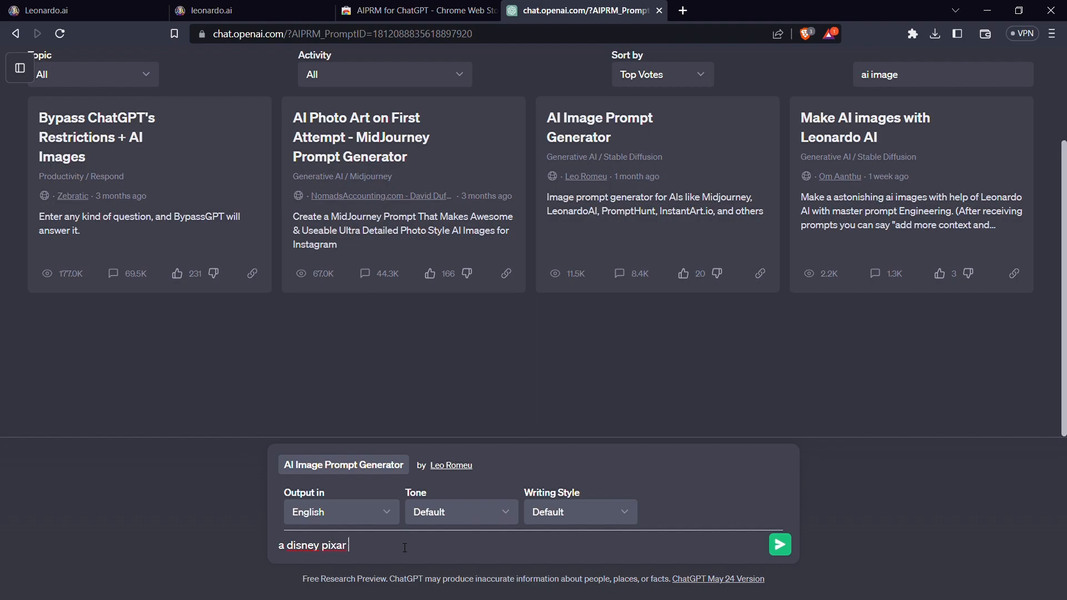
{"action": "type", "text": "cha"}
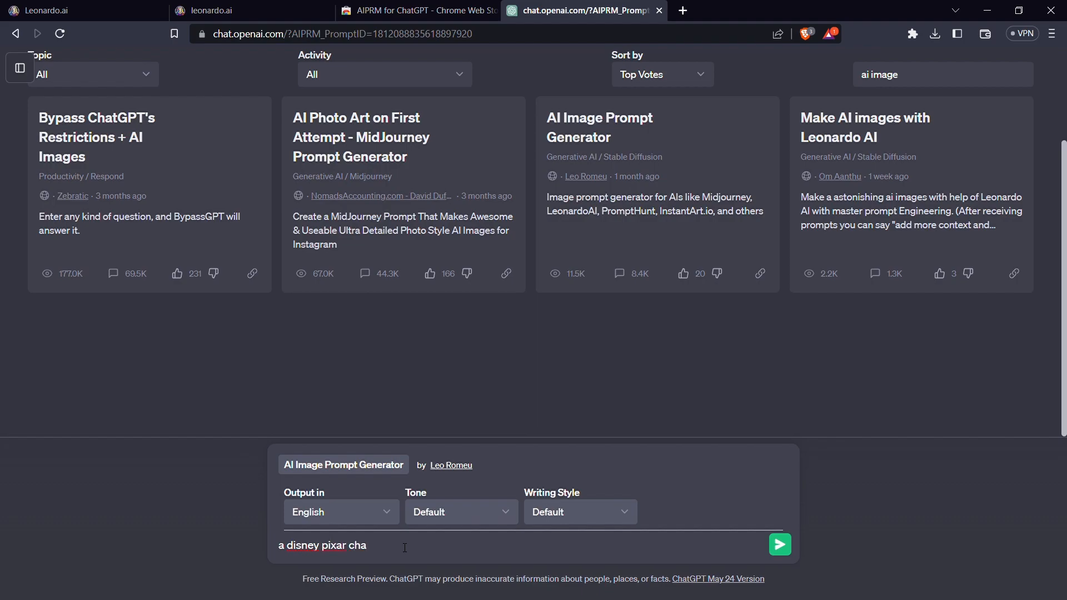
{"action": "type", "text": "racter"}
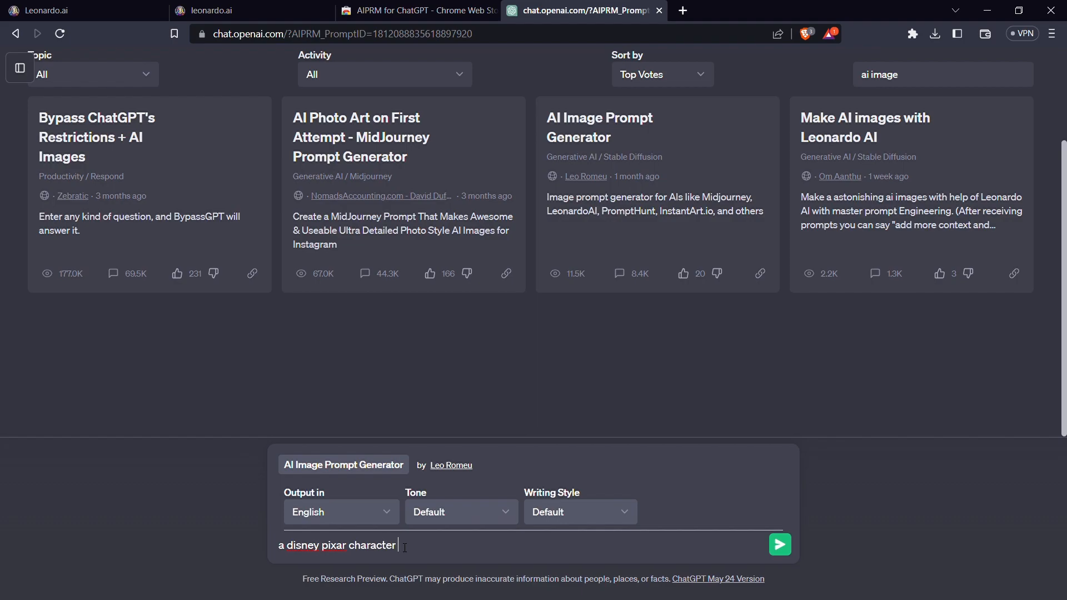
{"action": "type", "text": "of a char"}
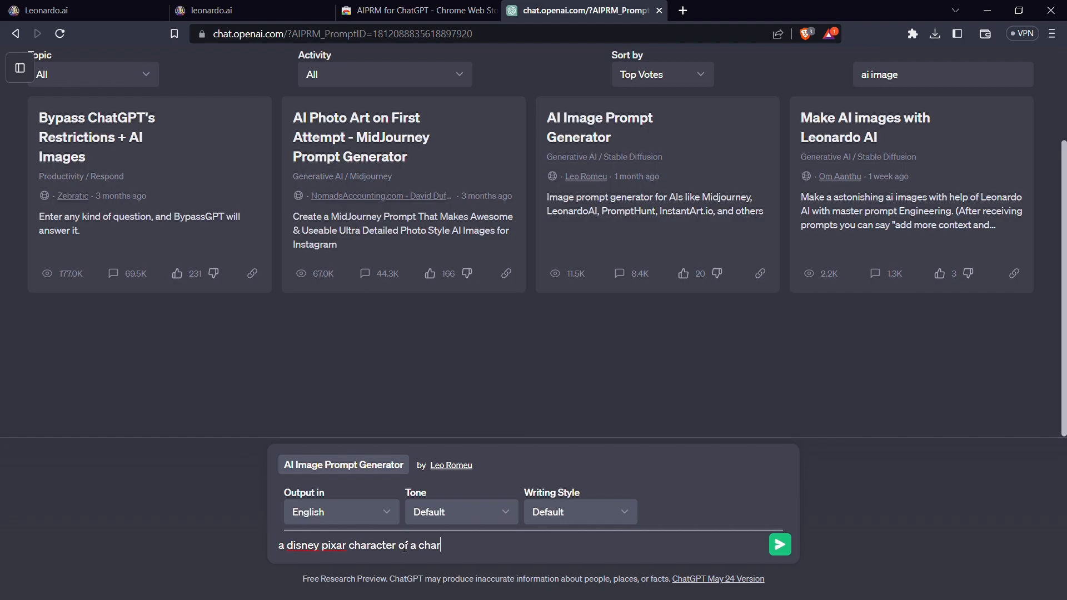
{"action": "type", "text": "ming pr"}
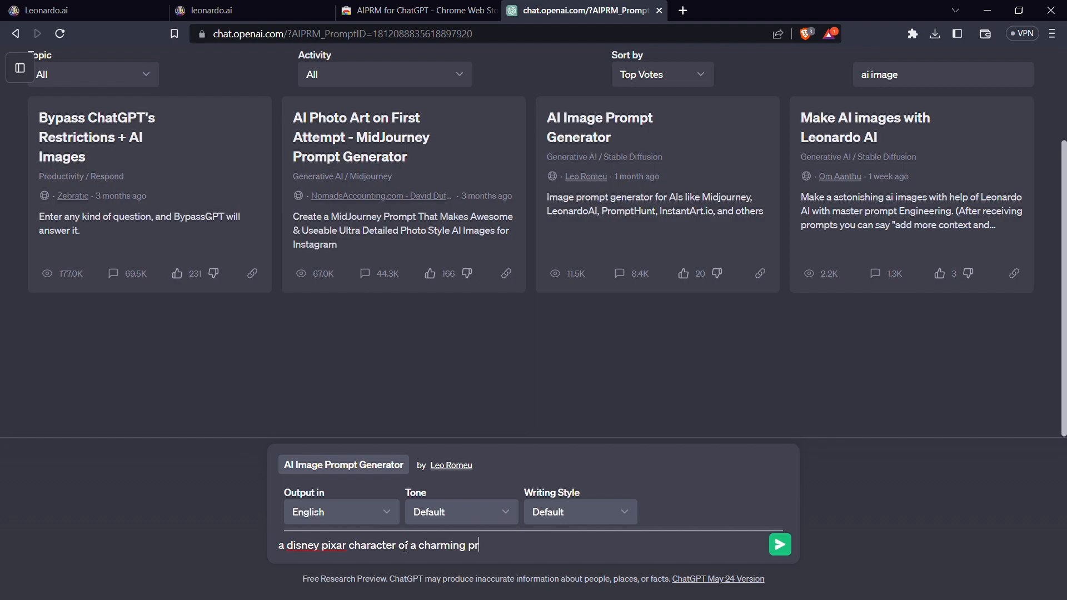
{"action": "type", "text": "ince"}
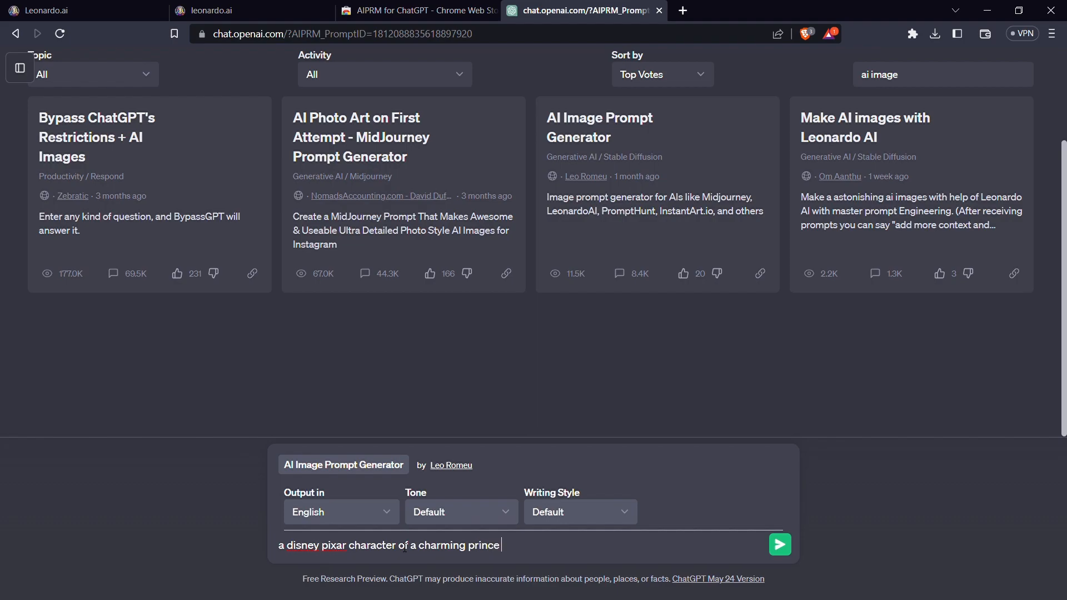
{"action": "left_click", "coordinate": [779, 544]}
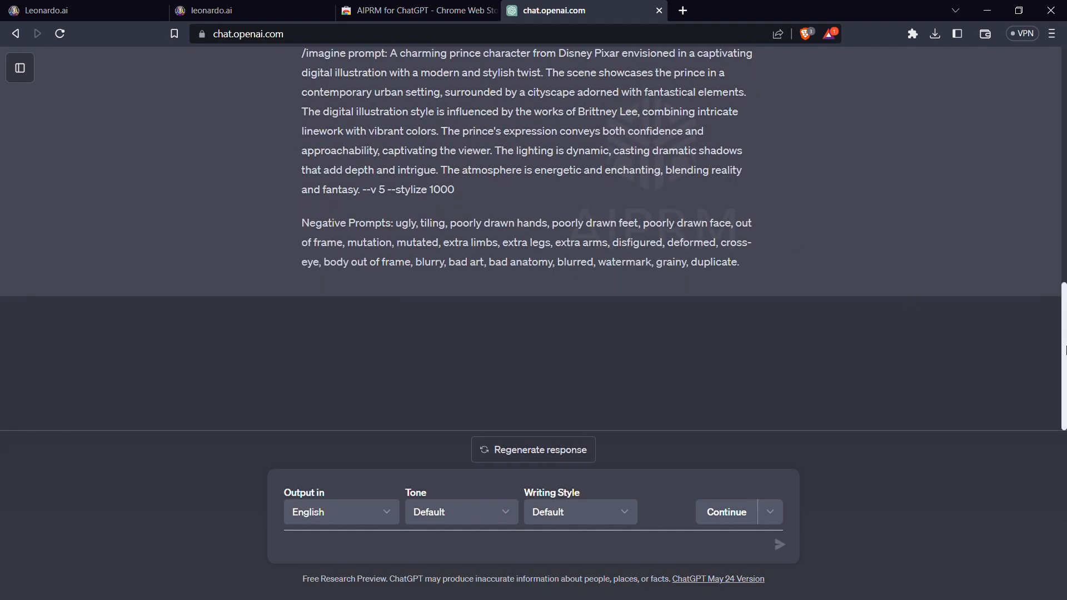
Step: Select Prompt 1's garden prince description in the ChatGPT reply
{"action": "scroll", "scroll_direction": "up", "scroll_amount": 3}
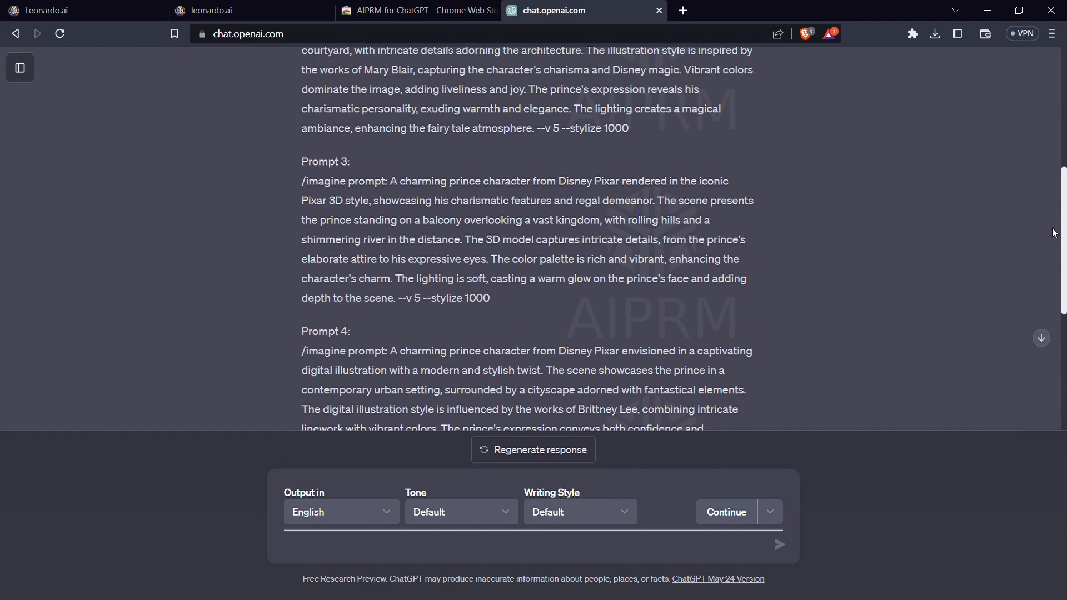
{"action": "scroll", "scroll_direction": "up", "scroll_amount": 3}
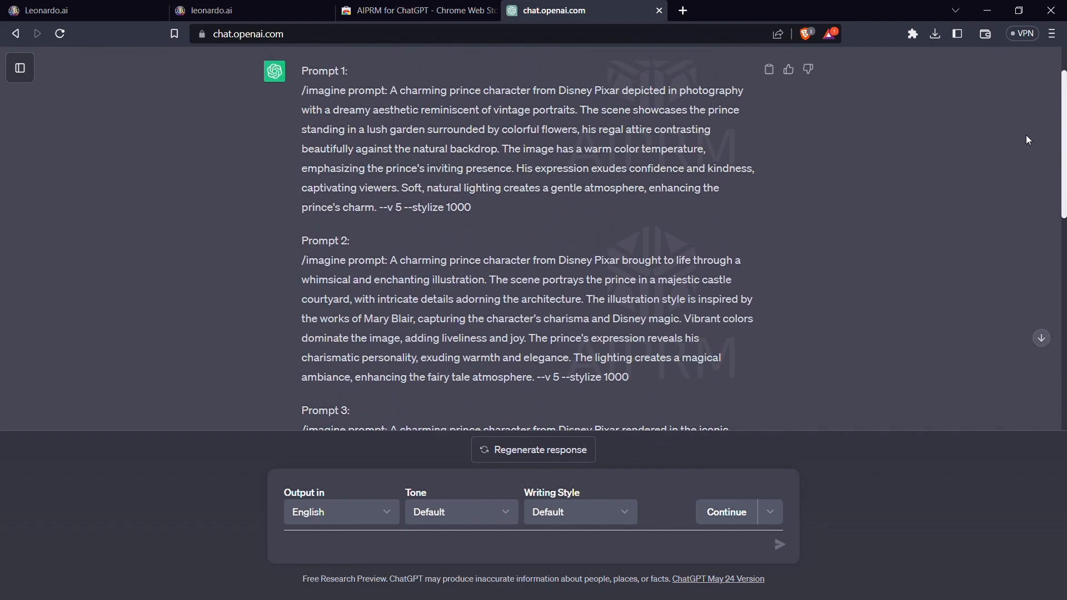
{"action": "scroll", "scroll_direction": "down", "scroll_amount": 3}
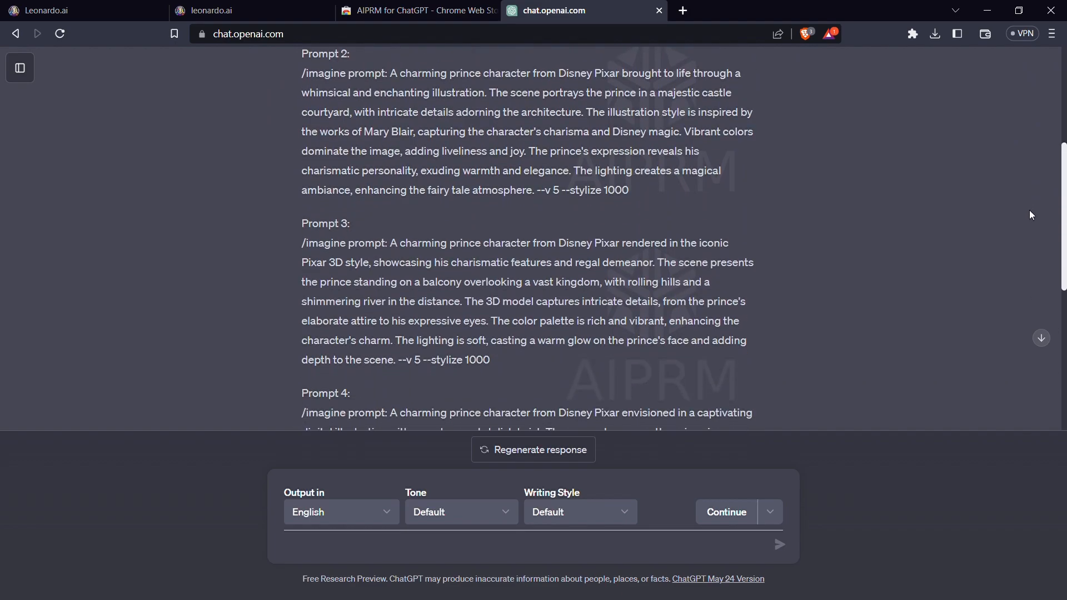
{"action": "scroll", "scroll_direction": "down", "scroll_amount": 3}
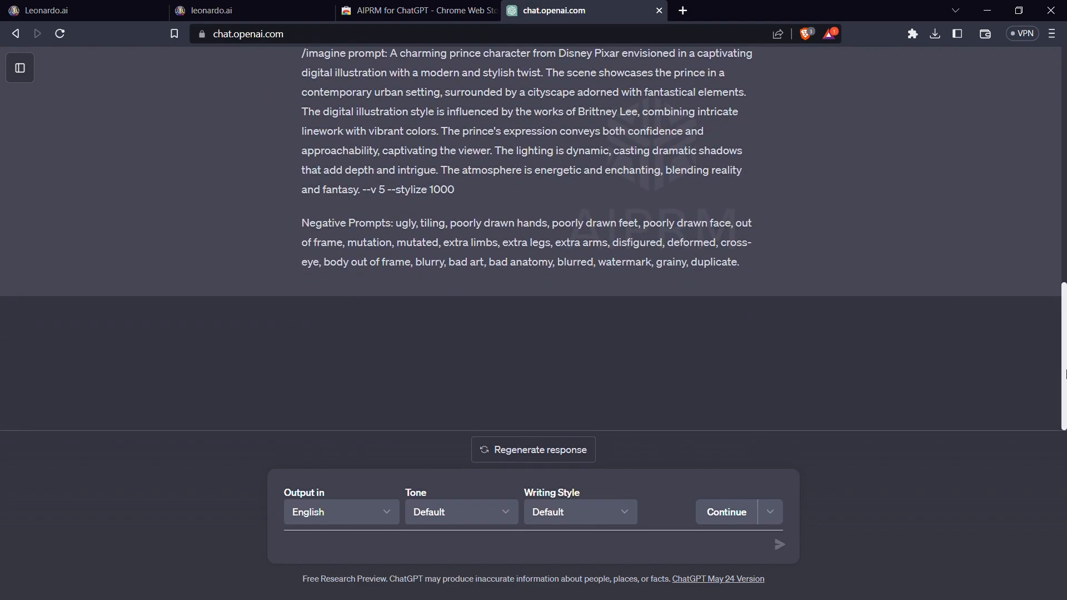
{"action": "mouse_move", "coordinate": [770, 363]}
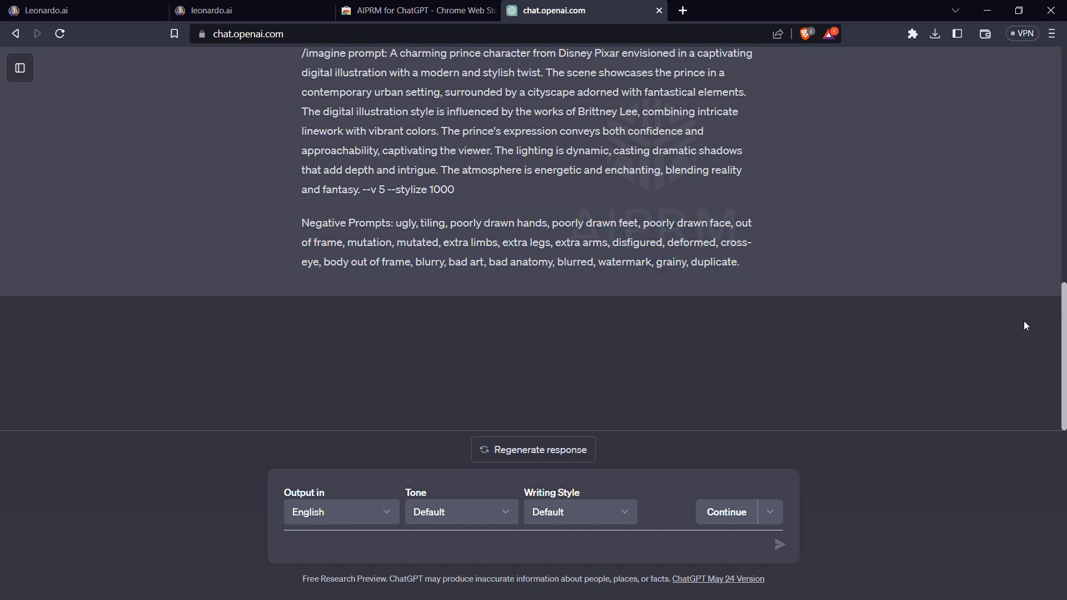
{"action": "scroll", "scroll_direction": "up", "scroll_amount": 3}
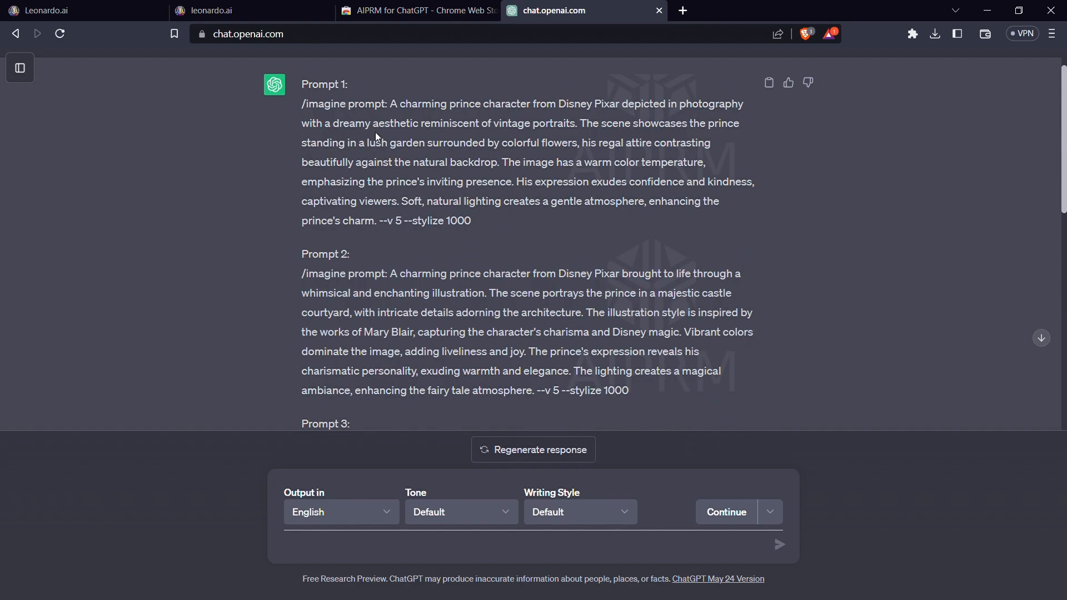
{"action": "left_click_drag", "start_coordinate": [389, 103], "coordinate": [425, 143]}
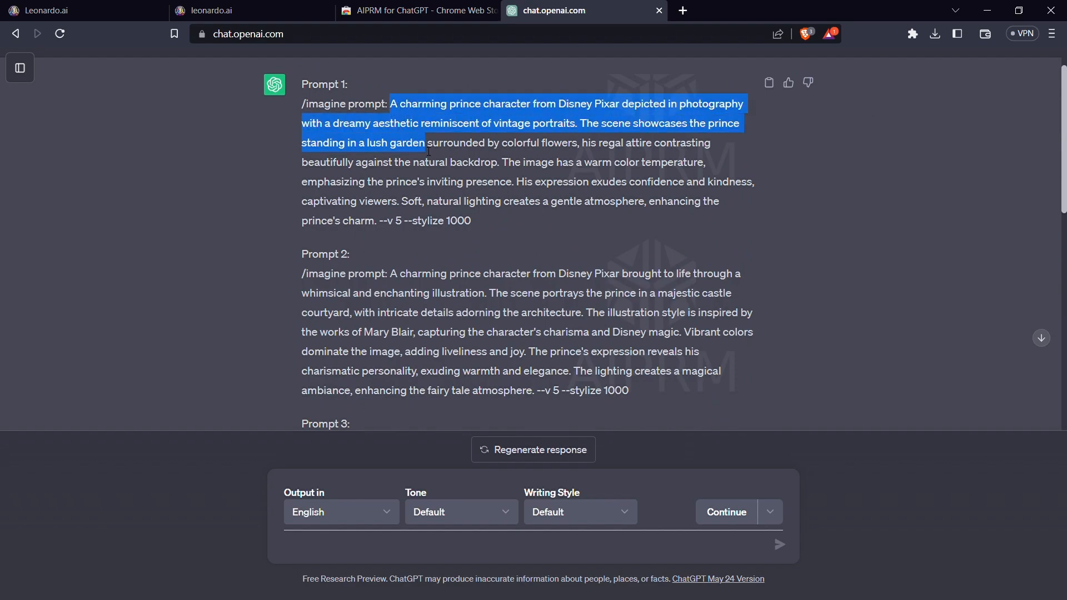
{"action": "left_click_drag", "start_coordinate": [425, 143], "coordinate": [378, 220]}
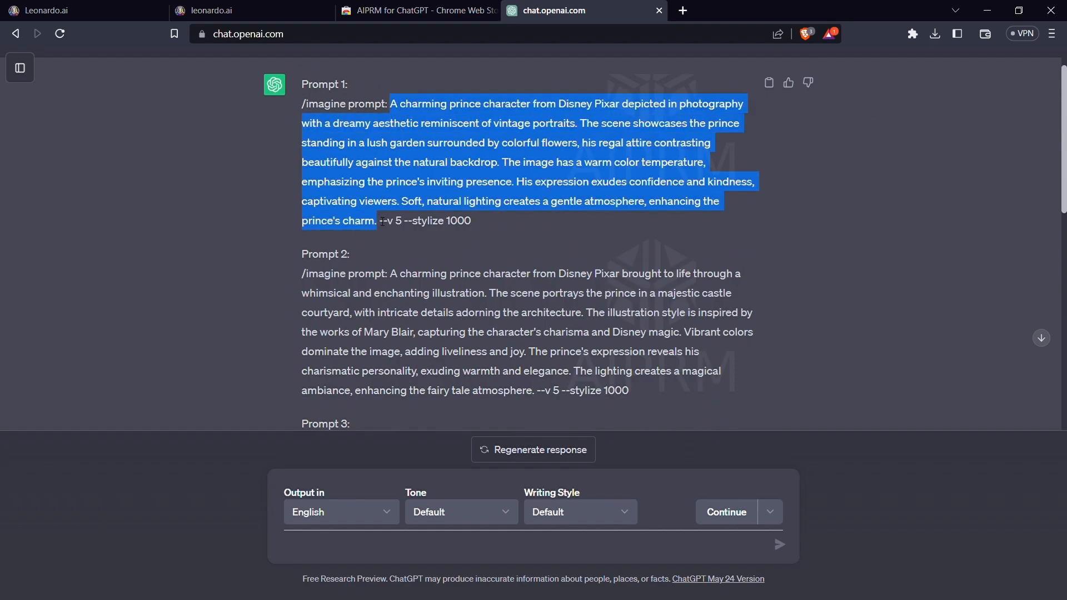
{"action": "mouse_move", "coordinate": [454, 231]}
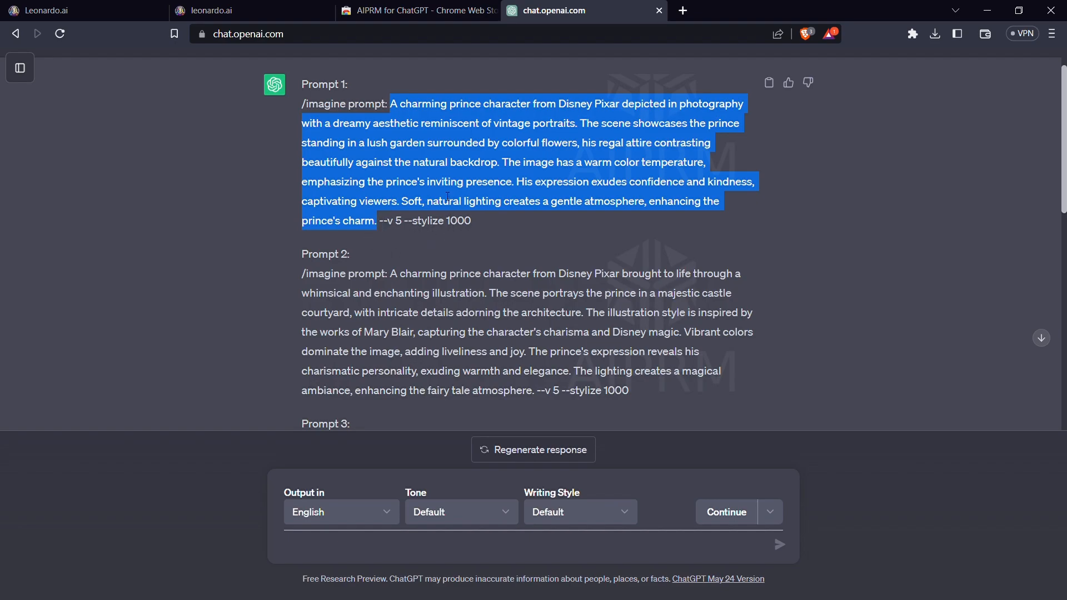
{"action": "mouse_move", "coordinate": [393, 136]}
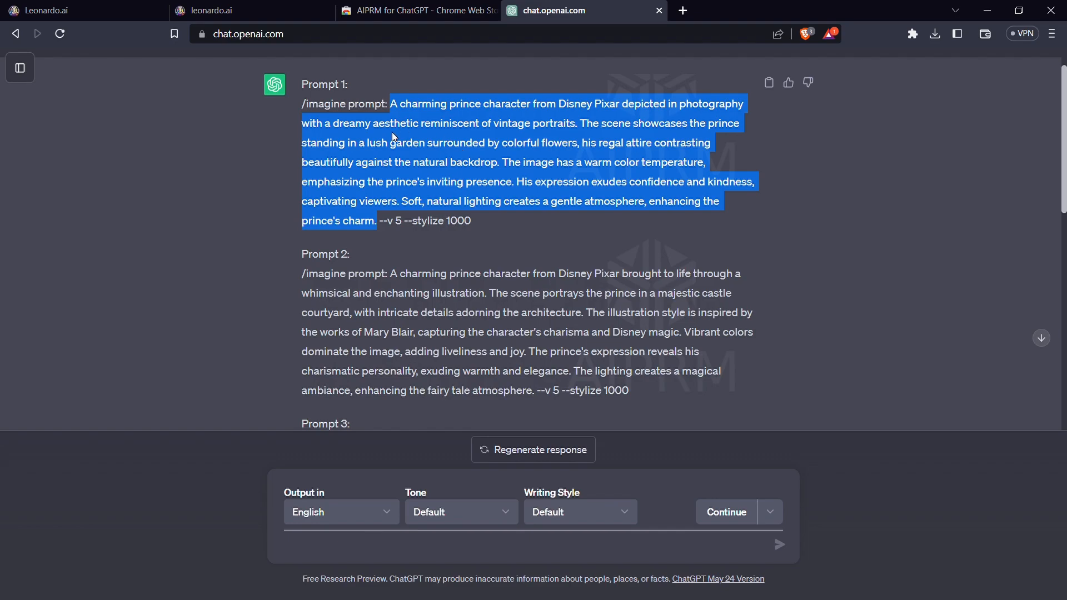
Step: Paste it into Leonardo.Ai's prompt box, enable the negative prompt, and return to ChatGPT
{"action": "left_click", "coordinate": [224, 10]}
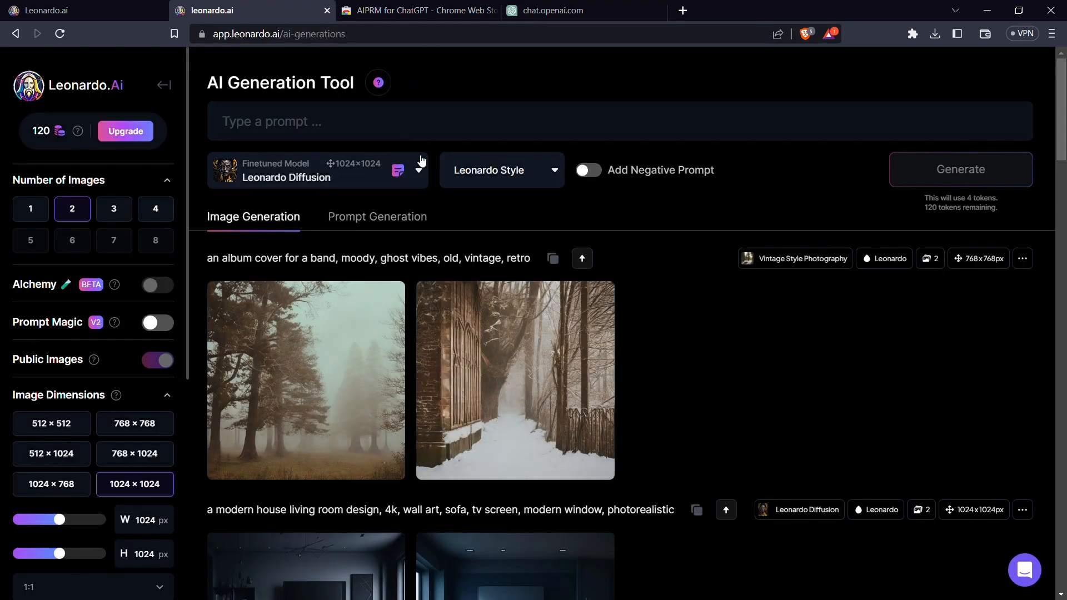
{"action": "left_click", "coordinate": [544, 121]}
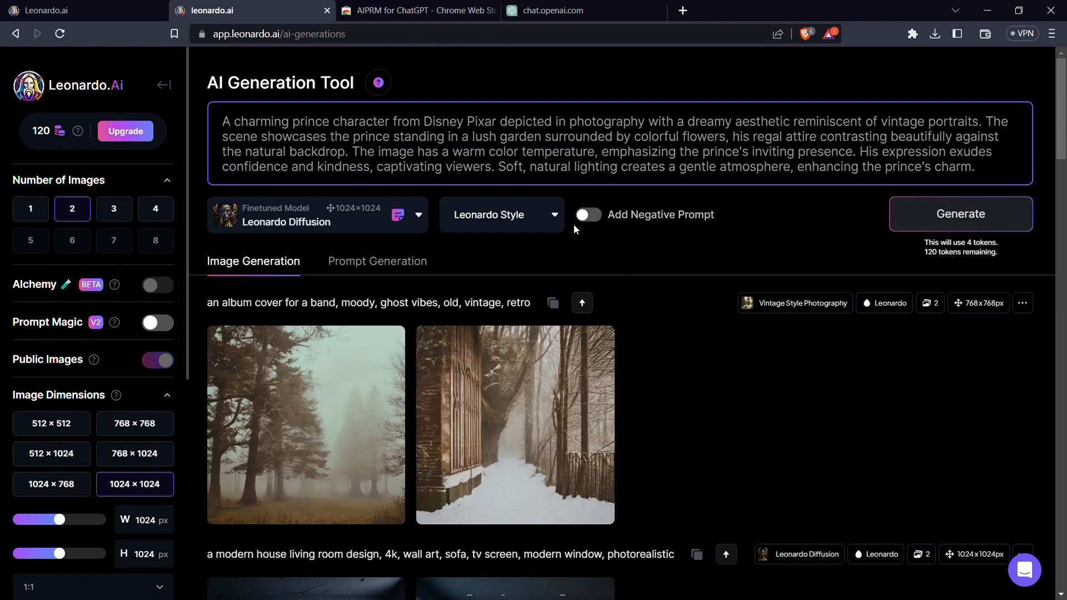
{"action": "mouse_move", "coordinate": [592, 222]}
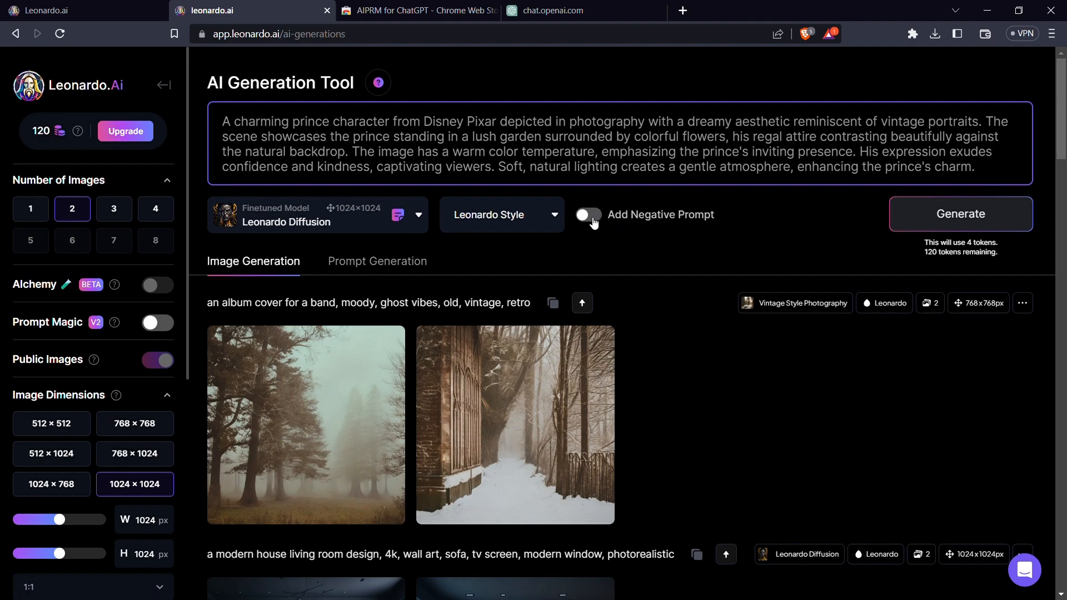
{"action": "left_click", "coordinate": [587, 214]}
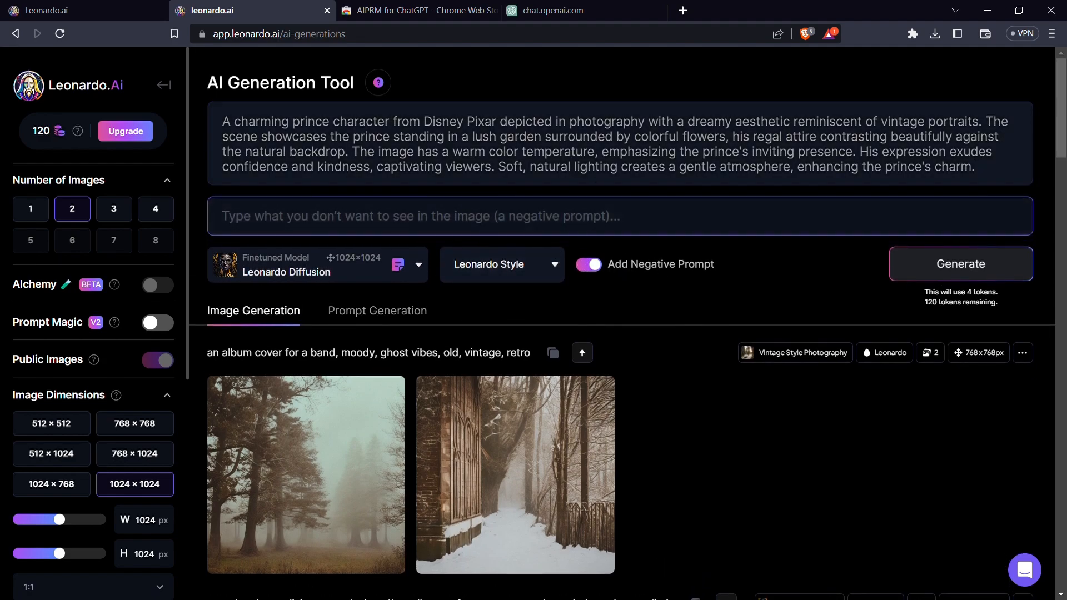
{"action": "left_click", "coordinate": [582, 10]}
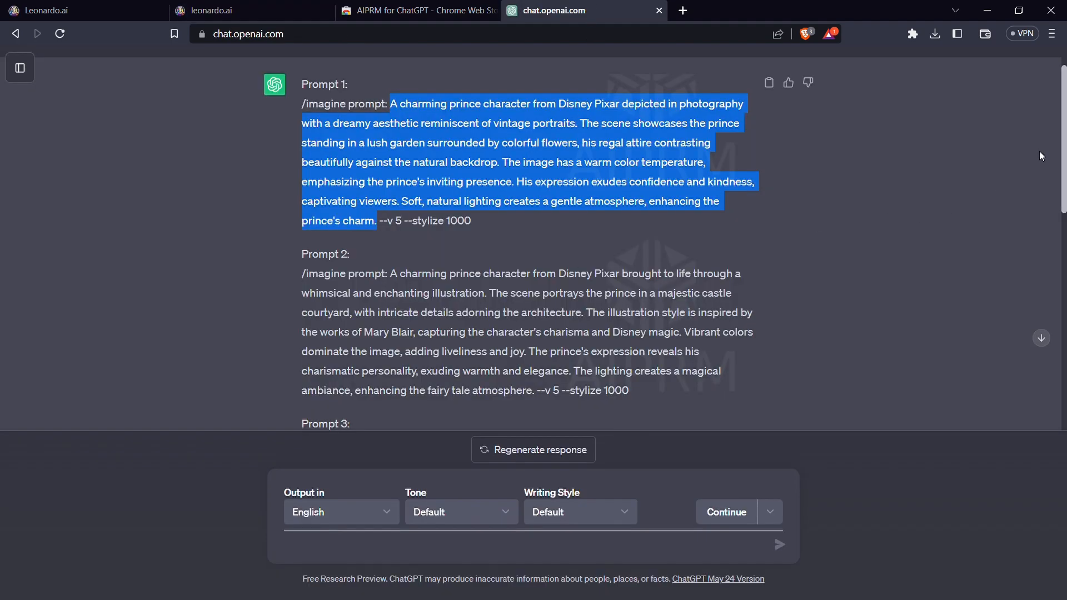
Step: Scroll to the negative prompt field holding the ugly, tiling, poorly drawn hands list
{"action": "scroll", "scroll_direction": "down", "scroll_amount": 3}
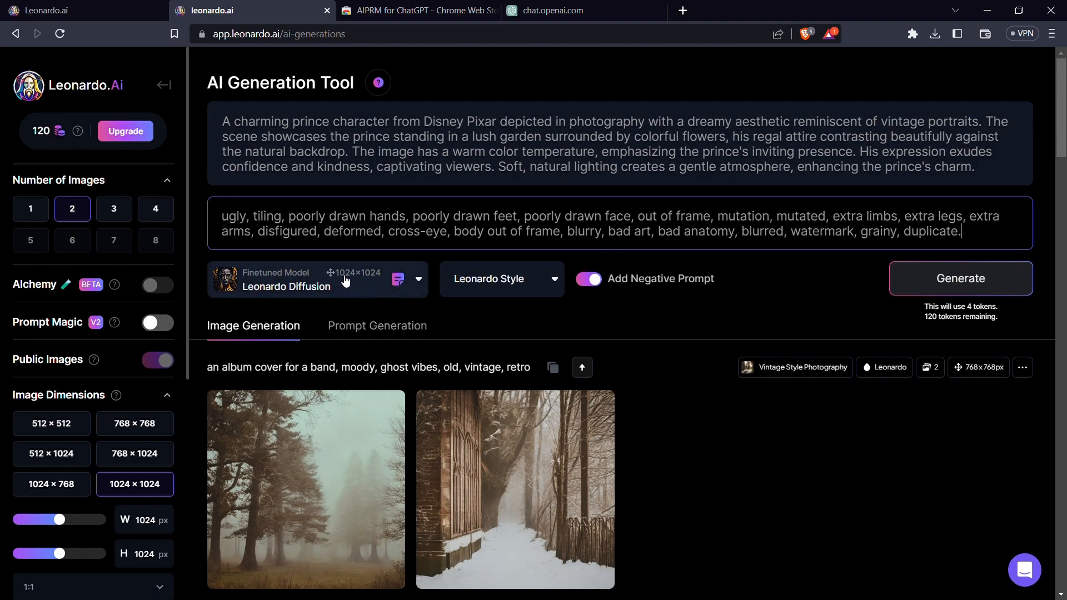
{"action": "mouse_move", "coordinate": [502, 285]}
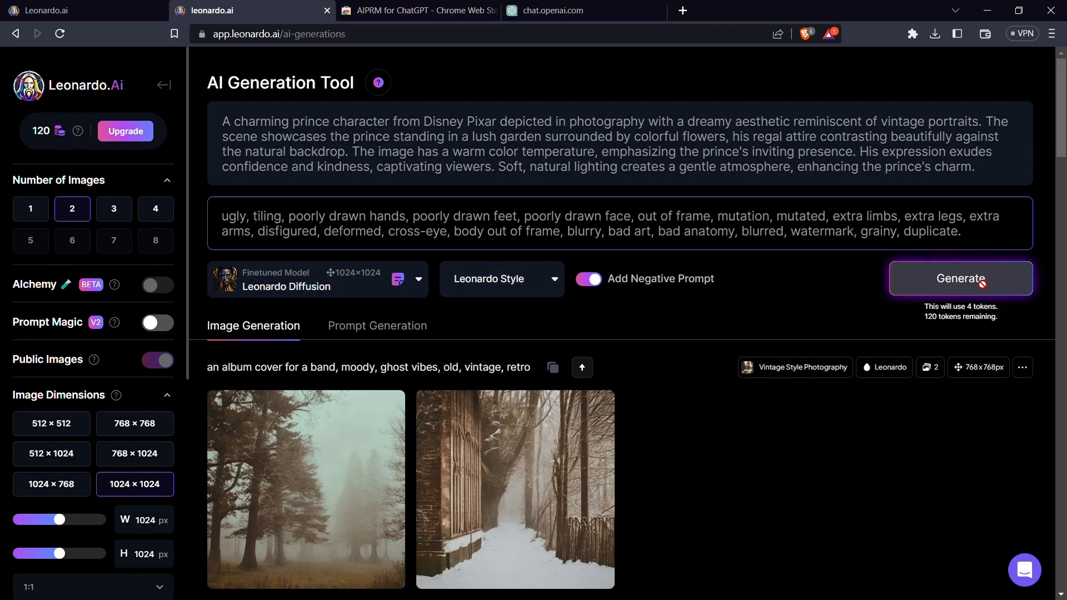
Step: Generate two Disney Pixar prince-among-flowers images and watch them load in the feed
{"action": "left_click", "coordinate": [961, 278]}
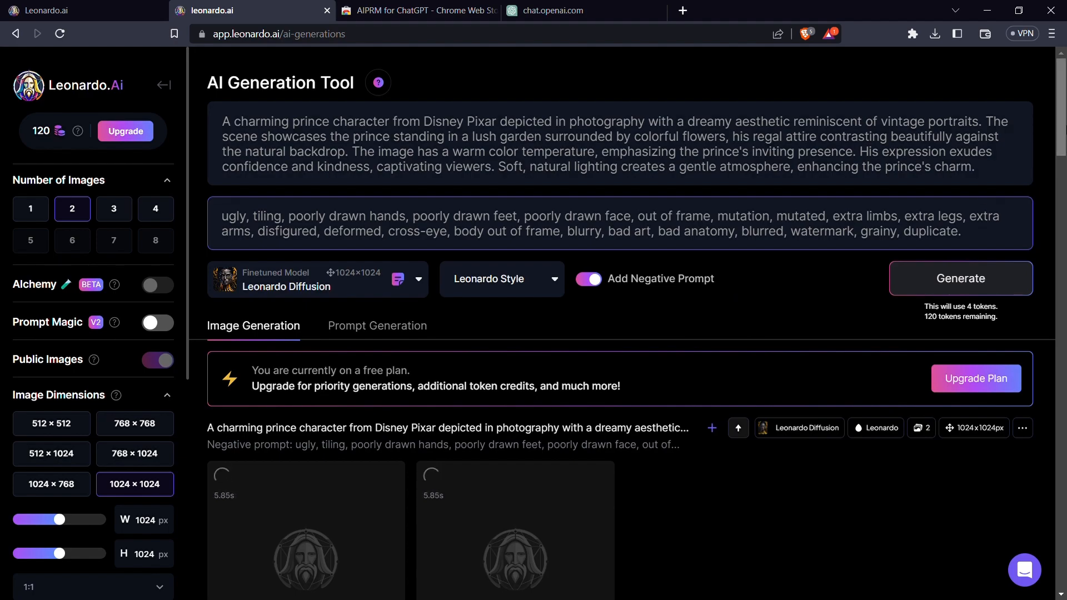
{"action": "scroll", "scroll_direction": "down", "scroll_amount": 3}
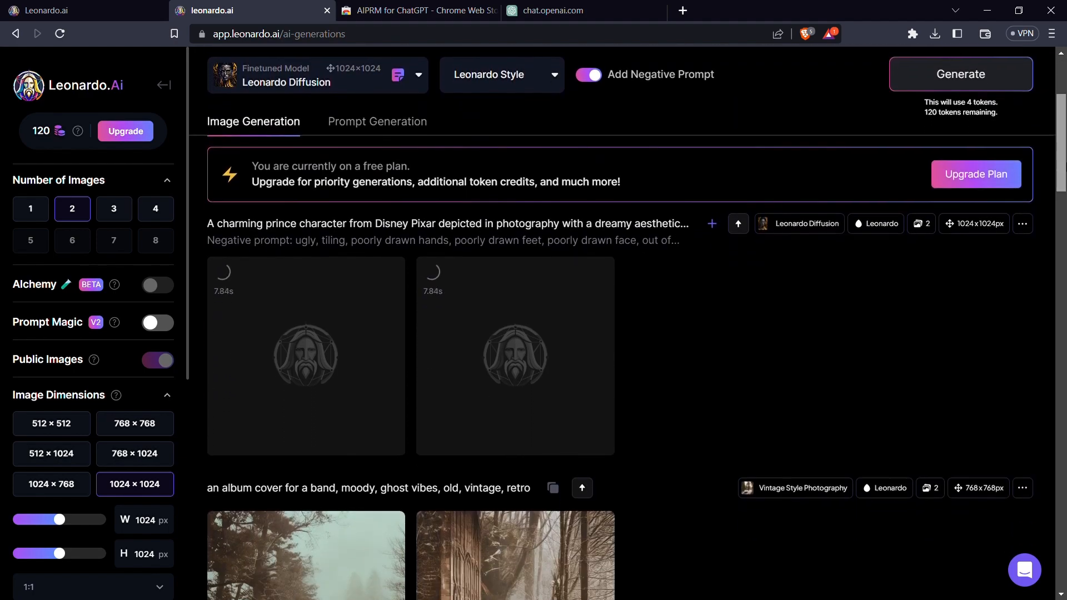
{"action": "scroll", "scroll_direction": "down", "scroll_amount": 3}
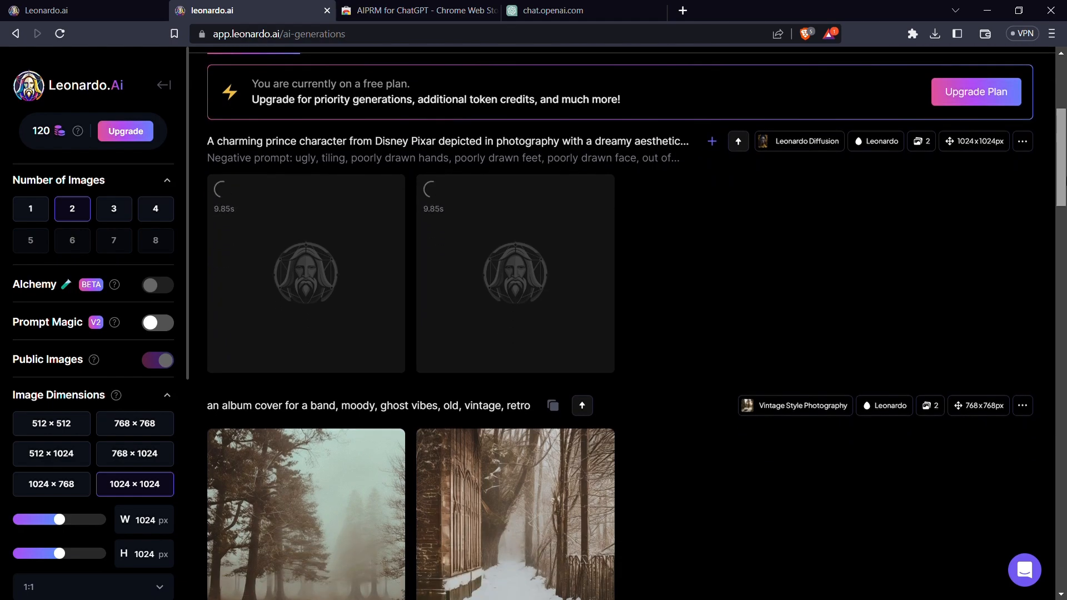
{"action": "scroll", "scroll_direction": "up", "scroll_amount": 3}
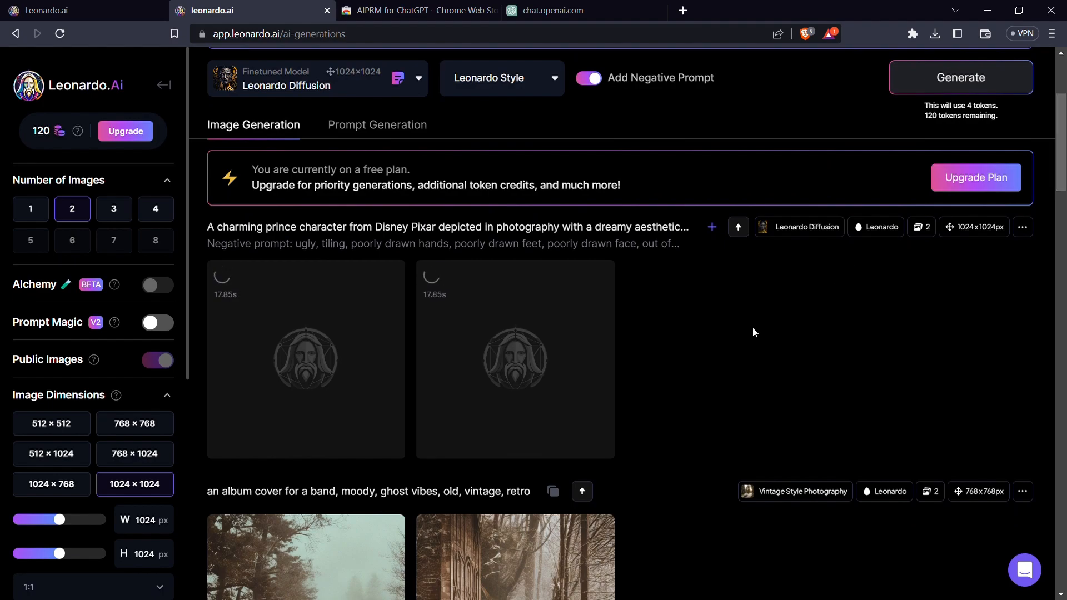
{"action": "mouse_move", "coordinate": [769, 327]}
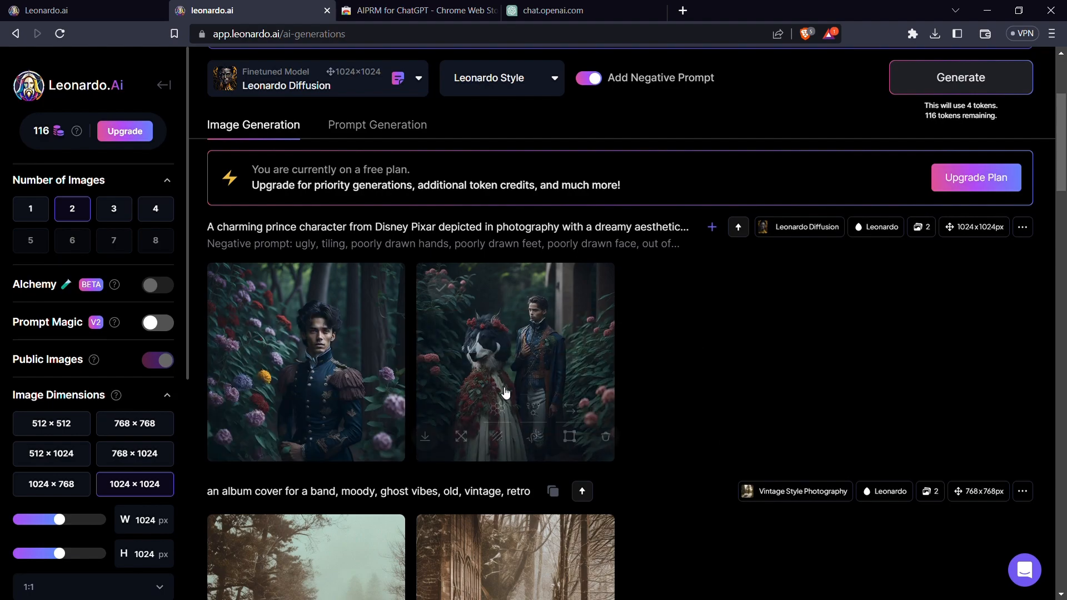
{"action": "mouse_move", "coordinate": [417, 335]}
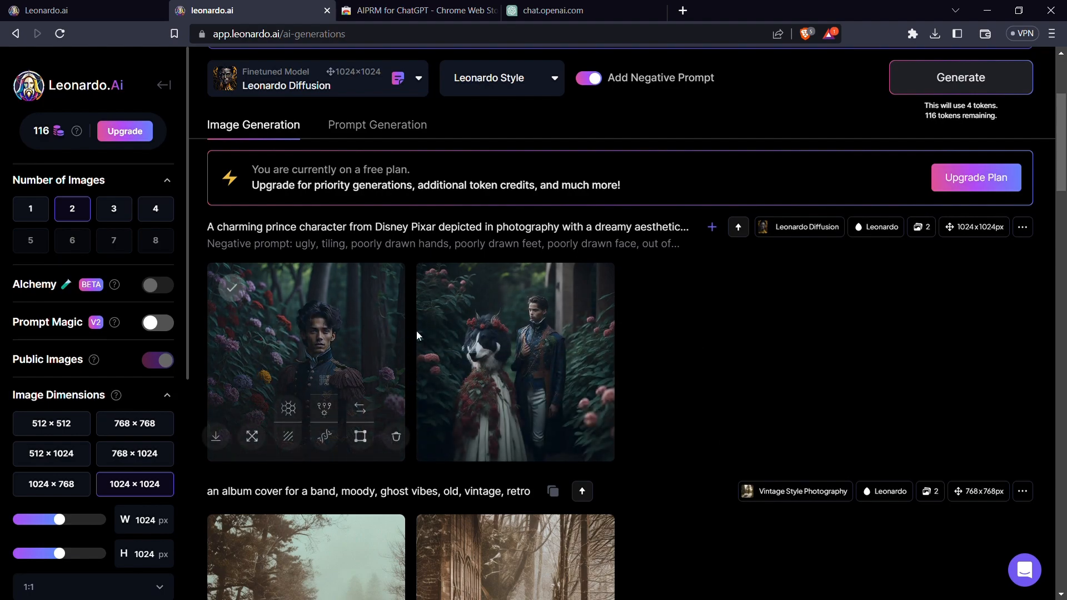
Step: View the generated prince images at full size, then close the lightbox
{"action": "left_click", "coordinate": [305, 340]}
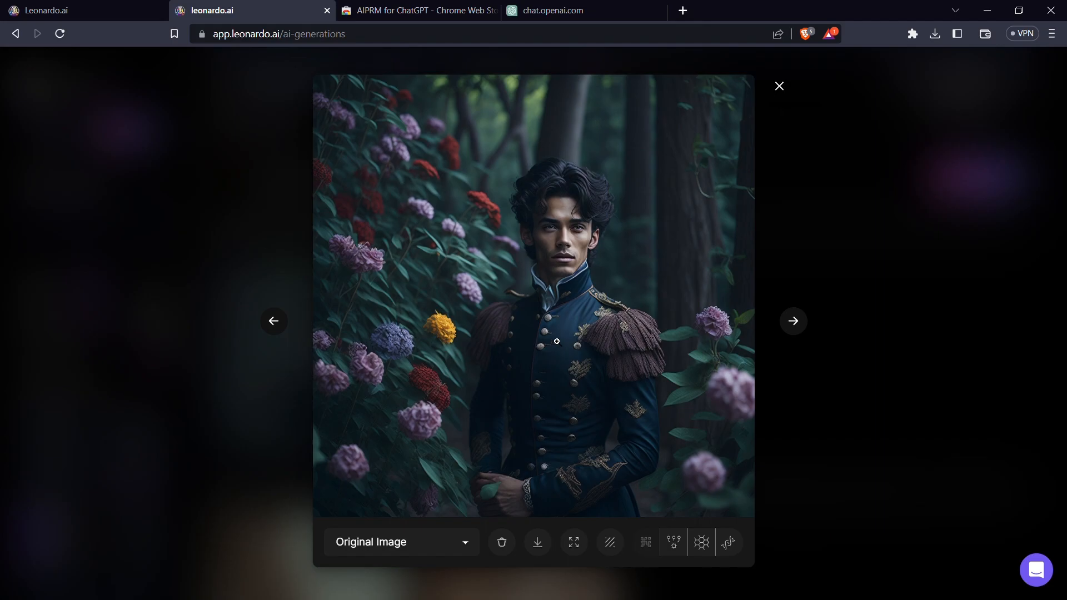
{"action": "left_click", "coordinate": [793, 321]}
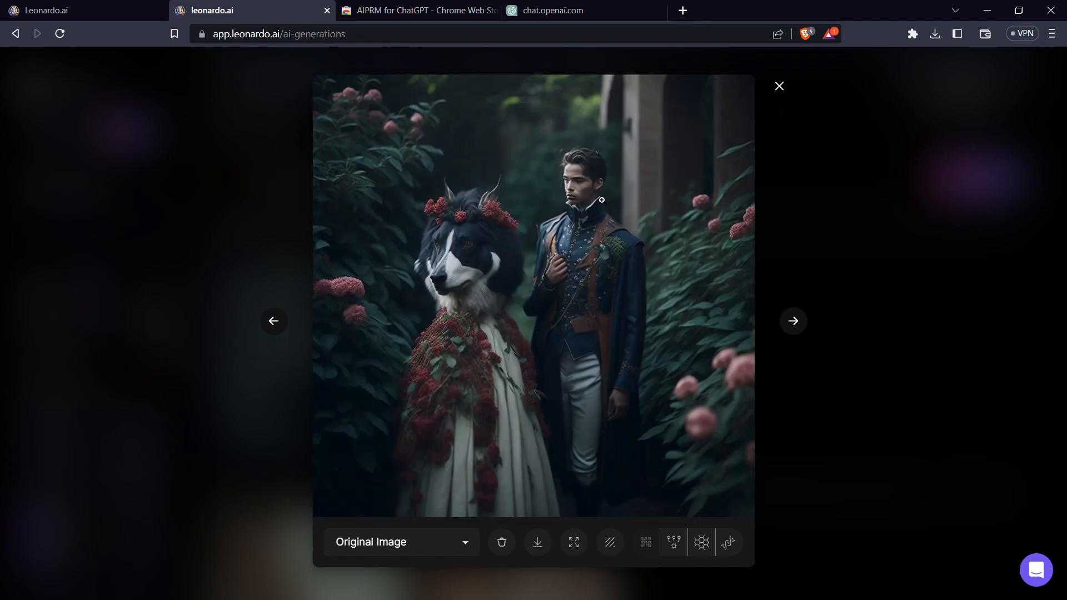
{"action": "mouse_move", "coordinate": [332, 345]}
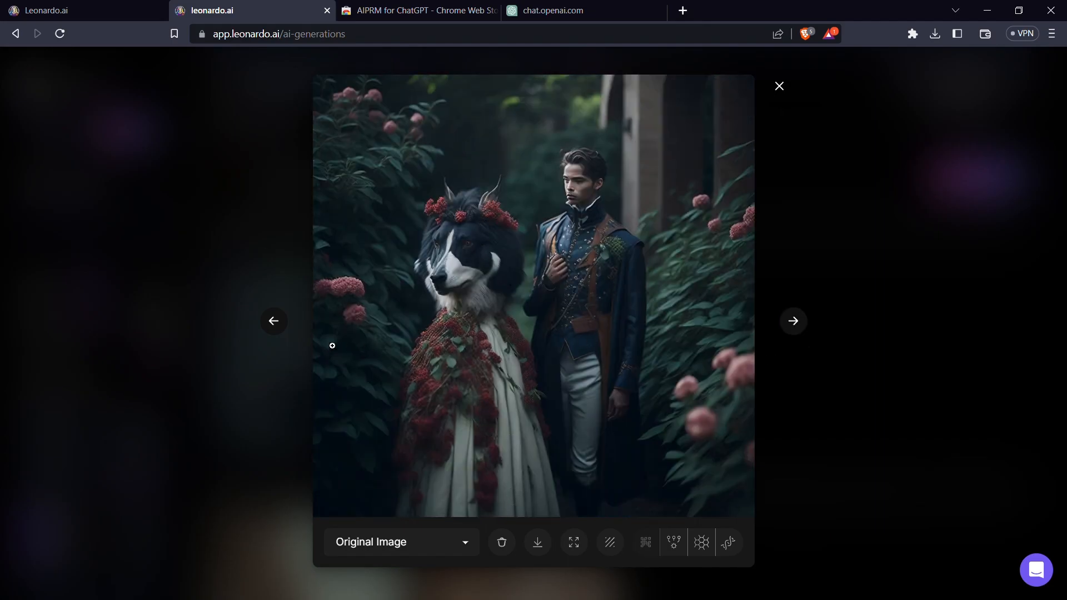
{"action": "left_click", "coordinate": [793, 321]}
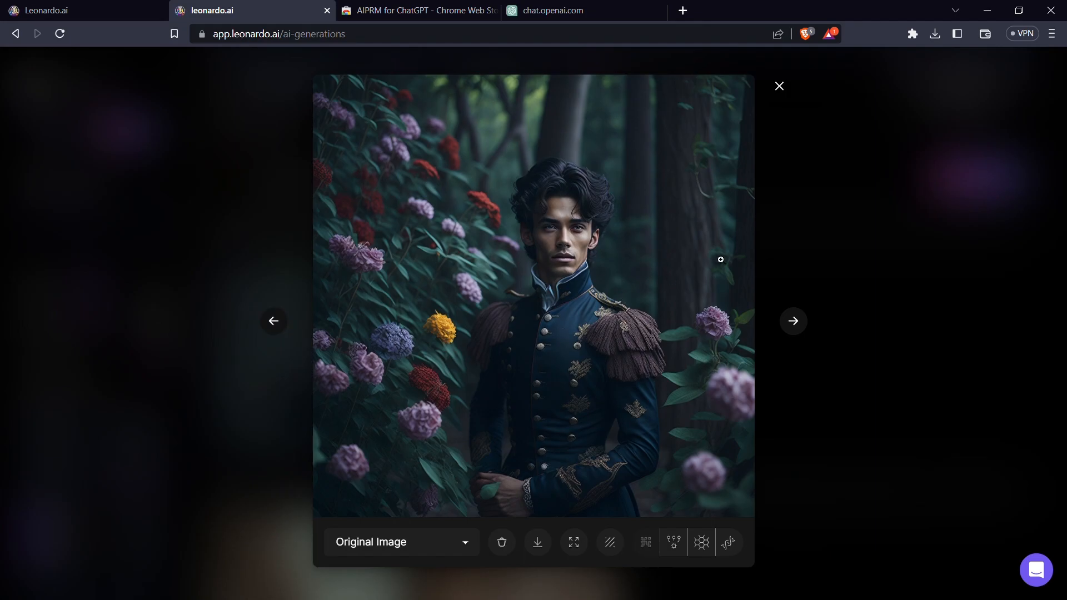
{"action": "left_click", "coordinate": [778, 86]}
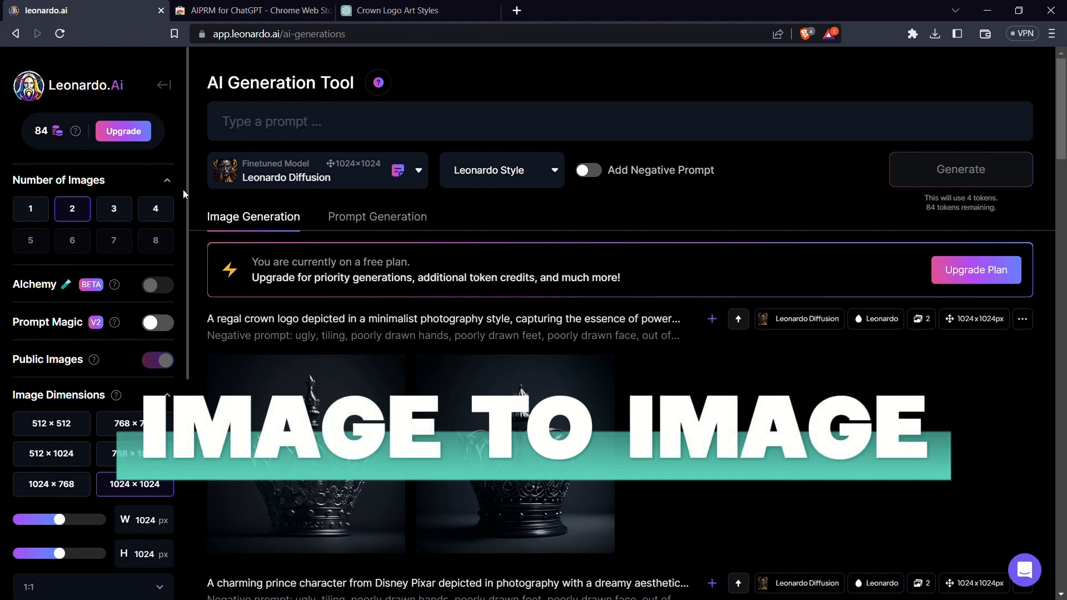
Step: Scroll the sidebar to Image to Image with the wolf input at 1152×1536
{"action": "scroll", "scroll_direction": "down", "scroll_amount": 3}
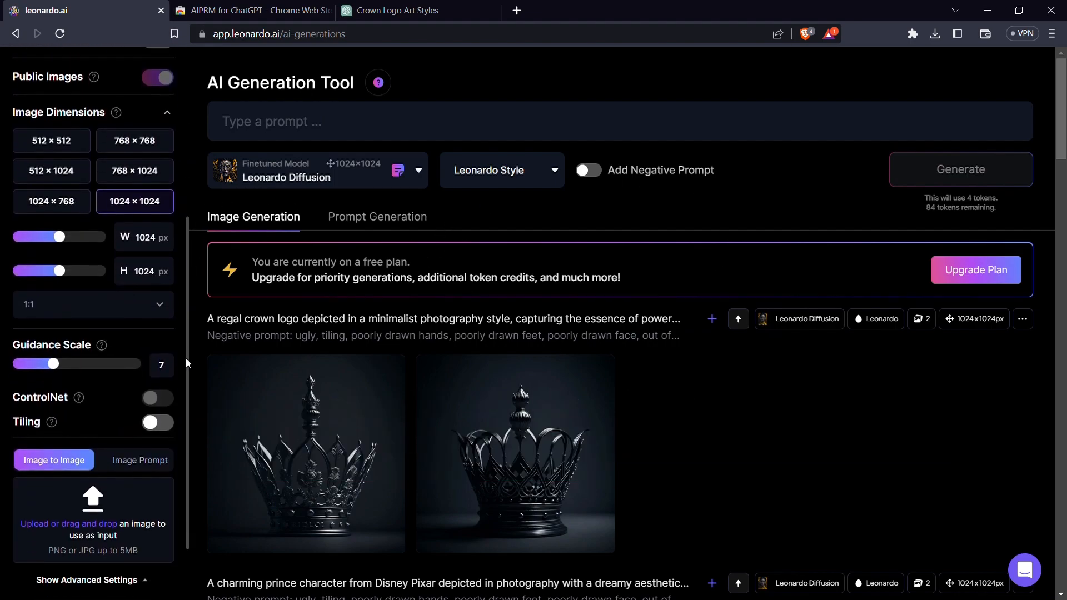
{"action": "scroll", "scroll_direction": "down", "scroll_amount": 3}
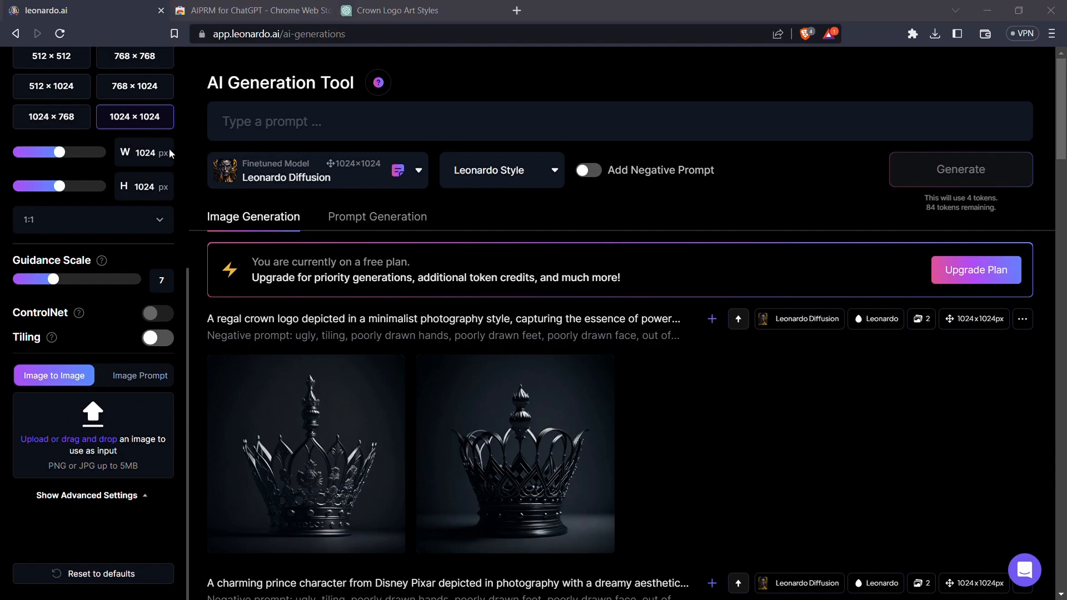
{"action": "mouse_move", "coordinate": [296, 301]}
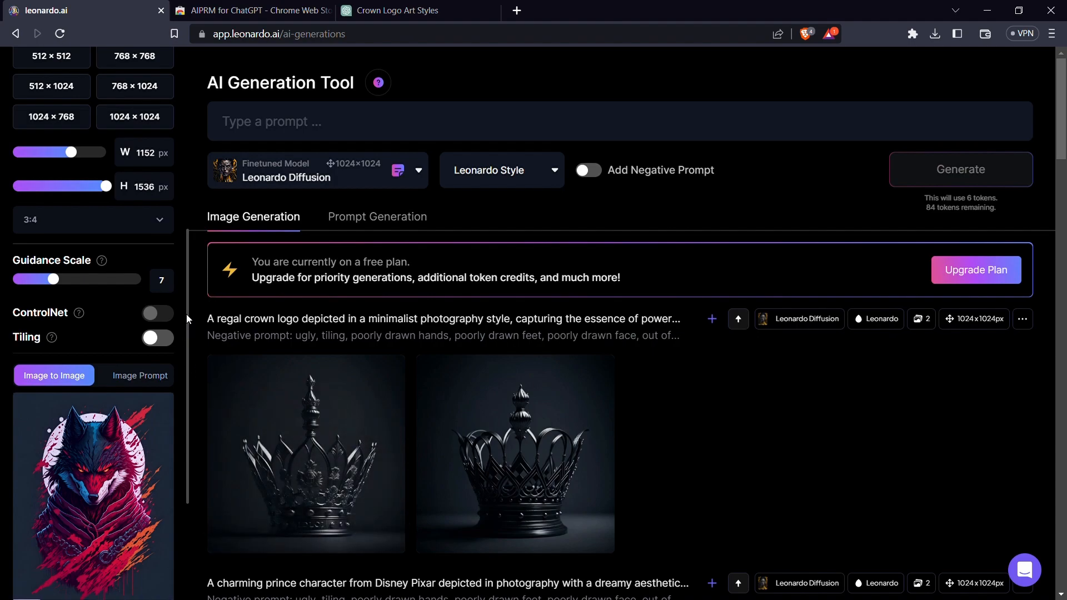
{"action": "scroll", "scroll_direction": "down", "scroll_amount": 3}
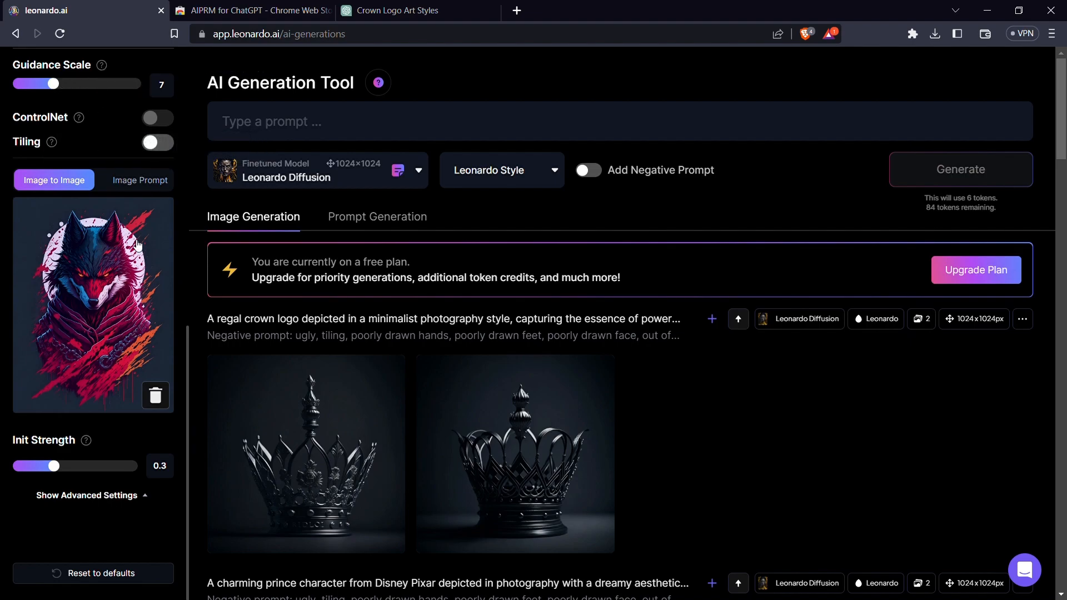
{"action": "mouse_move", "coordinate": [79, 457]}
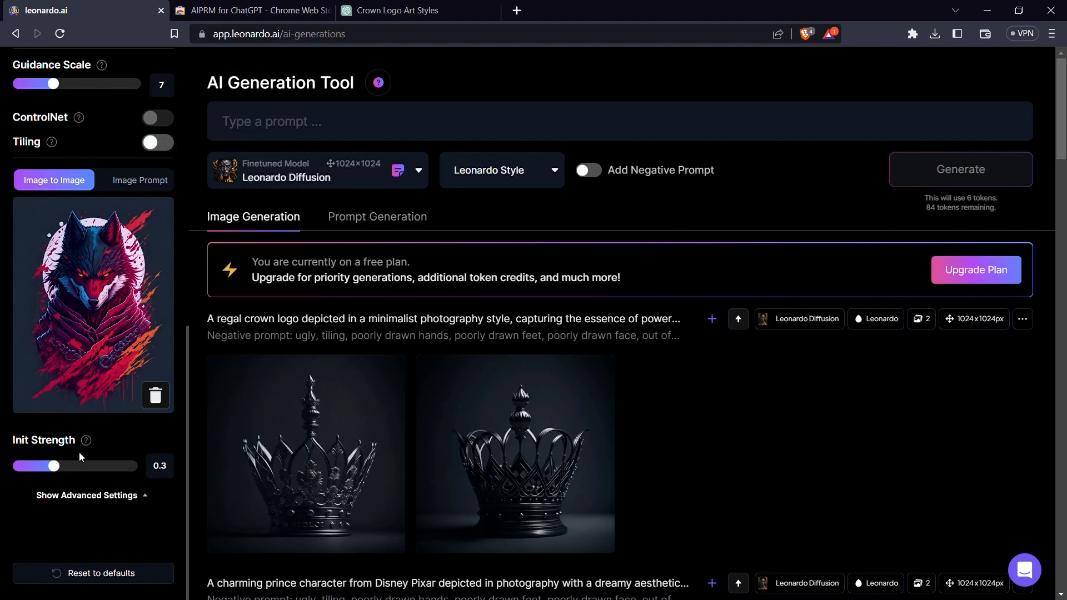
{"action": "mouse_move", "coordinate": [80, 267]}
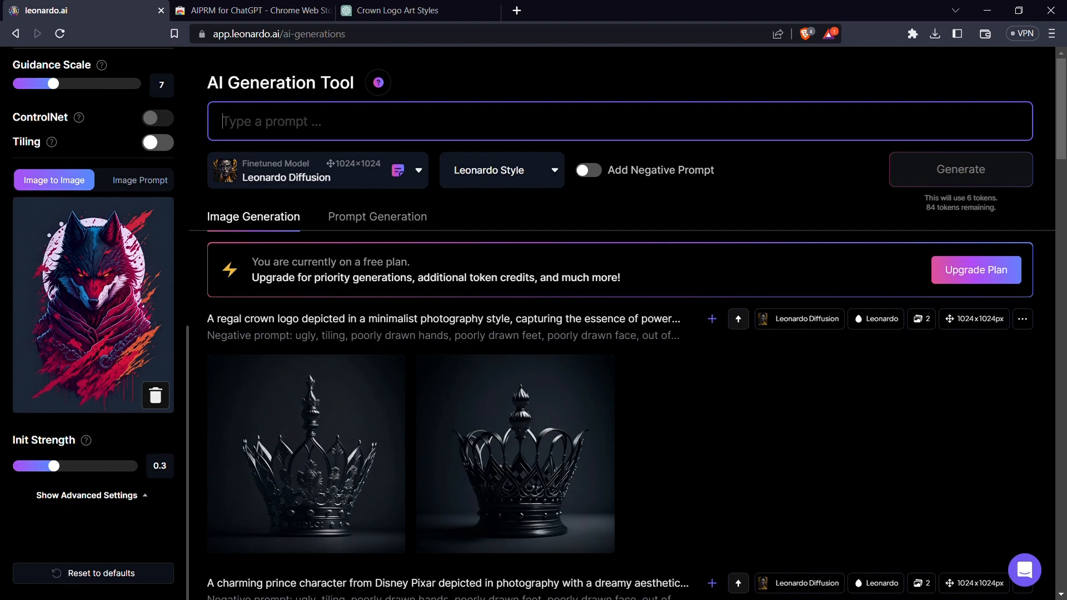
Step: Generate images from the prompt 'a lion logo' on the wolf input, then close the preview
{"action": "type", "text": "a li"}
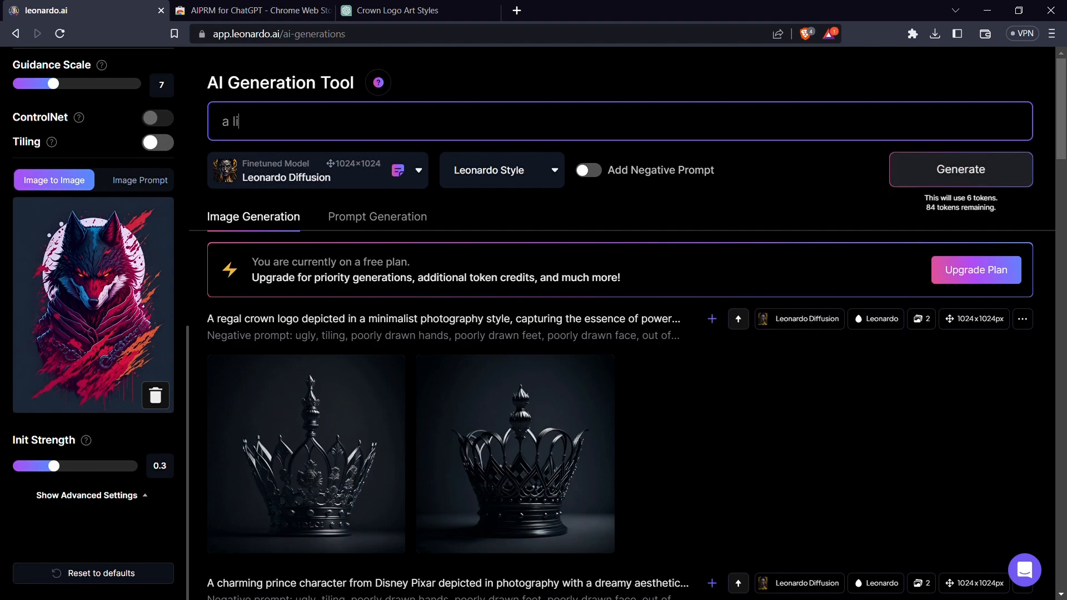
{"action": "type", "text": "on"}
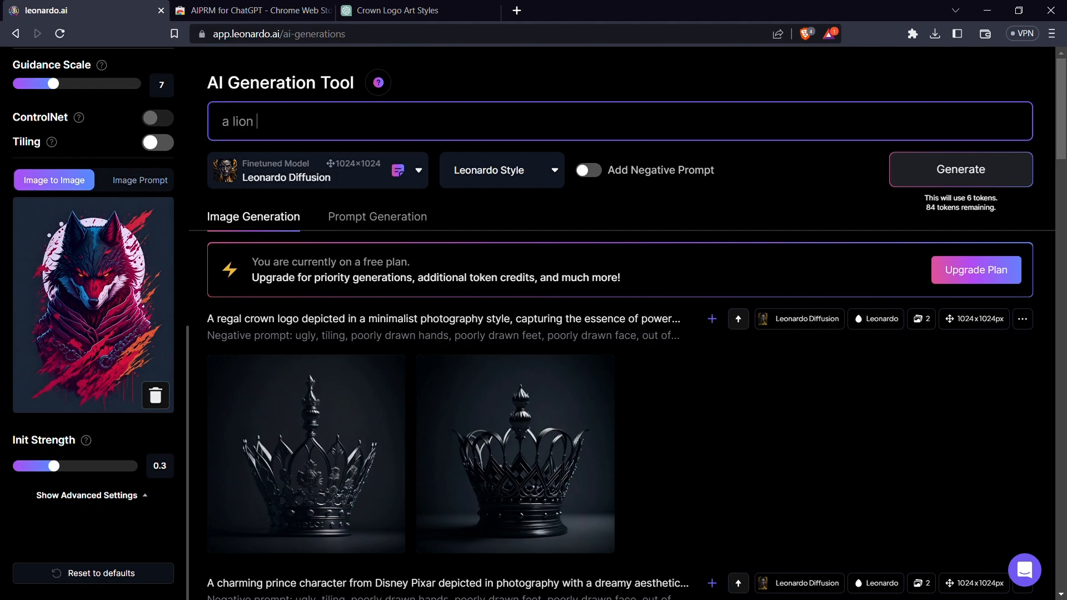
{"action": "type", "text": "logo"}
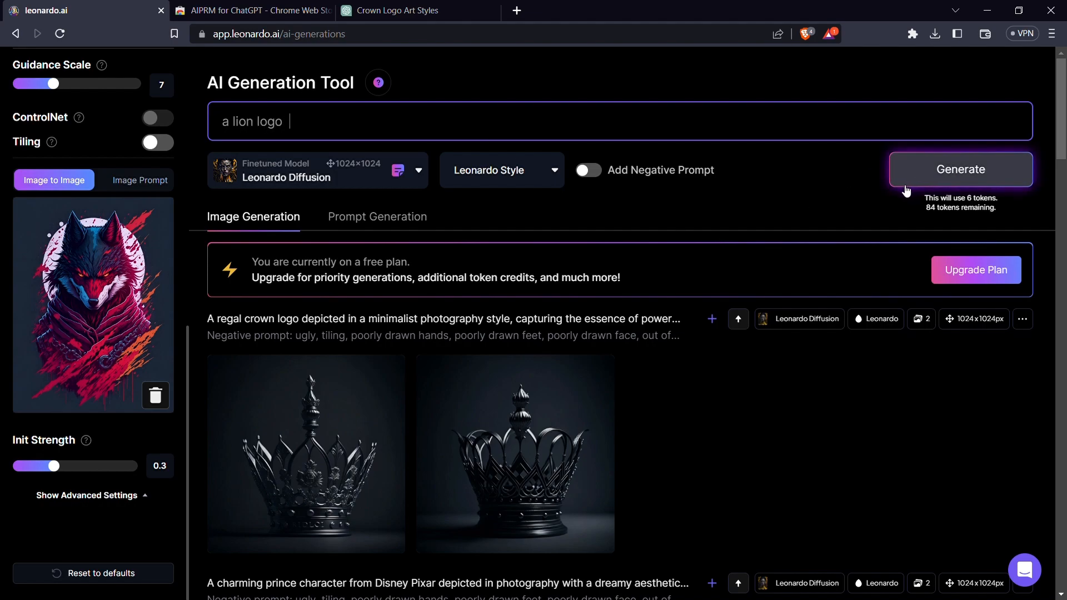
{"action": "left_click", "coordinate": [960, 170]}
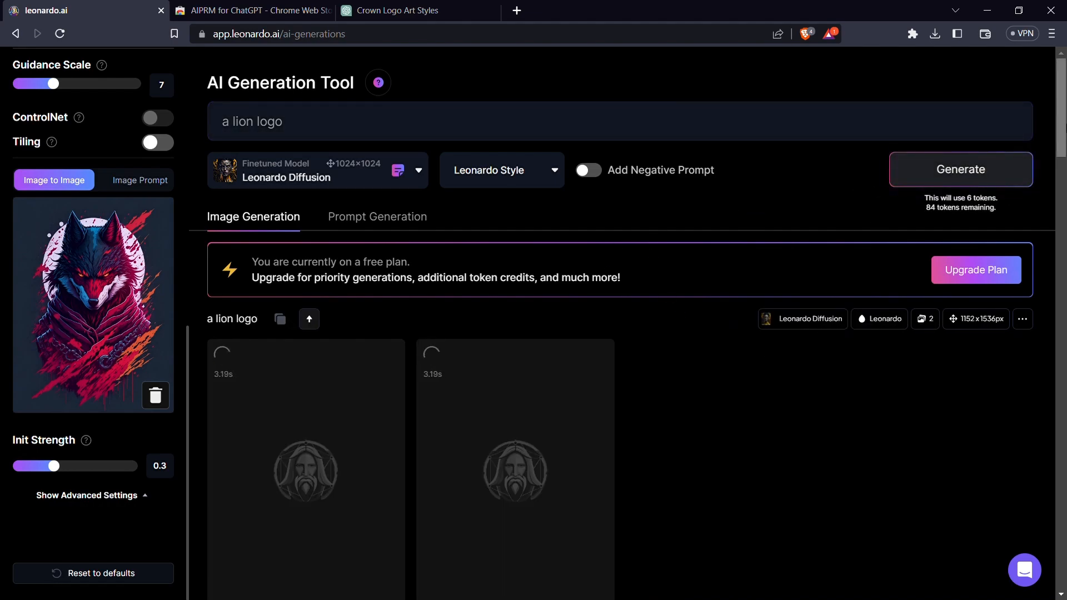
{"action": "scroll", "scroll_direction": "down", "scroll_amount": 3}
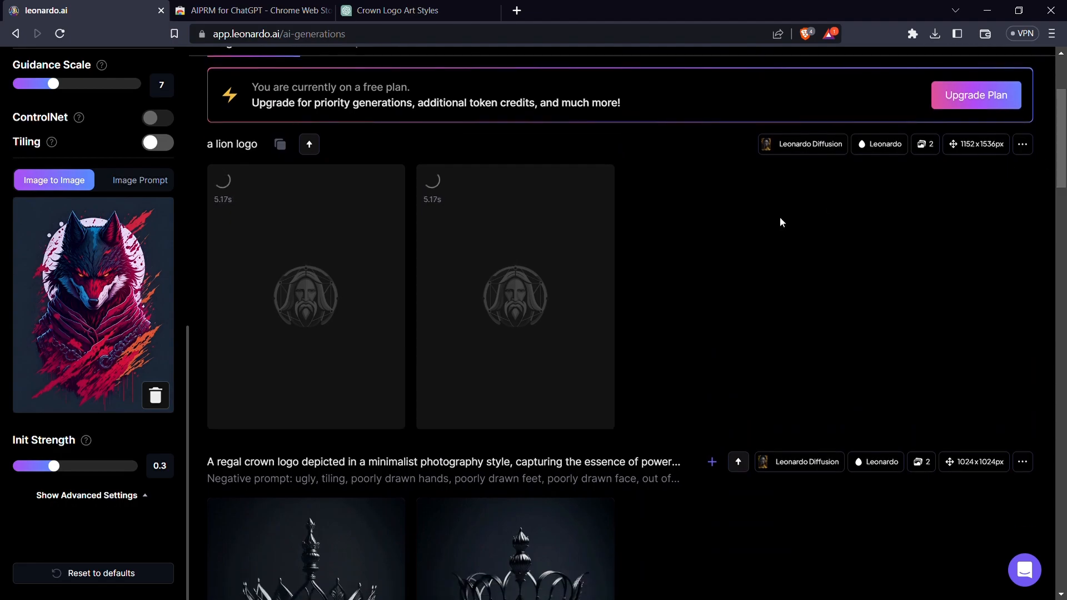
{"action": "mouse_move", "coordinate": [660, 361]}
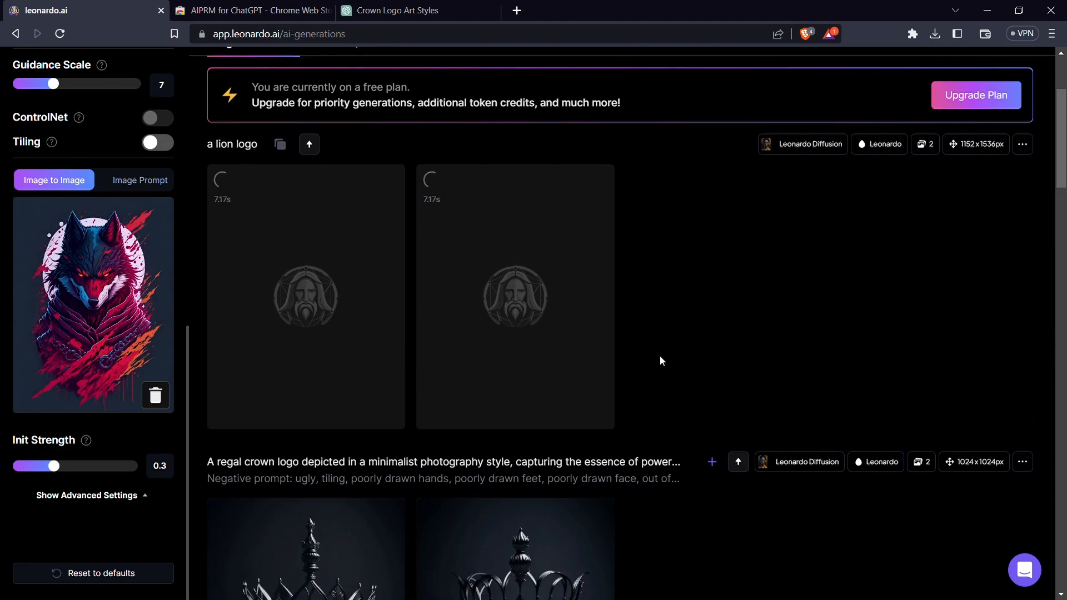
{"action": "mouse_move", "coordinate": [344, 316]}
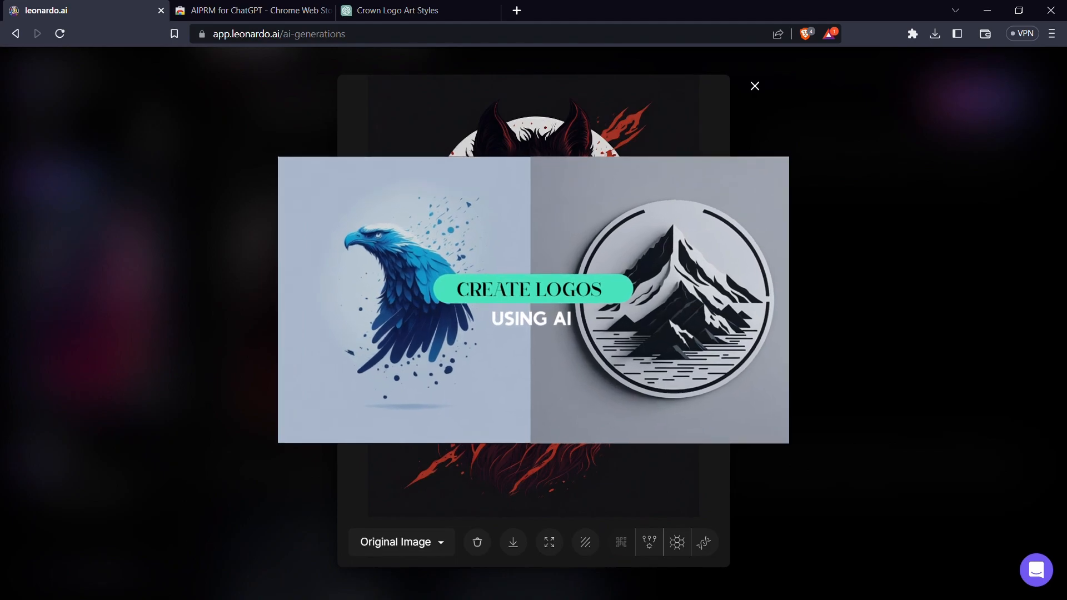
{"action": "left_click", "coordinate": [754, 85]}
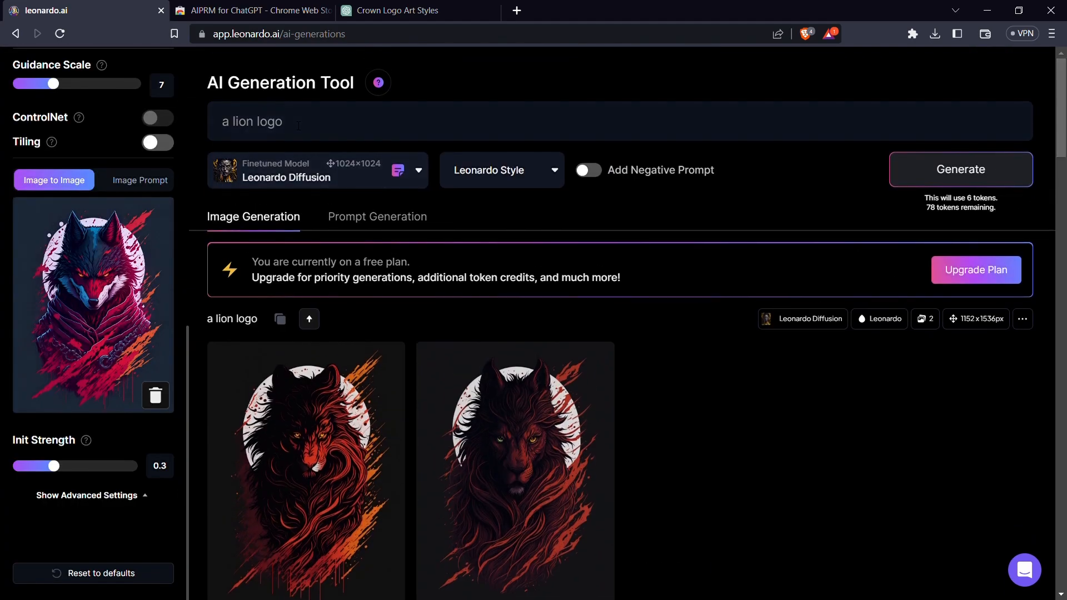
Step: Open the pricing page and browse the Free, Apprentice, Artisan and Maestro tiers
{"action": "left_click", "coordinate": [975, 270]}
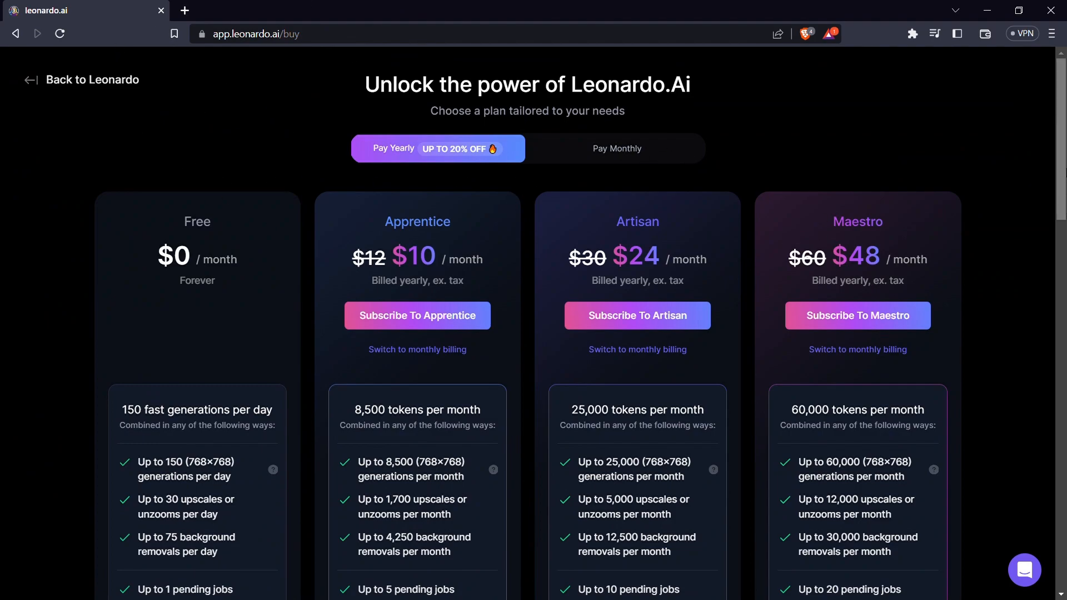
{"action": "scroll", "scroll_direction": "down", "scroll_amount": 3}
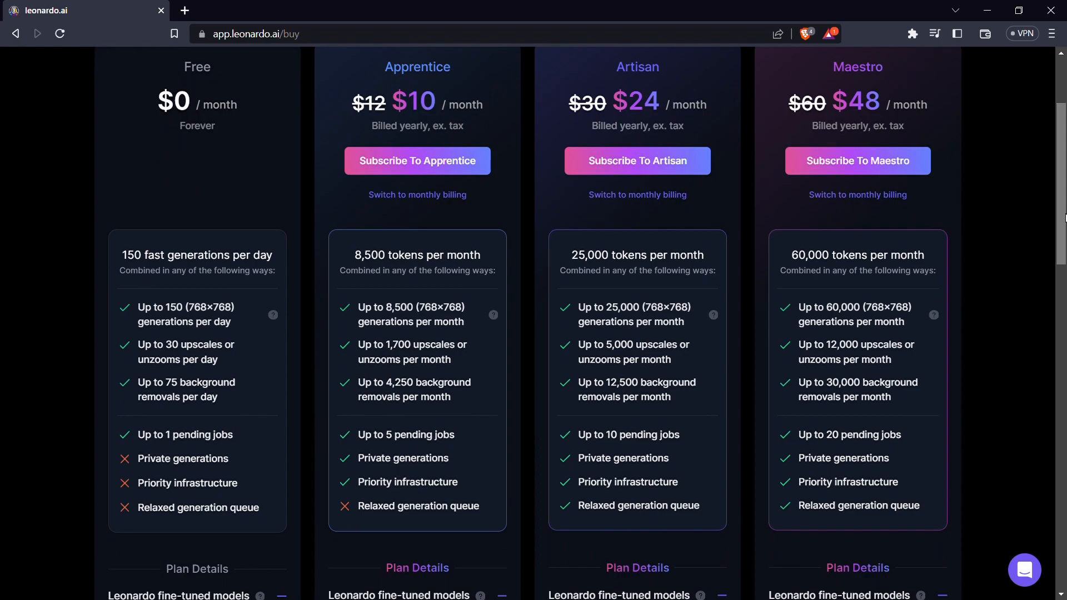
{"action": "double_click", "coordinate": [153, 307]}
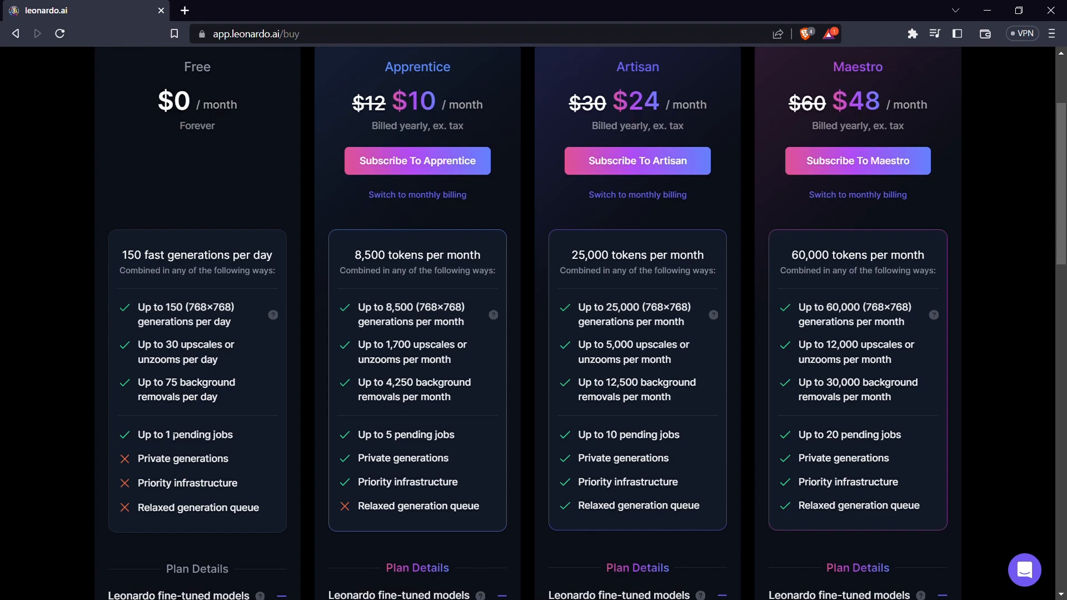
{"action": "mouse_move", "coordinate": [512, 219]}
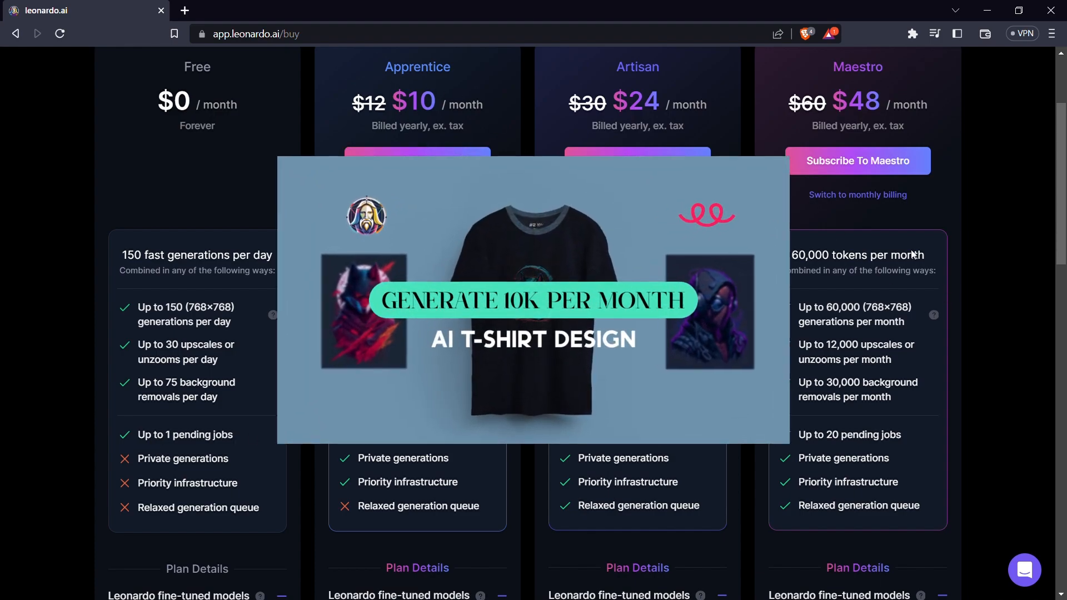
{"action": "scroll", "scroll_direction": "down", "scroll_amount": 3}
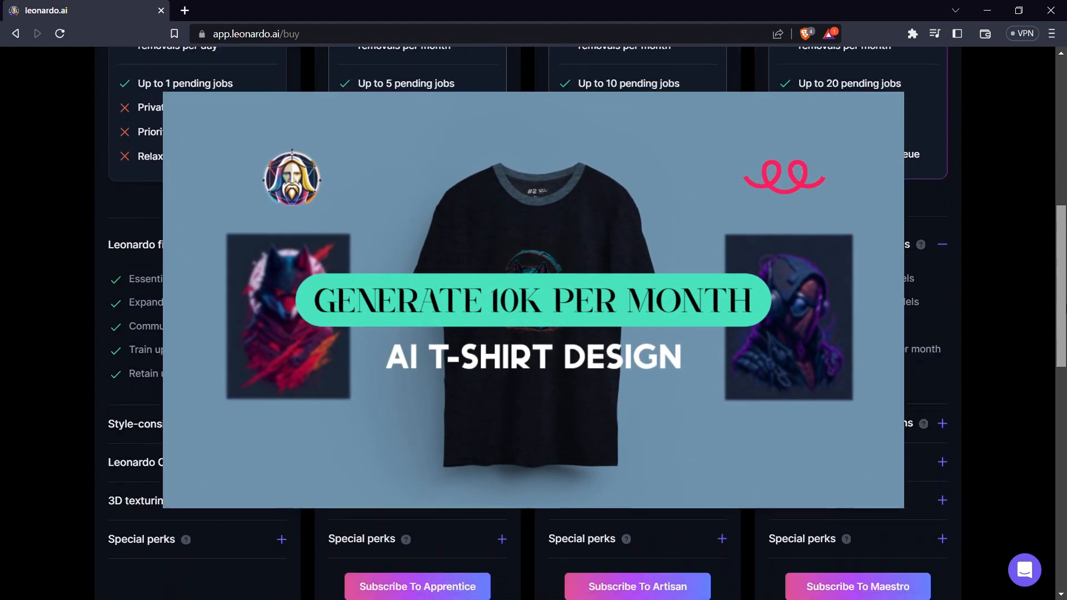
{"action": "scroll", "scroll_direction": "down", "scroll_amount": 3}
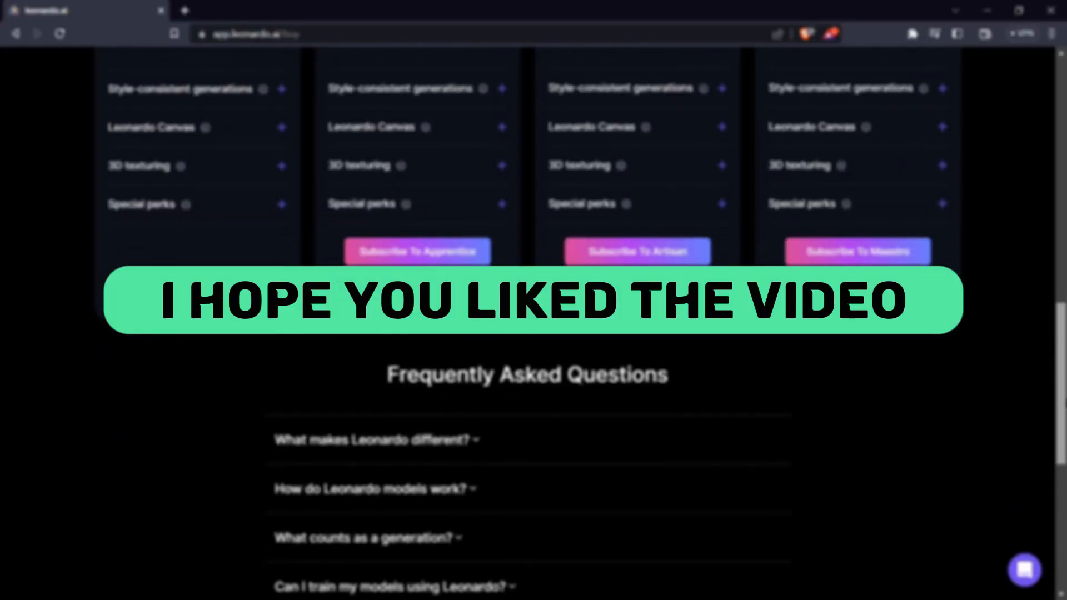
{"action": "scroll", "scroll_direction": "down", "scroll_amount": 3}
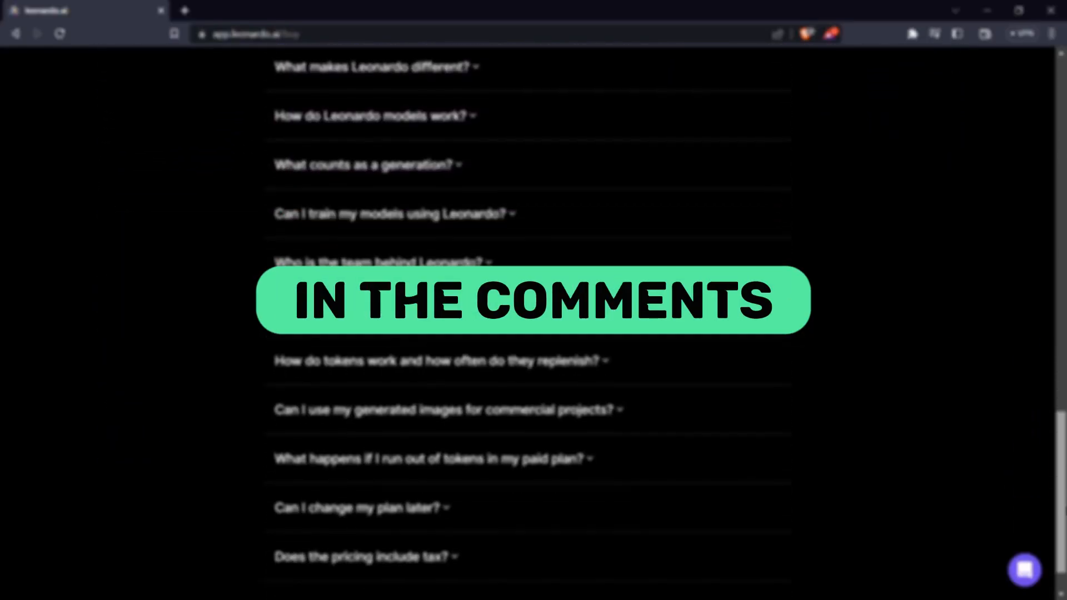
{"action": "scroll", "scroll_direction": "up", "scroll_amount": 3}
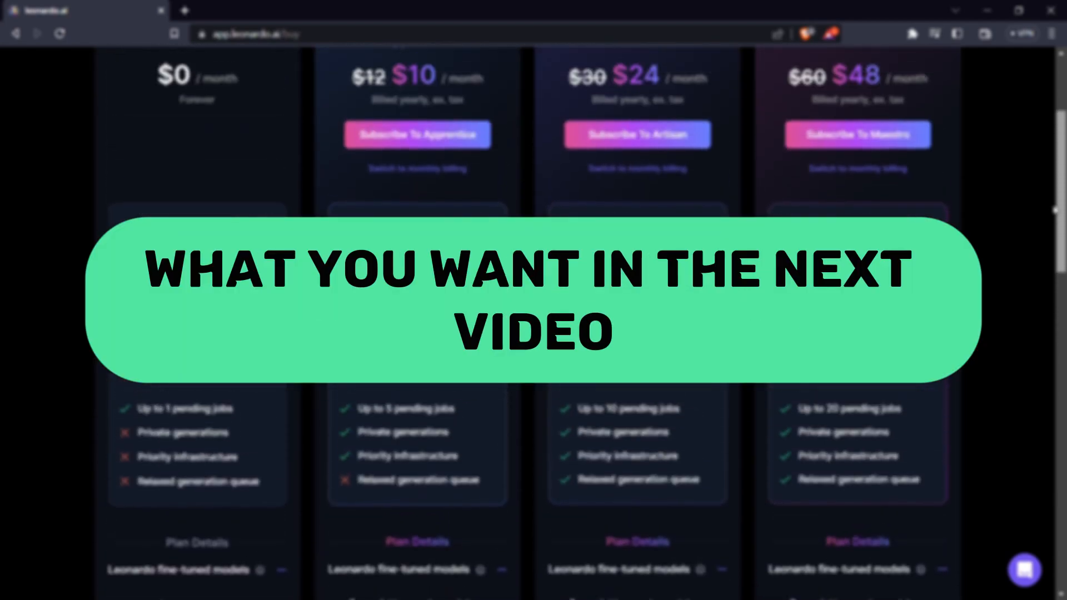